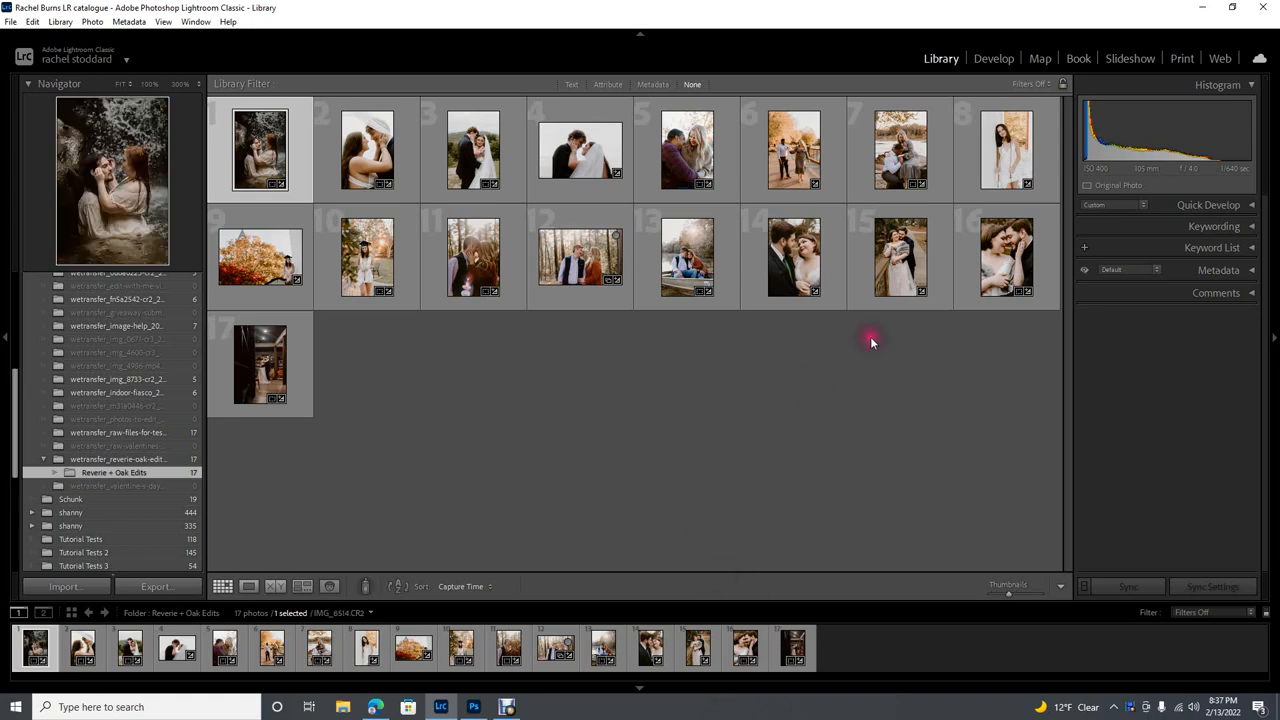
- Open the first thumbnail in Develop and expand the Reverie + Oak preset folder
left_click(992, 58)
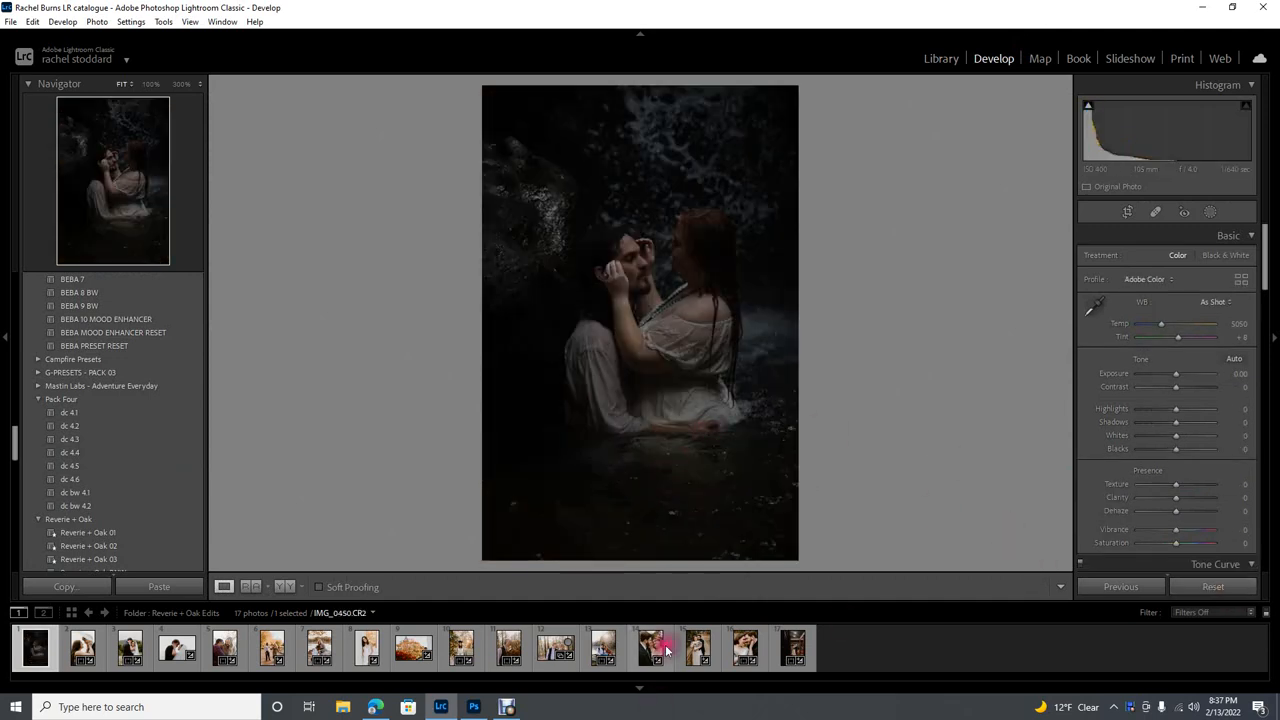
left_click(652, 648)
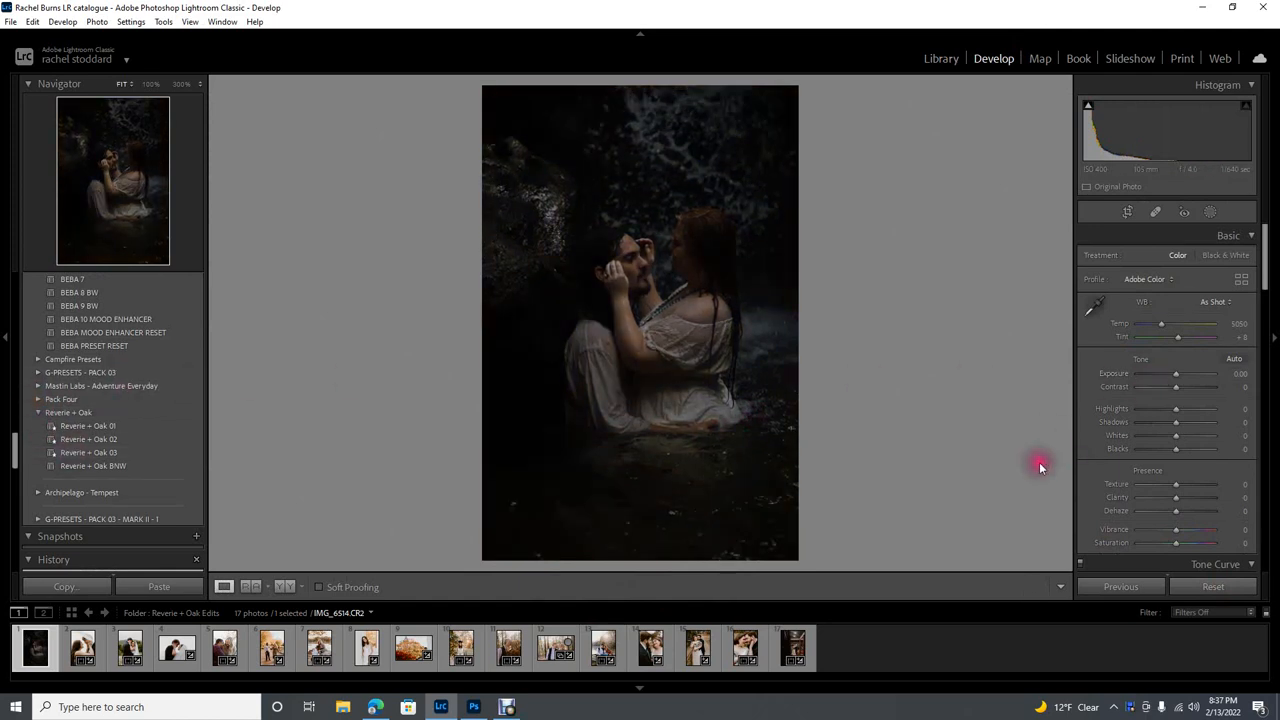
mouse_move(1040, 468)
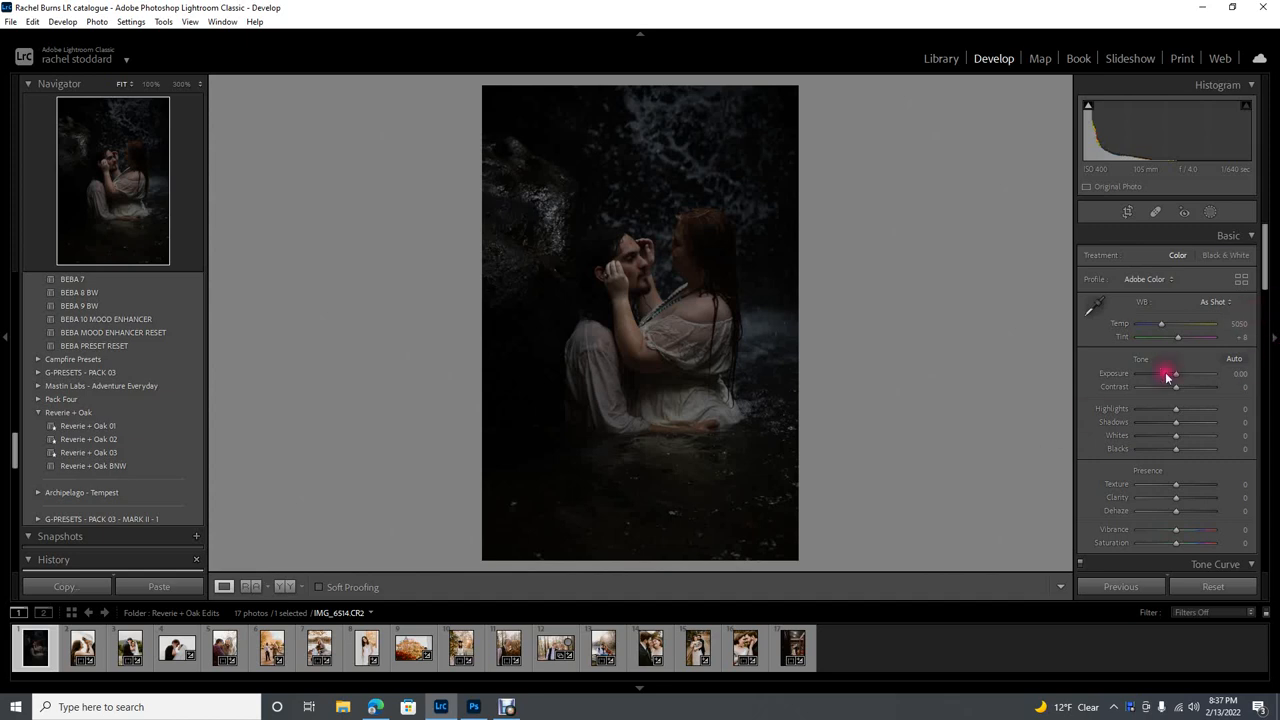
mouse_move(872, 440)
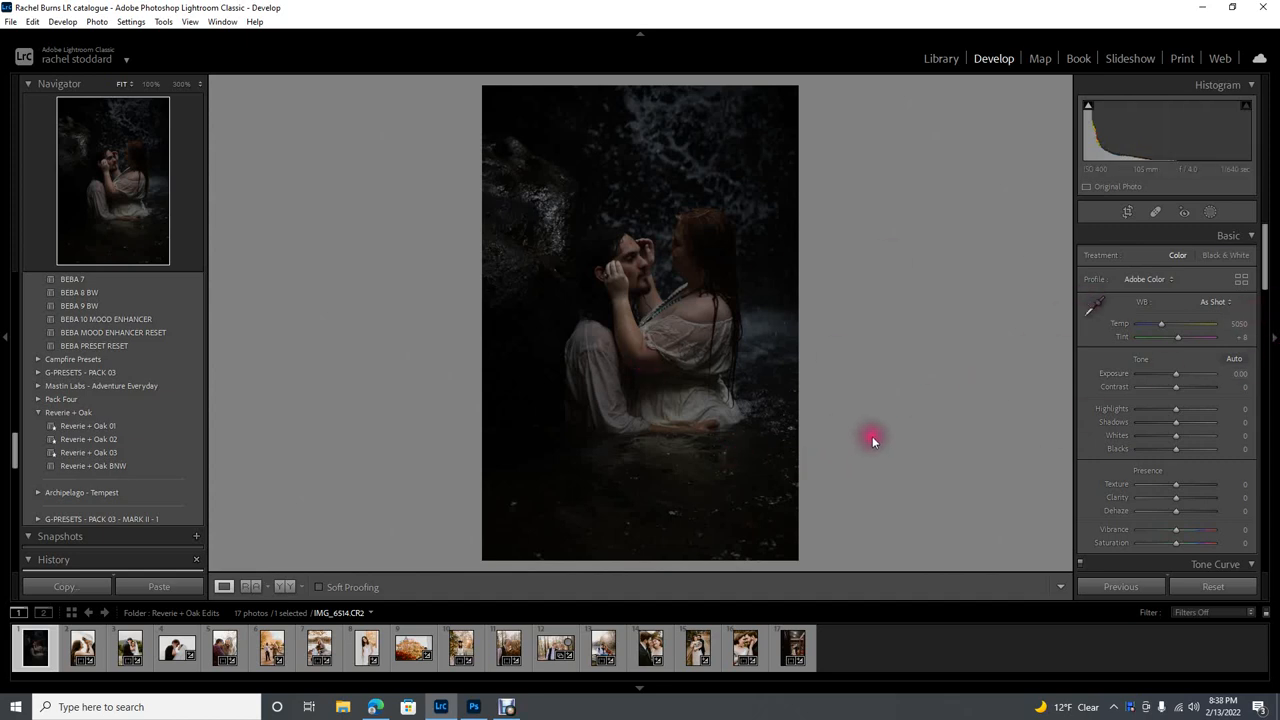
mouse_move(884, 496)
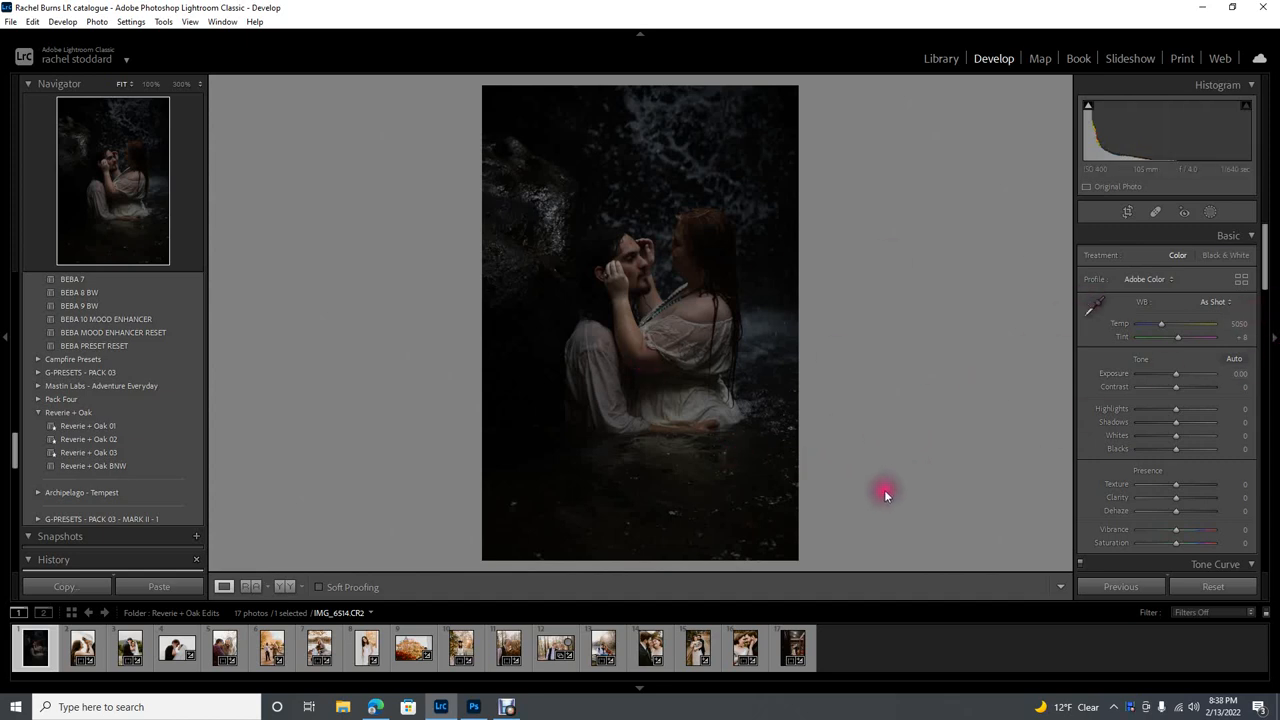
mouse_move(866, 400)
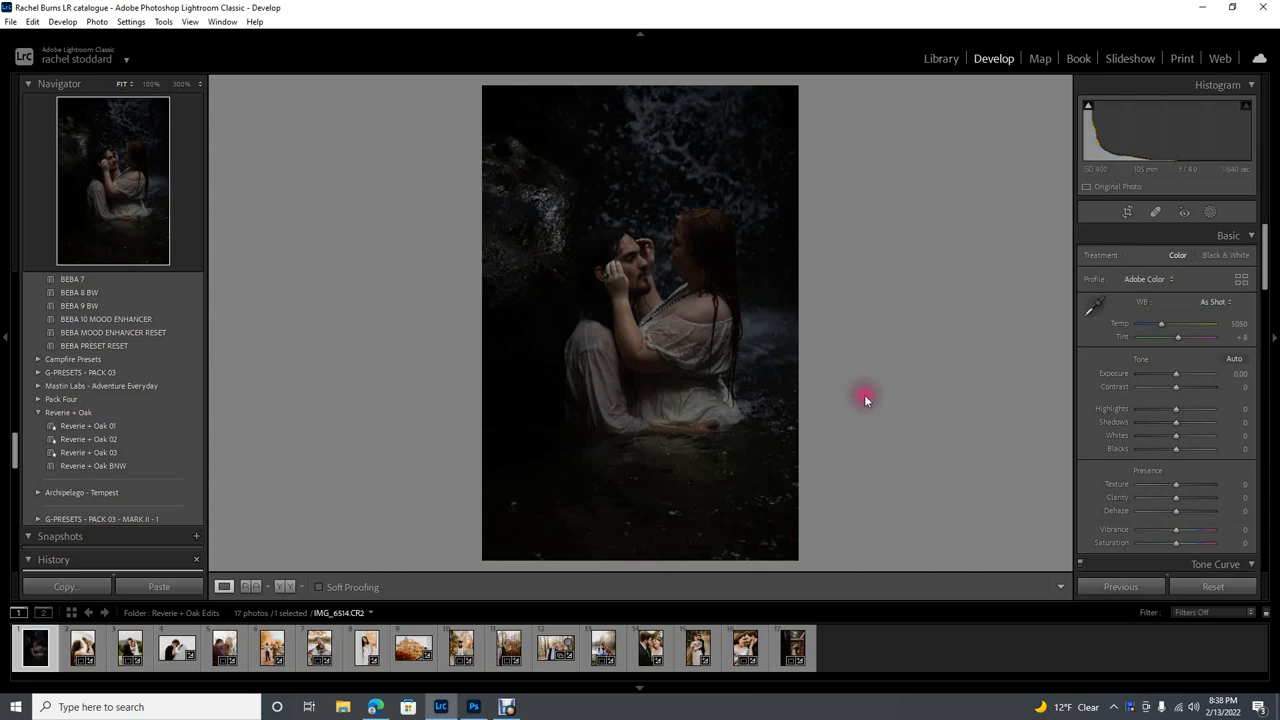
mouse_move(866, 420)
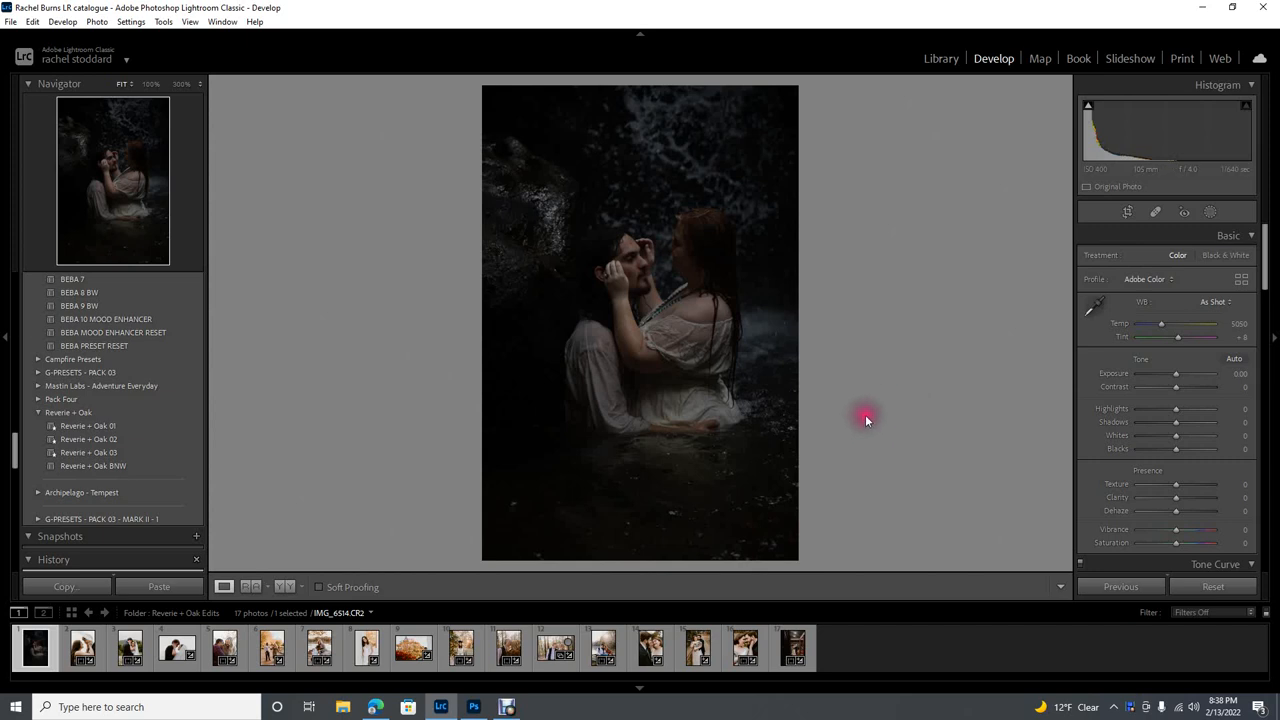
mouse_move(866, 404)
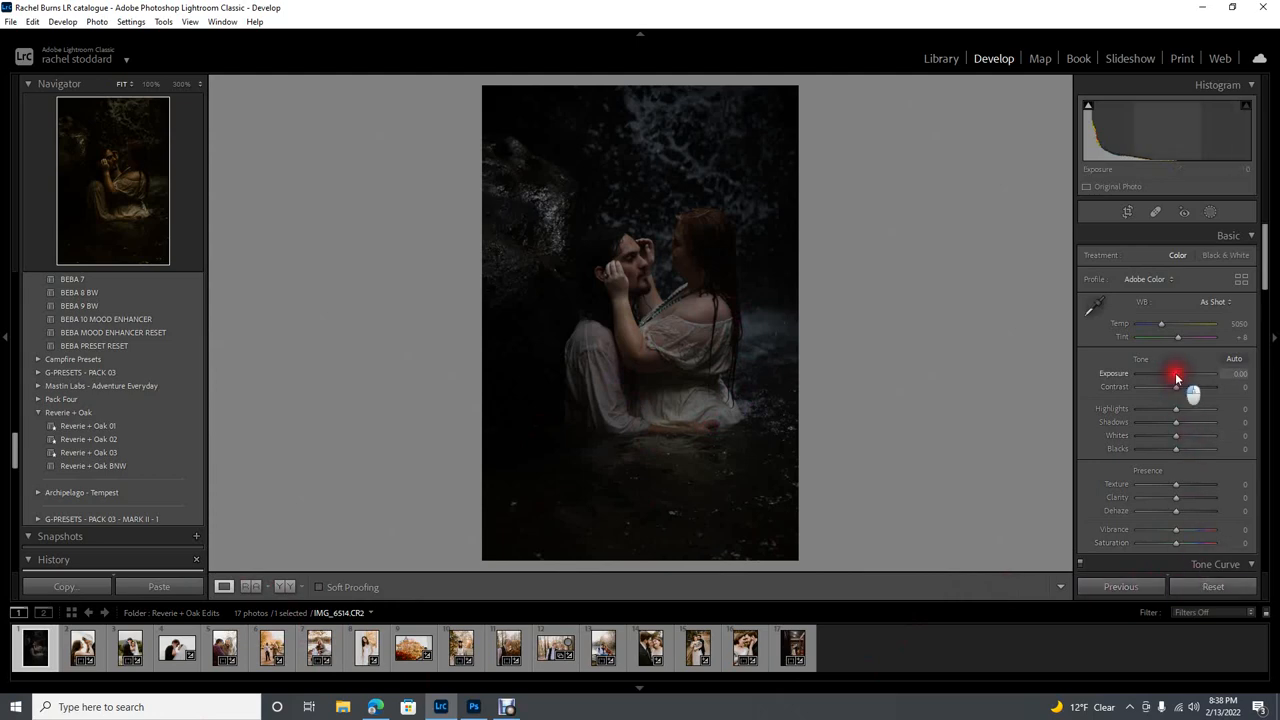
- Raise the exposure, apply a Reverie + Oak preset and crop tighter around the couple
left_click_drag(1176, 380, 1196, 380)
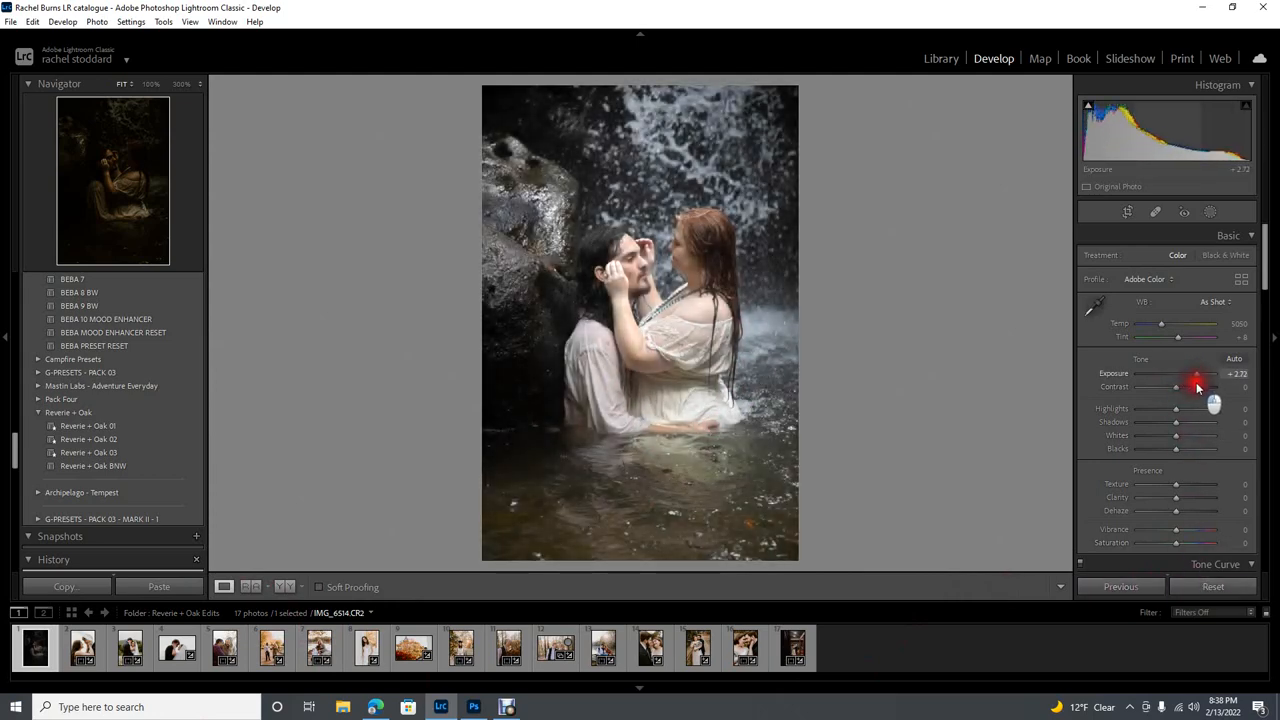
left_click(88, 440)
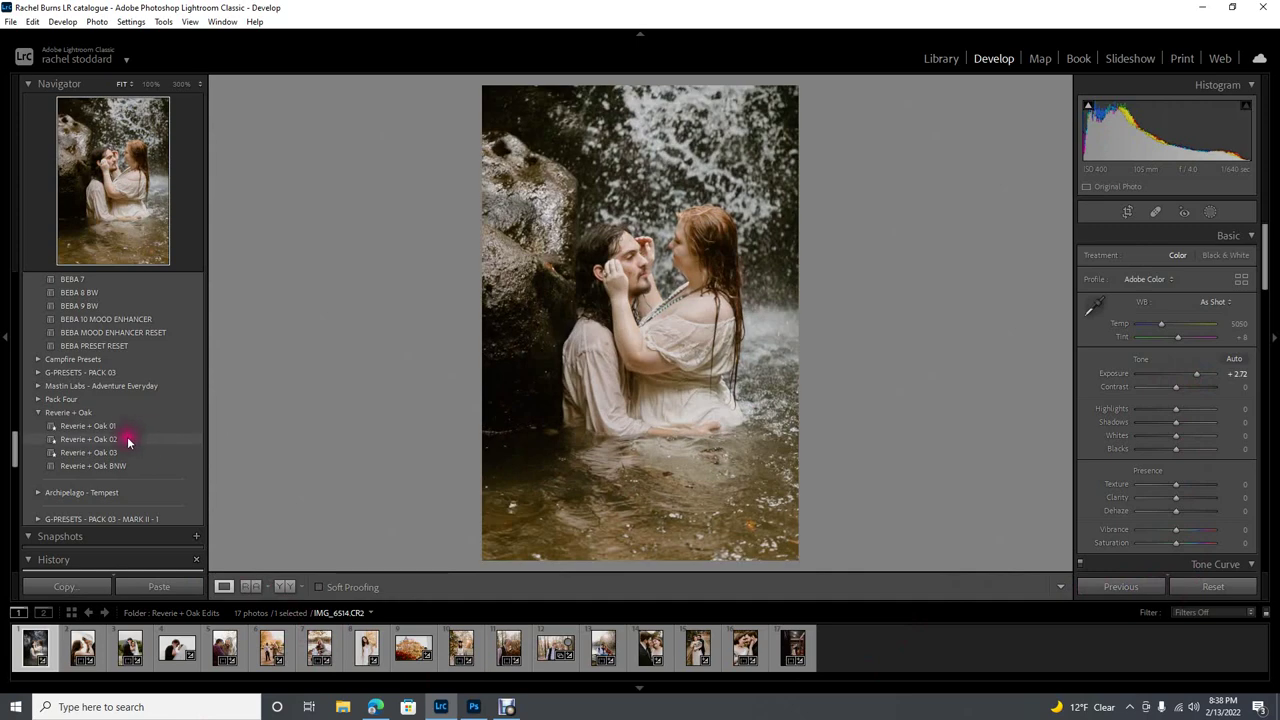
left_click(88, 440)
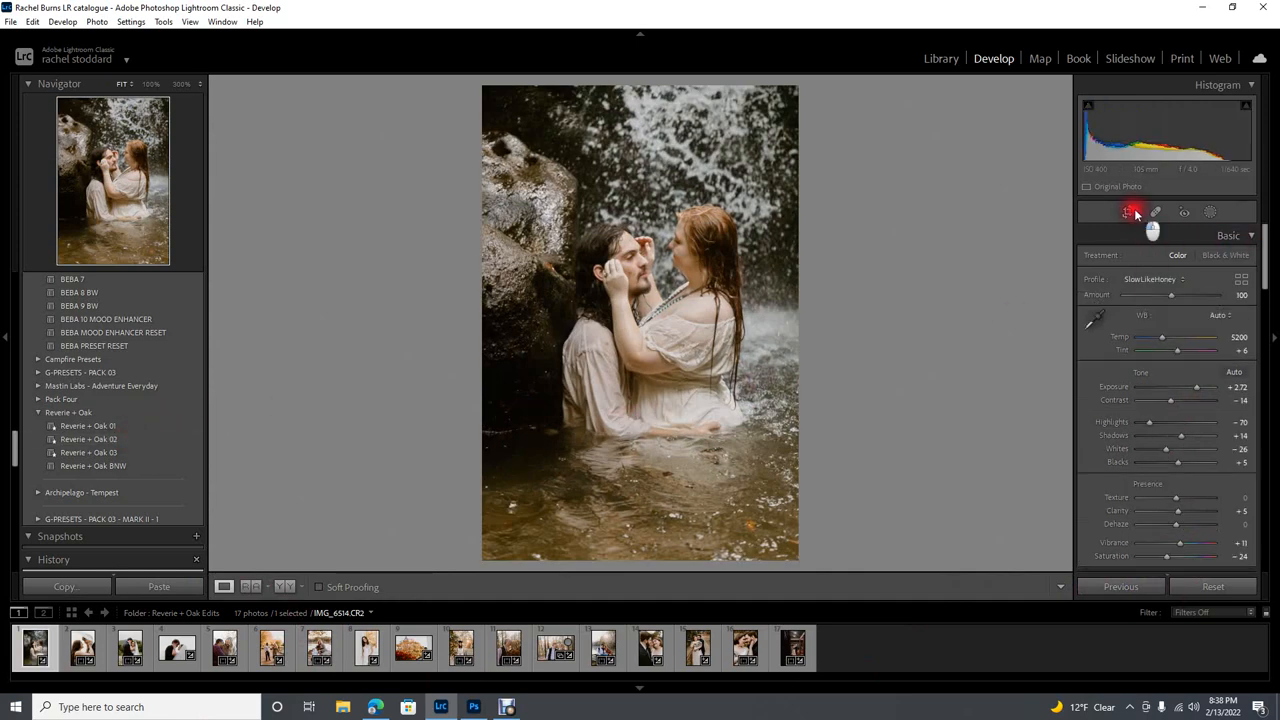
left_click(1128, 212)
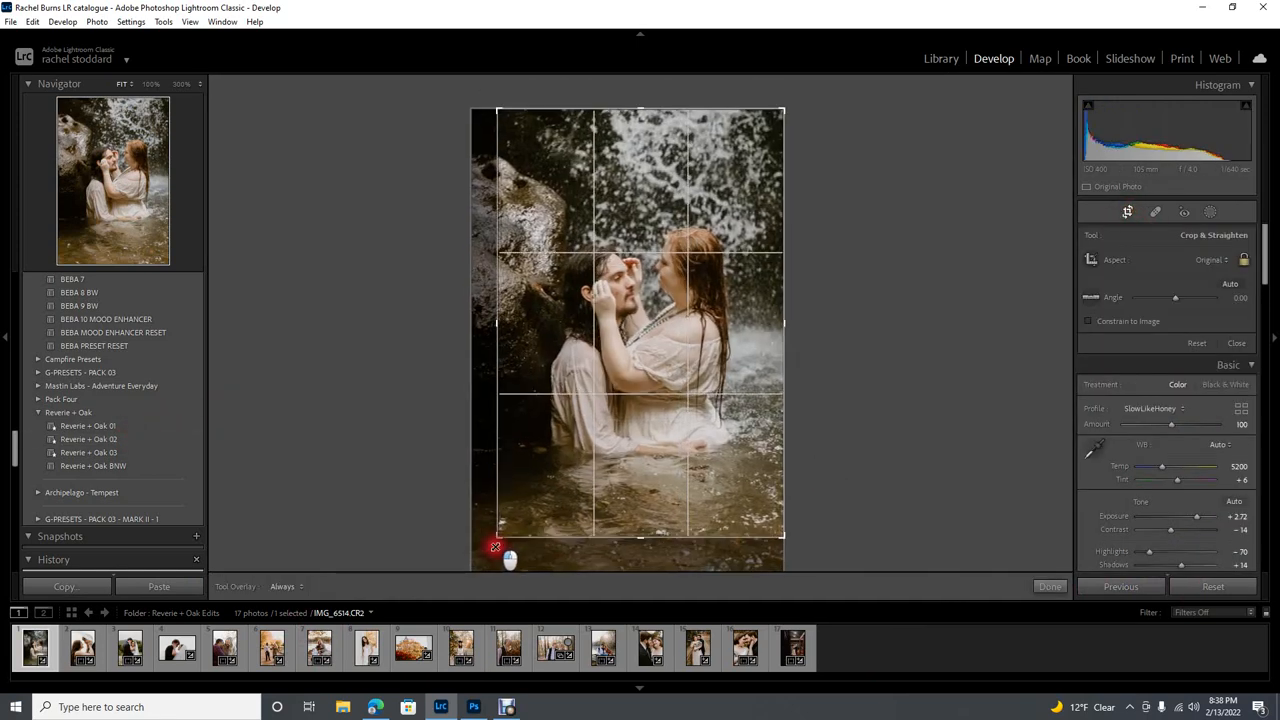
left_click(1048, 586)
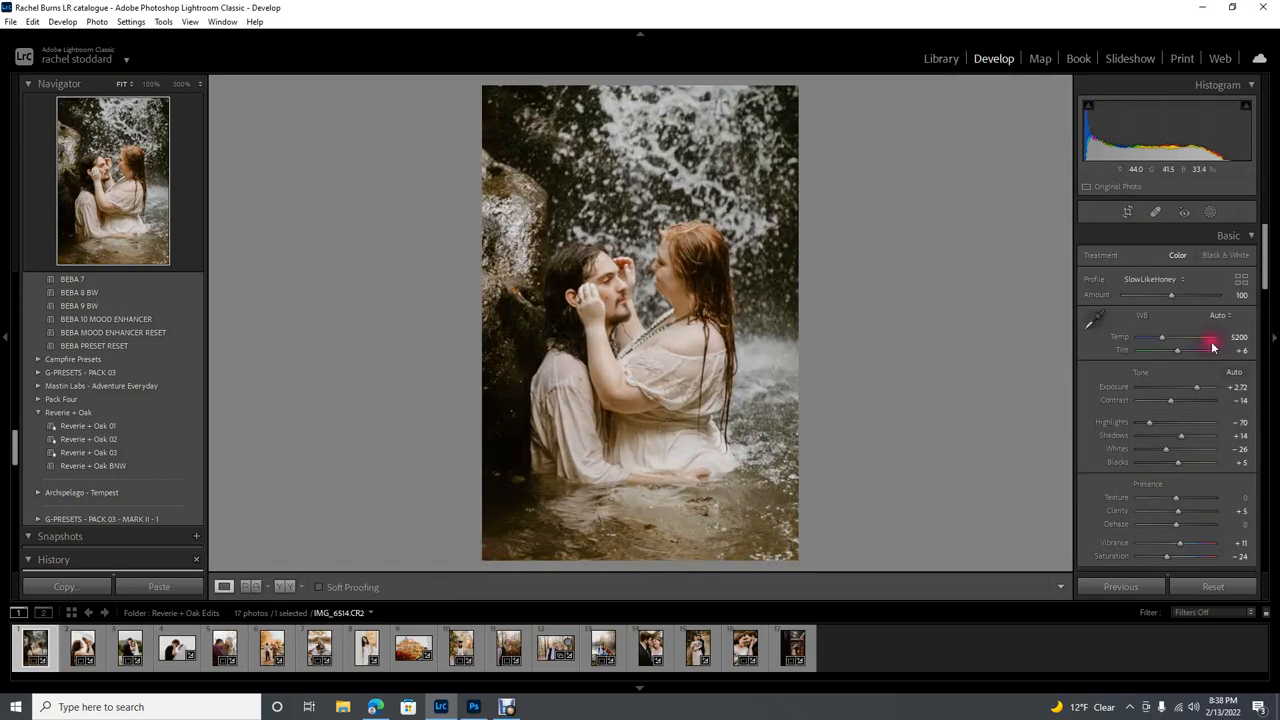
mouse_move(644, 284)
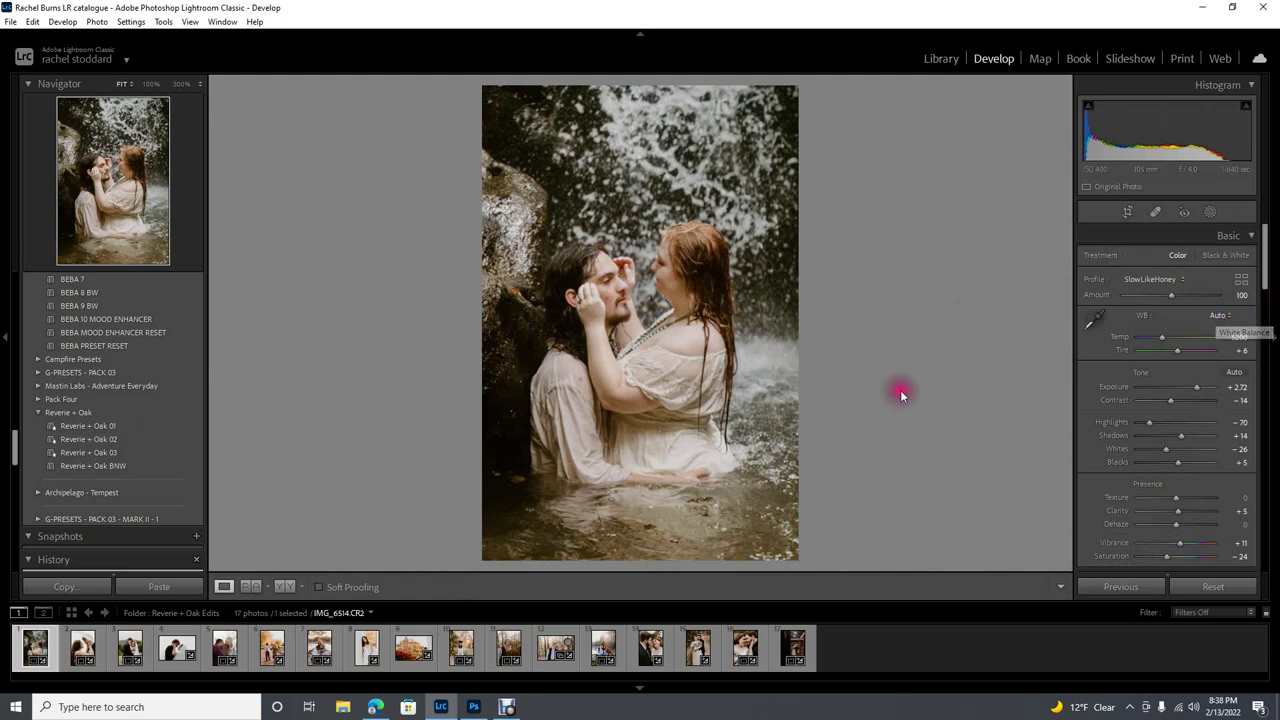
mouse_move(808, 348)
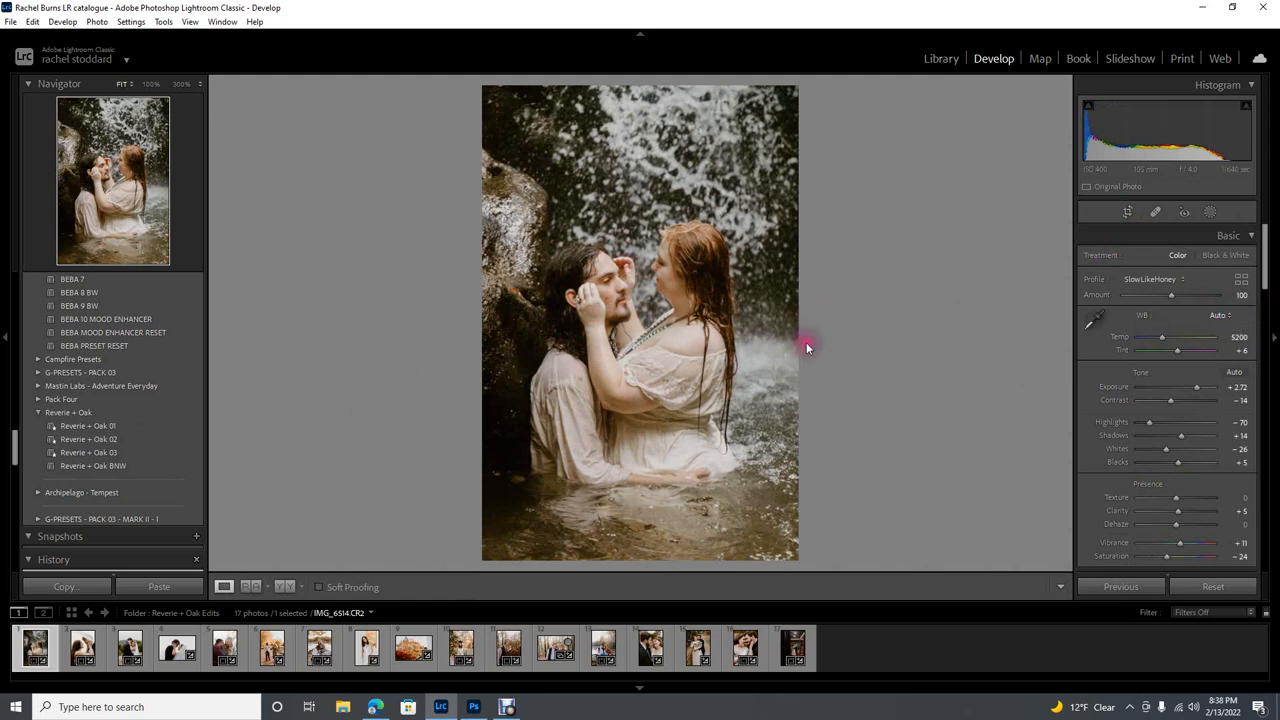
mouse_move(1218, 336)
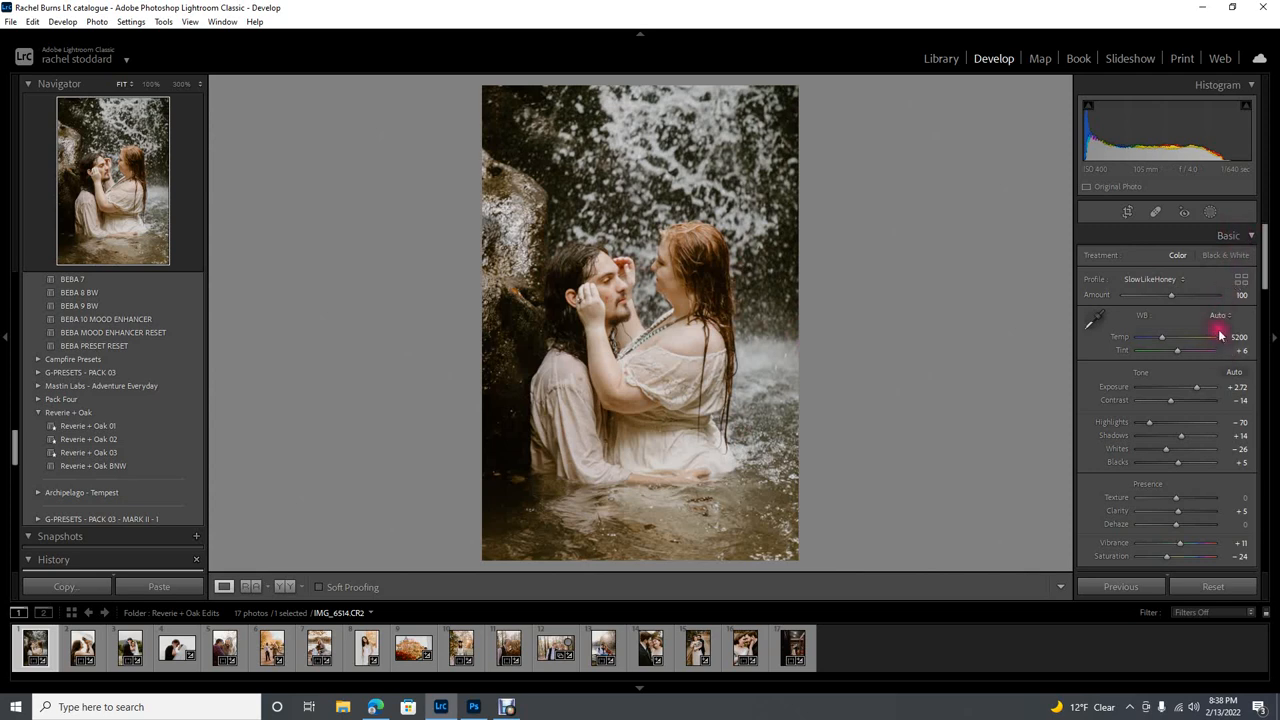
- Try Auto white balance, settle on As Shot, and reduce the profile Amount slightly
left_click(1208, 316)
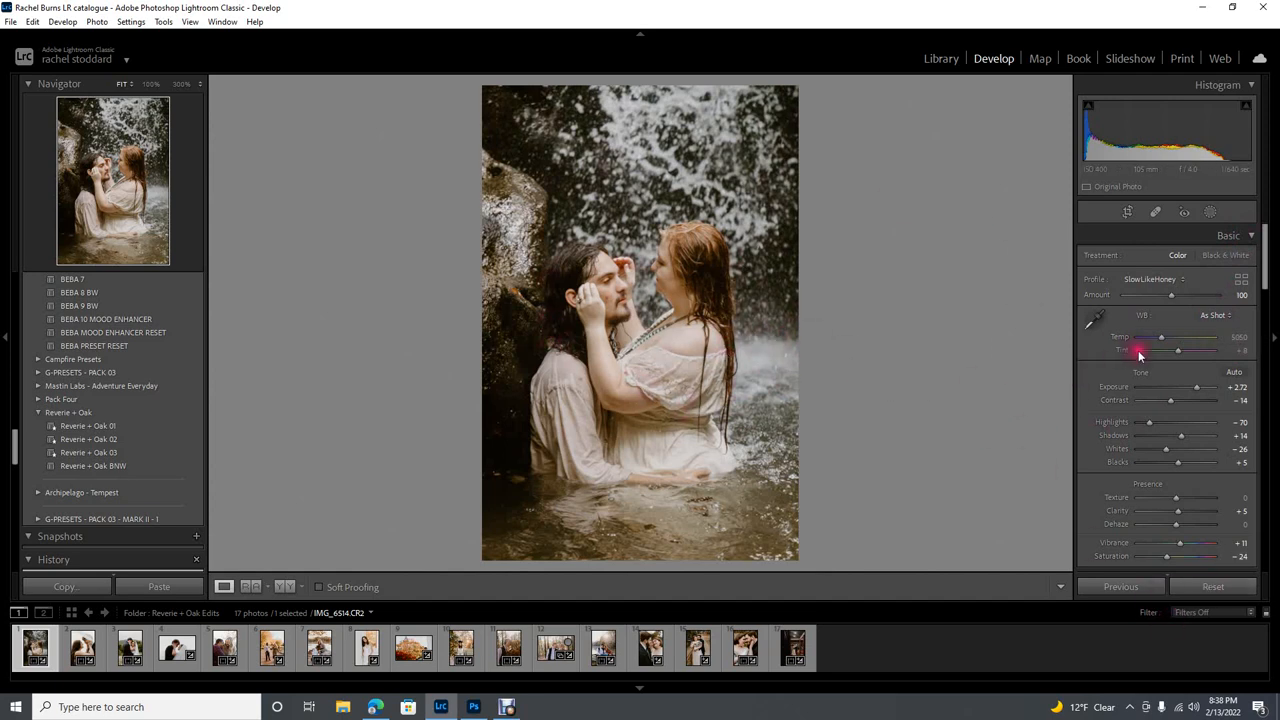
mouse_move(356, 368)
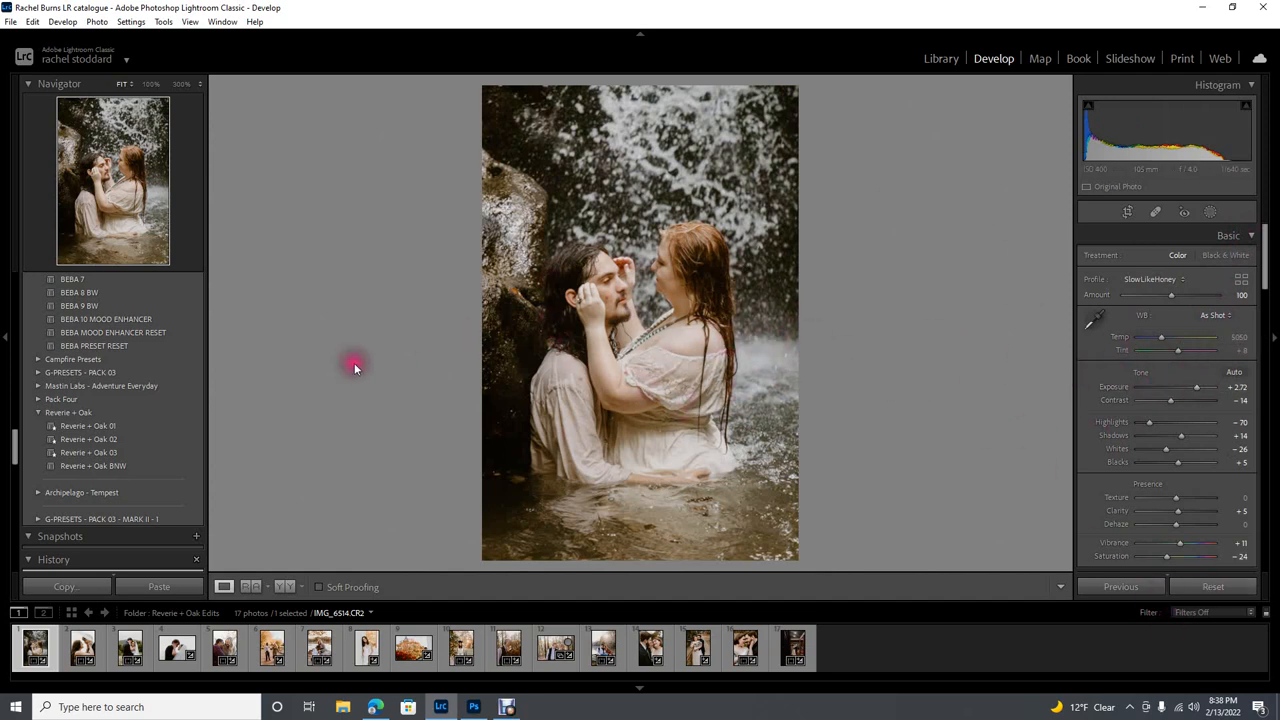
mouse_move(788, 352)
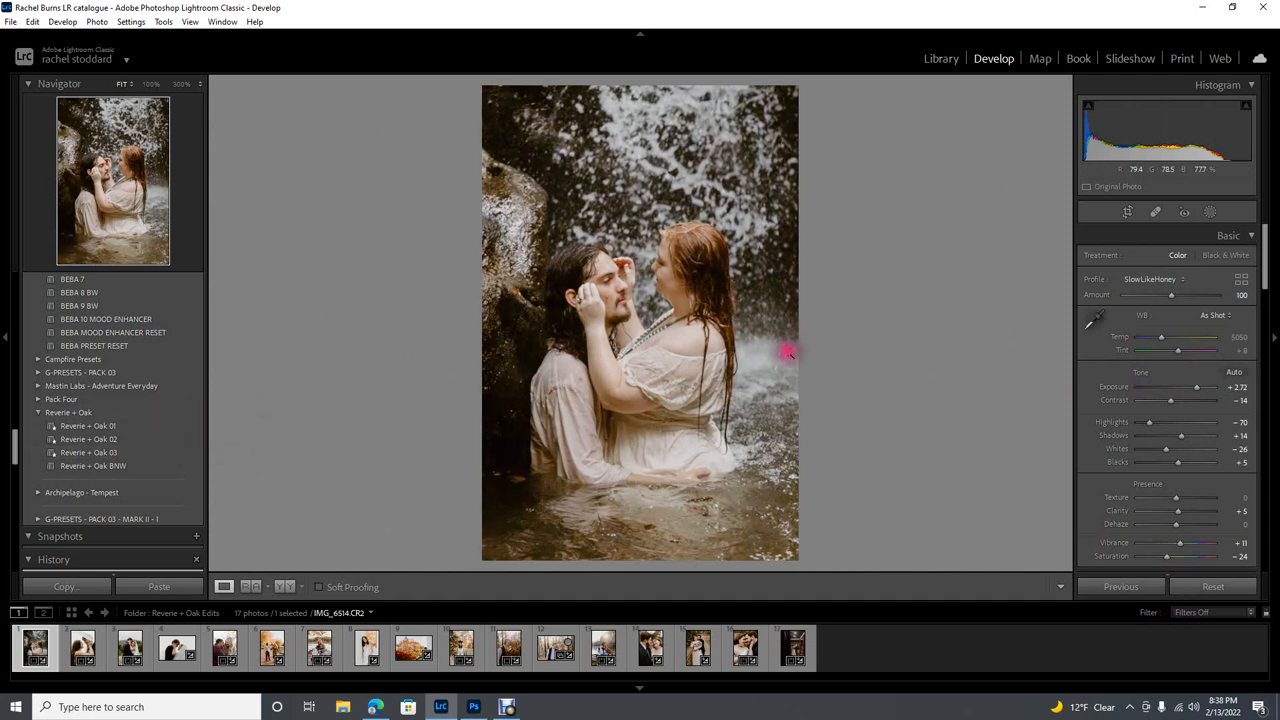
mouse_move(1214, 316)
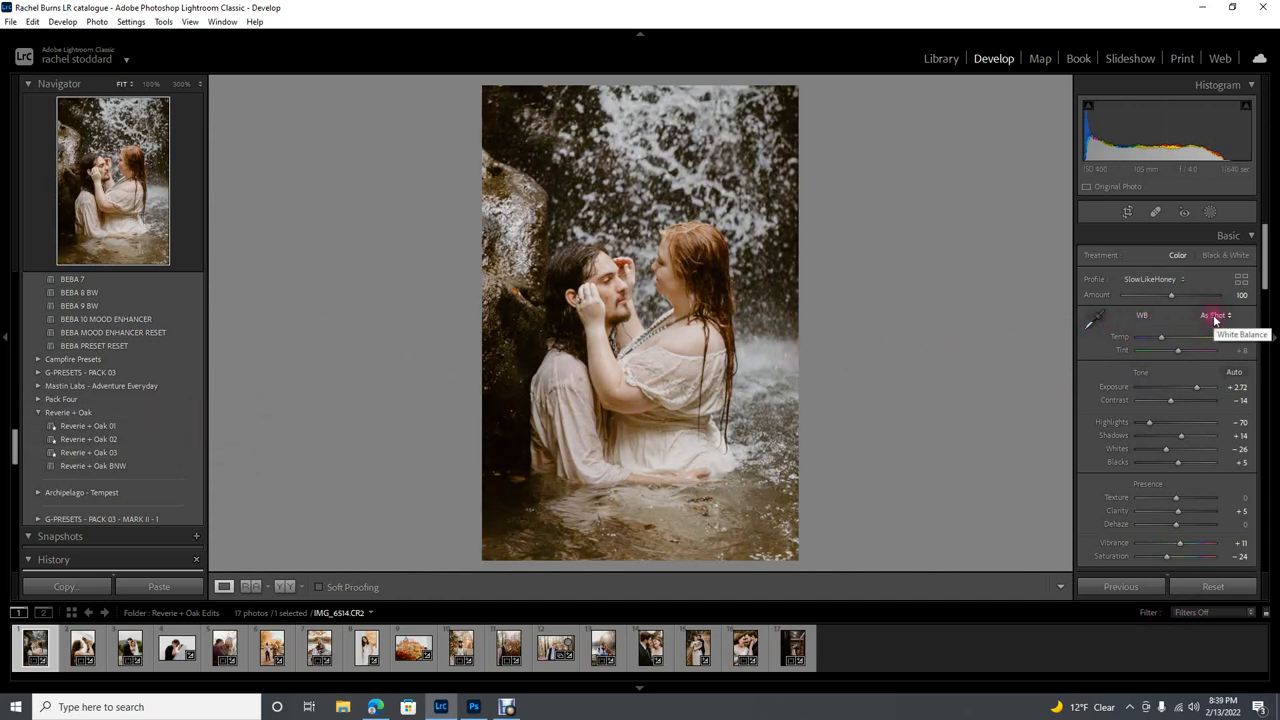
left_click(1212, 316)
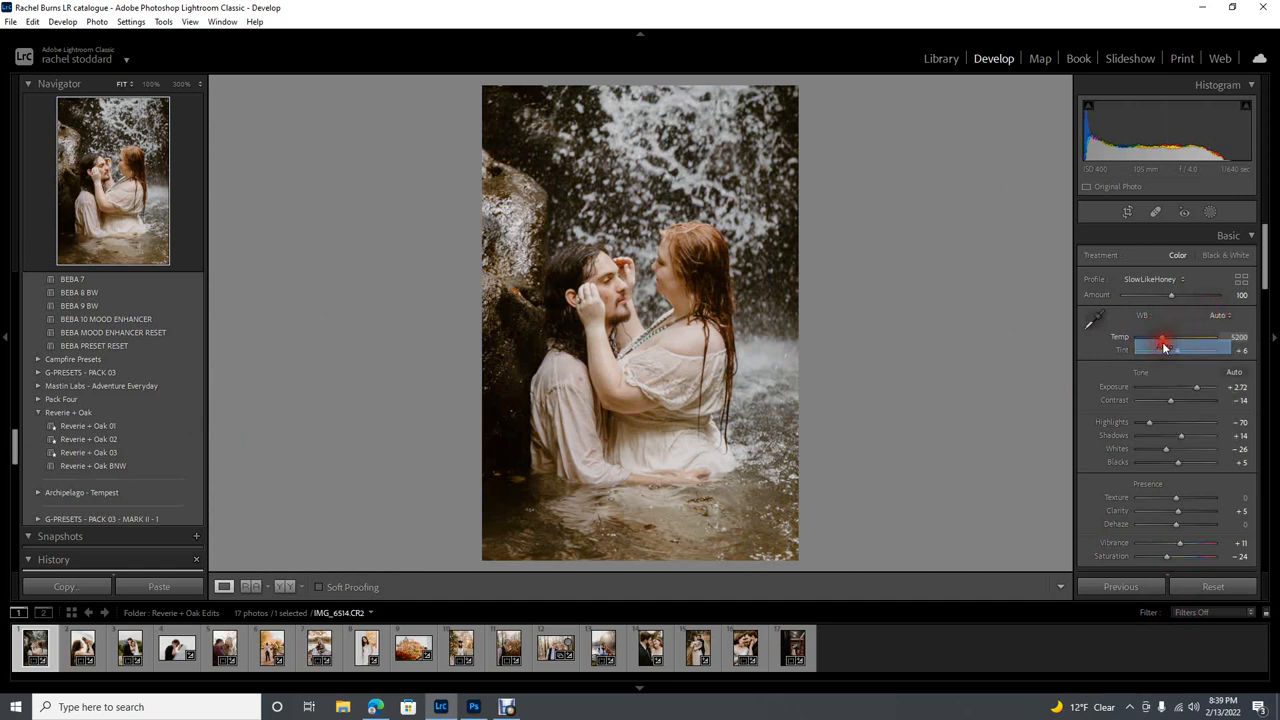
left_click(1220, 316)
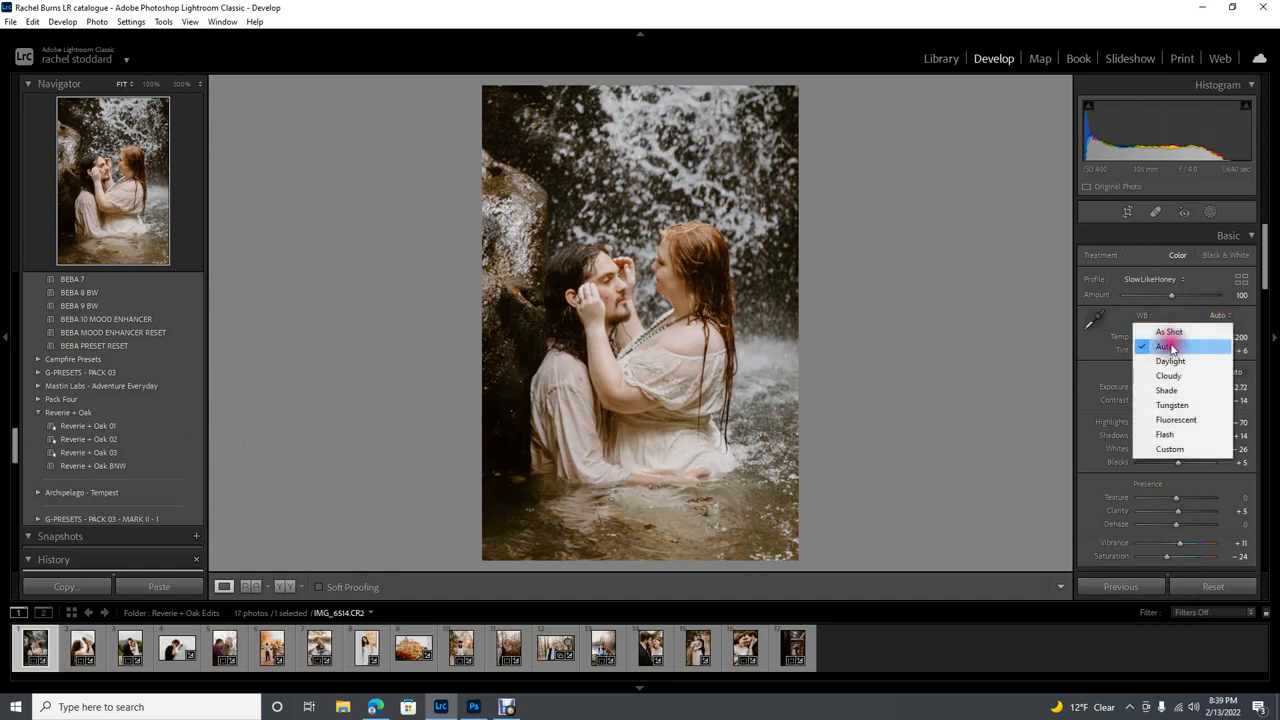
left_click(1164, 344)
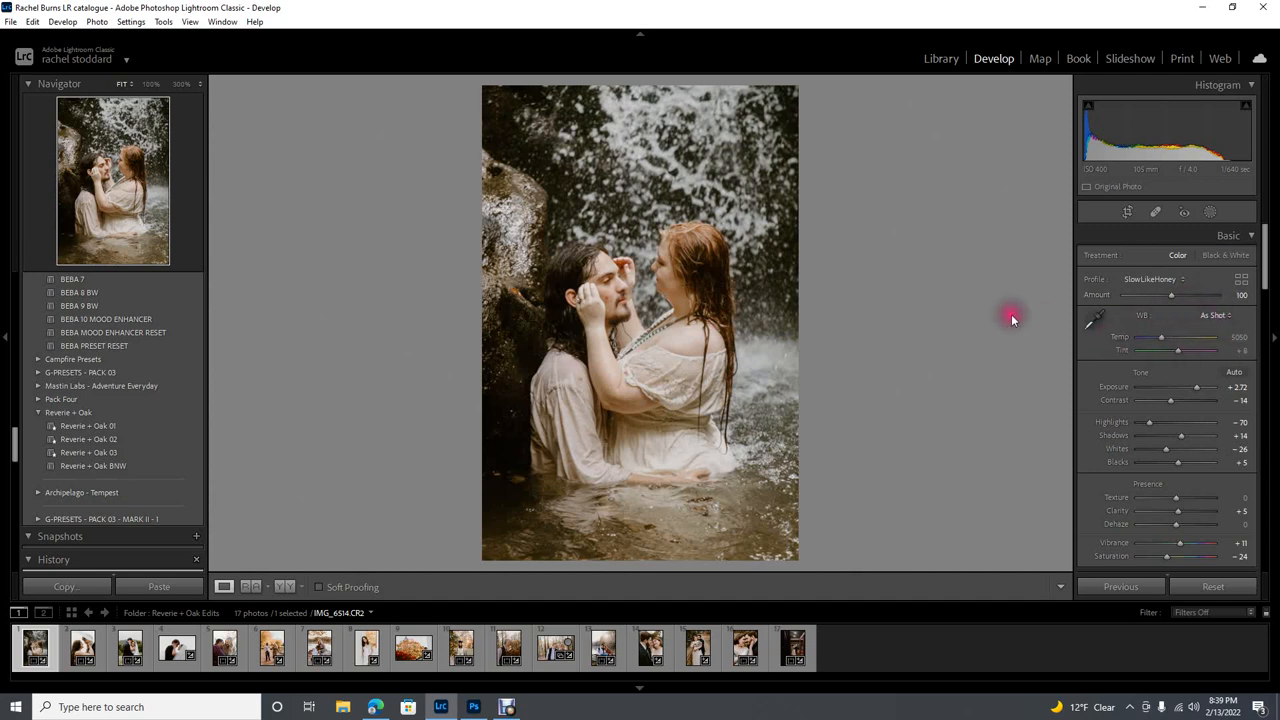
left_click_drag(1170, 294, 1184, 294)
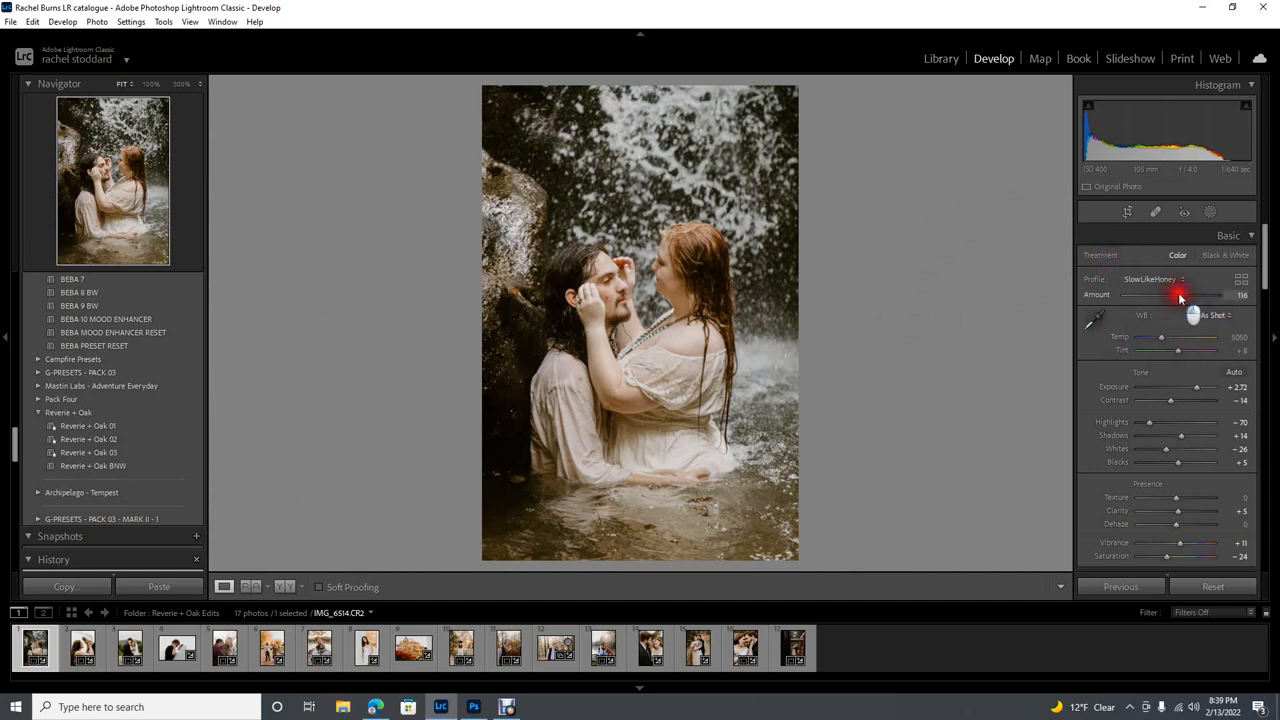
left_click_drag(1184, 294, 1210, 294)
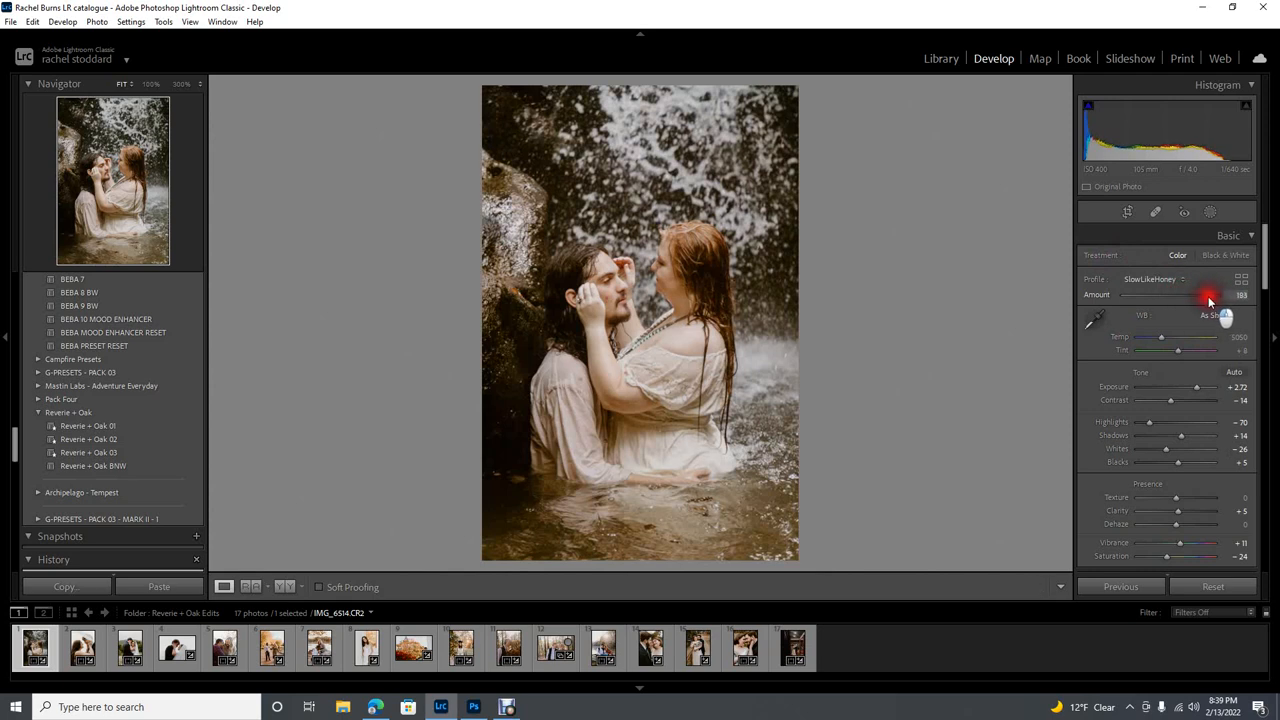
left_click_drag(1210, 296, 1204, 296)
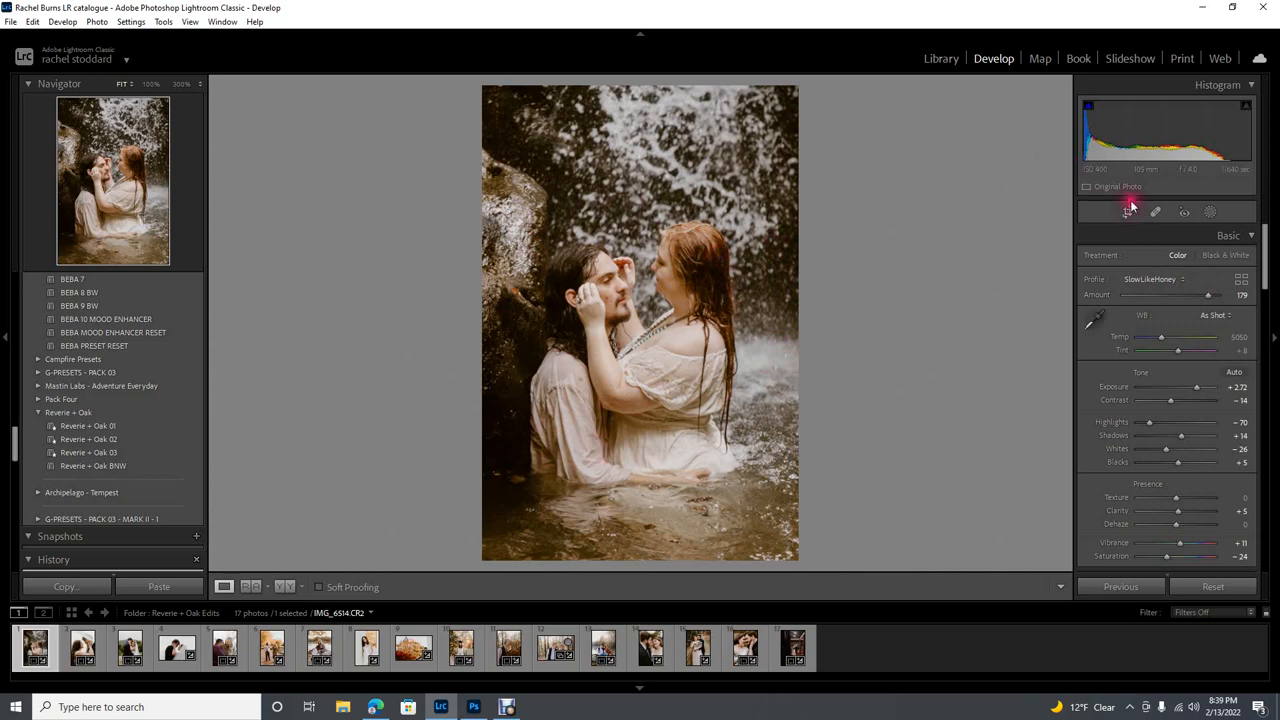
- Leave the crop unchanged, lower the exposure slightly and deepen the blacks
left_click(1128, 212)
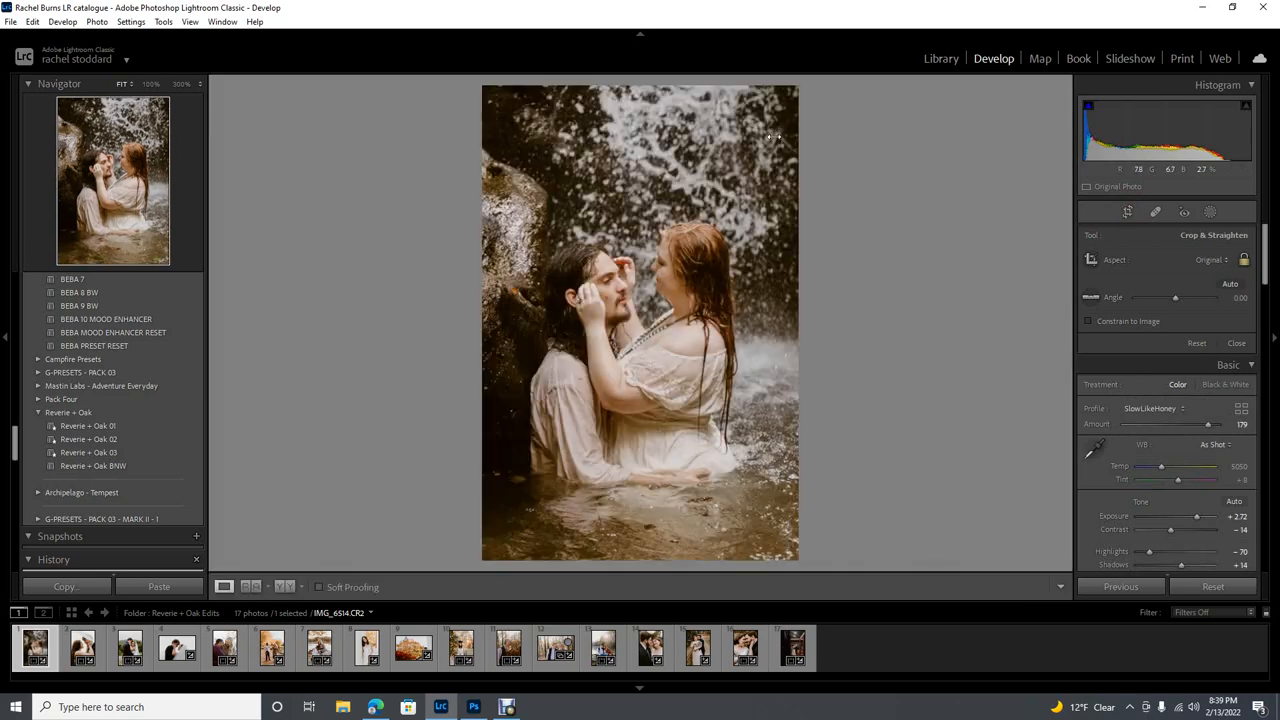
left_click(1236, 344)
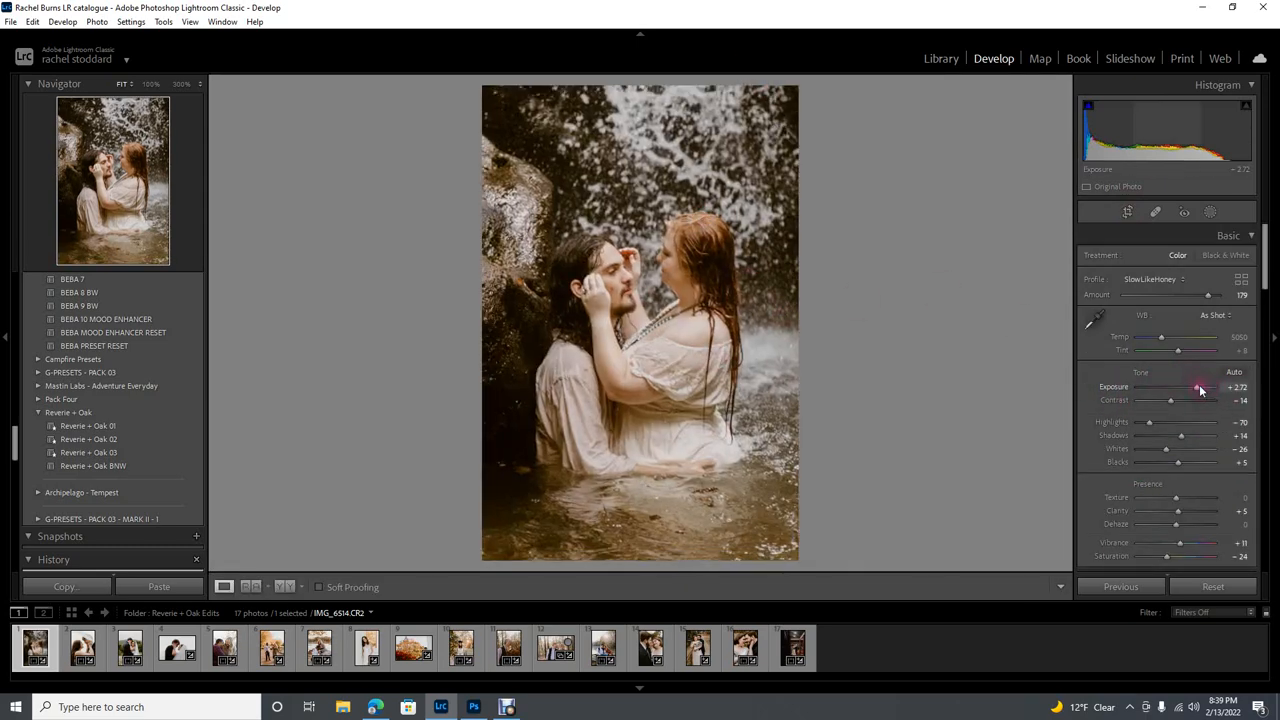
left_click_drag(1208, 388, 1196, 388)
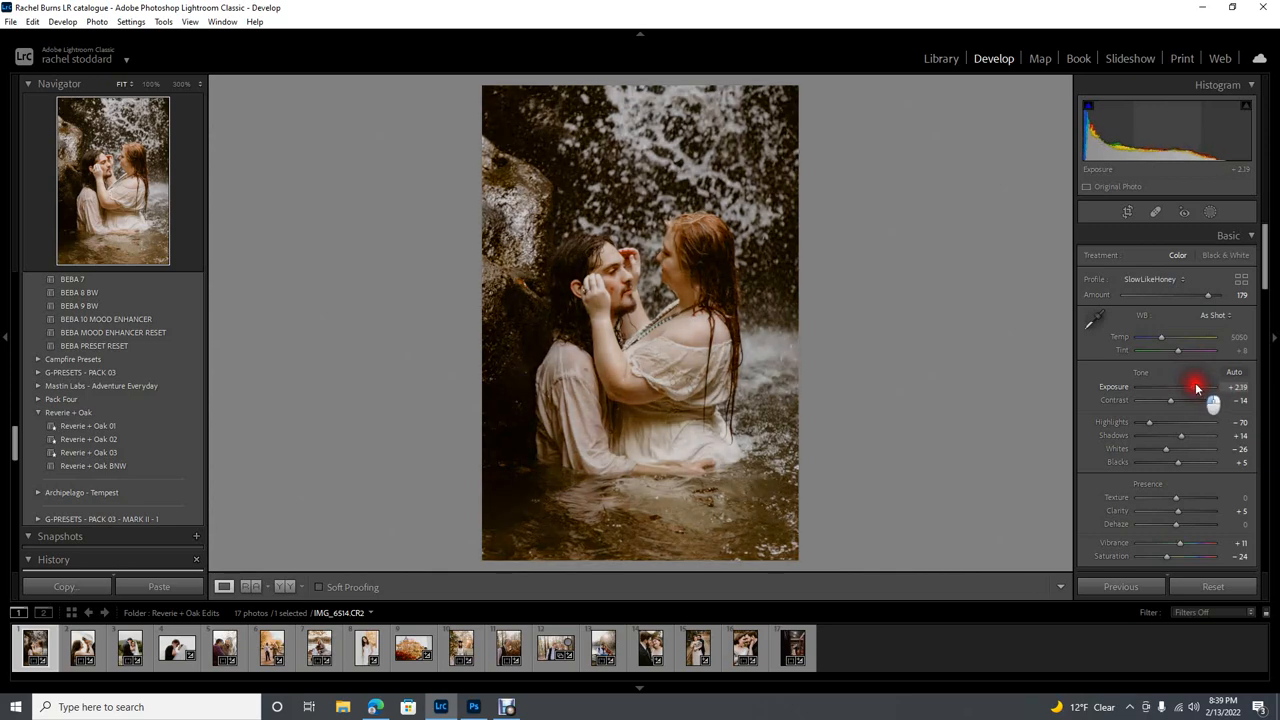
left_click_drag(1208, 388, 1200, 388)
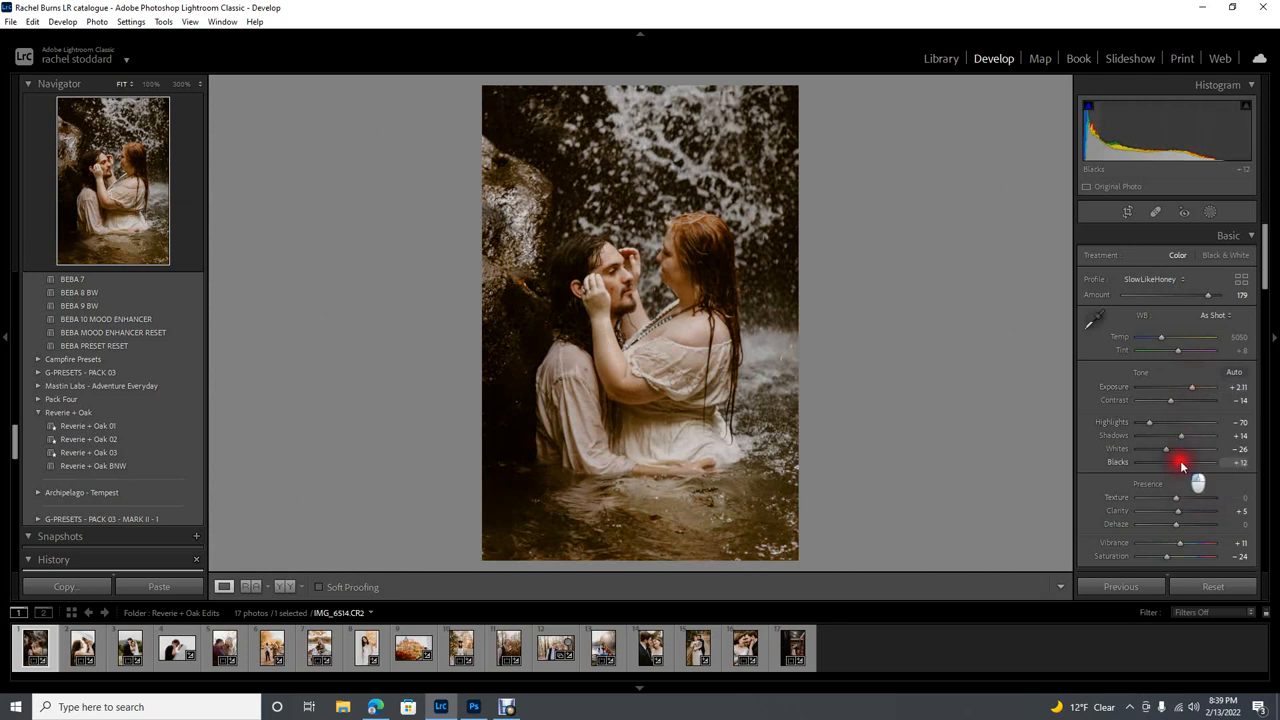
left_click_drag(1164, 462, 1184, 462)
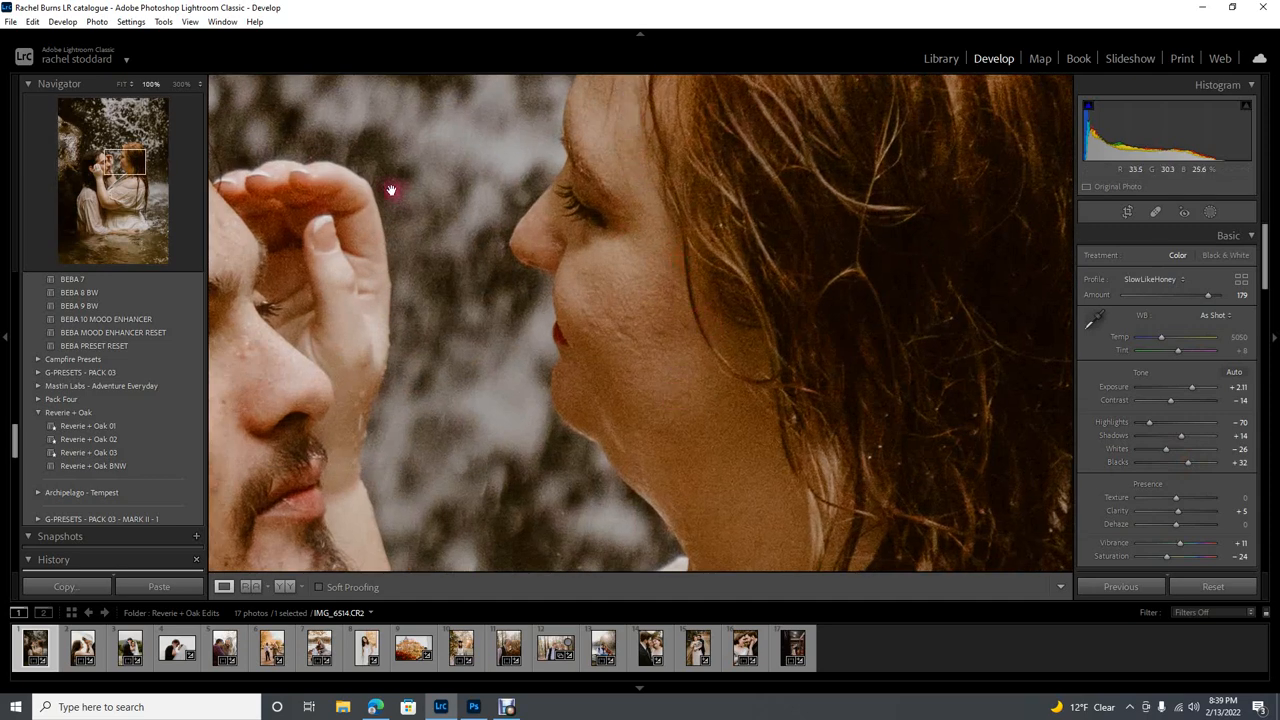
left_click_drag(392, 190, 588, 252)
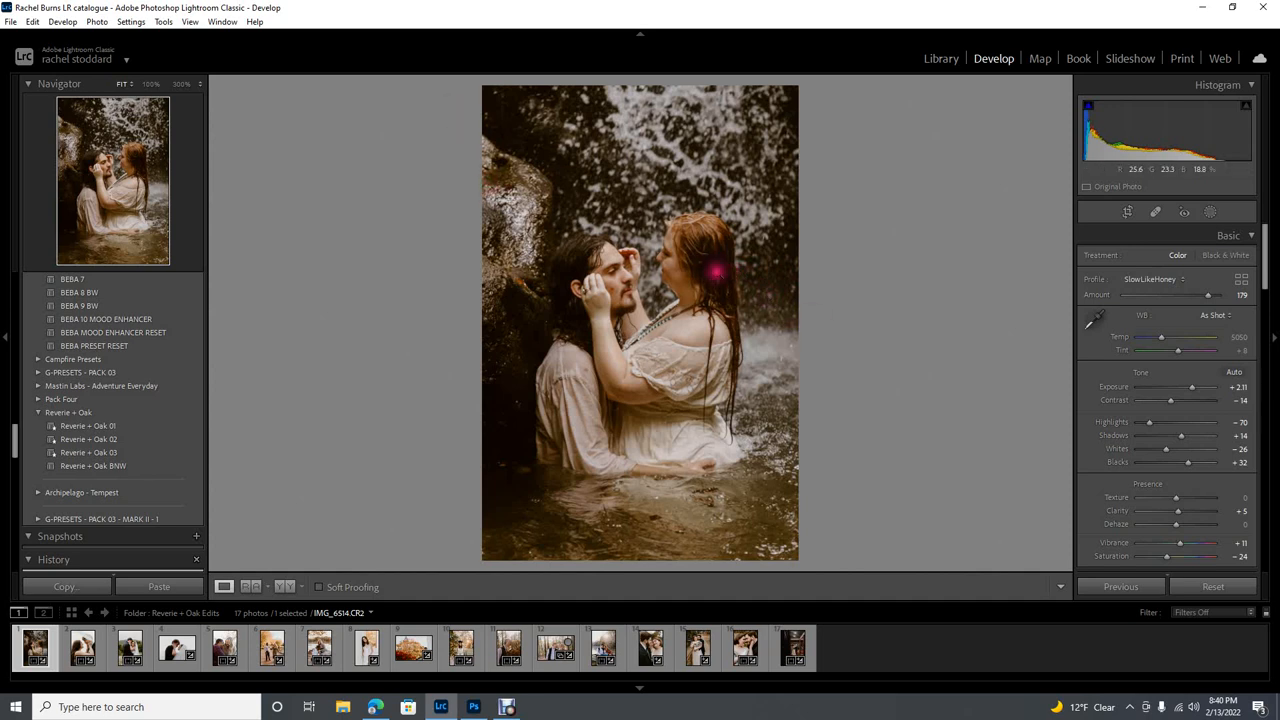
mouse_move(524, 232)
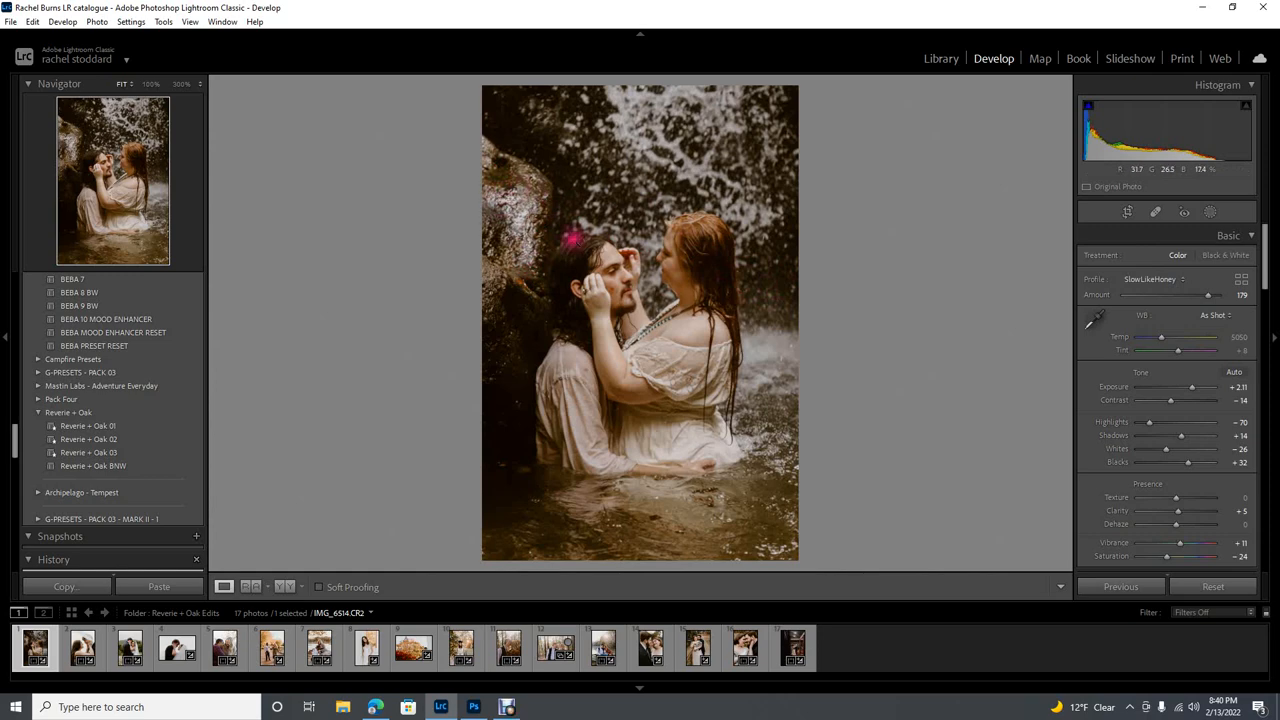
mouse_move(864, 284)
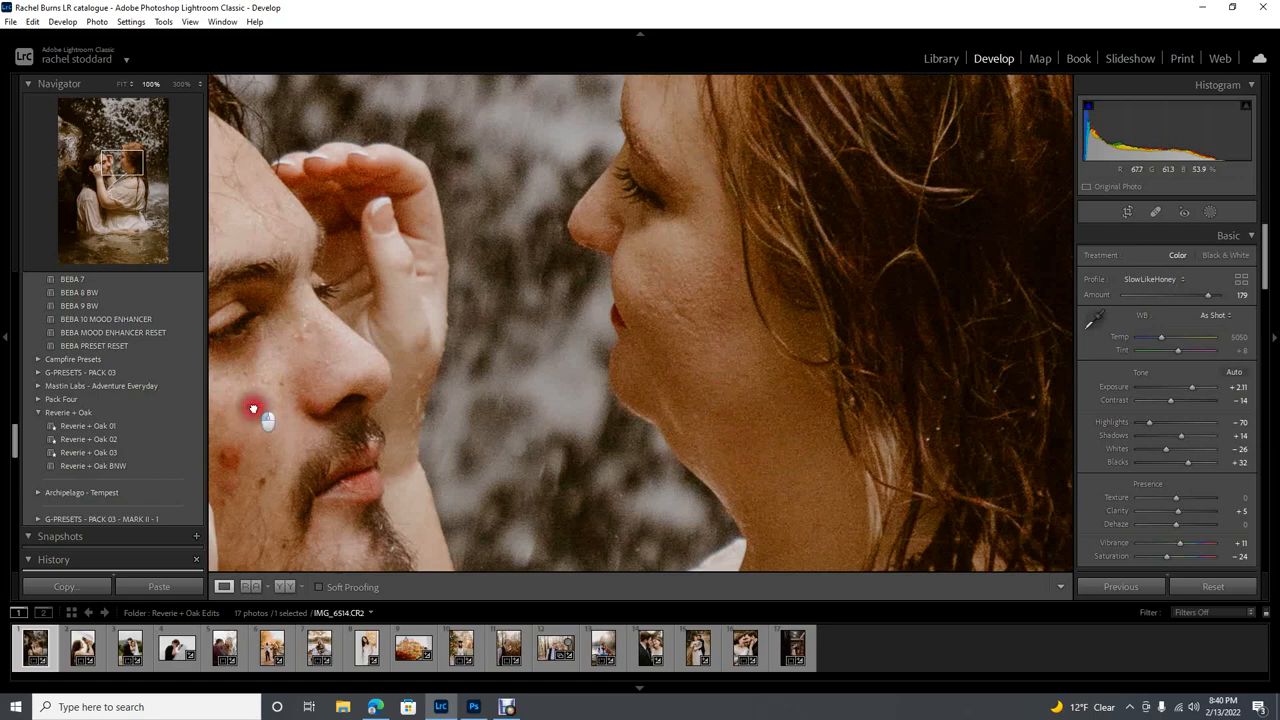
left_click(124, 84)
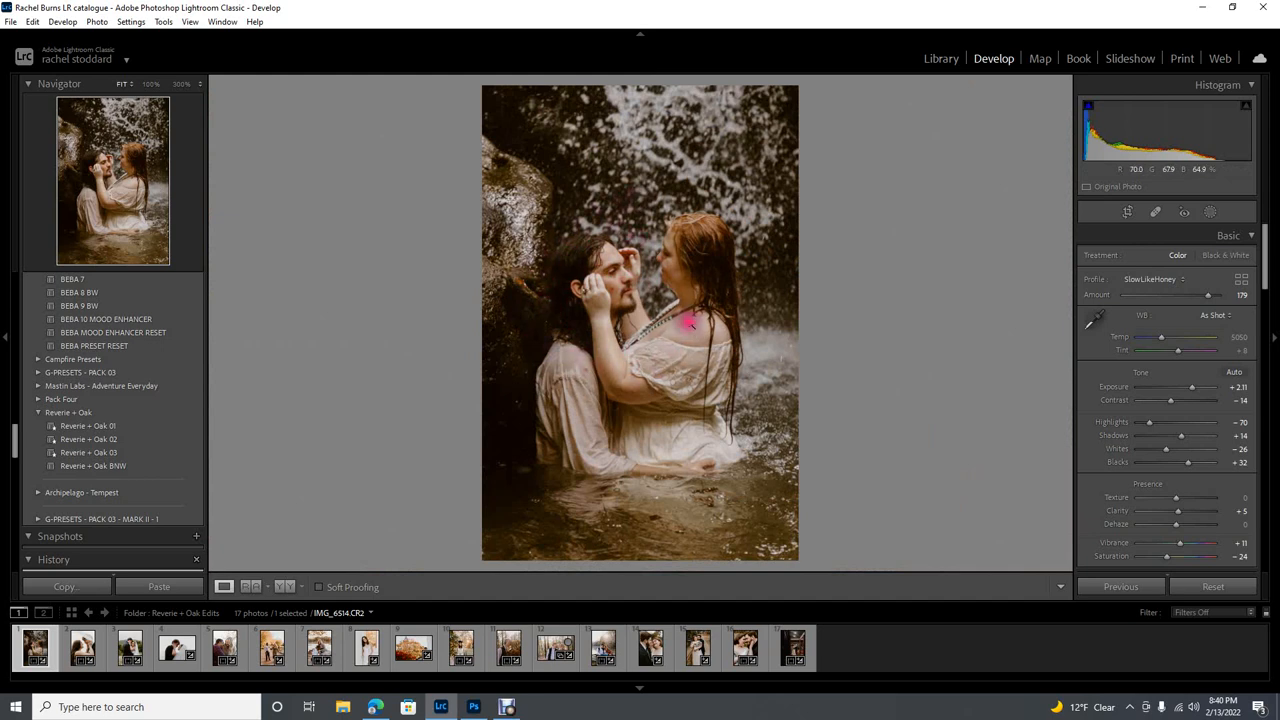
mouse_move(828, 348)
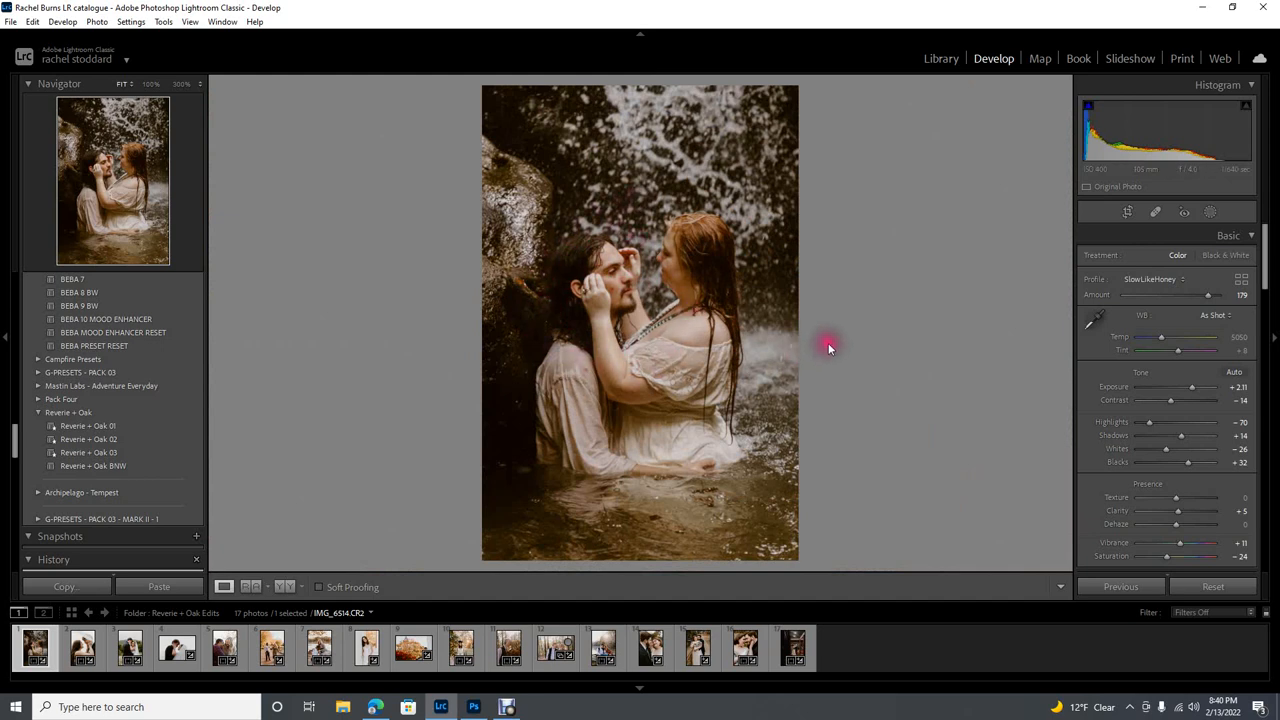
mouse_move(552, 222)
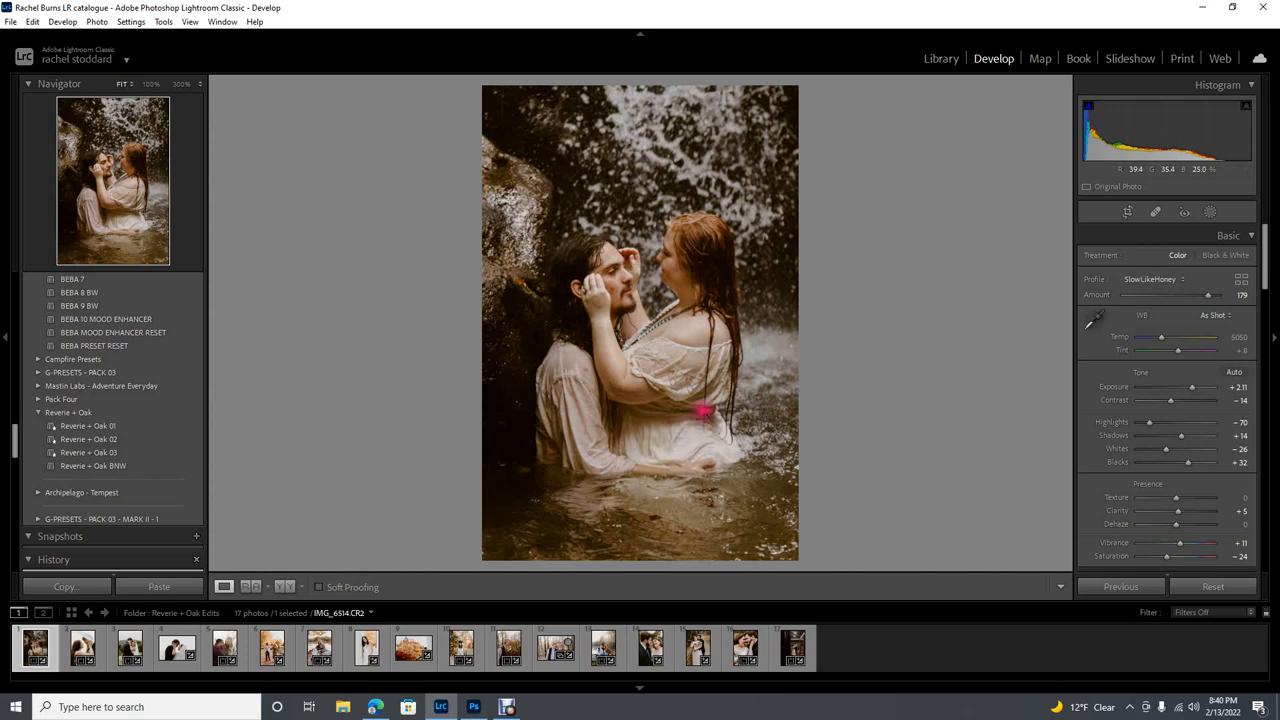
mouse_move(740, 396)
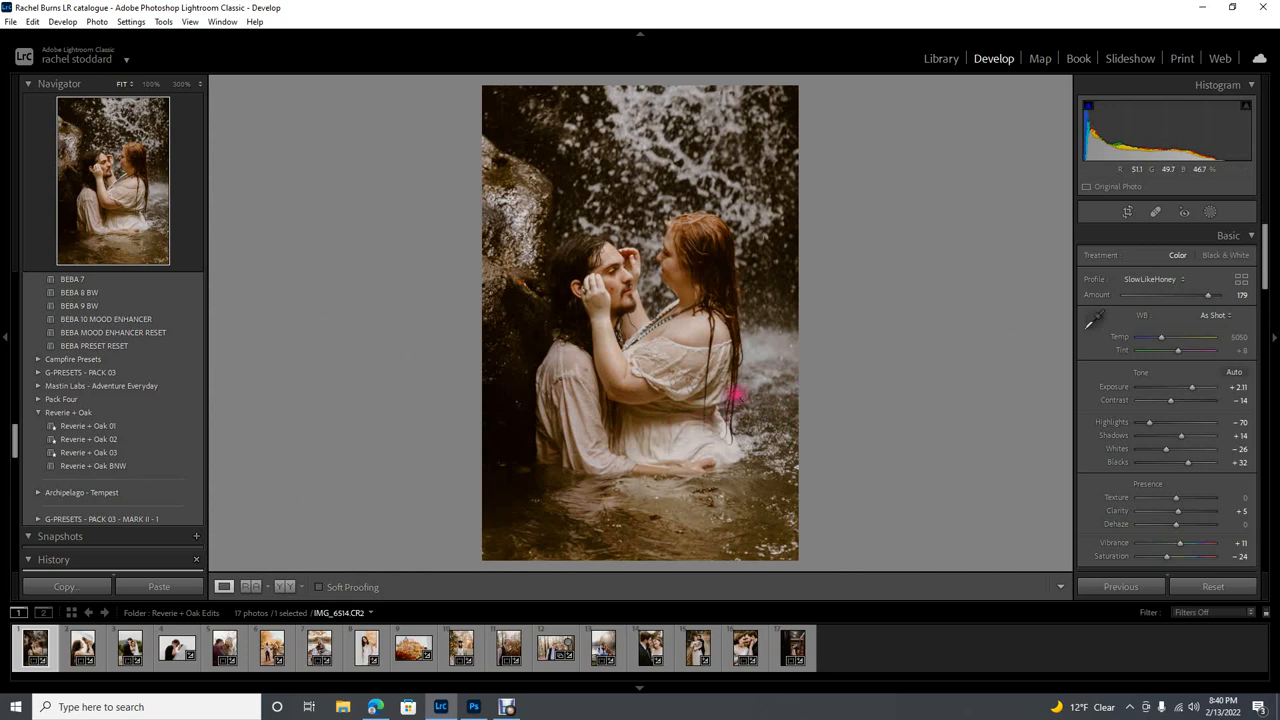
mouse_move(1072, 180)
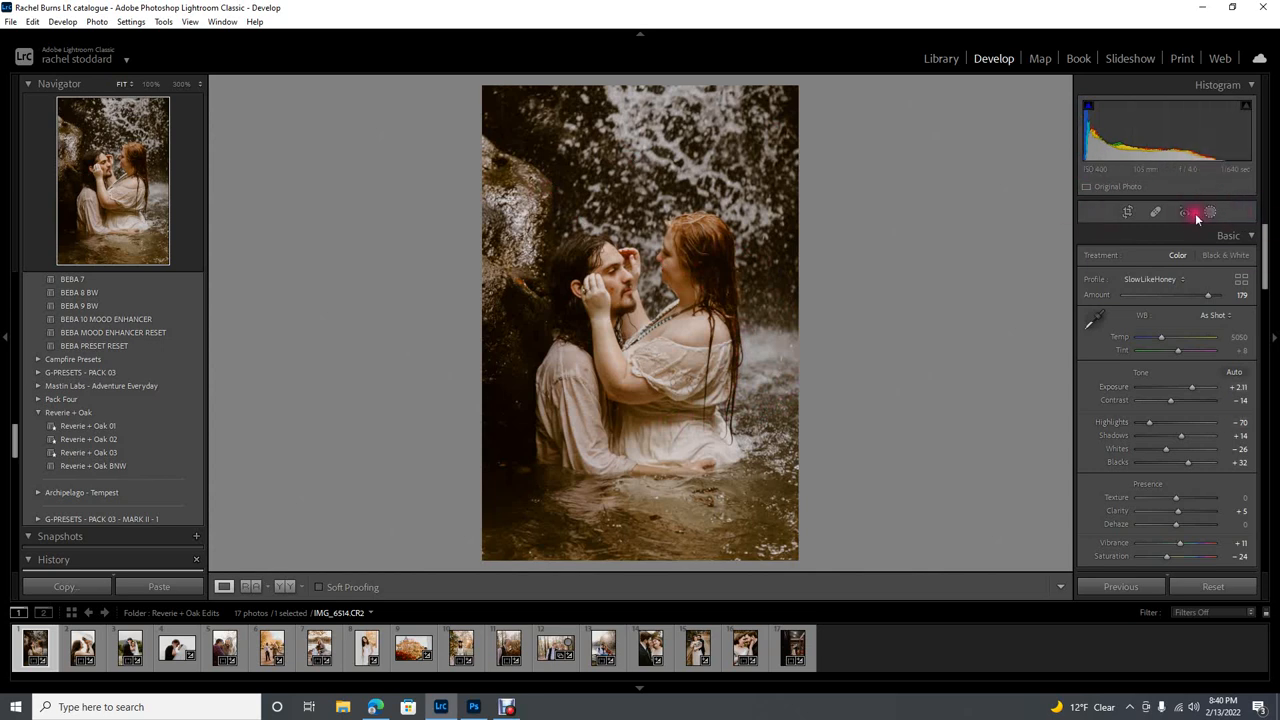
- Draw a radial gradient mask on her face with cooler temperature and higher exposure
left_click(1210, 212)
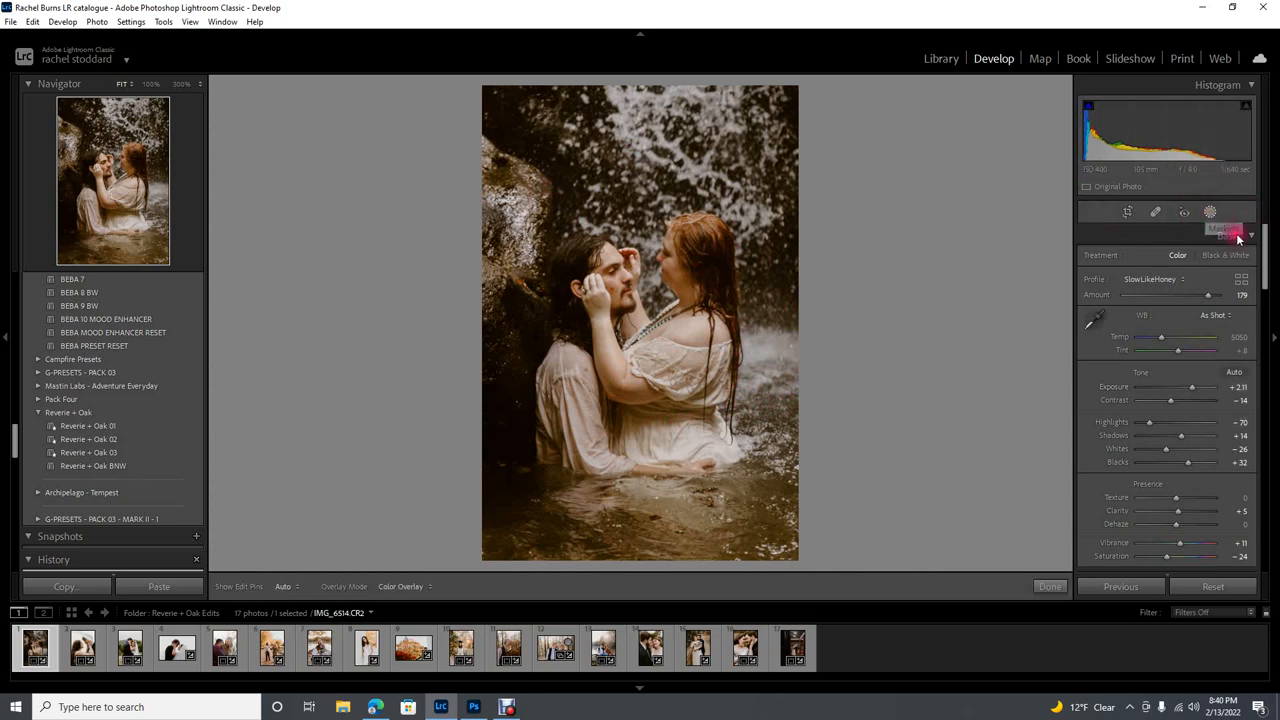
left_click(1210, 212)
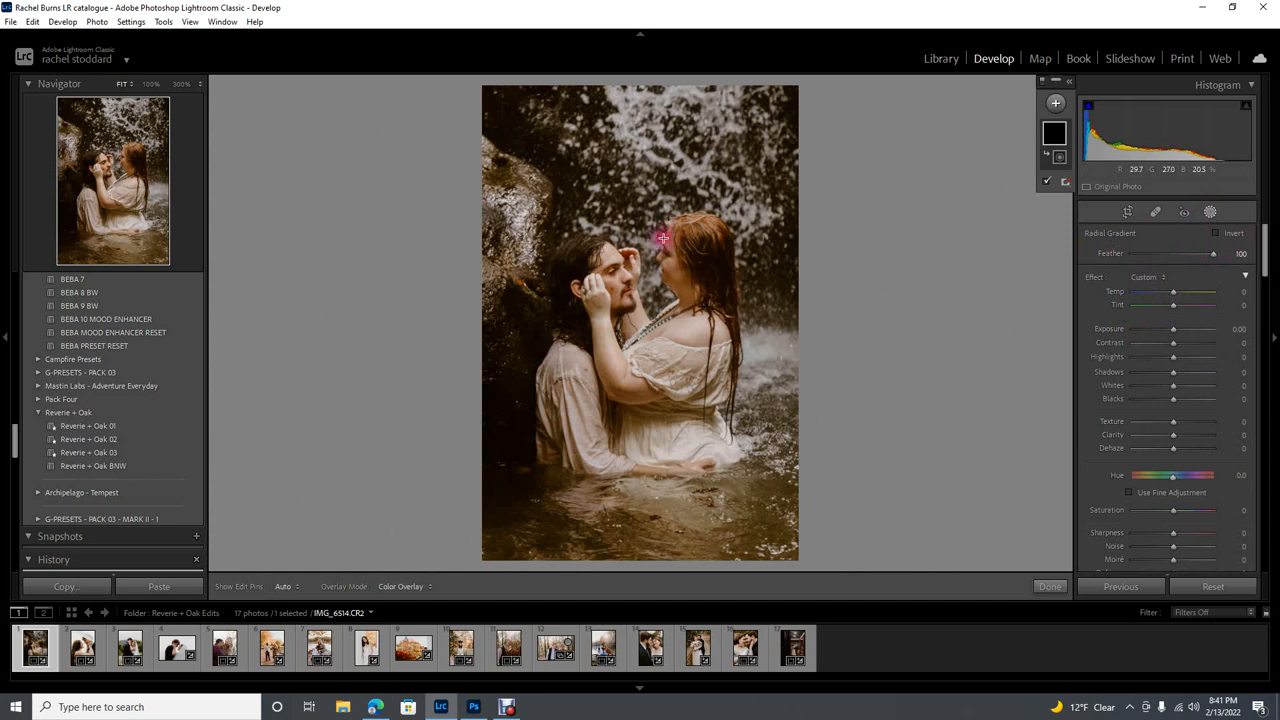
left_click_drag(1178, 292, 1172, 292)
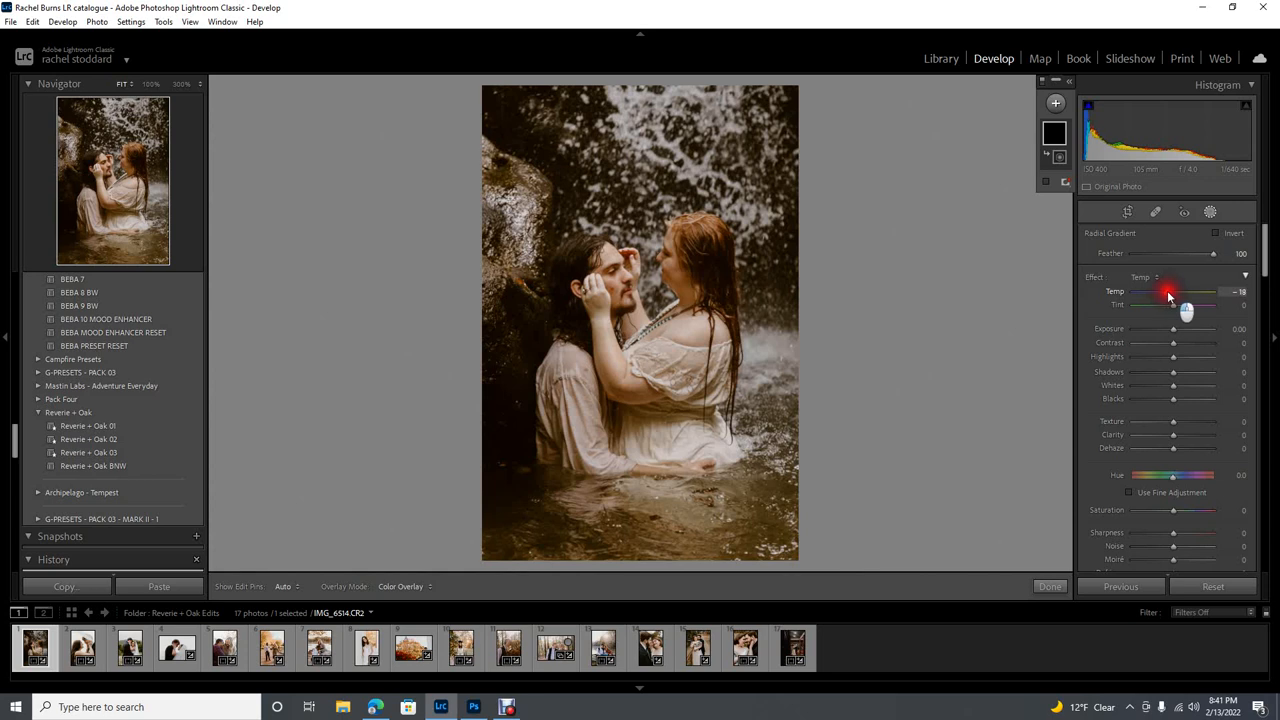
left_click_drag(1180, 292, 1170, 292)
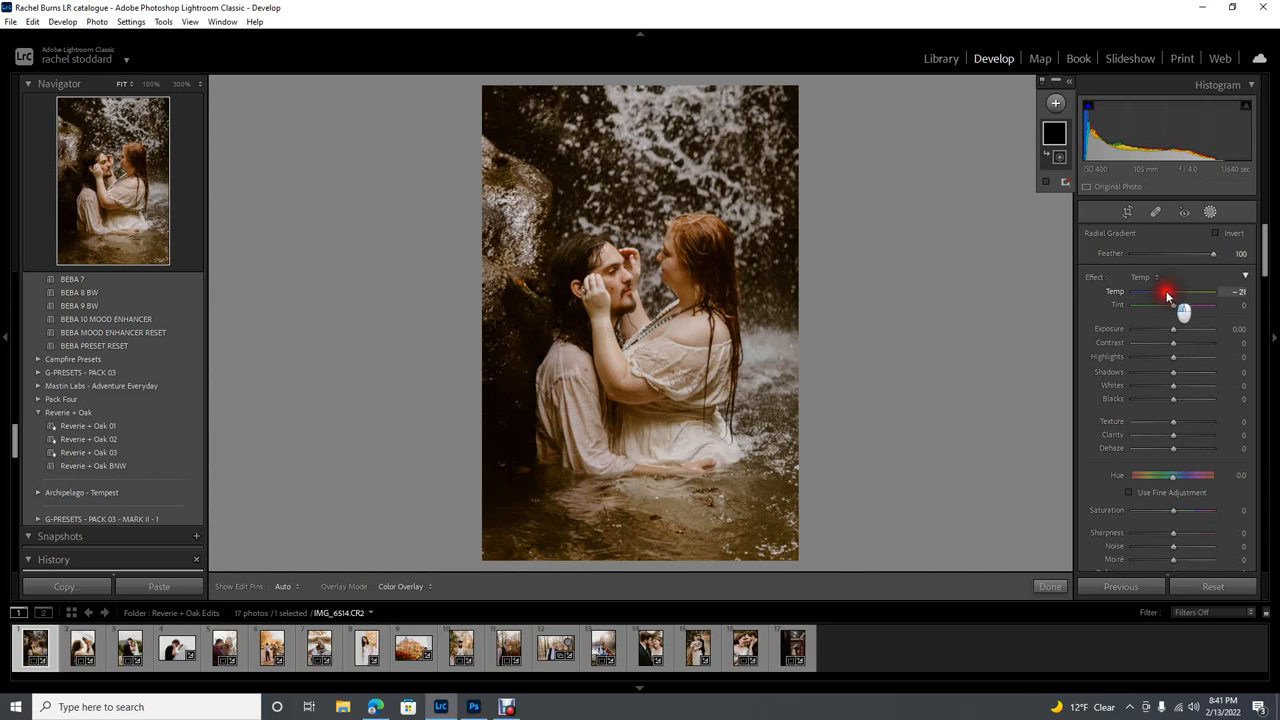
left_click_drag(1168, 292, 1172, 292)
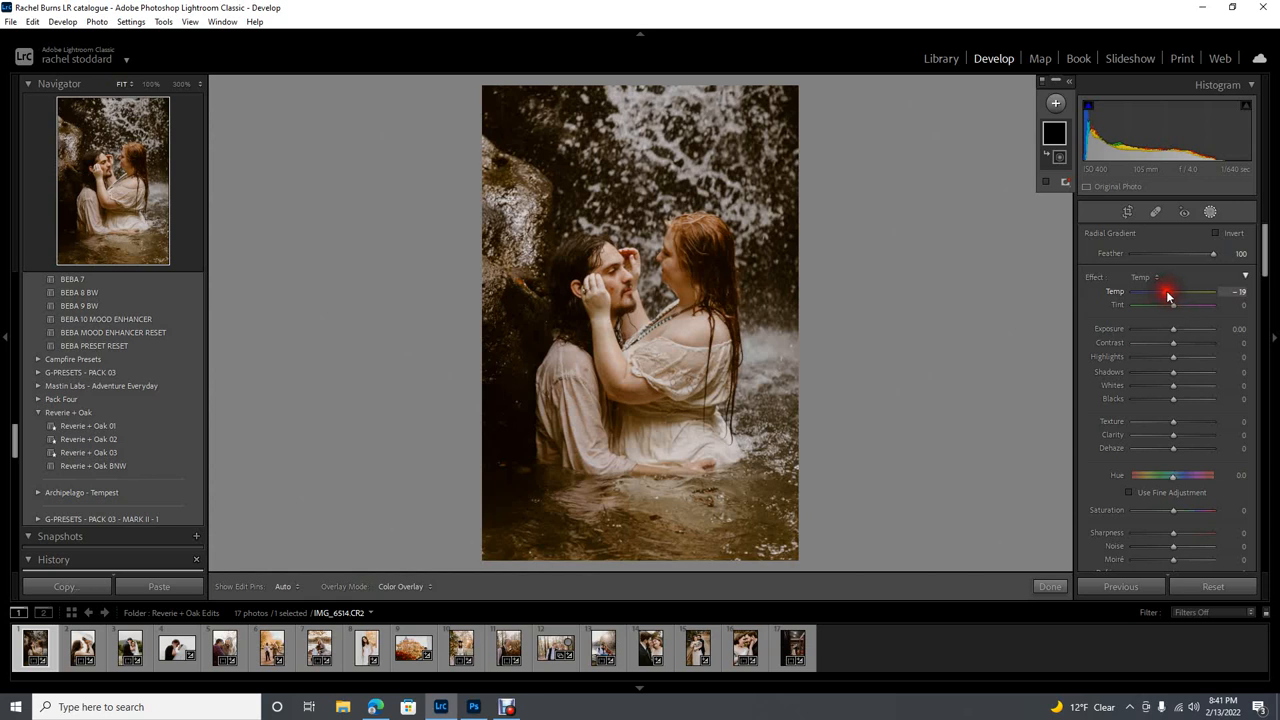
left_click_drag(1172, 328, 1192, 328)
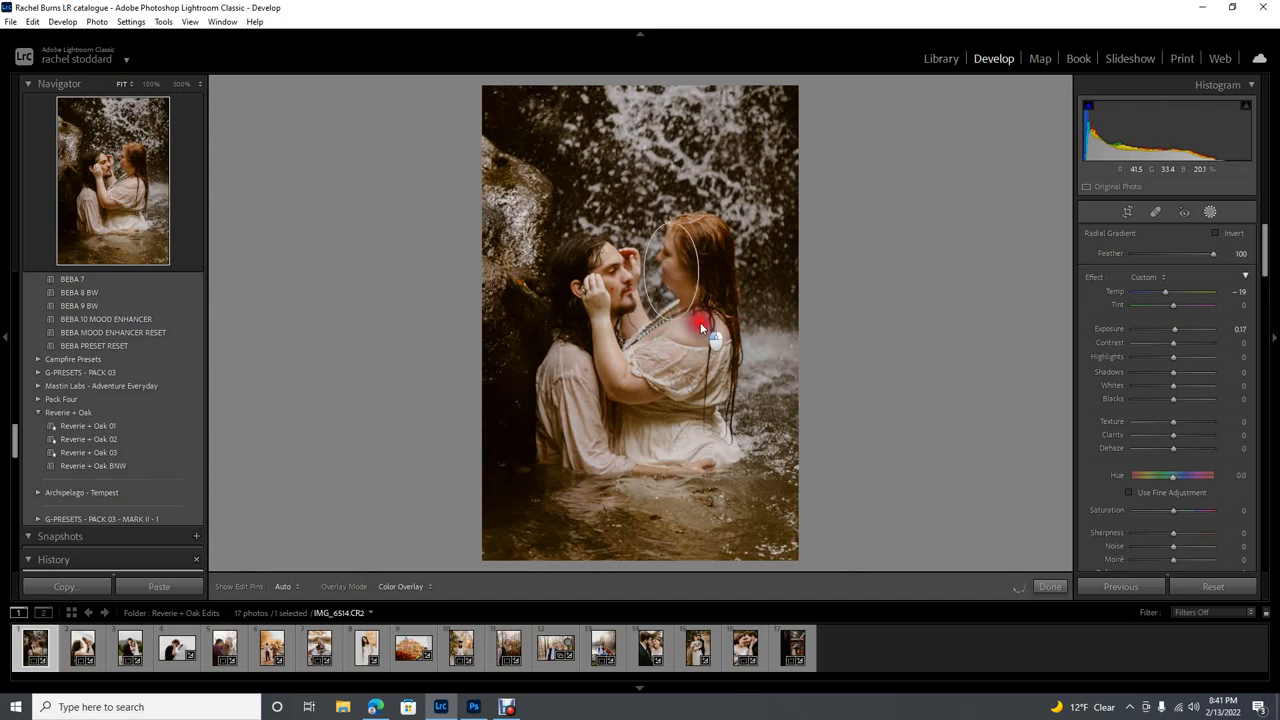
left_click_drag(700, 324, 668, 276)
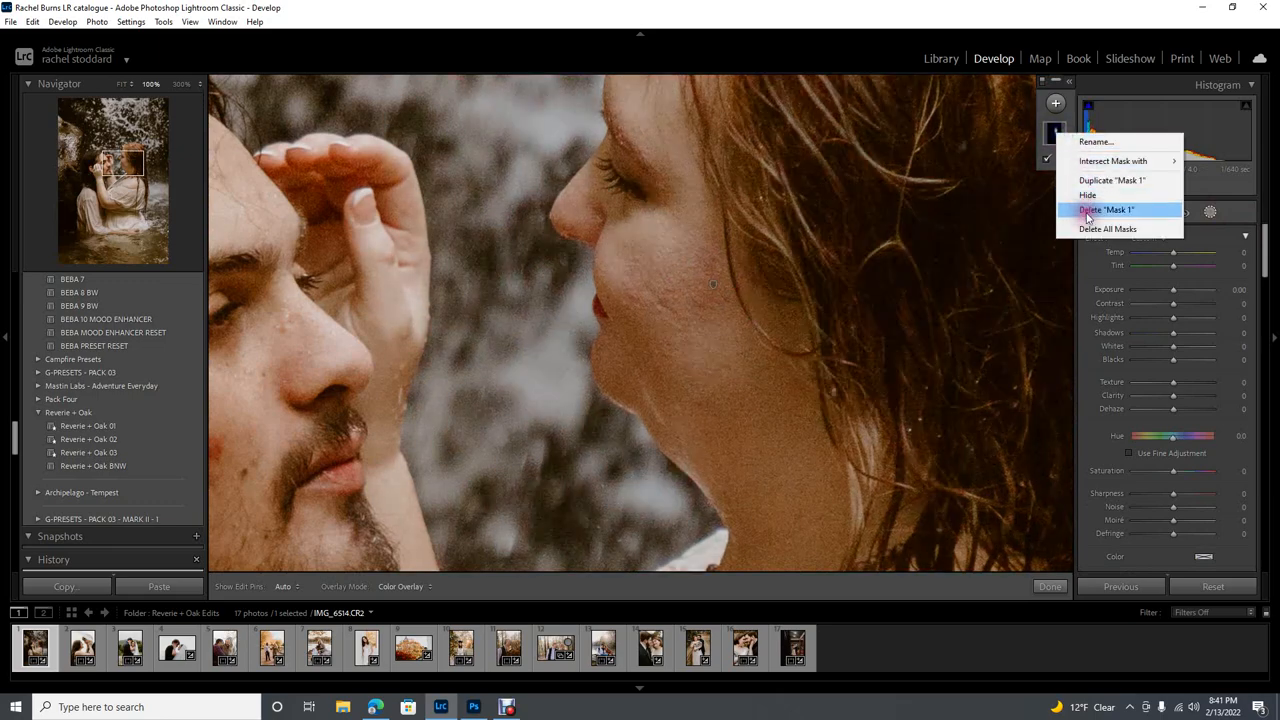
left_click(1104, 210)
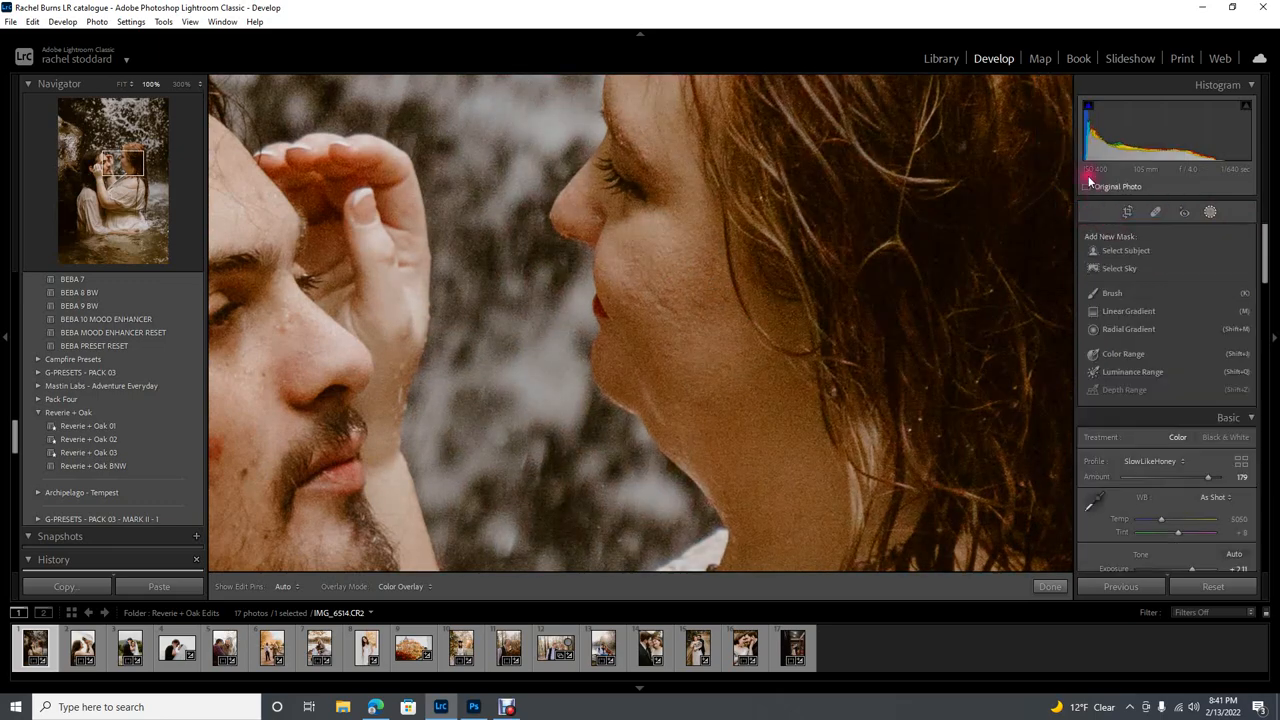
left_click(32, 20)
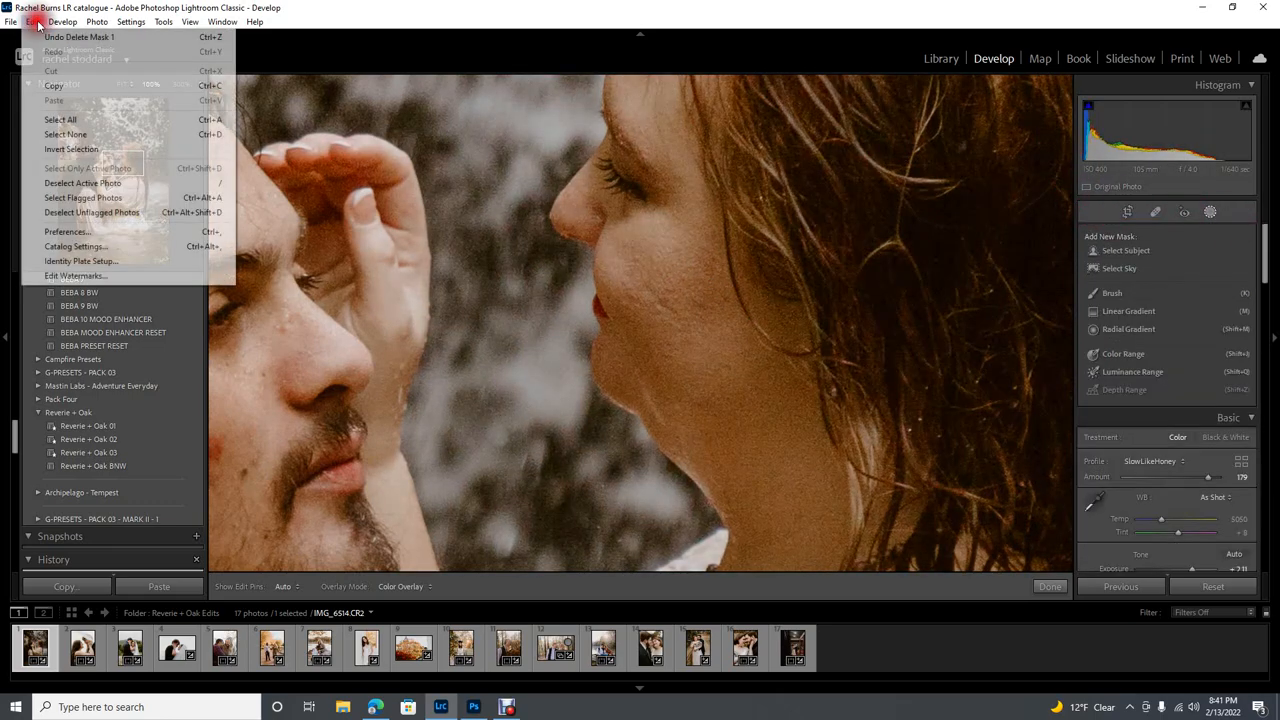
left_click(80, 36)
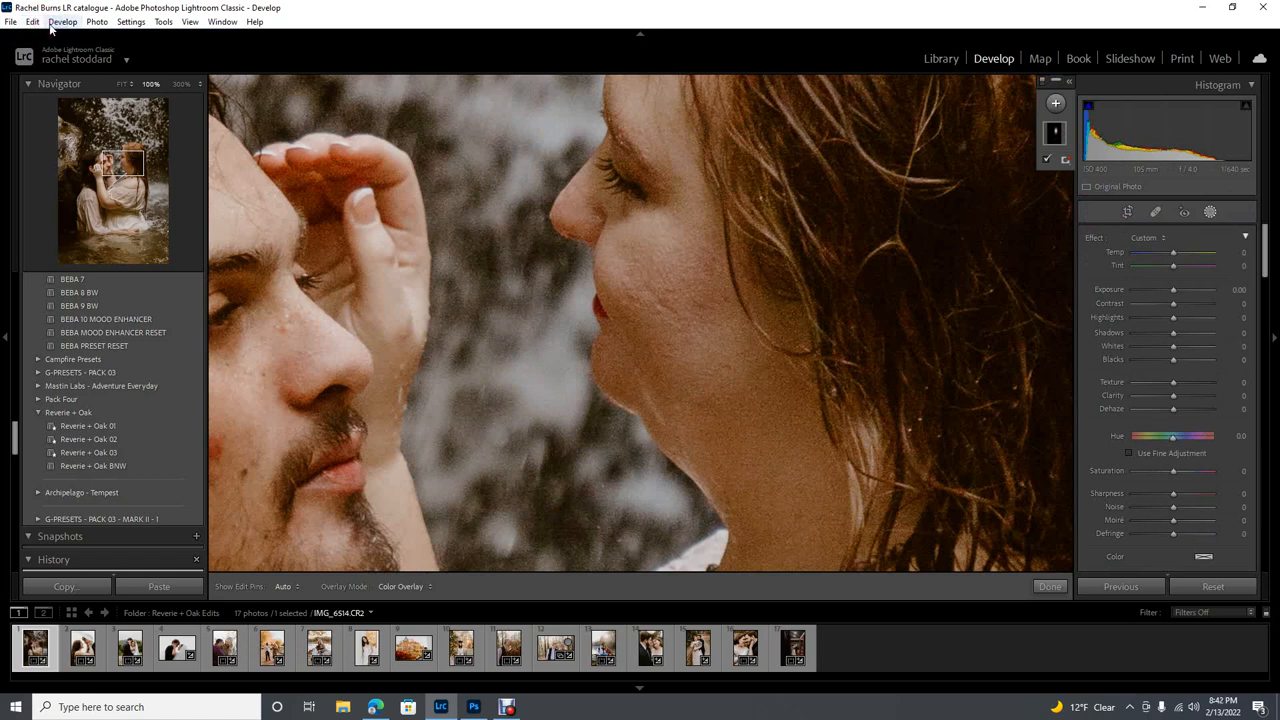
left_click(770, 332)
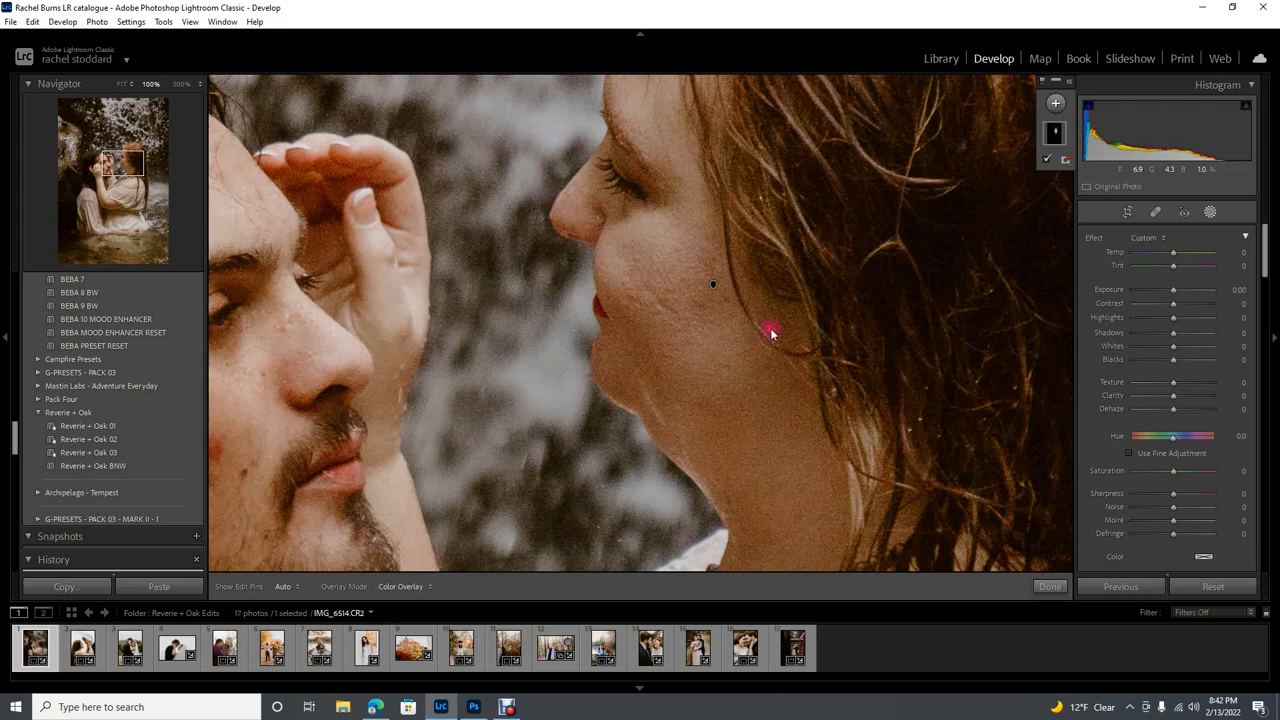
mouse_move(1024, 260)
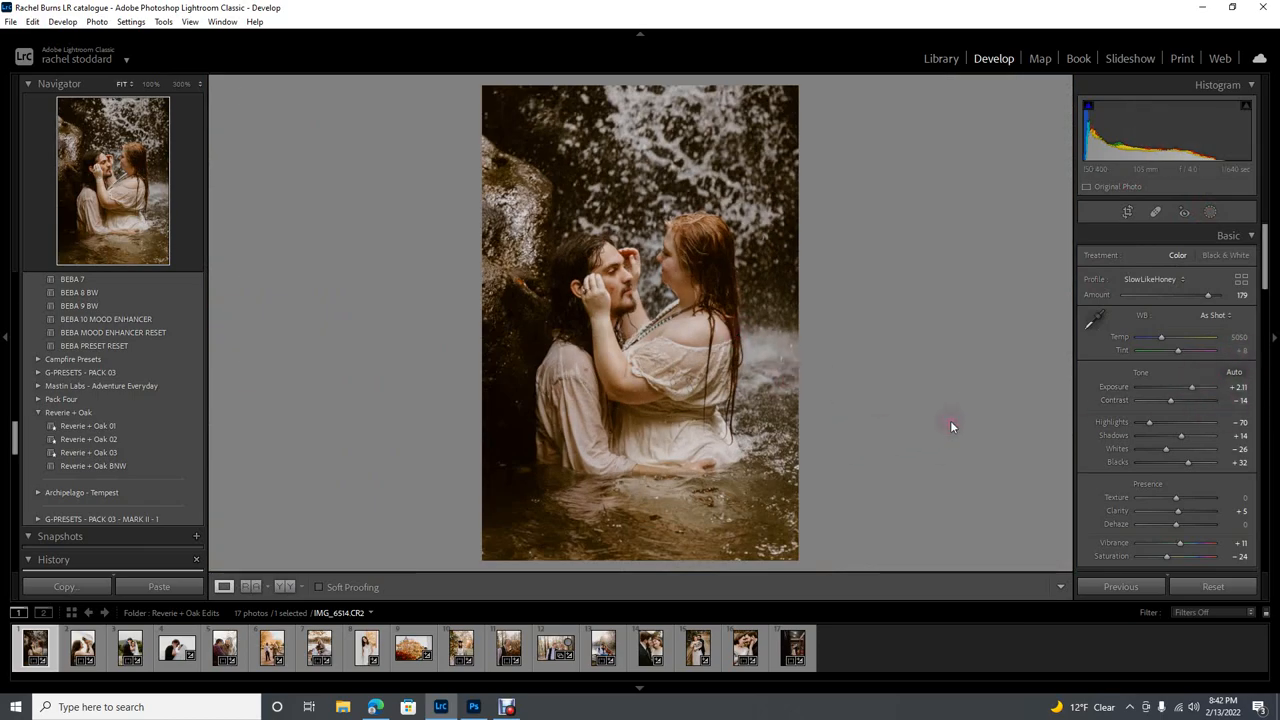
mouse_move(922, 456)
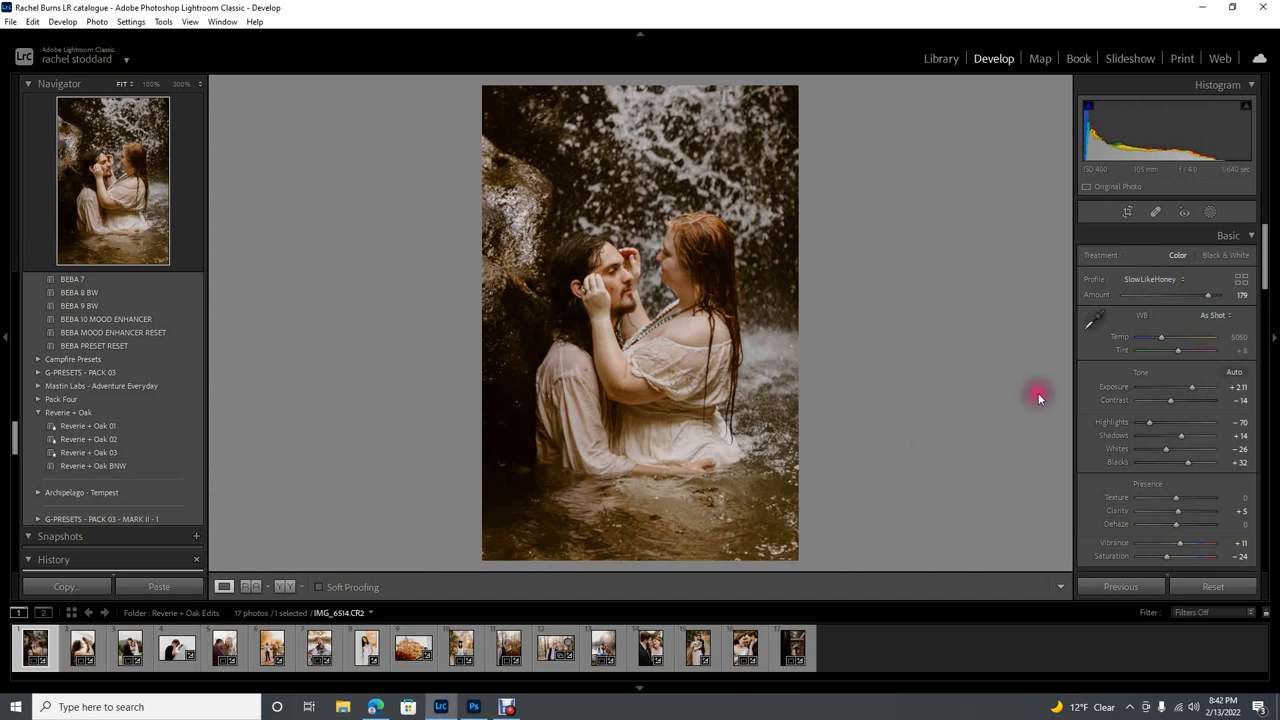
- Pull the global Exposure slider down a little in the Basic panel
left_click_drag(1208, 388, 1190, 388)
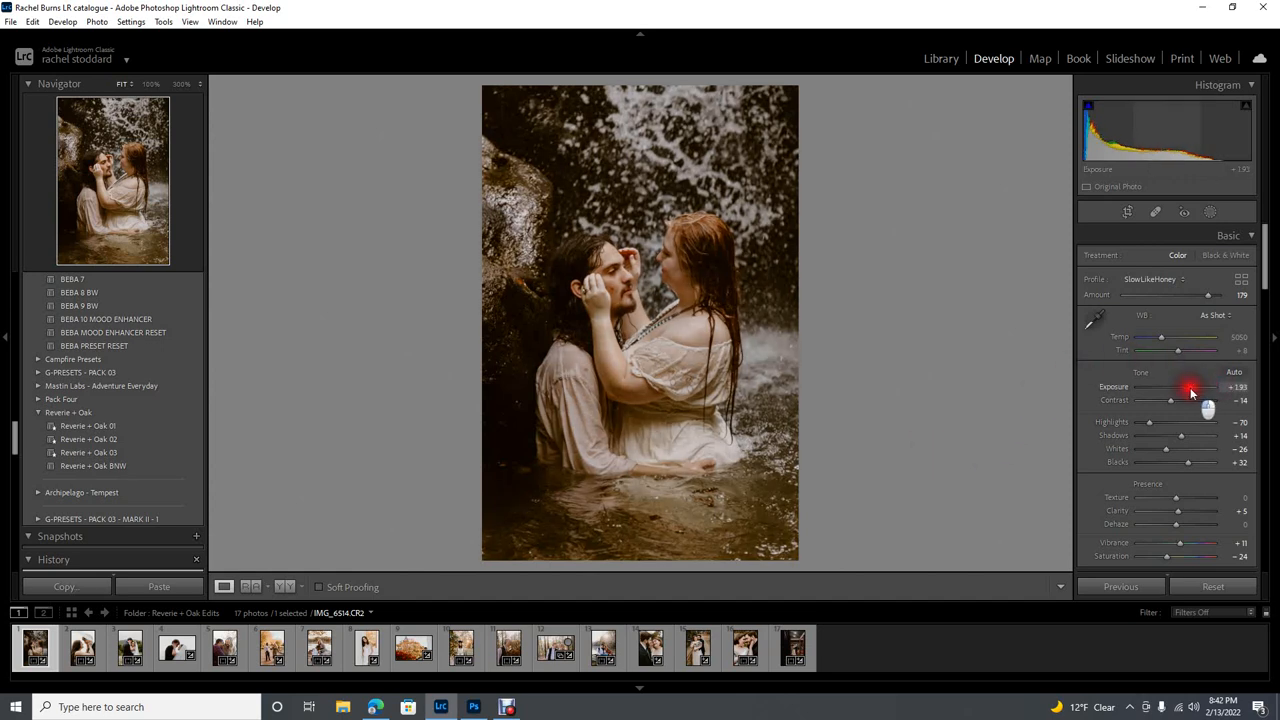
left_click_drag(1208, 388, 1212, 388)
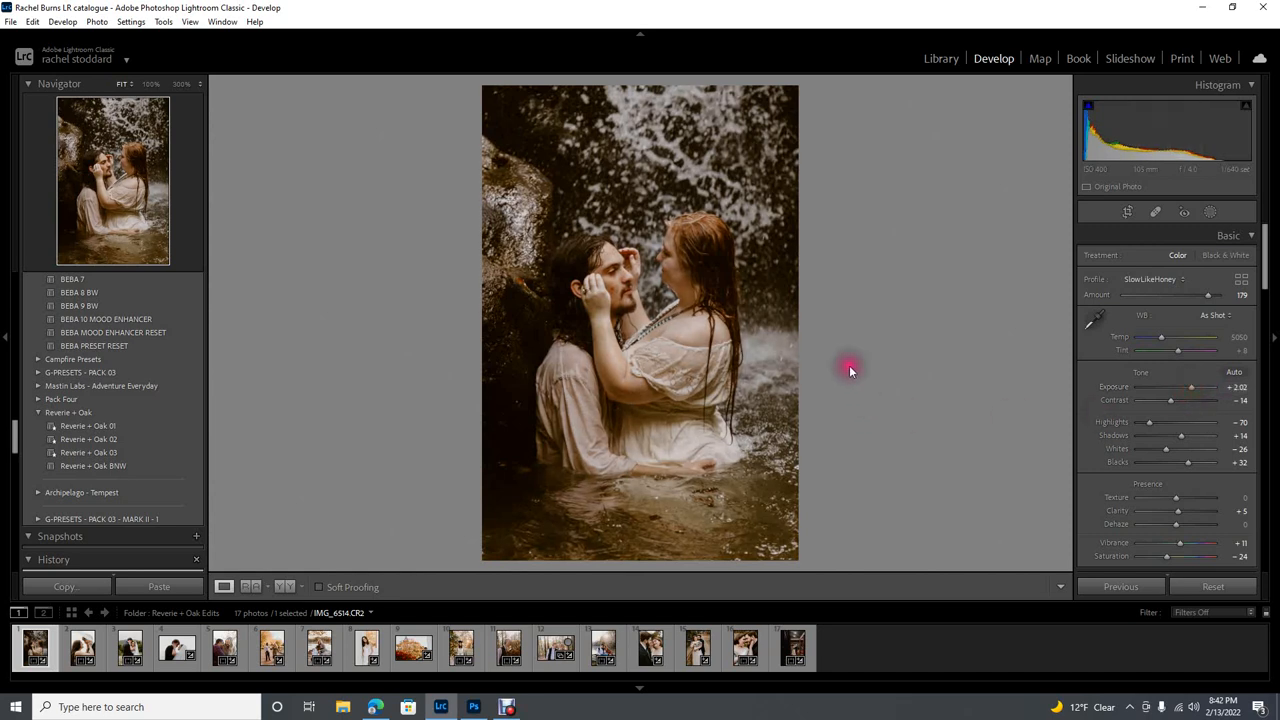
mouse_move(576, 350)
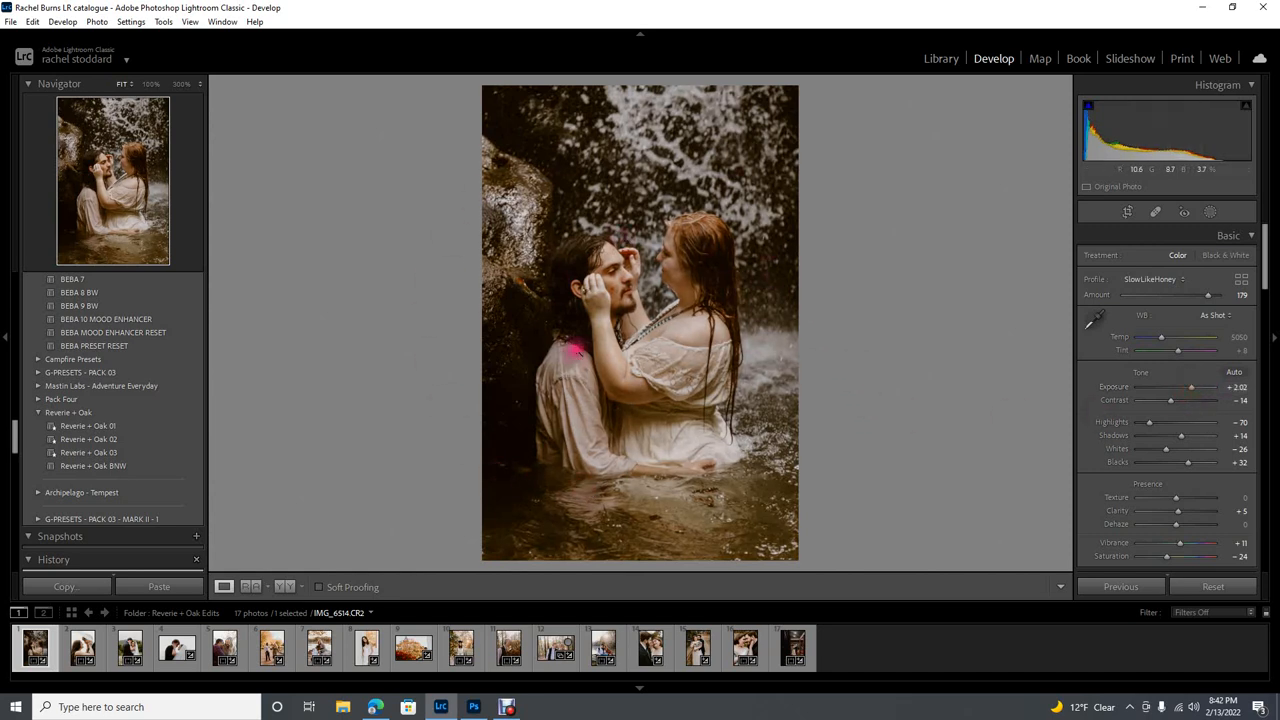
mouse_move(596, 440)
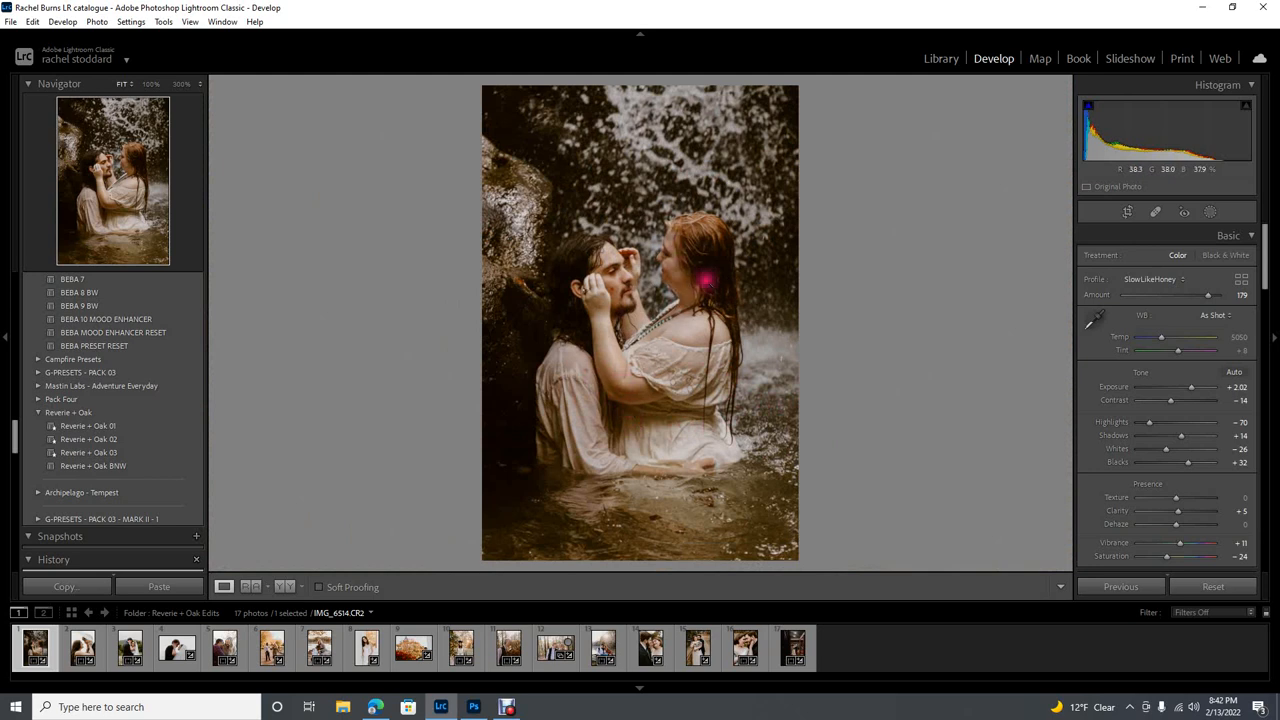
mouse_move(628, 336)
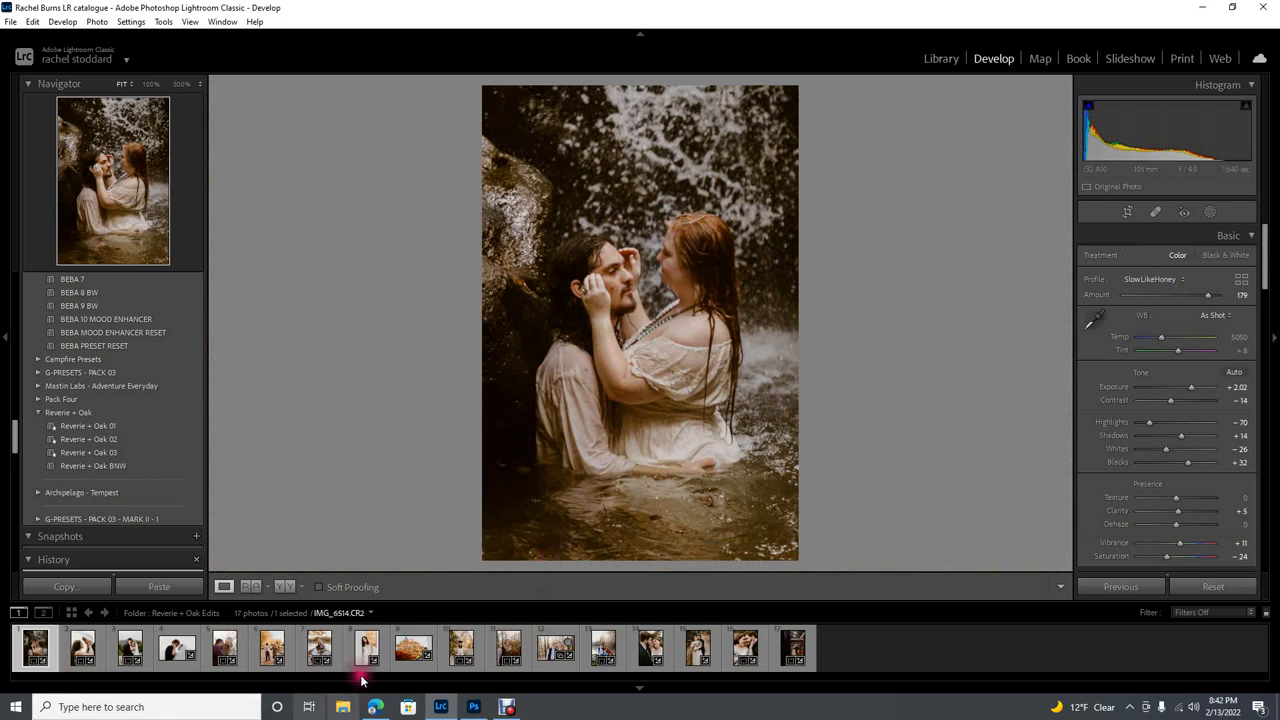
mouse_move(292, 688)
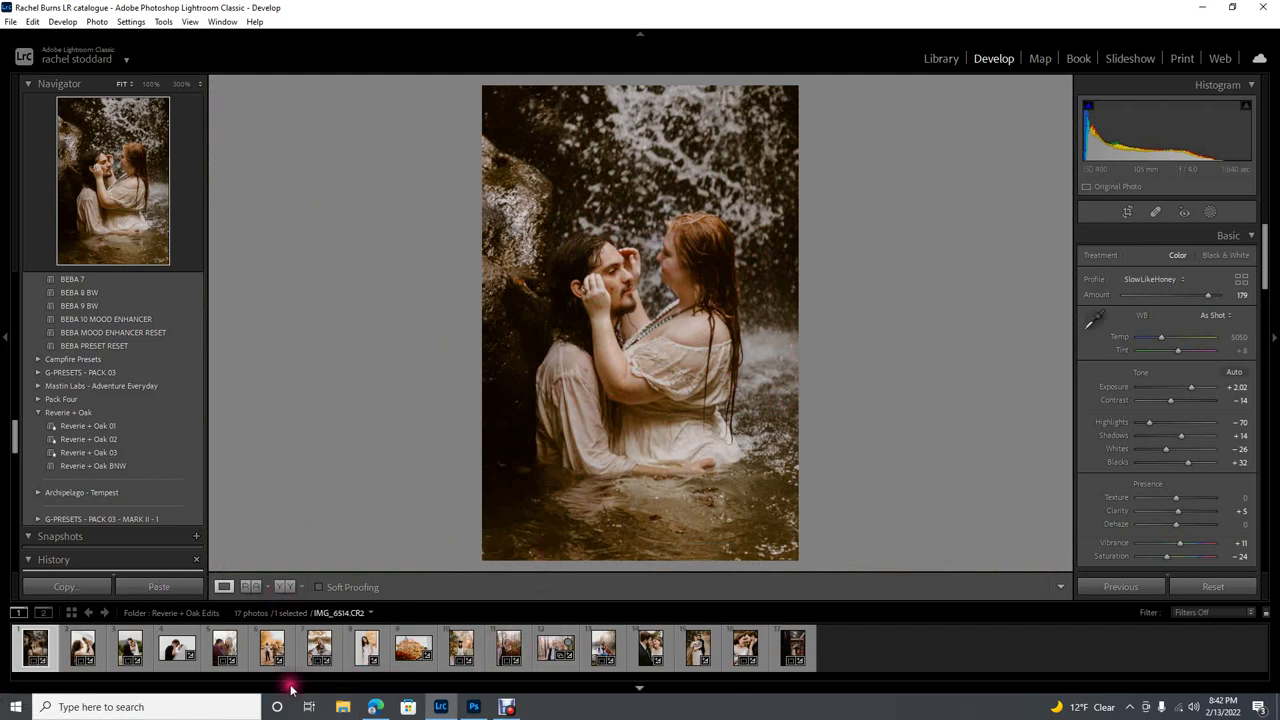
- Switch to the couple-in-the-boat photo and brighten its exposure
left_click(602, 648)
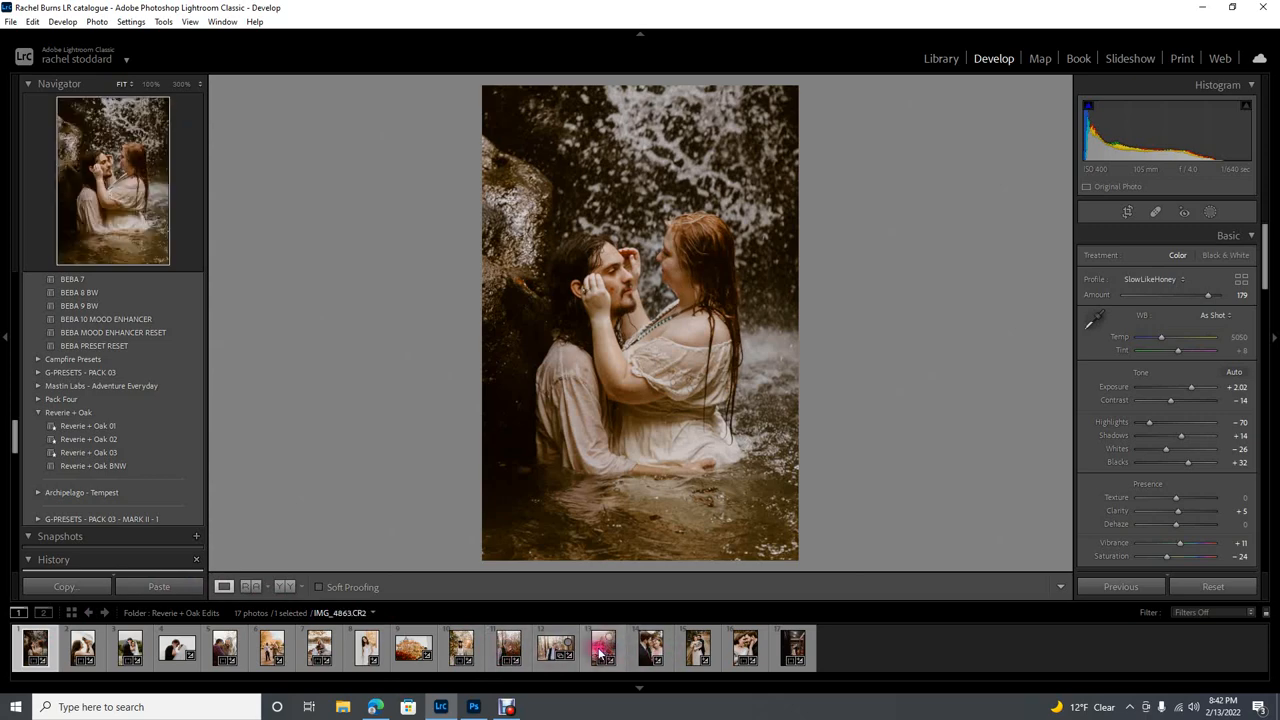
left_click(604, 648)
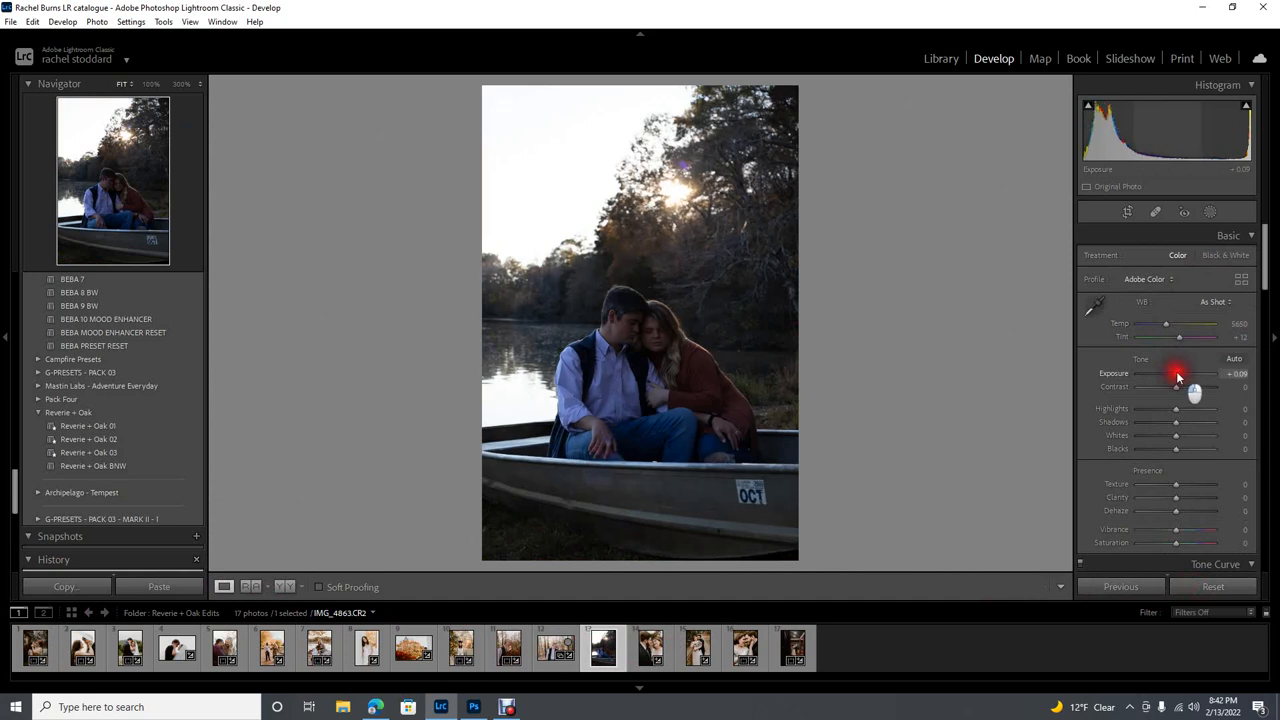
left_click_drag(1176, 380, 1200, 380)
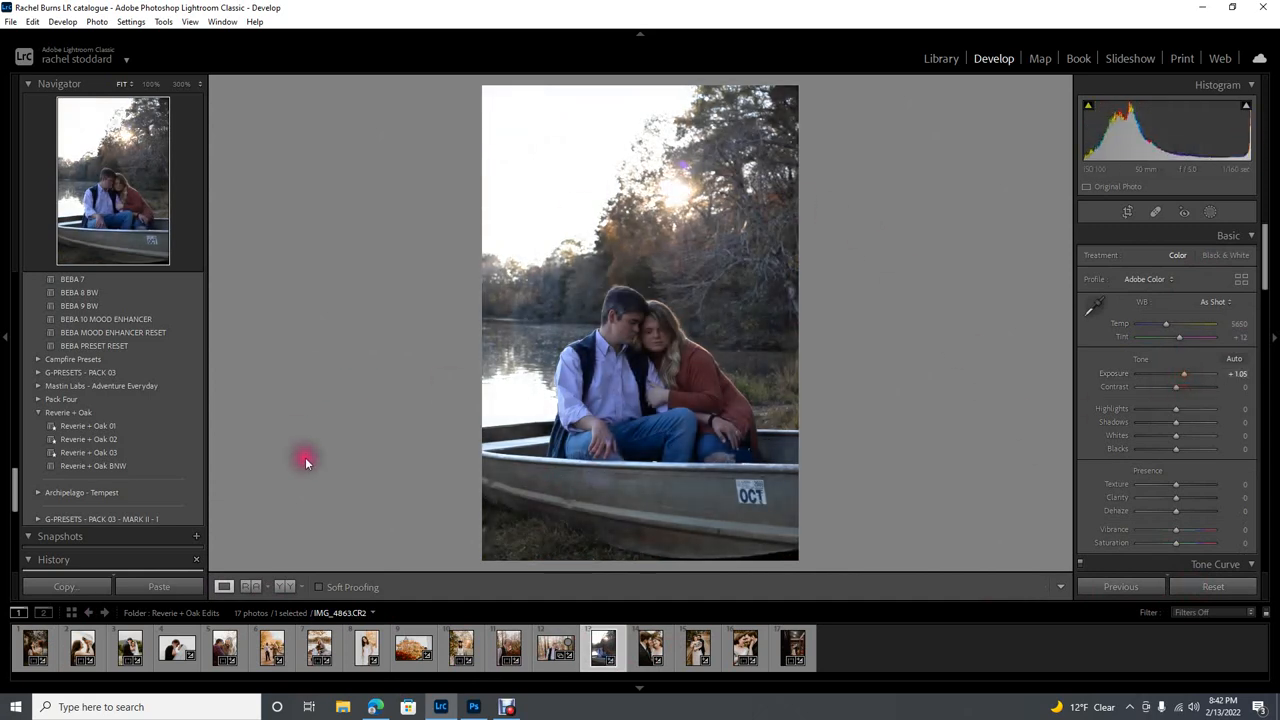
mouse_move(712, 204)
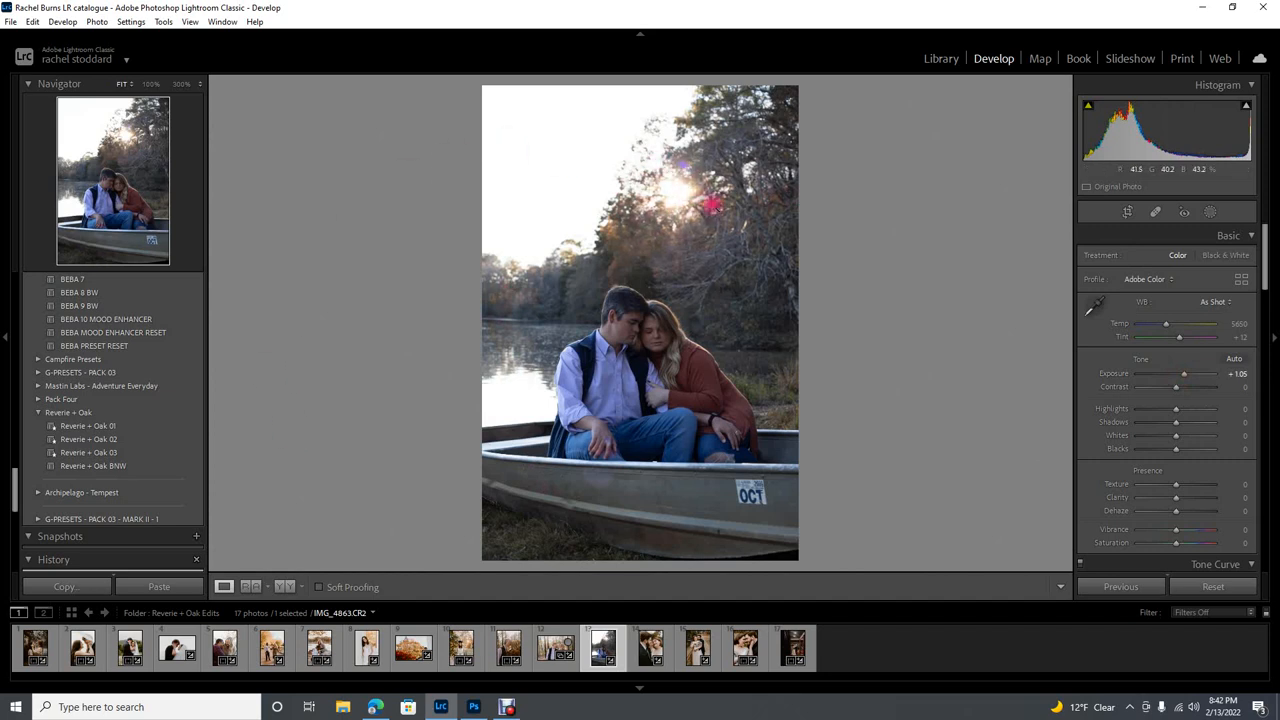
mouse_move(292, 330)
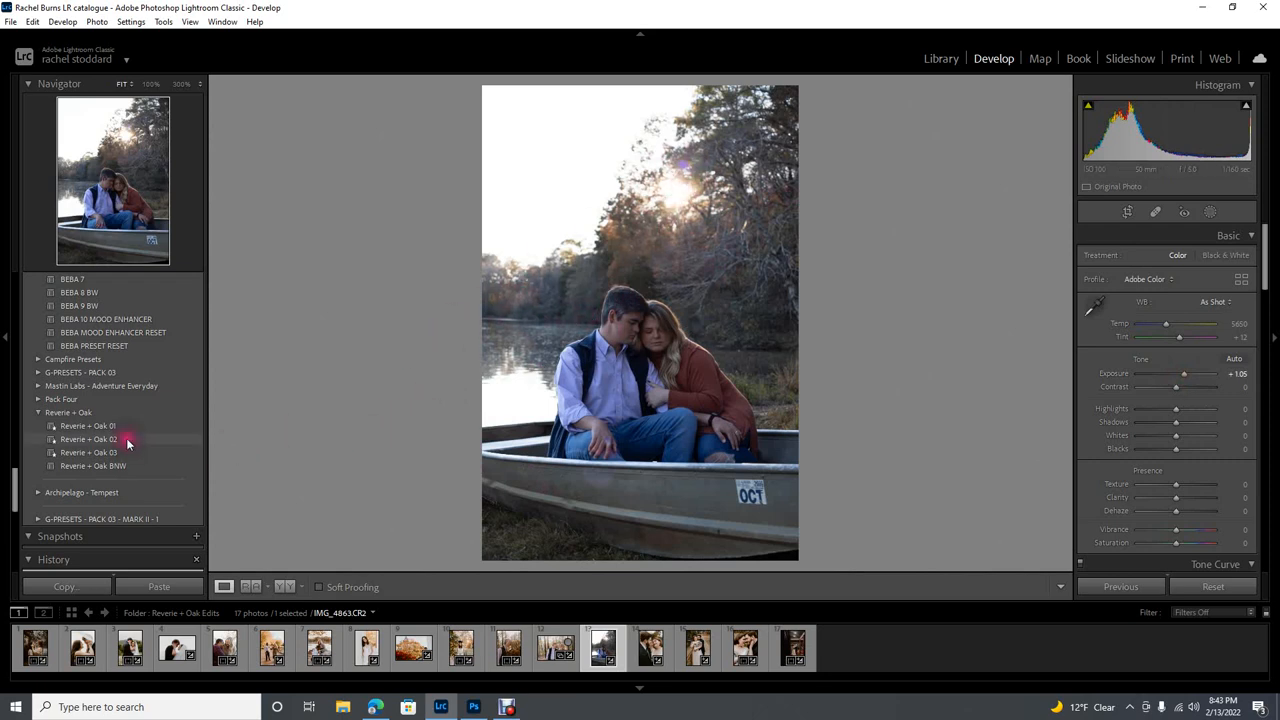
- Apply the Reverie + Oak preset and raise the exposure further
left_click(88, 440)
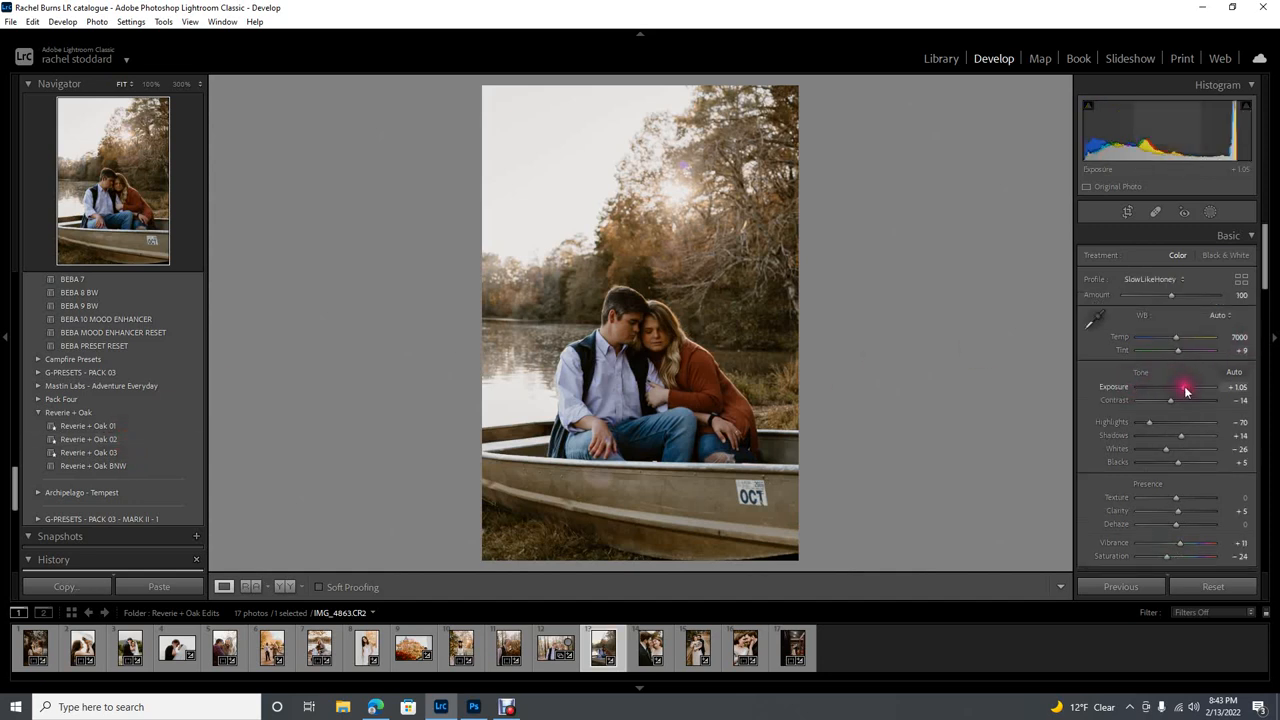
left_click_drag(1184, 388, 1200, 388)
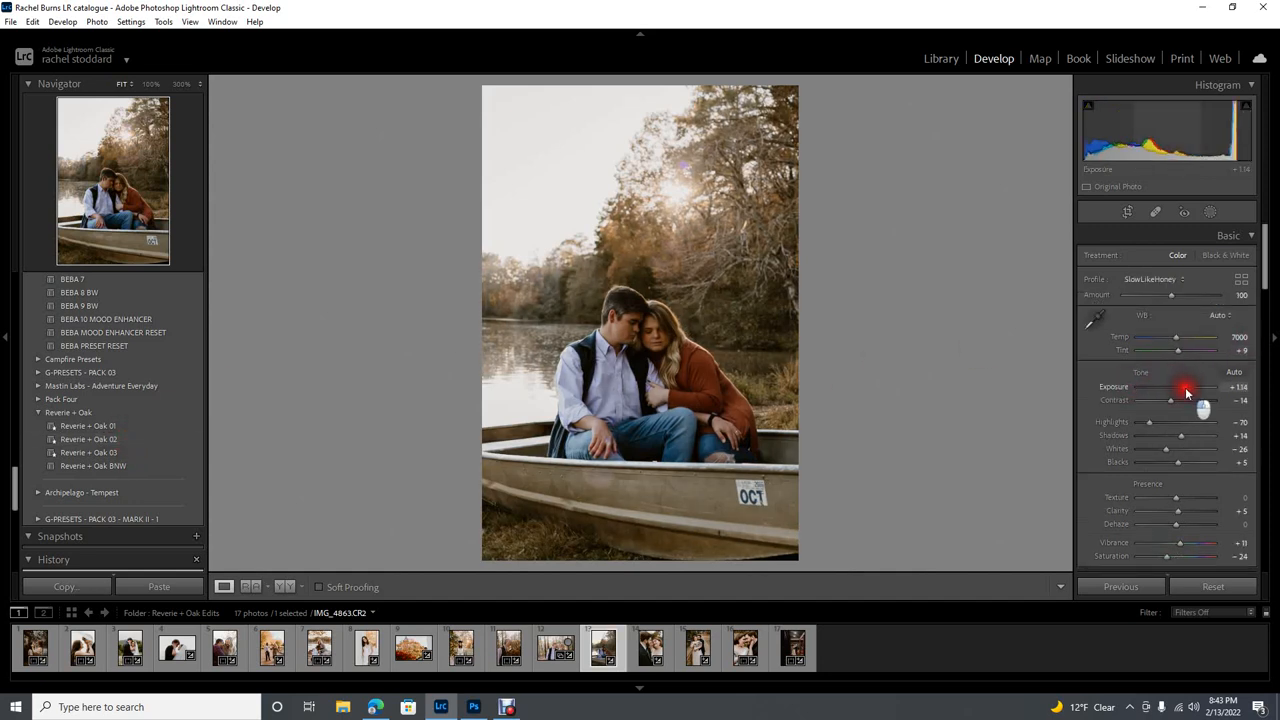
left_click_drag(1170, 388, 1190, 388)
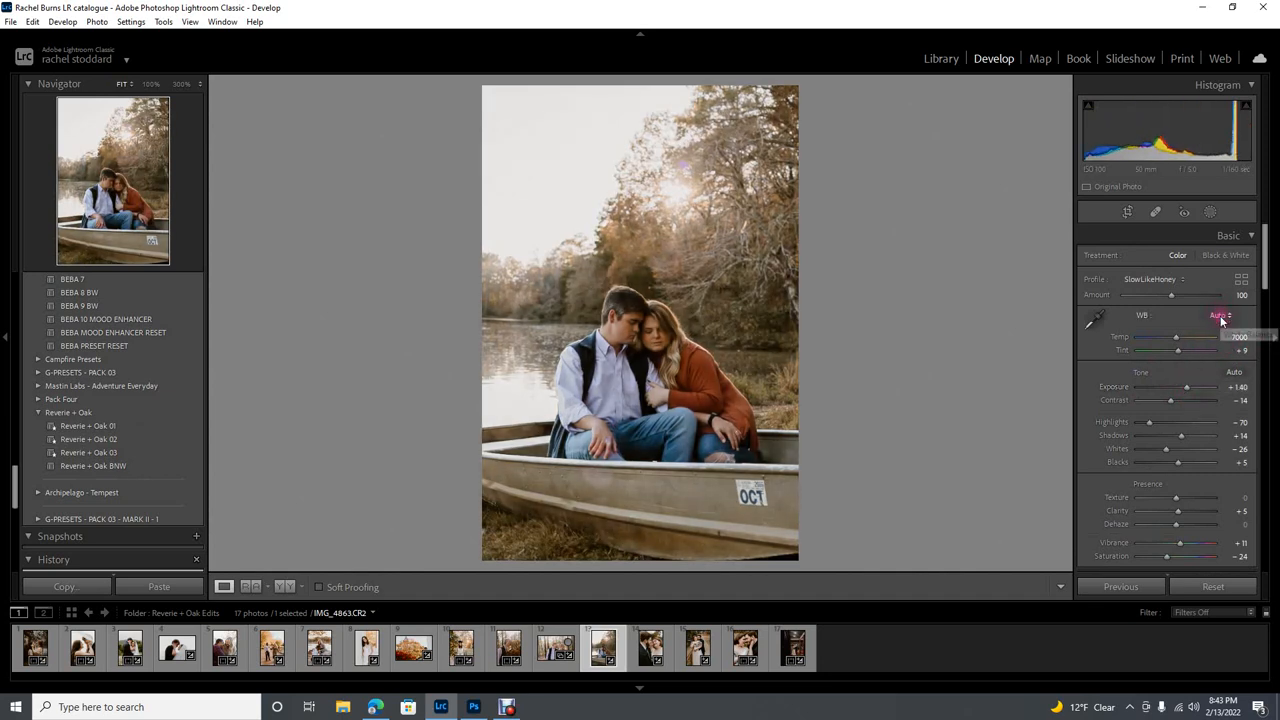
- Compare Auto and As Shot white balance and keep As Shot
left_click(1220, 316)
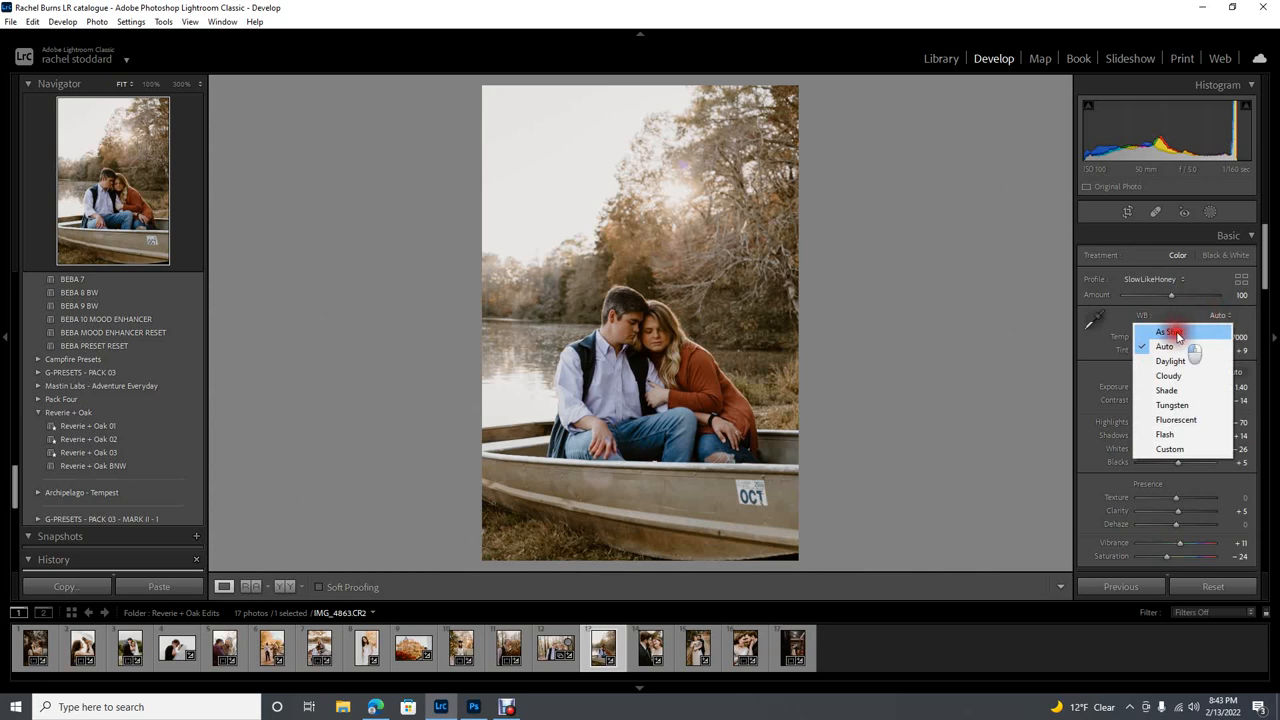
left_click(1164, 332)
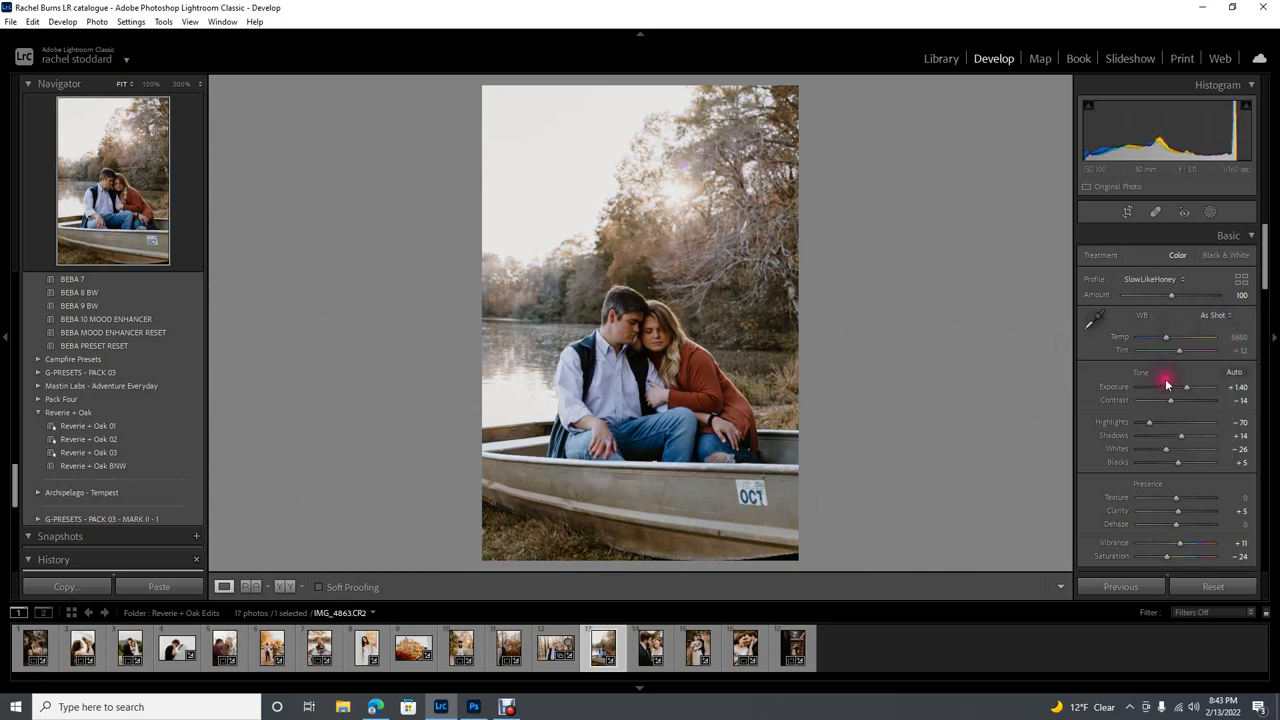
left_click(1222, 316)
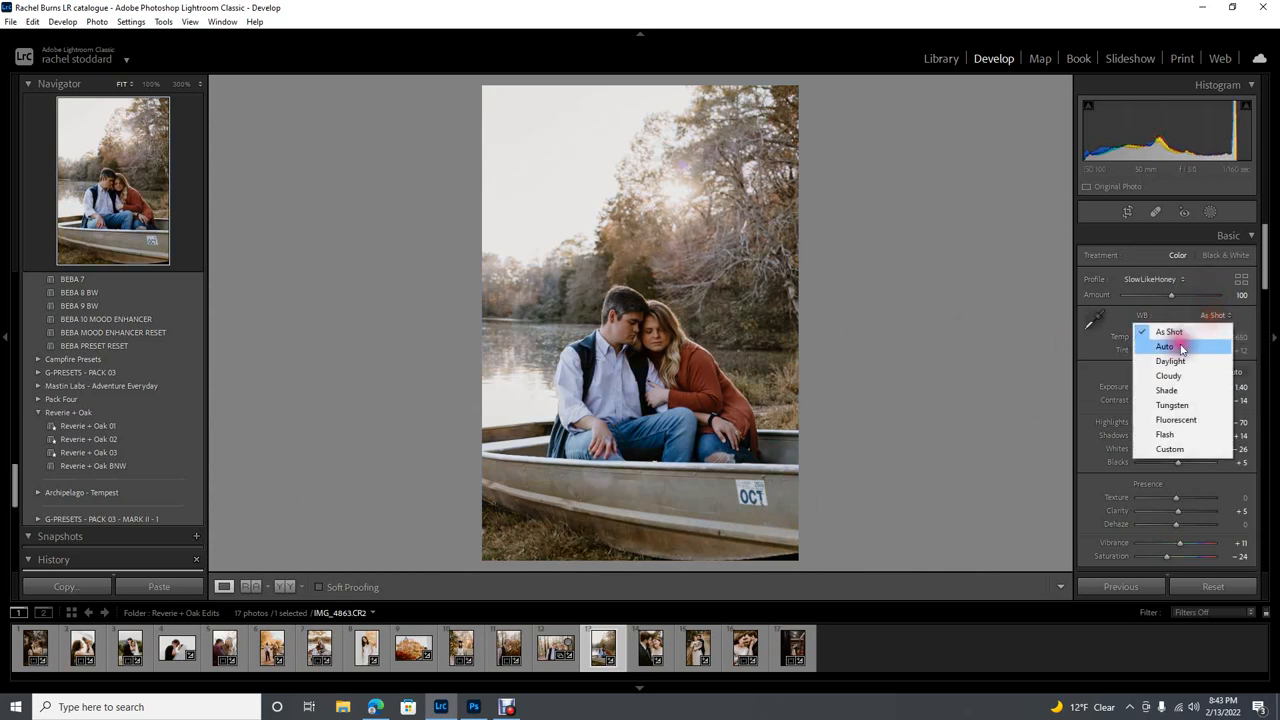
left_click(1164, 346)
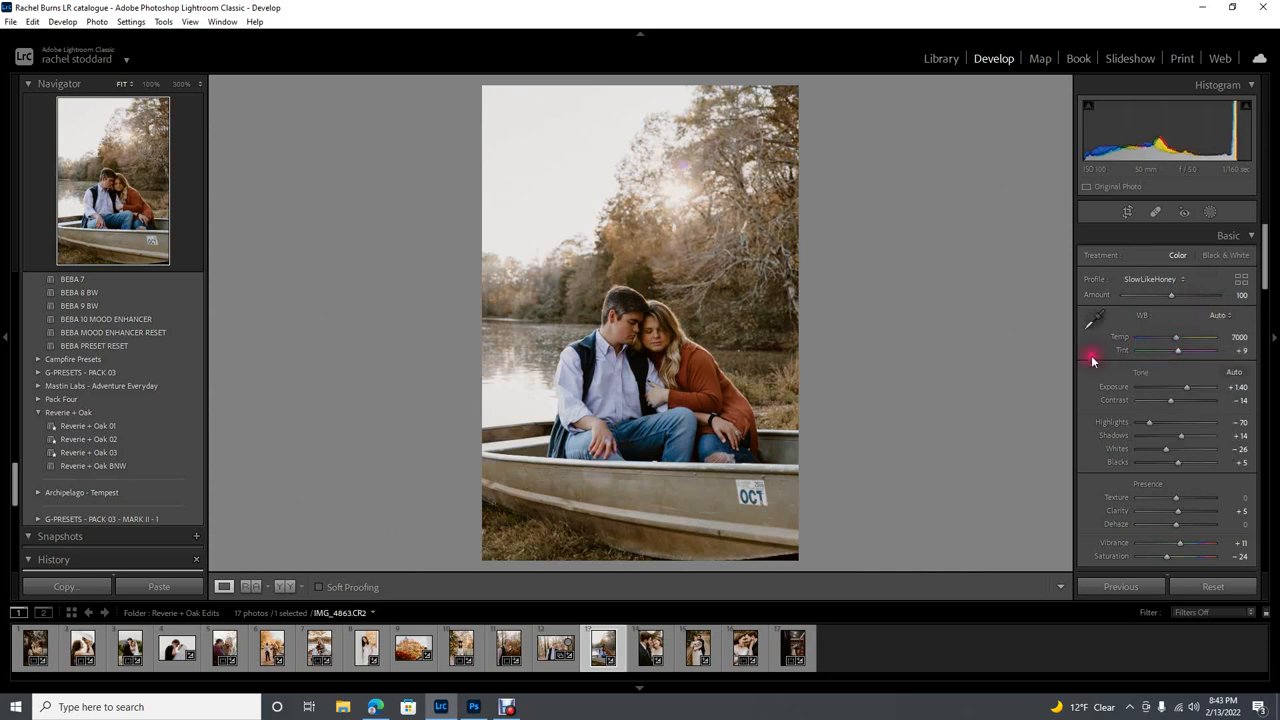
left_click(1224, 316)
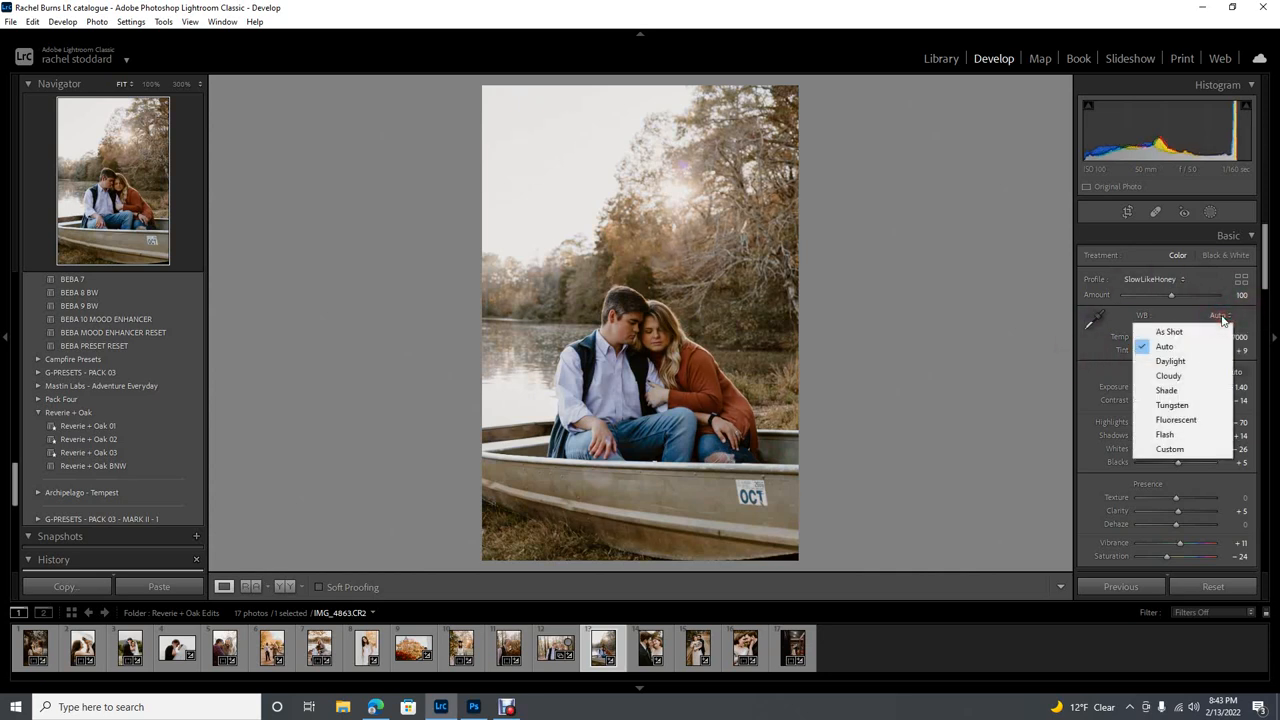
left_click(1168, 332)
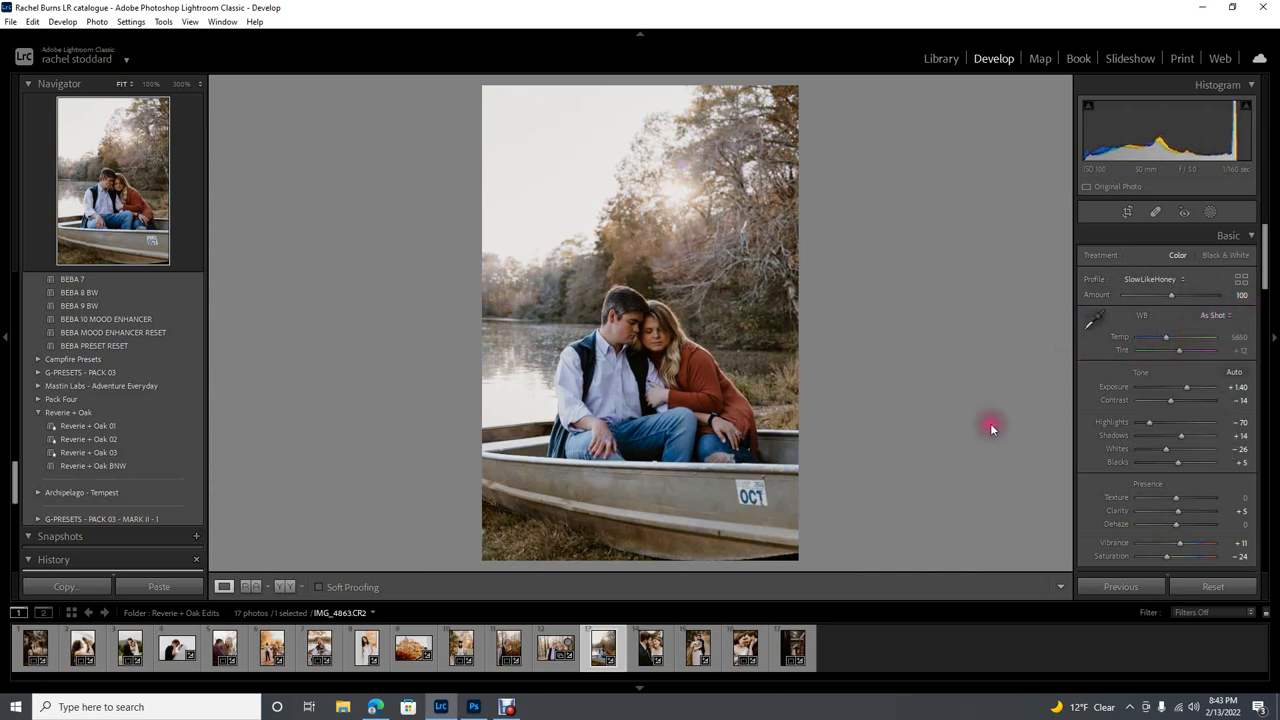
mouse_move(590, 420)
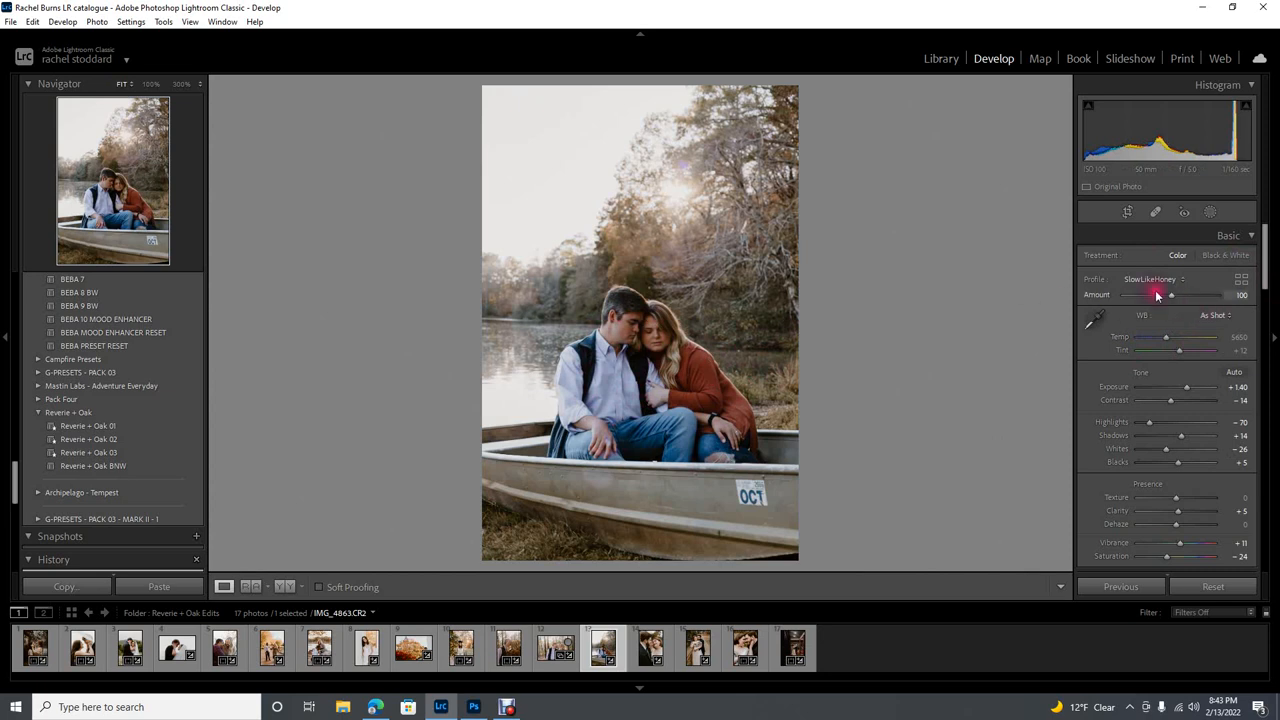
- Push the profile Amount to full strength and adjust the blacks
left_click_drag(1170, 296, 1210, 296)
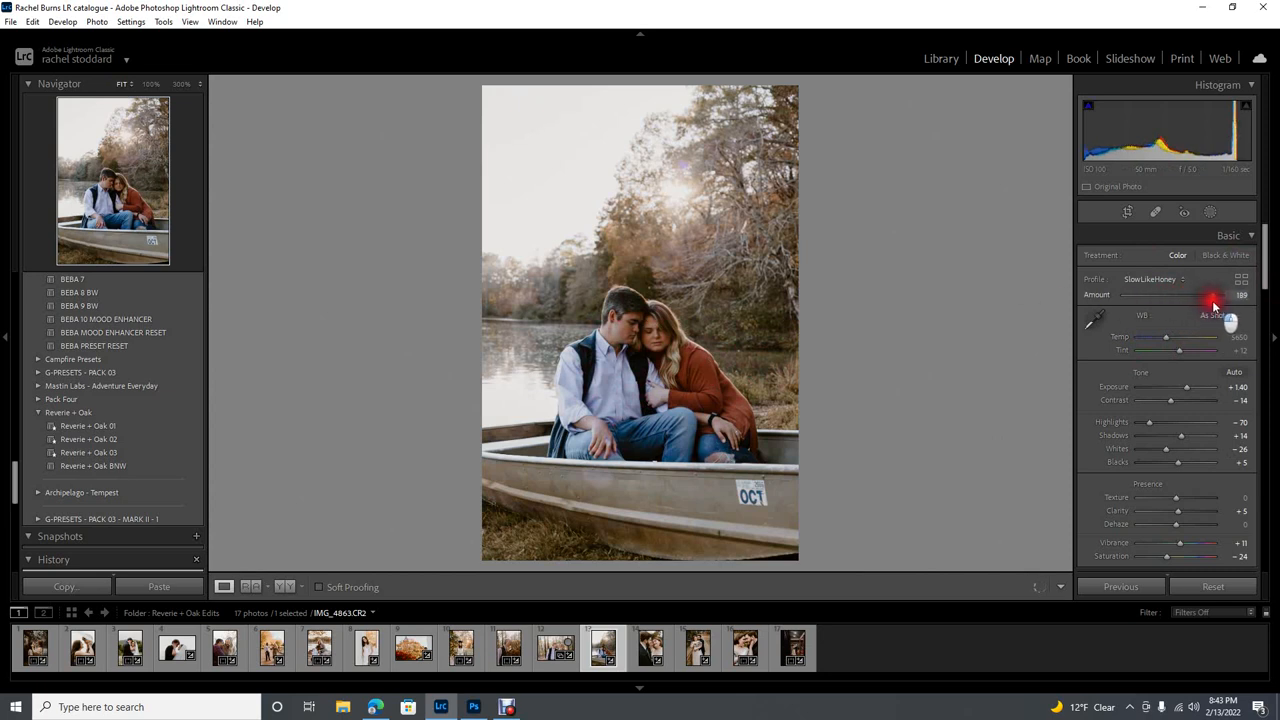
left_click_drag(1210, 304, 1216, 304)
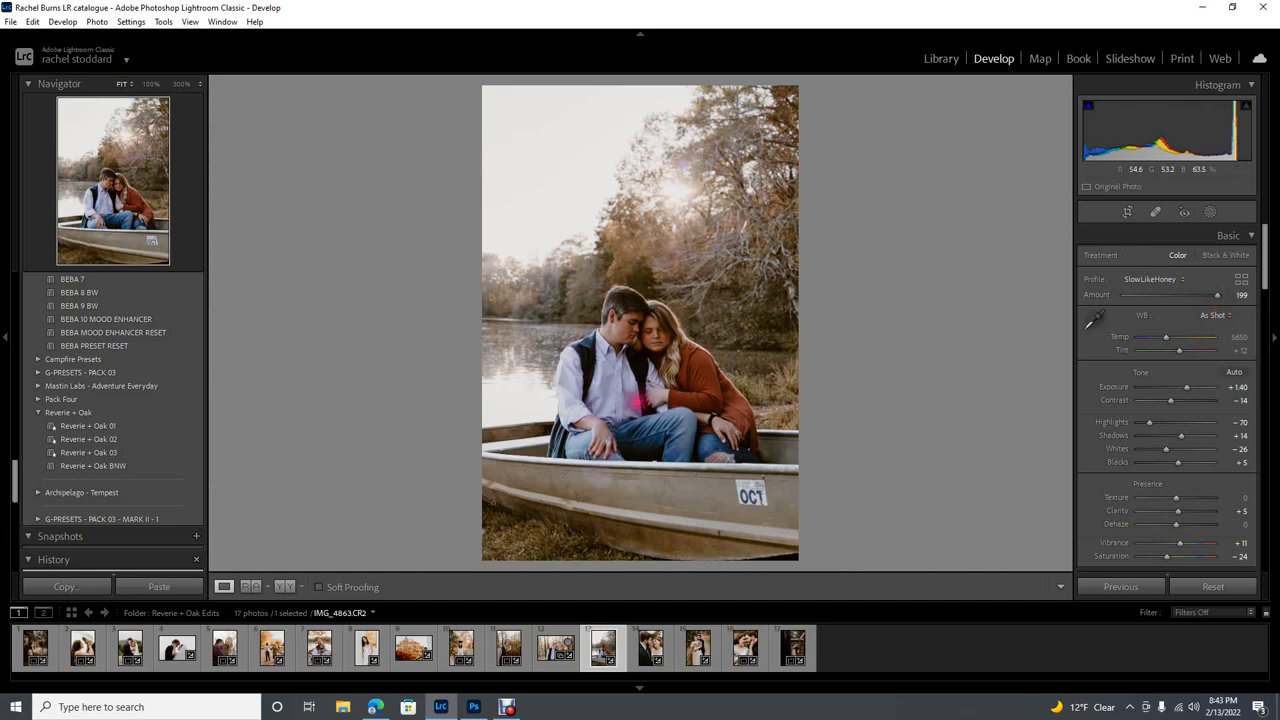
mouse_move(1070, 266)
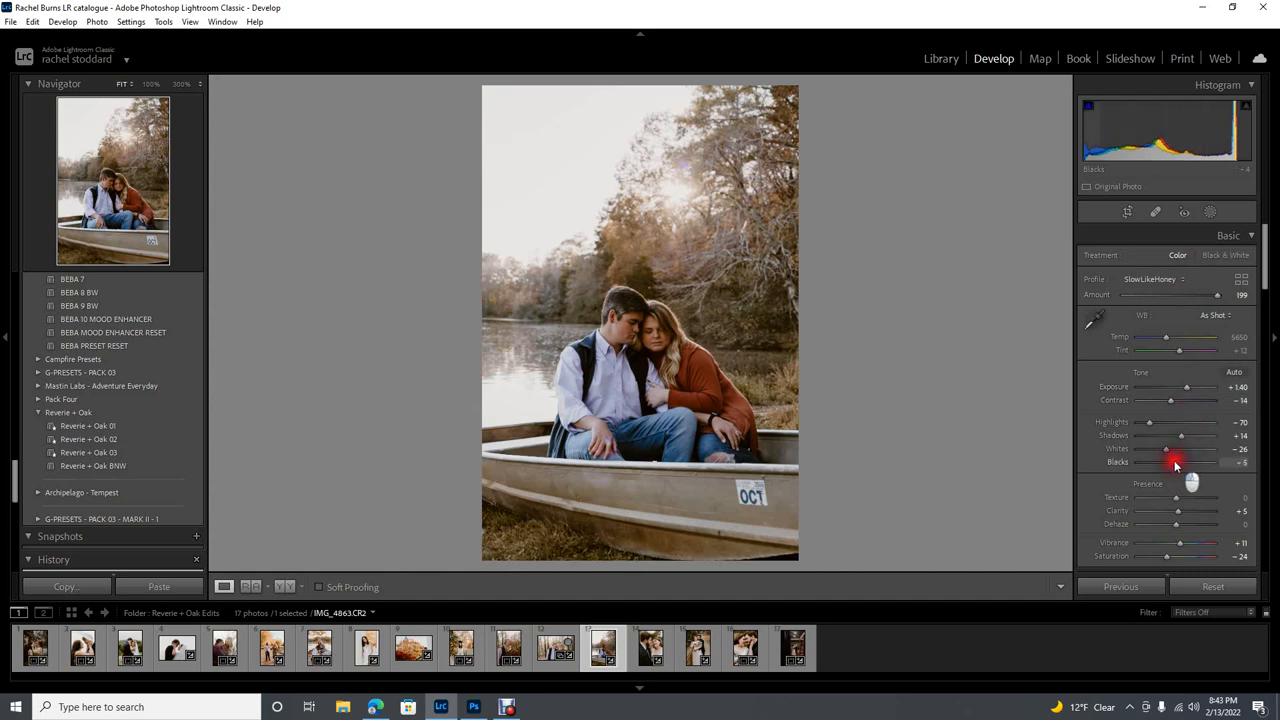
left_click_drag(1180, 462, 1170, 462)
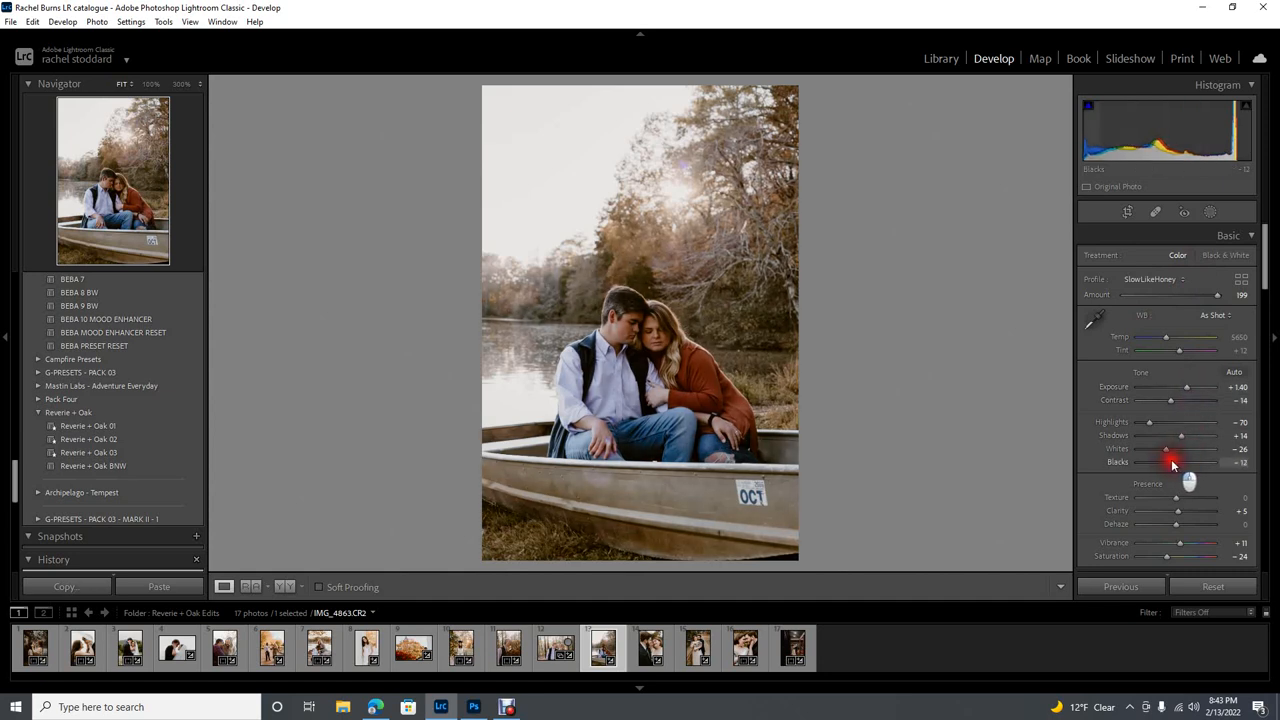
left_click(1208, 212)
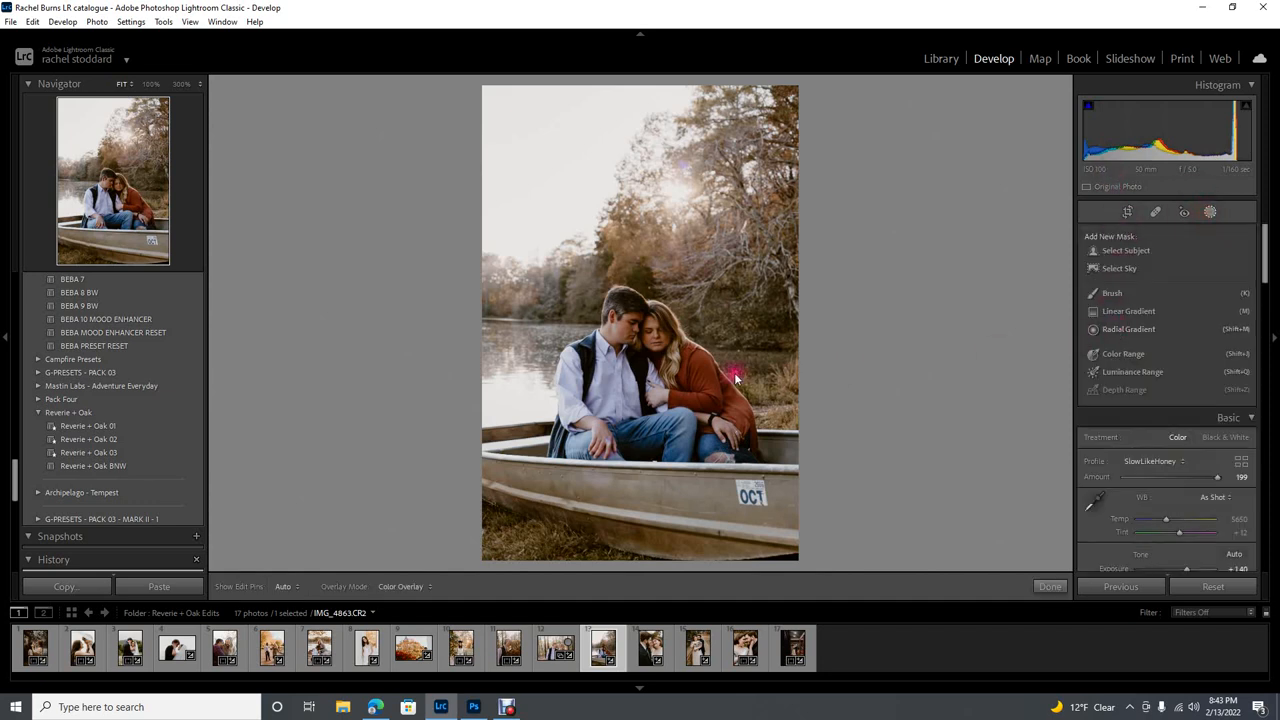
- Zoom to 100% on the faces and start a new Radial Gradient mask
left_click(1048, 586)
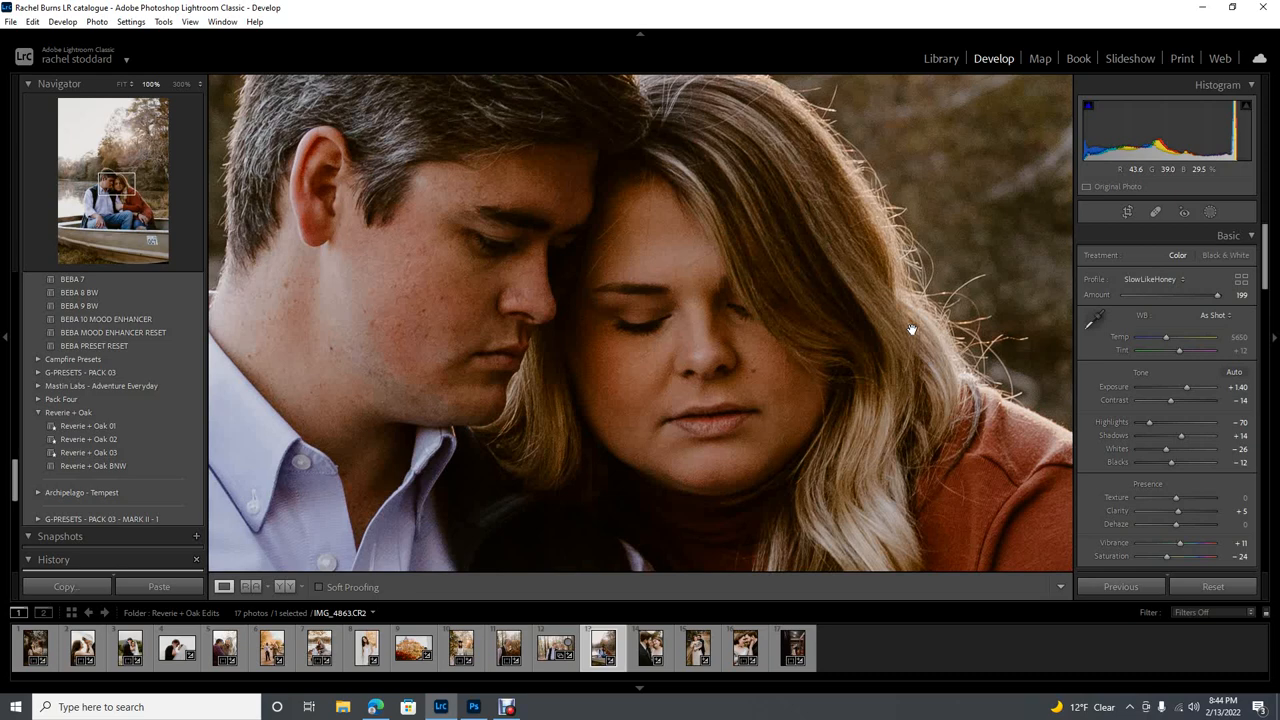
mouse_move(530, 462)
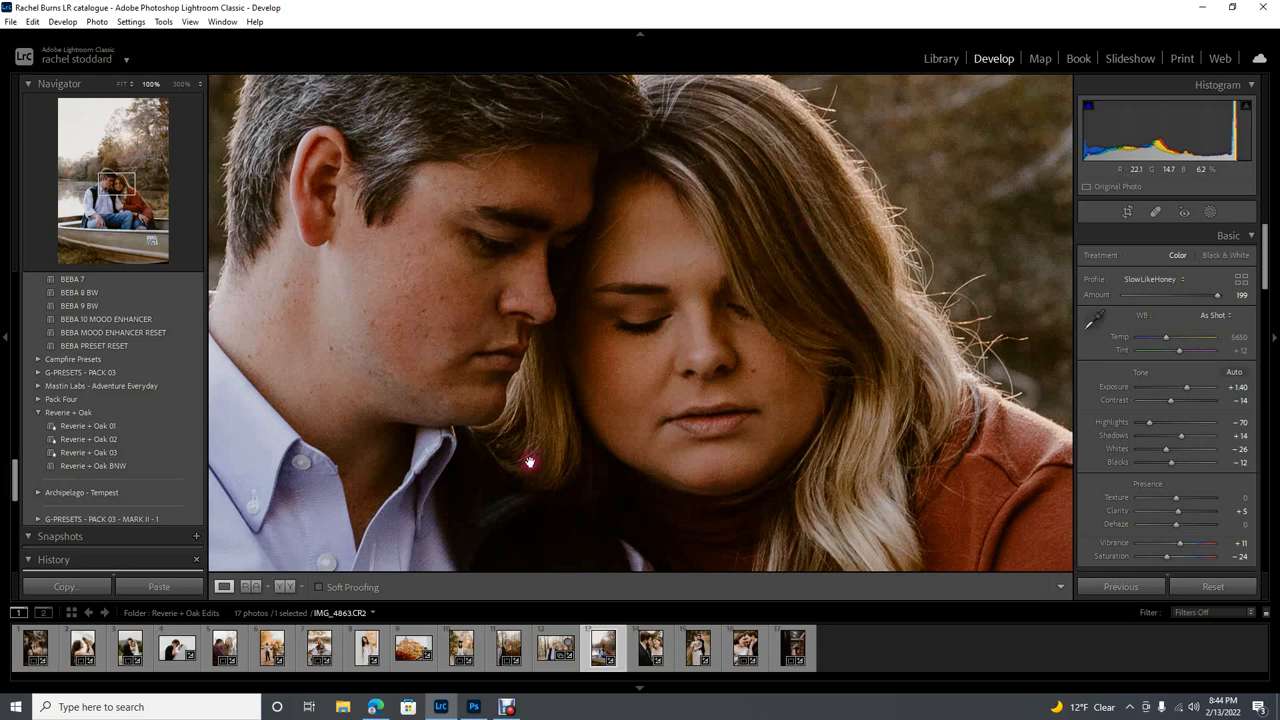
left_click(1210, 212)
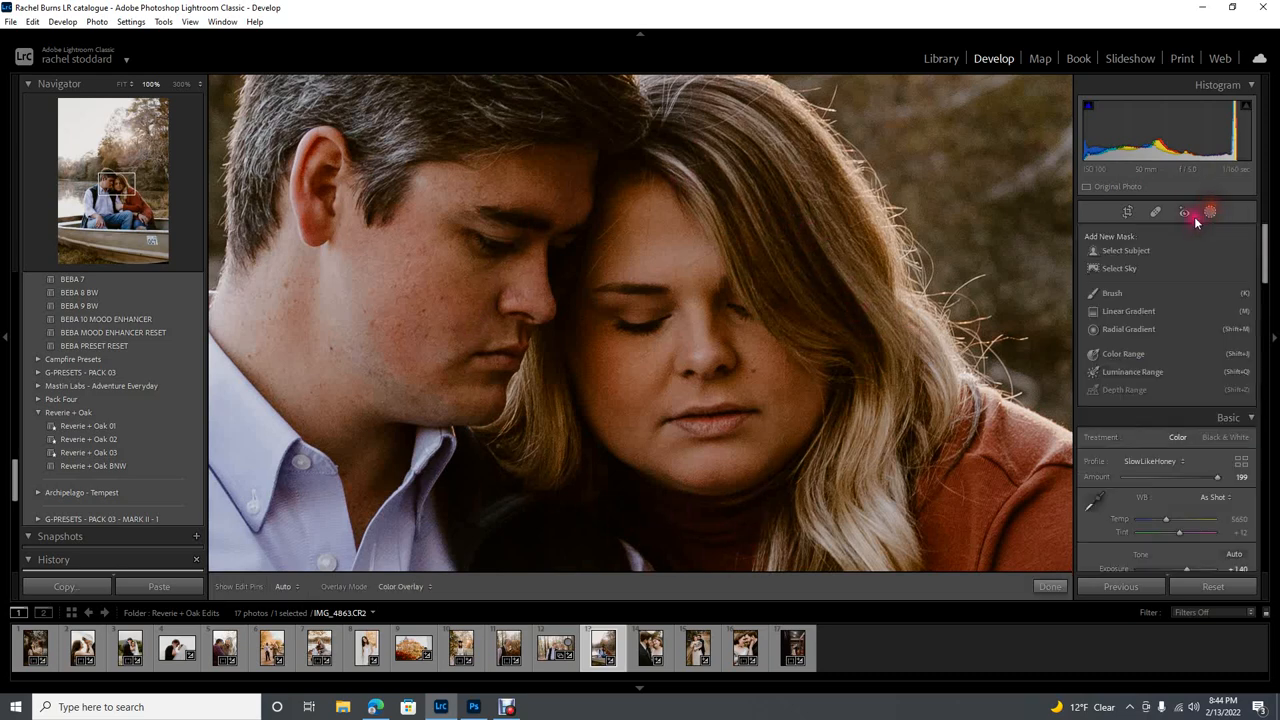
left_click(1128, 328)
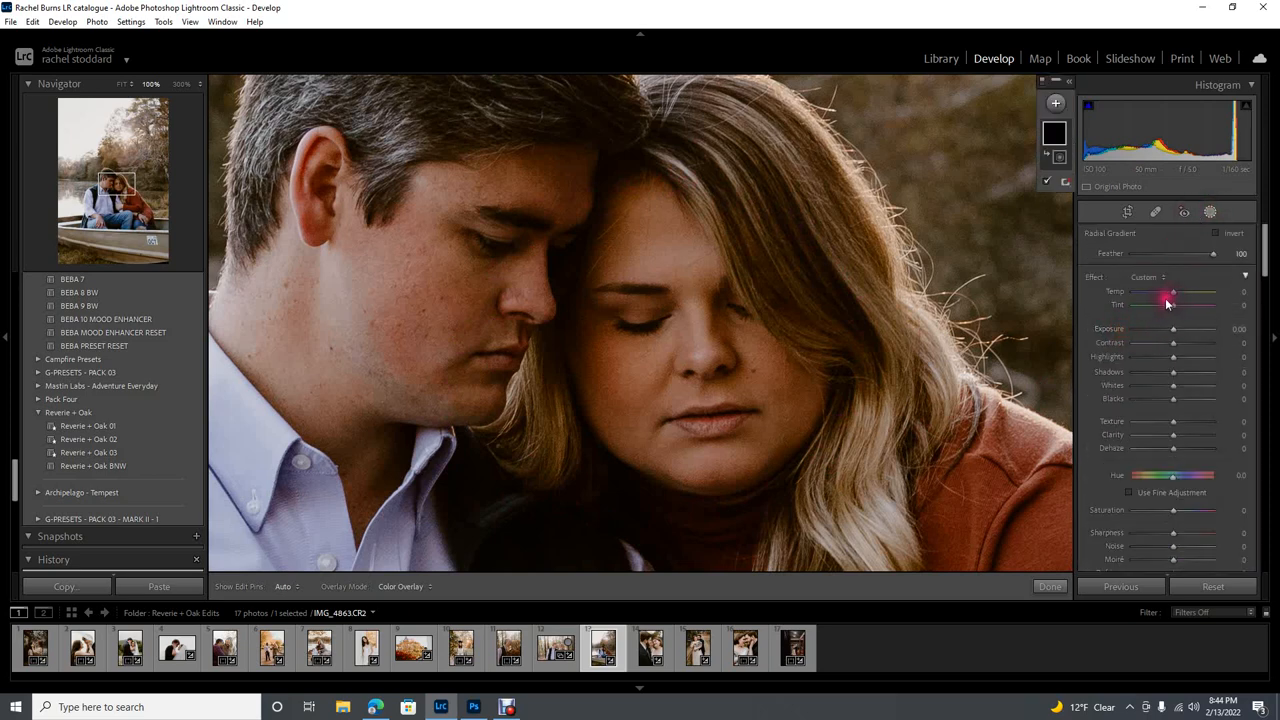
- Cool the mask's temperature, raise its exposure and place it over the woman's face
left_click_drag(1176, 298, 1168, 296)
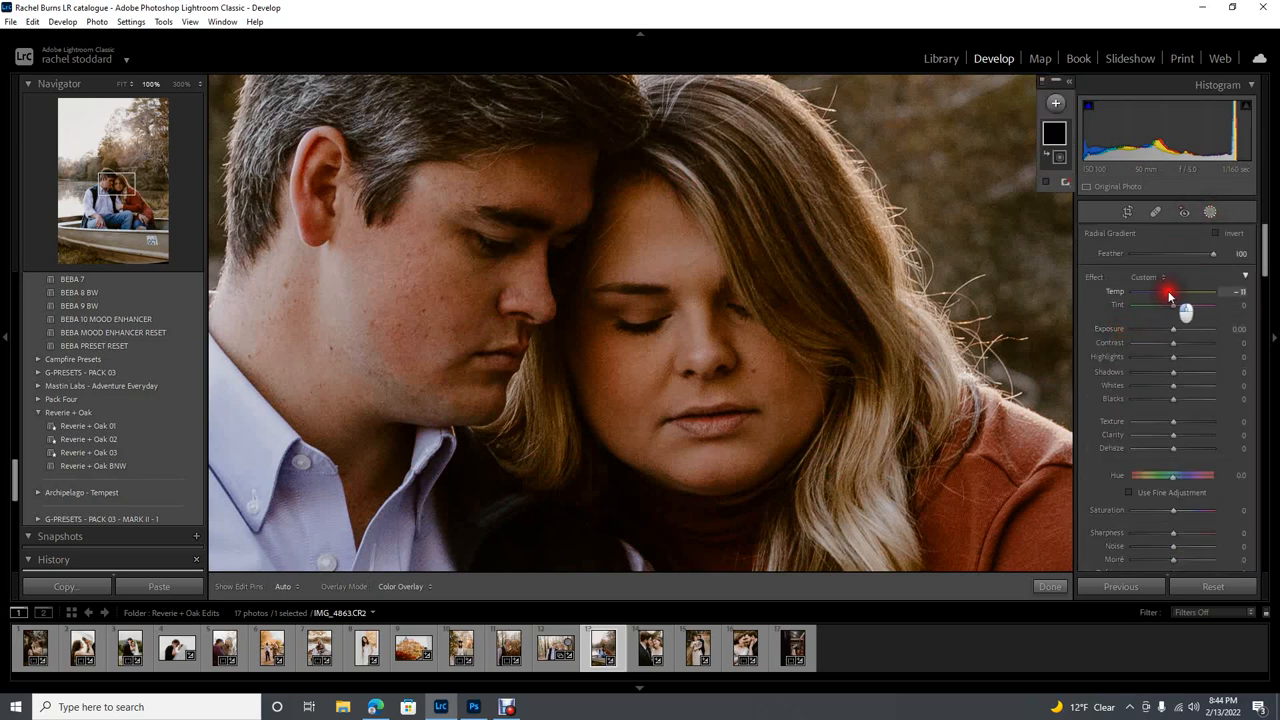
left_click_drag(1176, 292, 1170, 292)
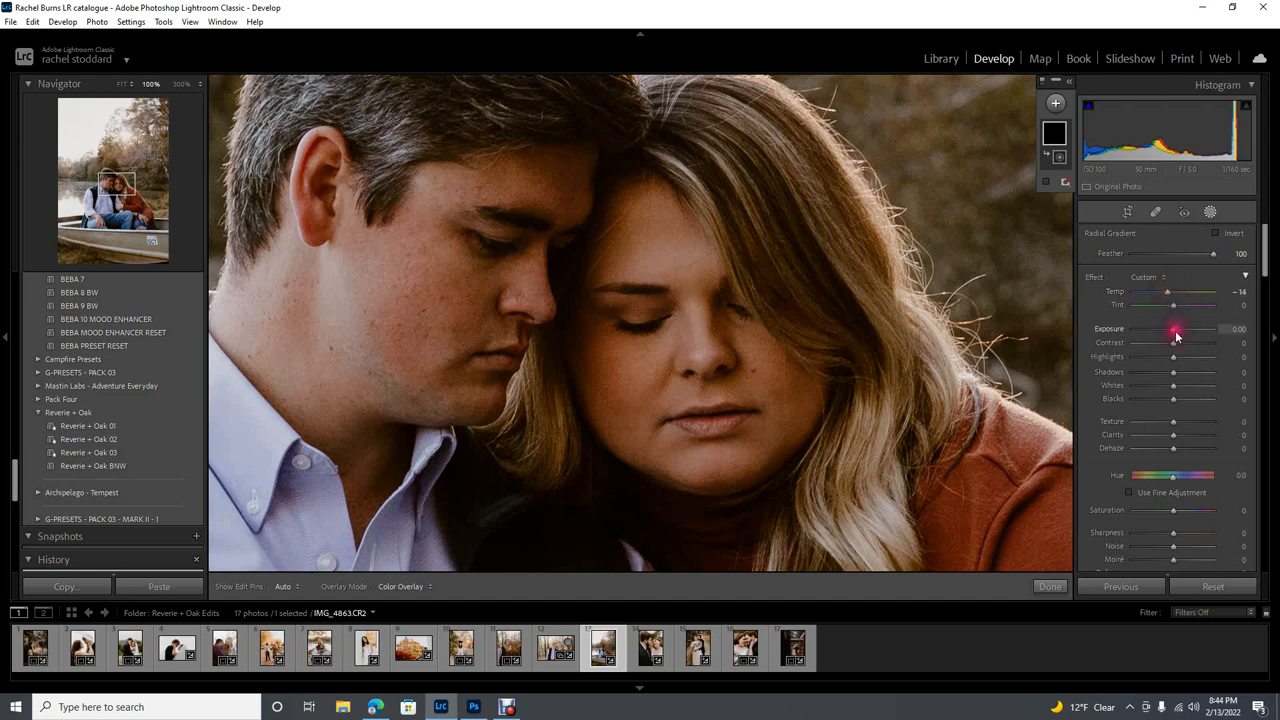
left_click_drag(1172, 328, 1178, 328)
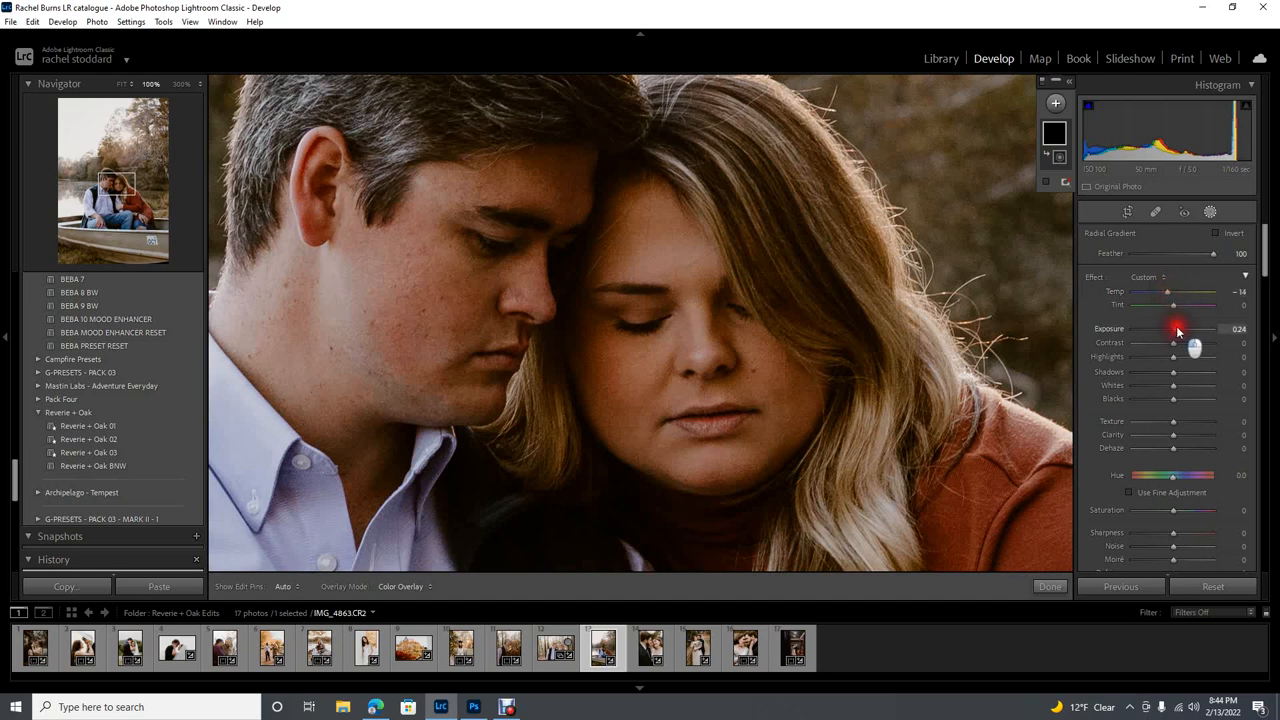
left_click_drag(1182, 328, 1172, 328)
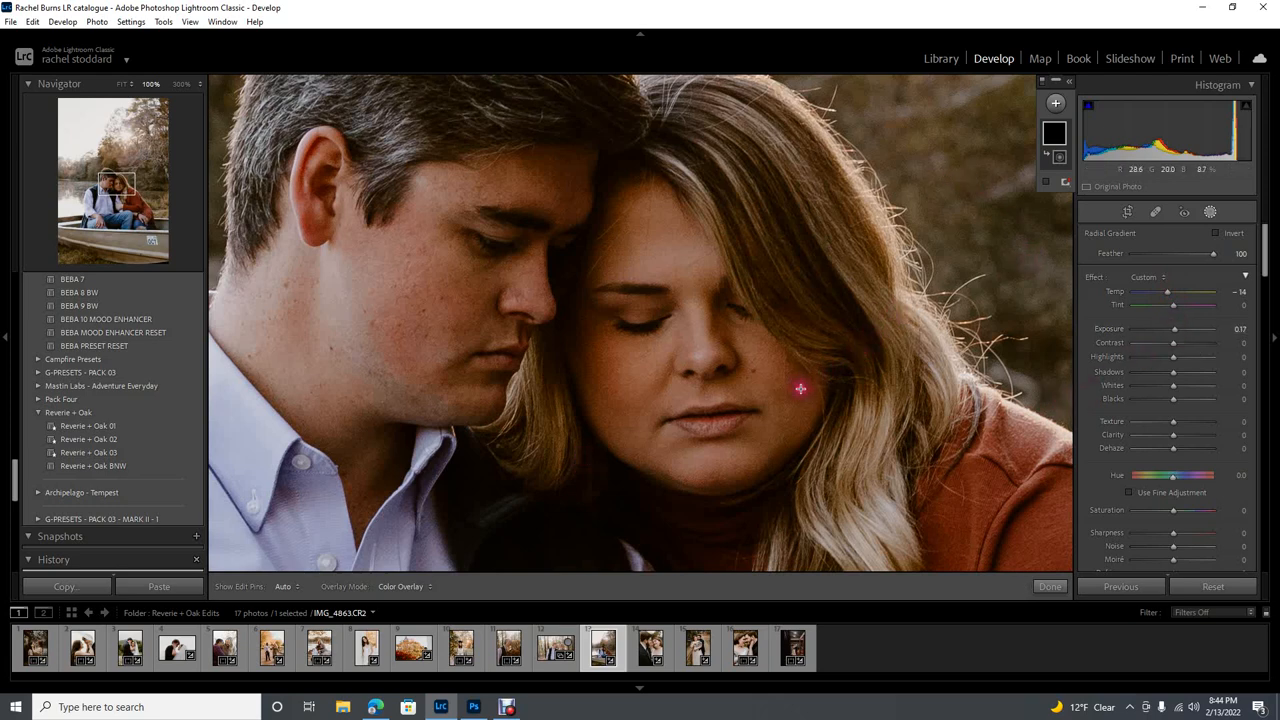
left_click_drag(800, 388, 920, 396)
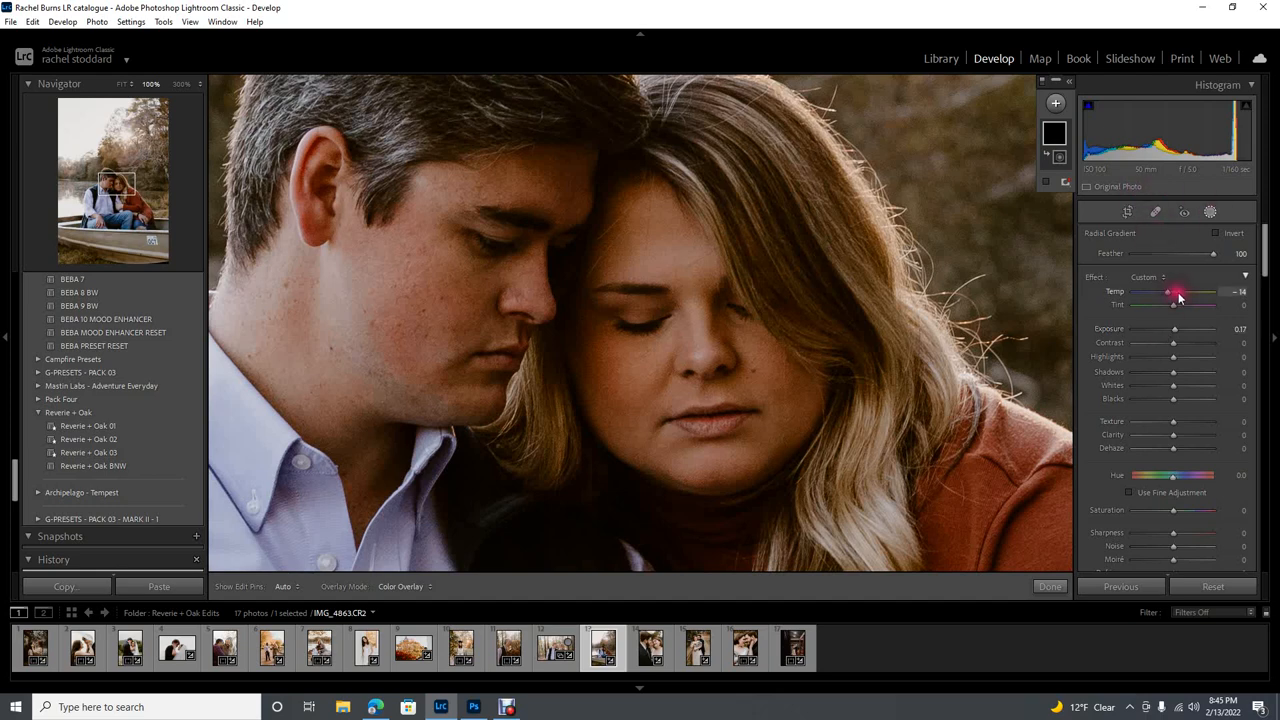
- Select the face mask and ease its Temp and Tint shifts
left_click(676, 356)
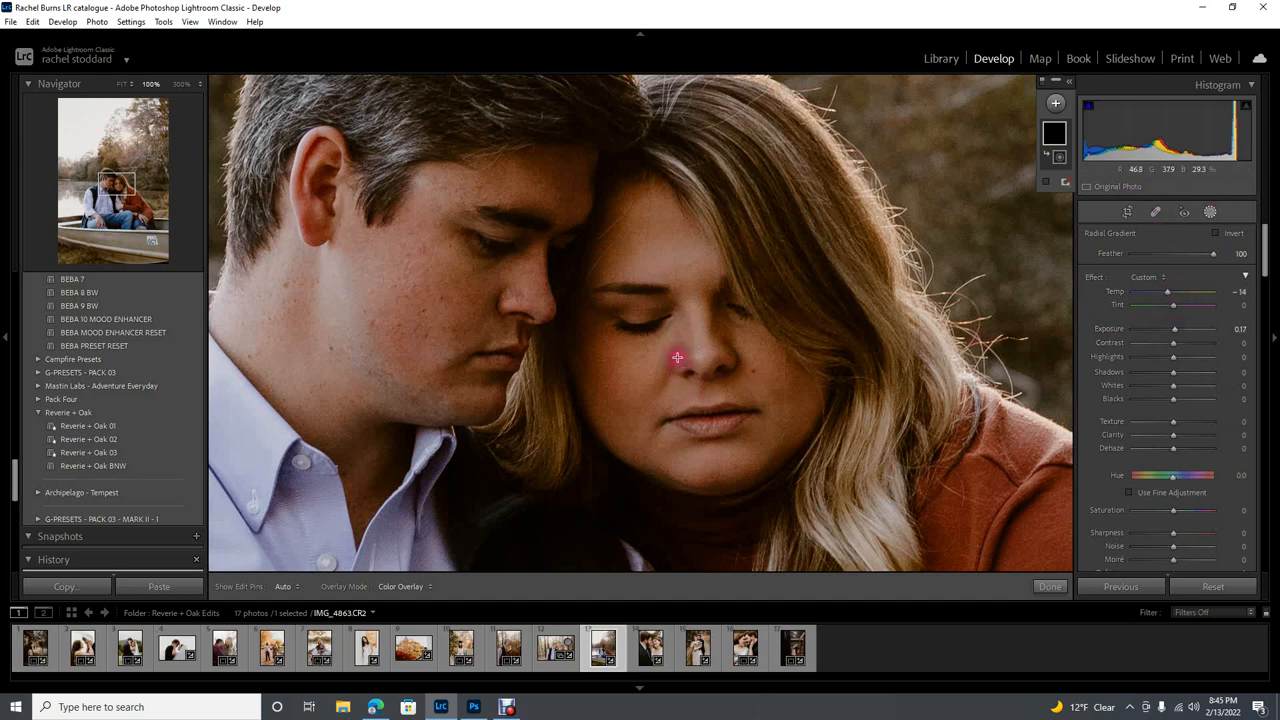
left_click_drag(676, 356, 920, 576)
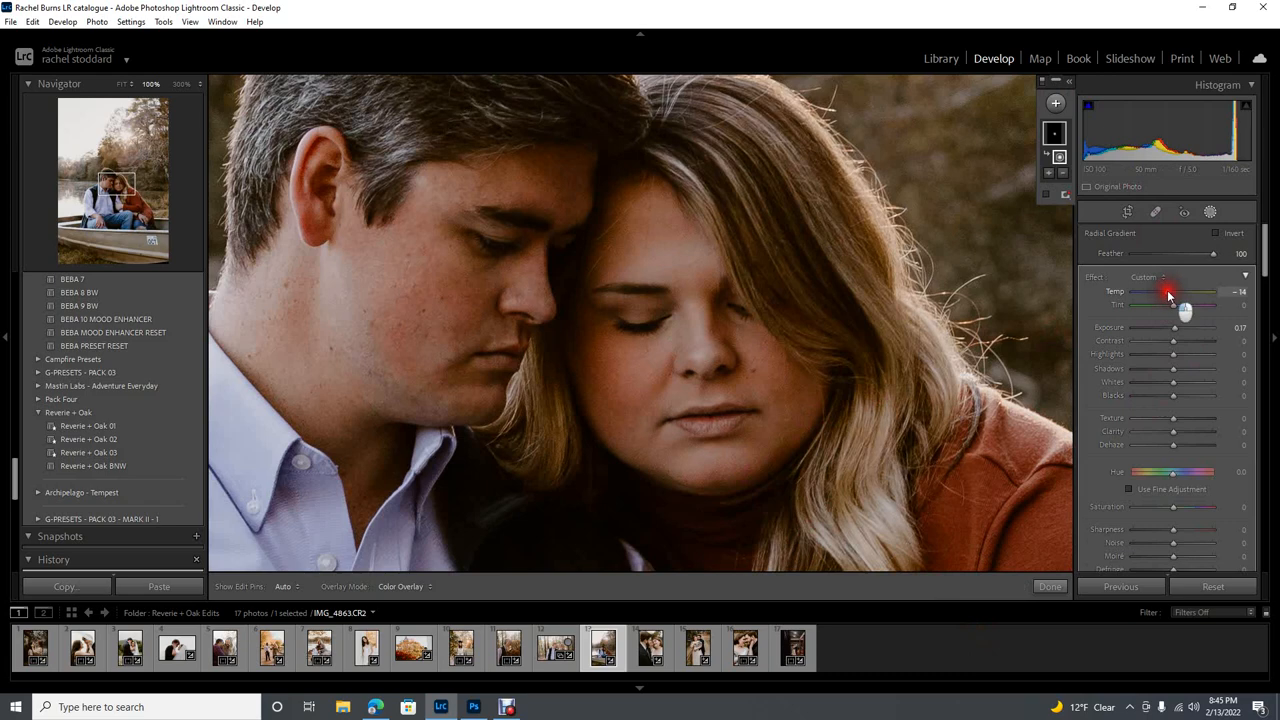
left_click_drag(1168, 292, 1172, 292)
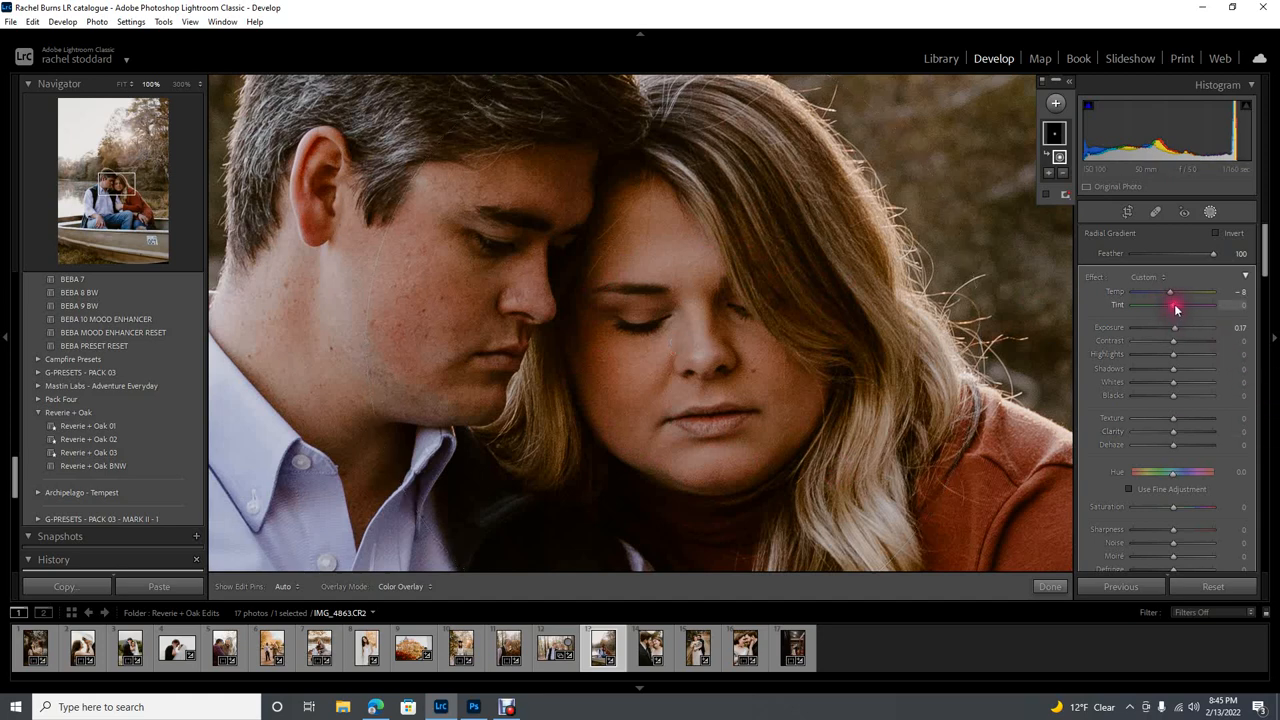
left_click_drag(1196, 304, 1170, 304)
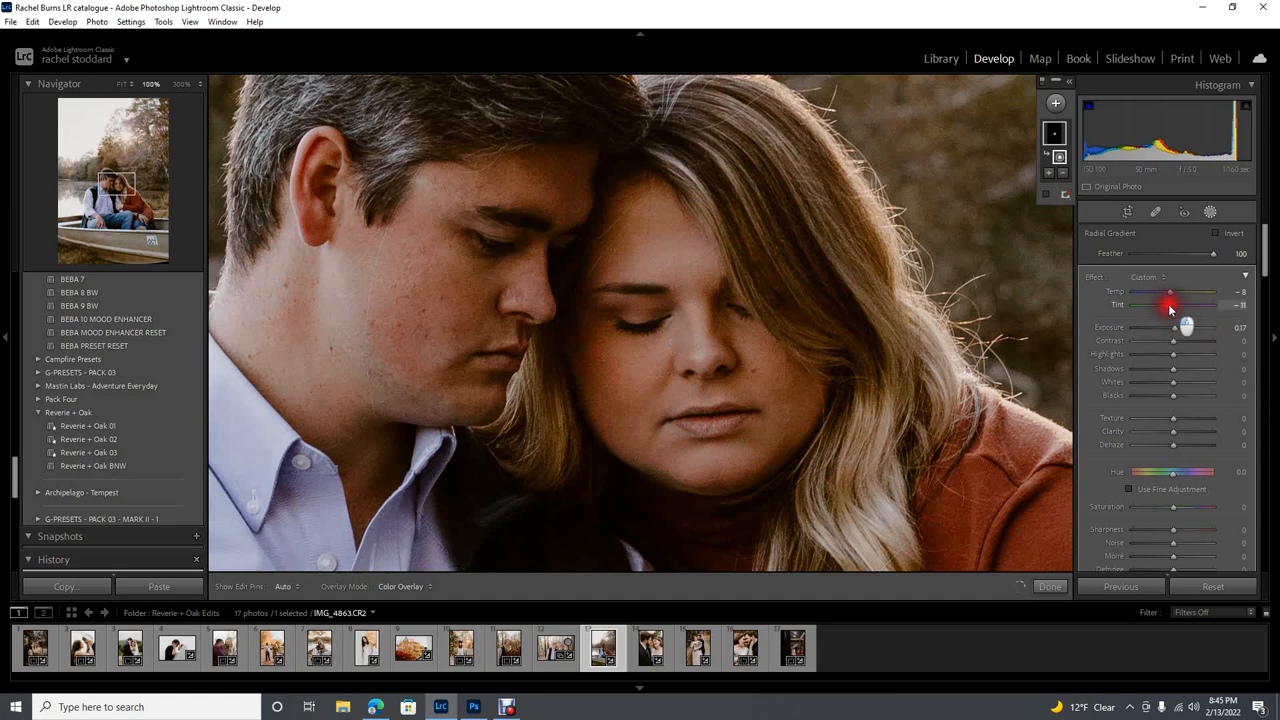
left_click_drag(1172, 304, 1168, 304)
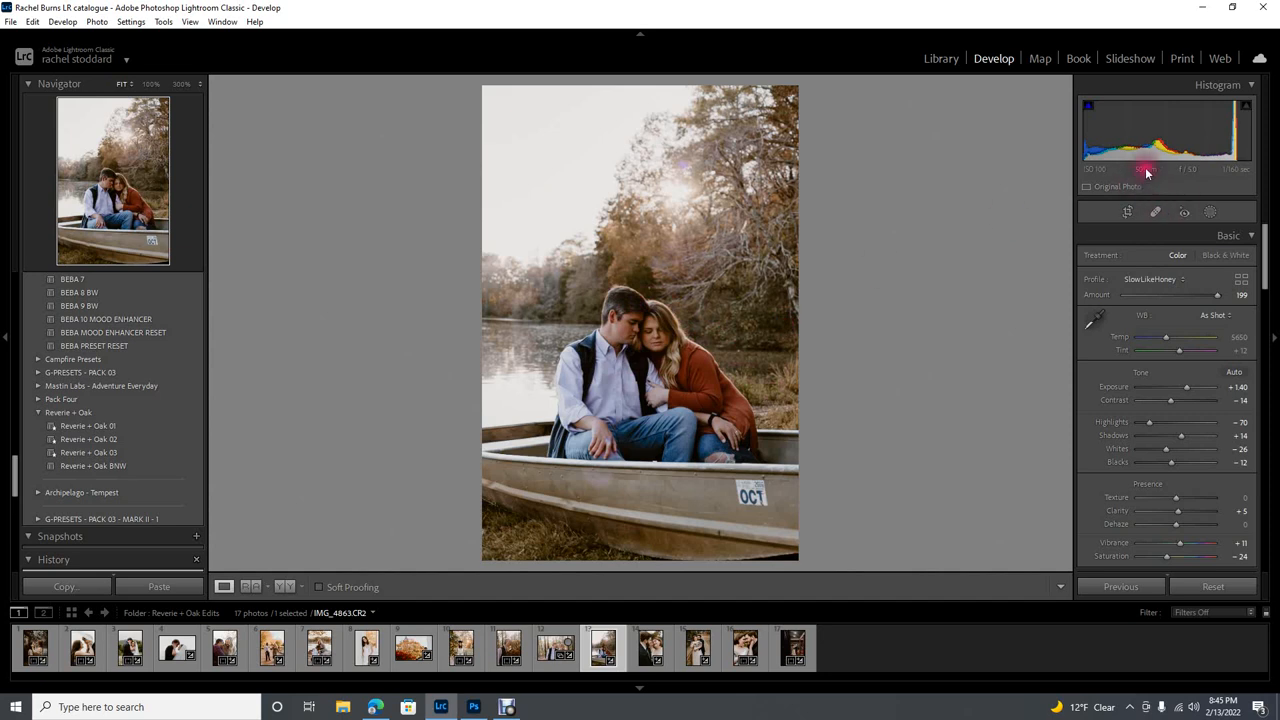
left_click(1208, 212)
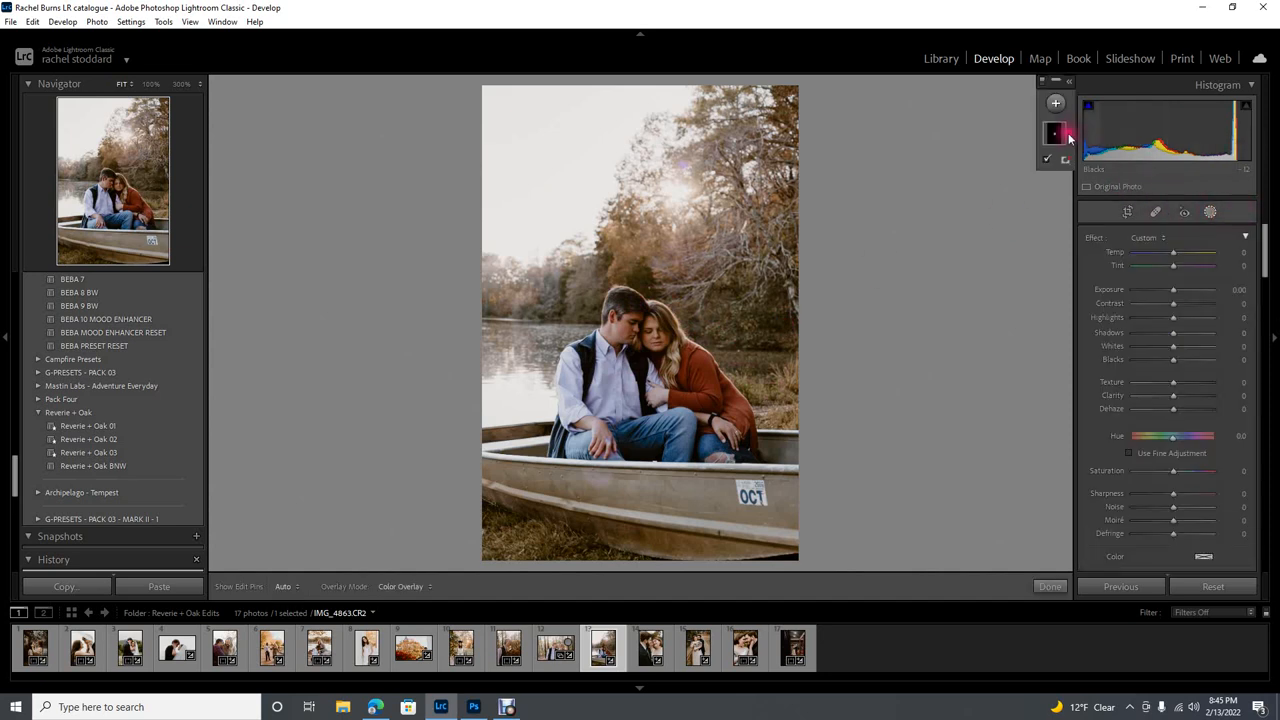
left_click(1056, 132)
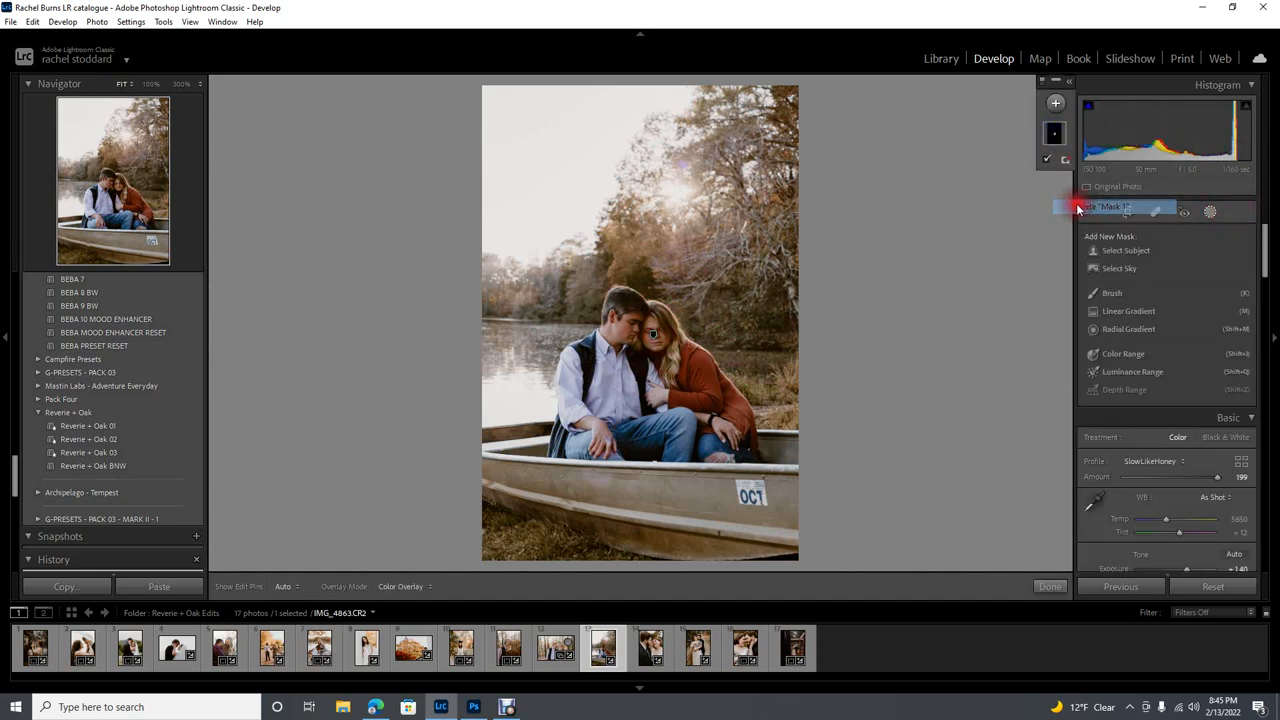
left_click(32, 20)
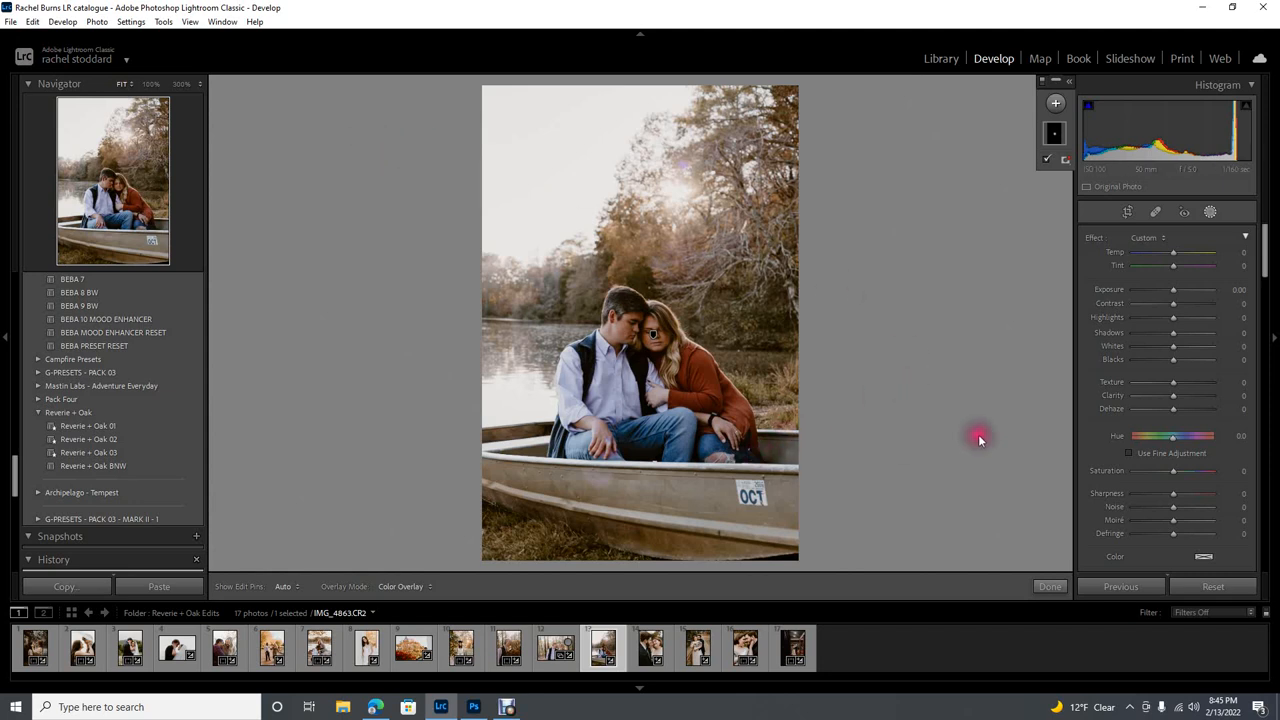
mouse_move(1060, 264)
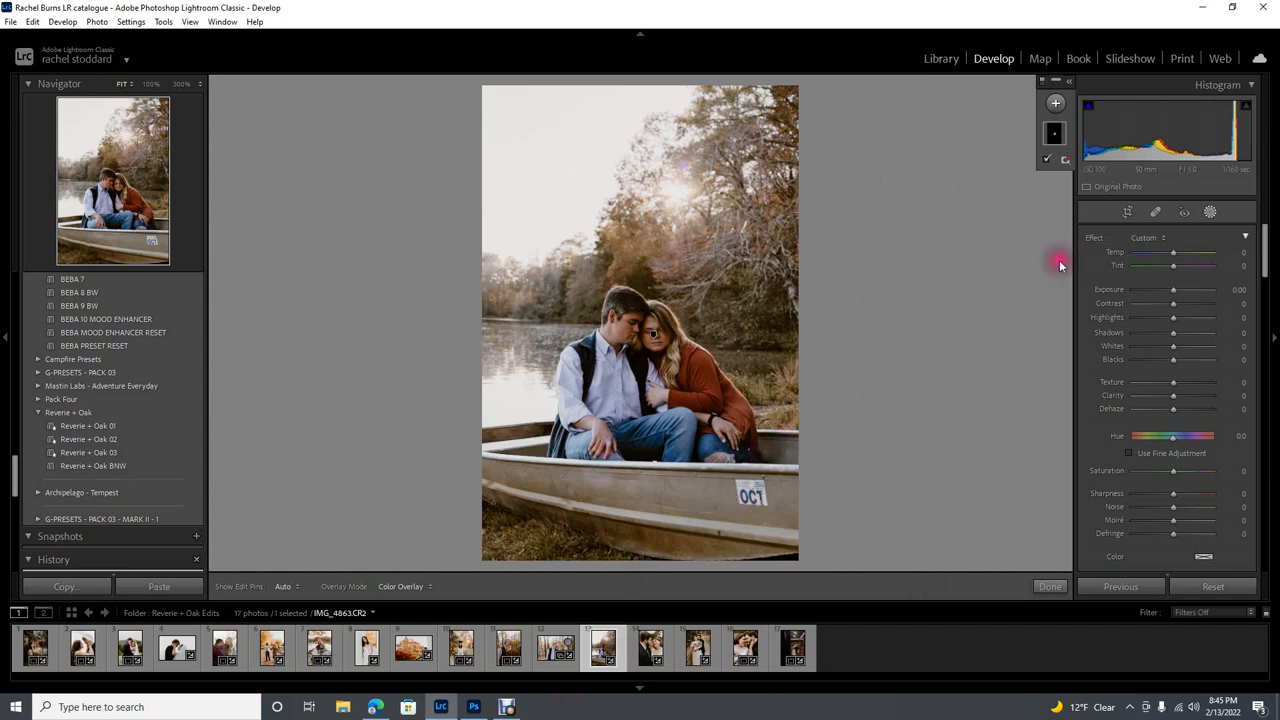
mouse_move(1216, 372)
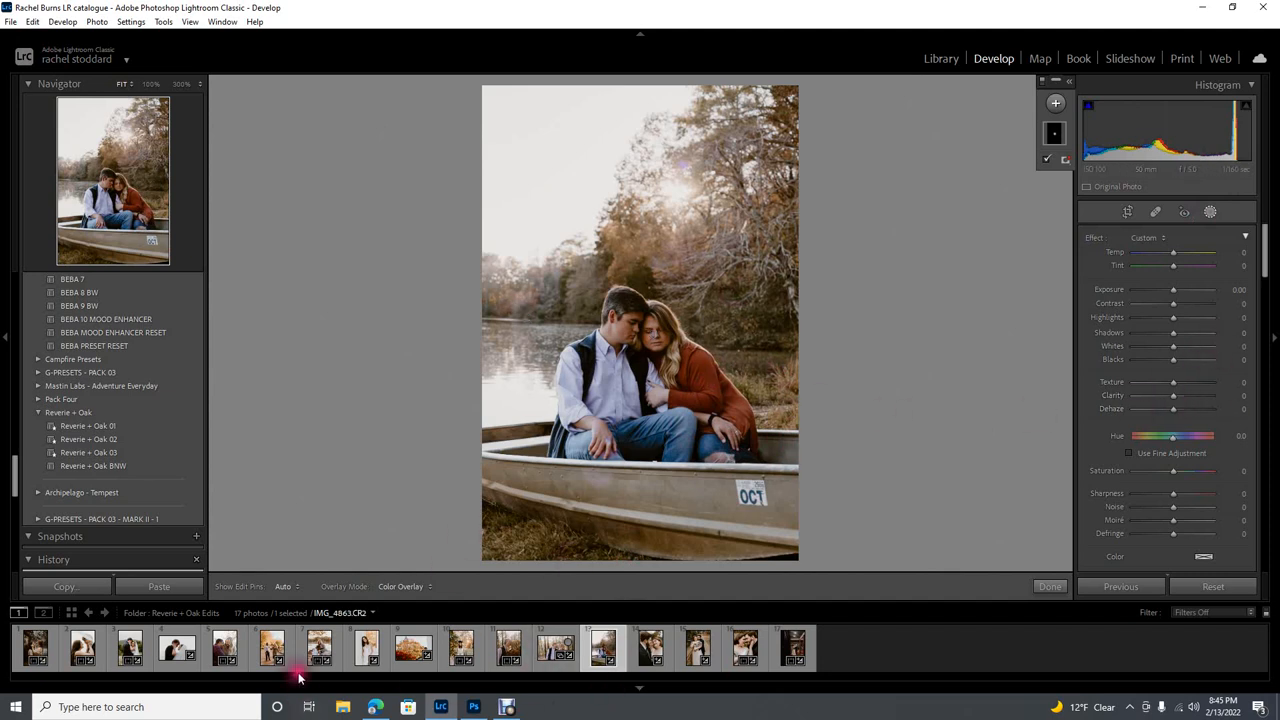
left_click(272, 648)
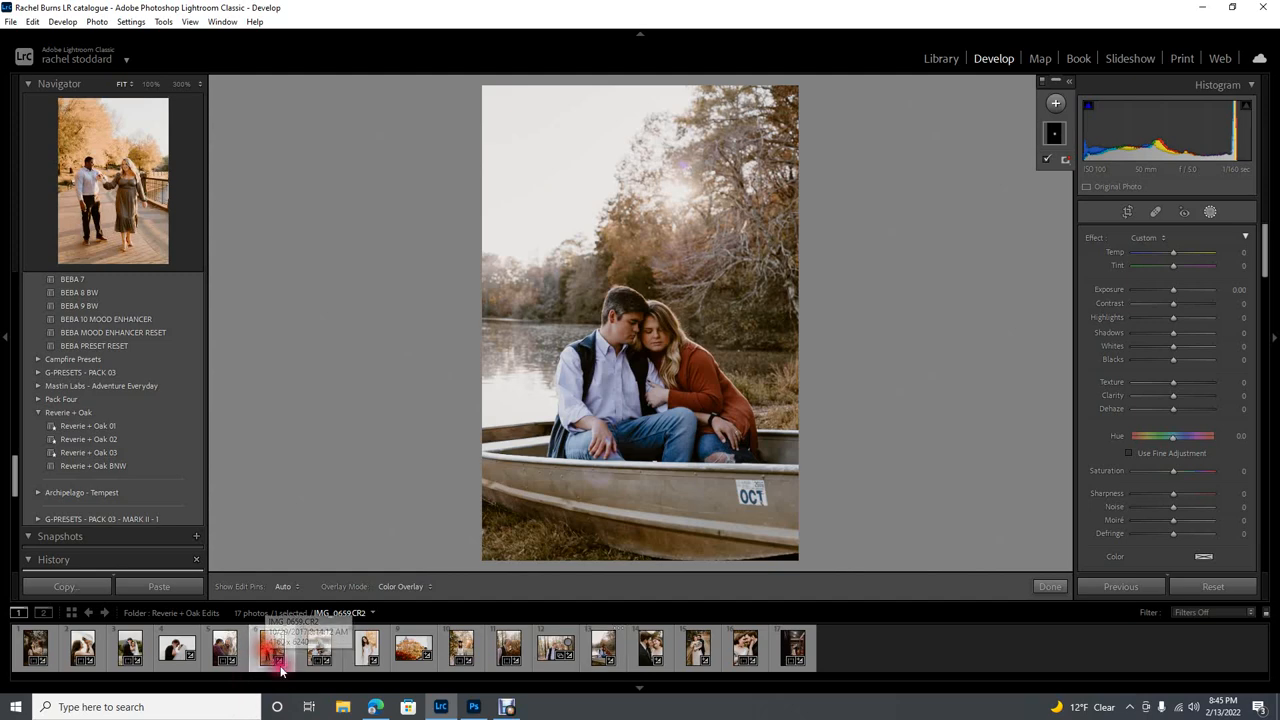
- Open the walking-couple photo from the filmstrip and reset its develop settings
left_click(272, 648)
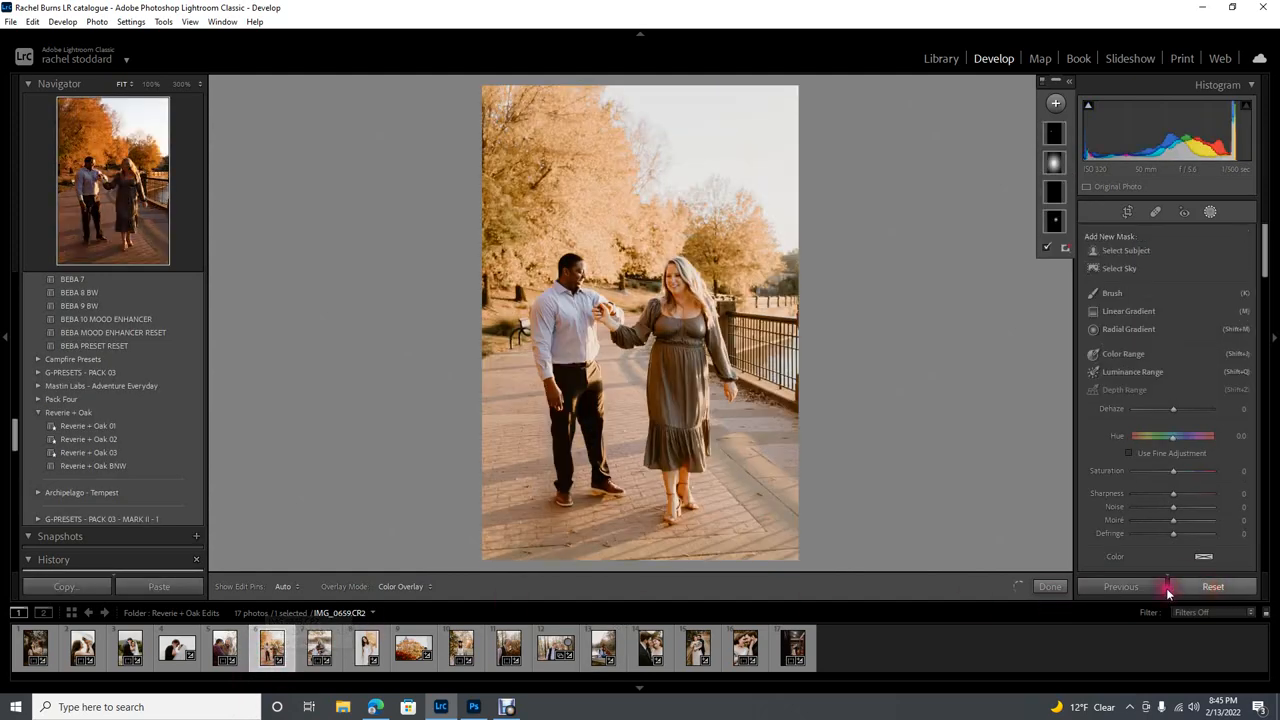
left_click(1212, 588)
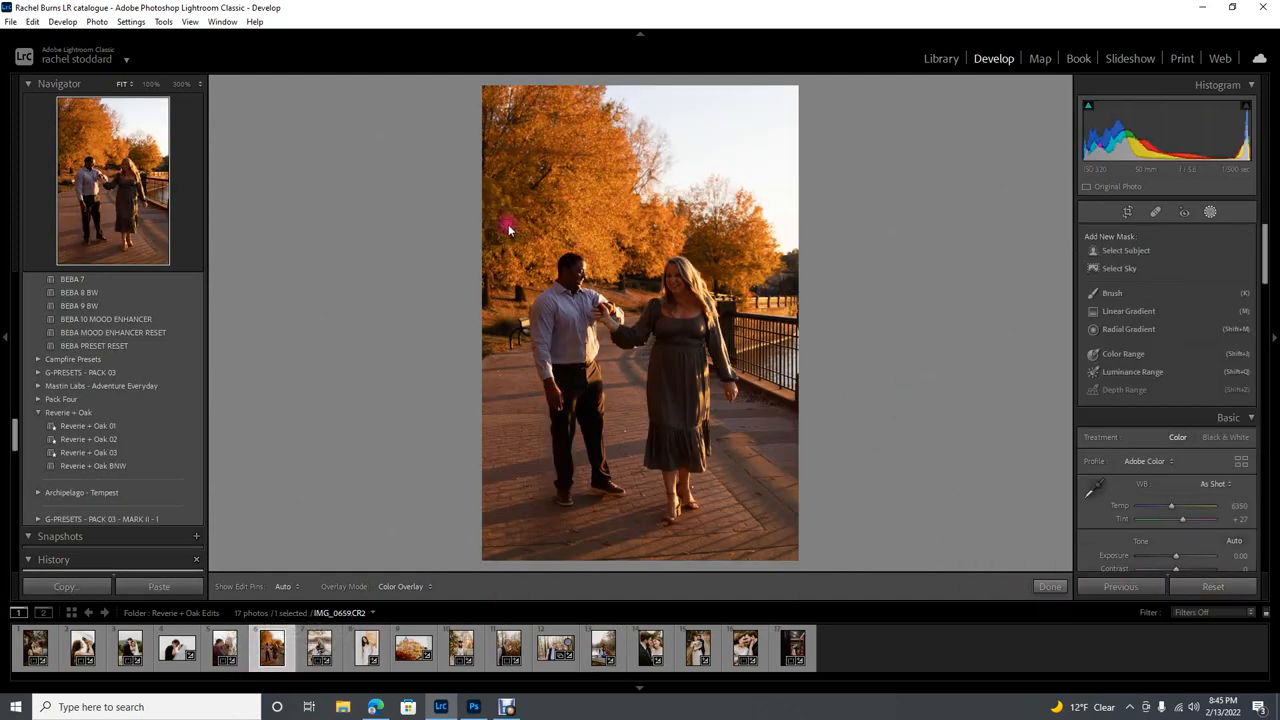
mouse_move(536, 456)
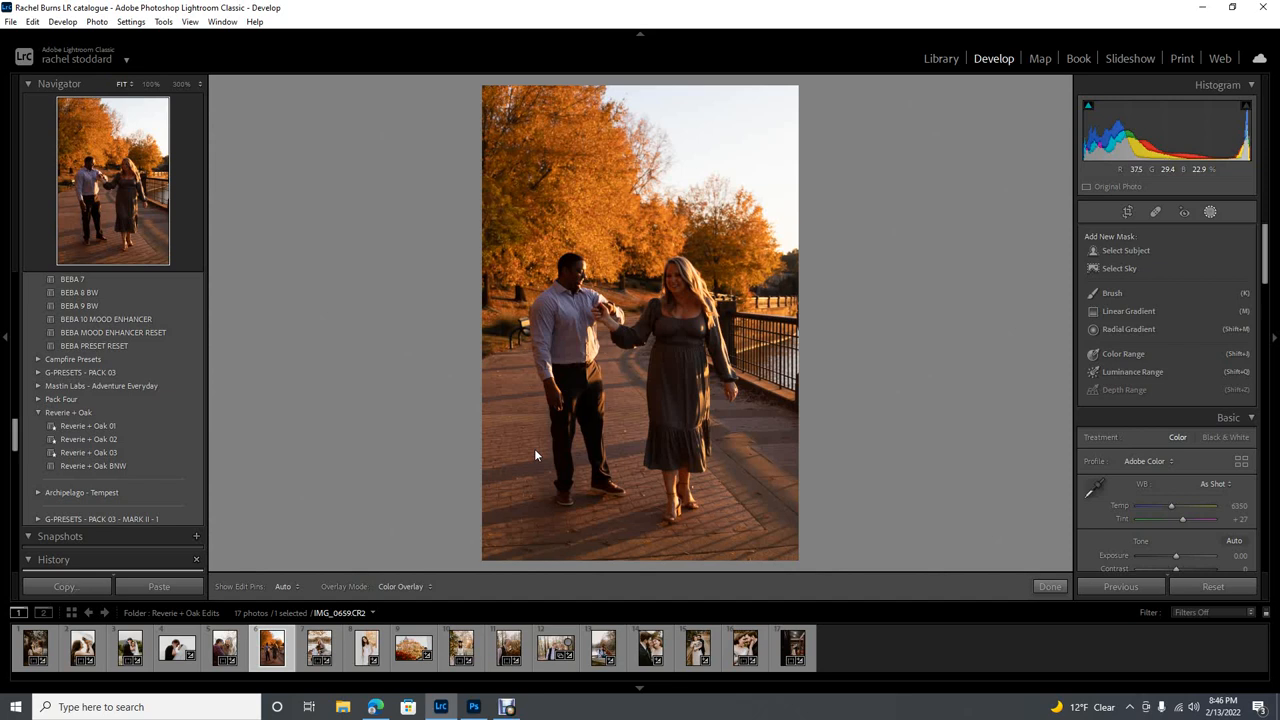
mouse_move(502, 118)
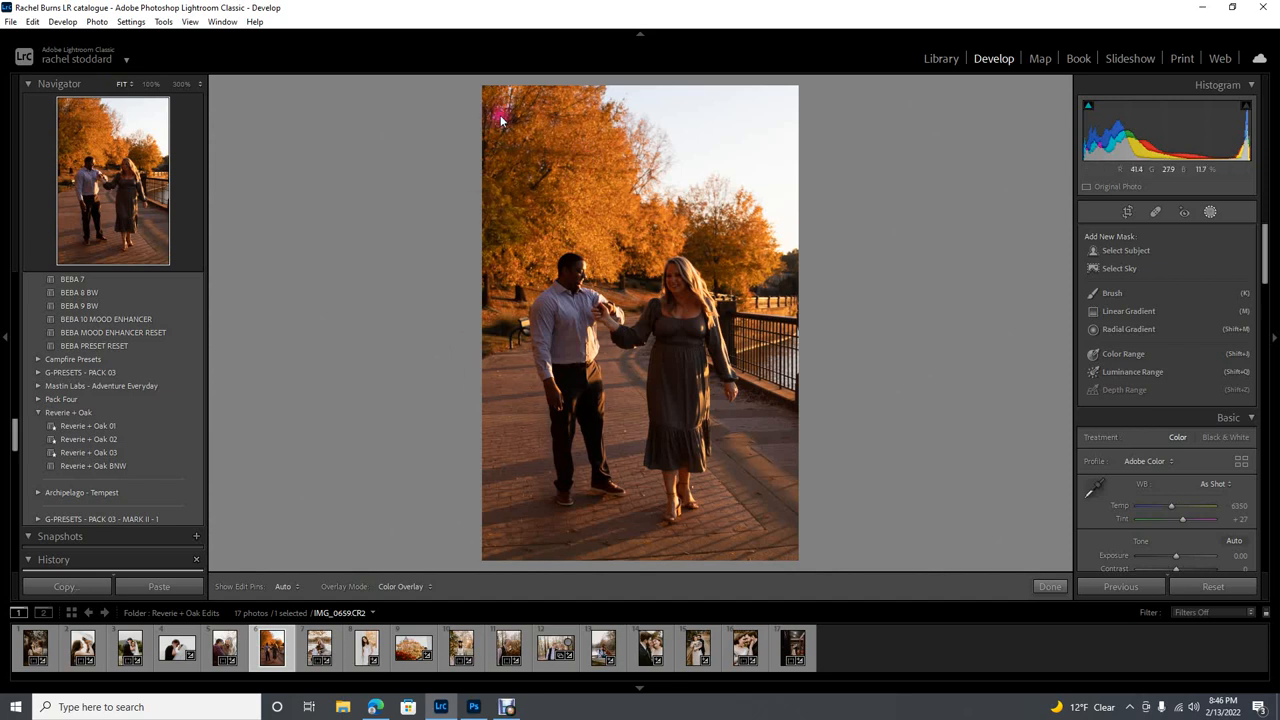
mouse_move(556, 196)
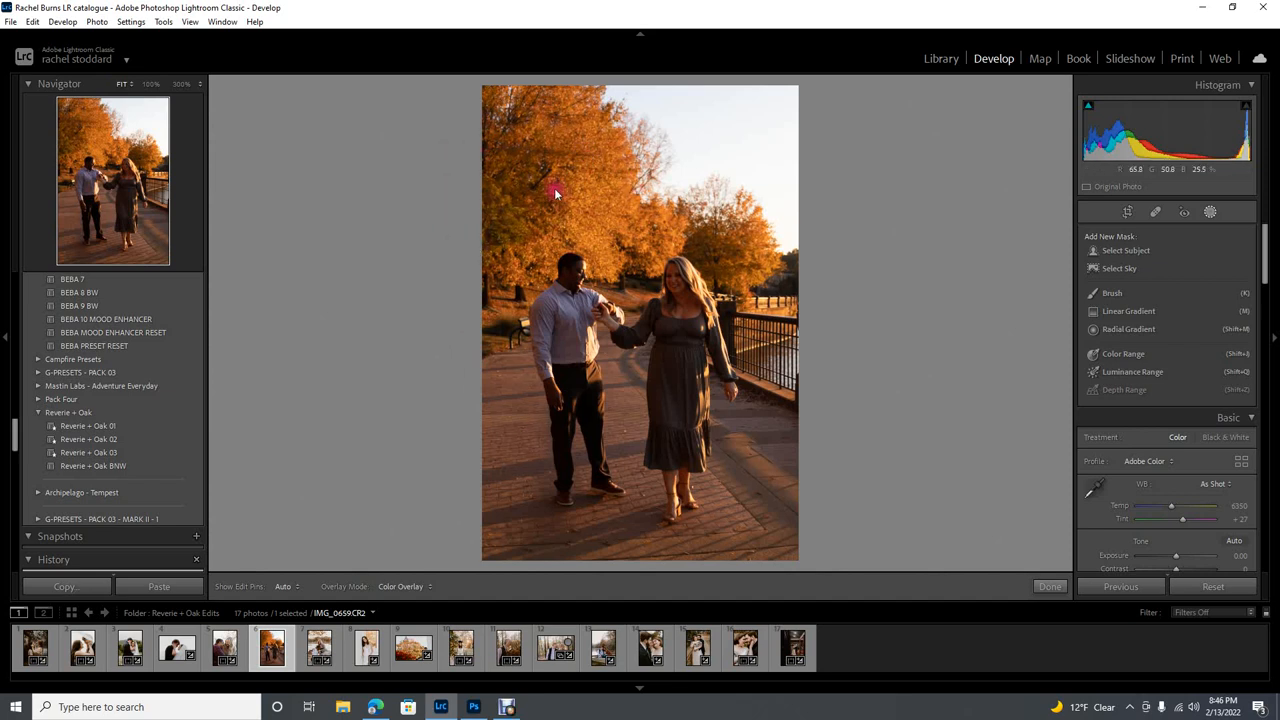
mouse_move(584, 206)
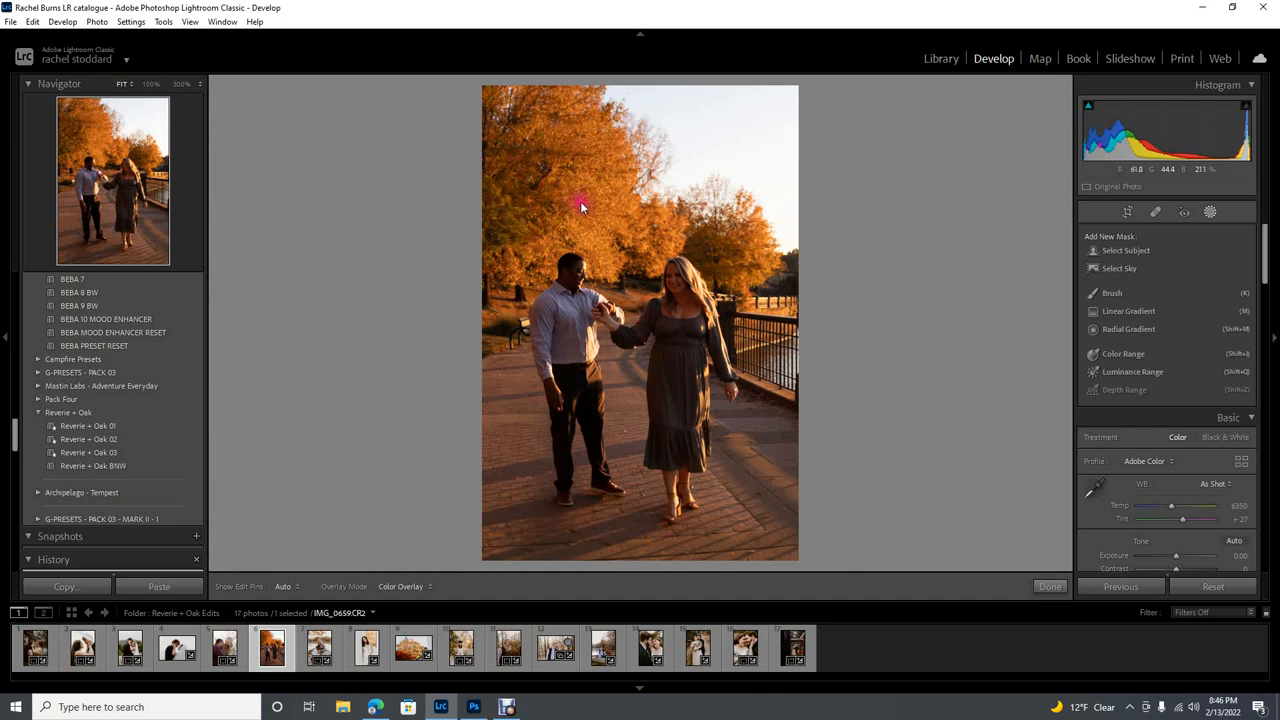
mouse_move(592, 244)
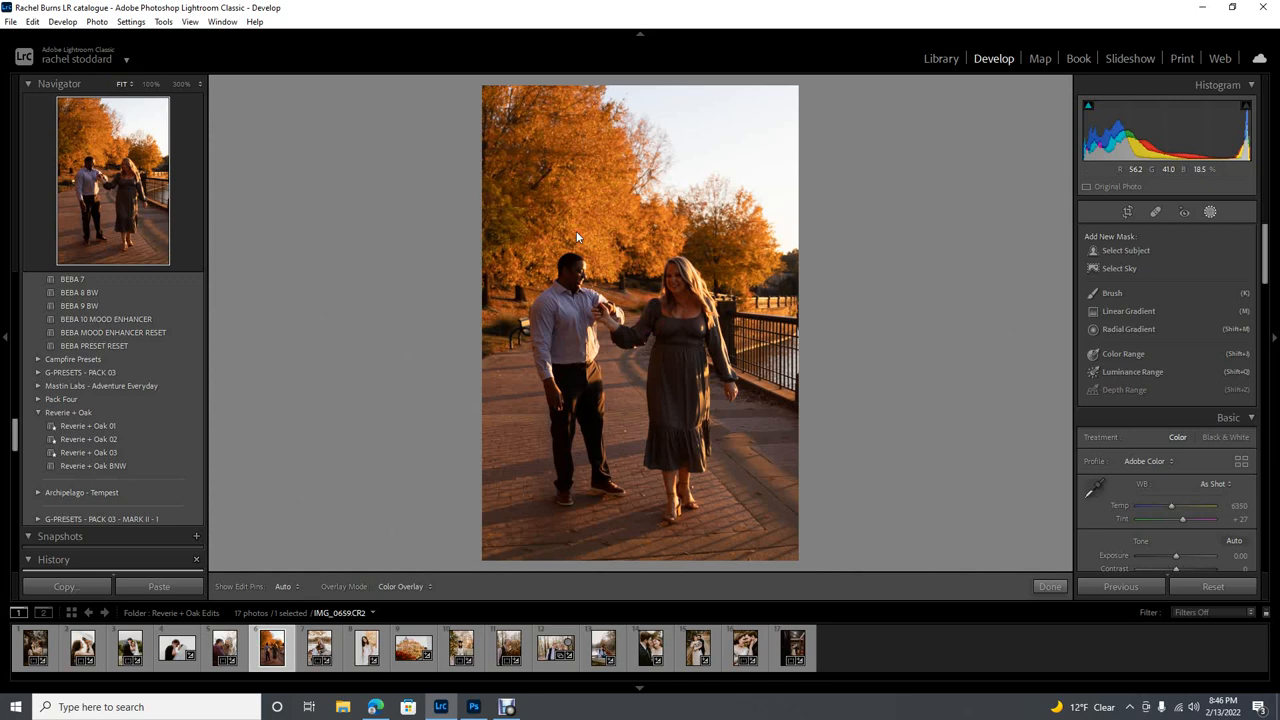
mouse_move(498, 156)
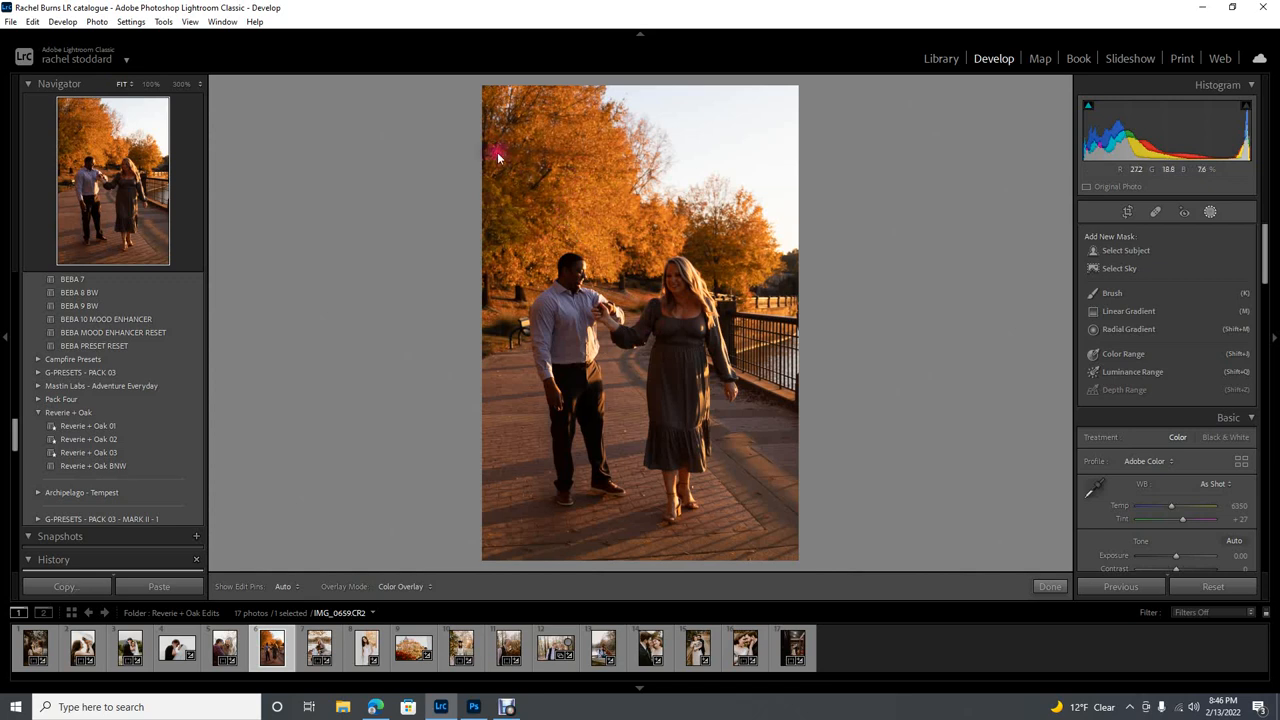
mouse_move(512, 206)
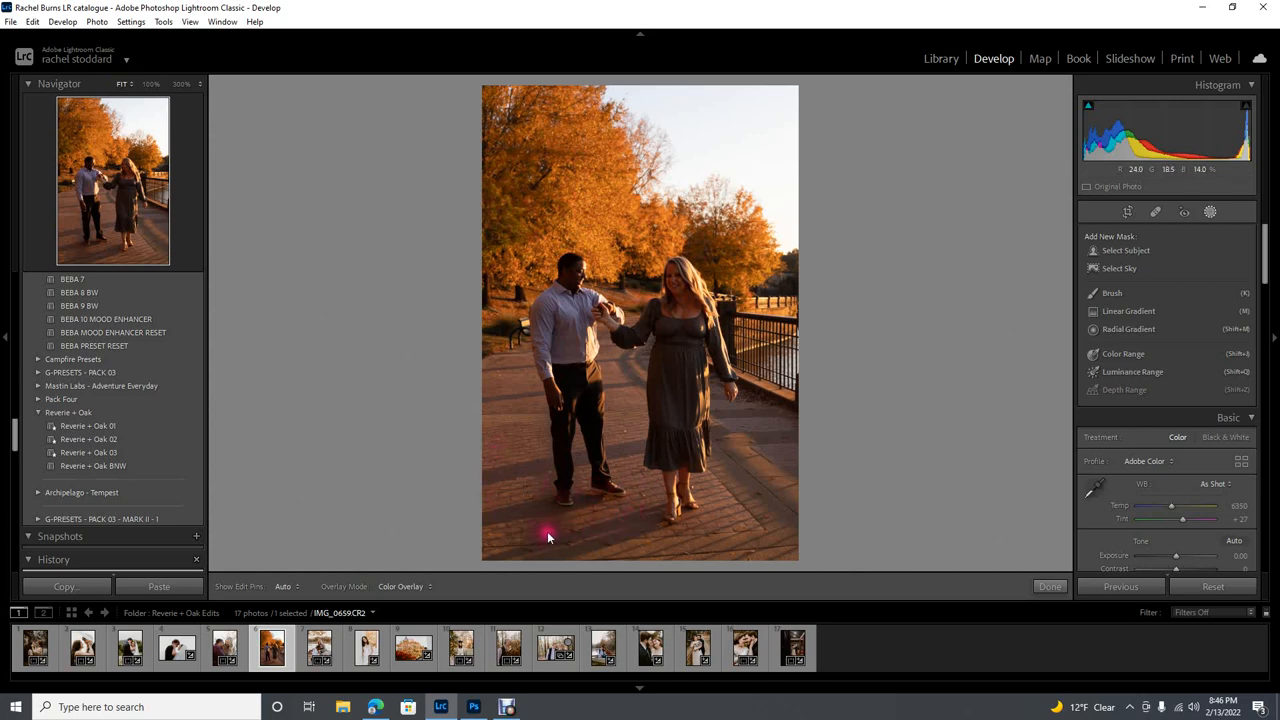
mouse_move(492, 308)
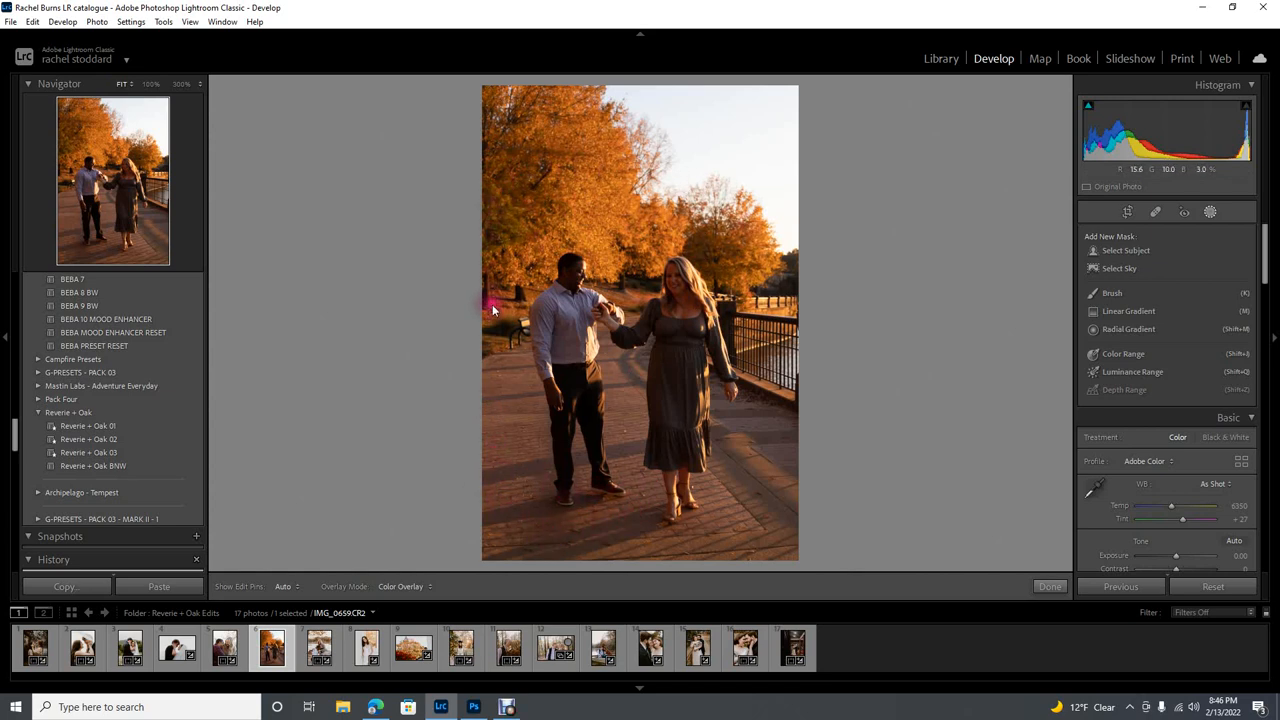
mouse_move(504, 204)
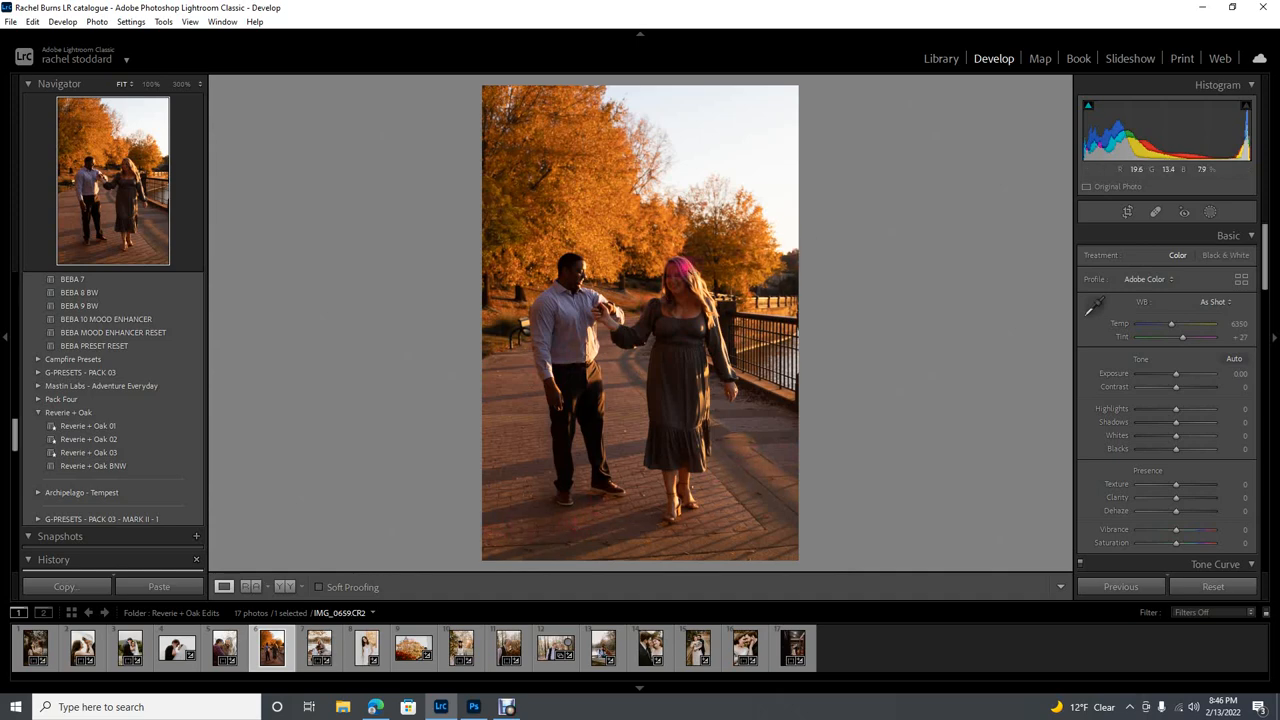
mouse_move(680, 280)
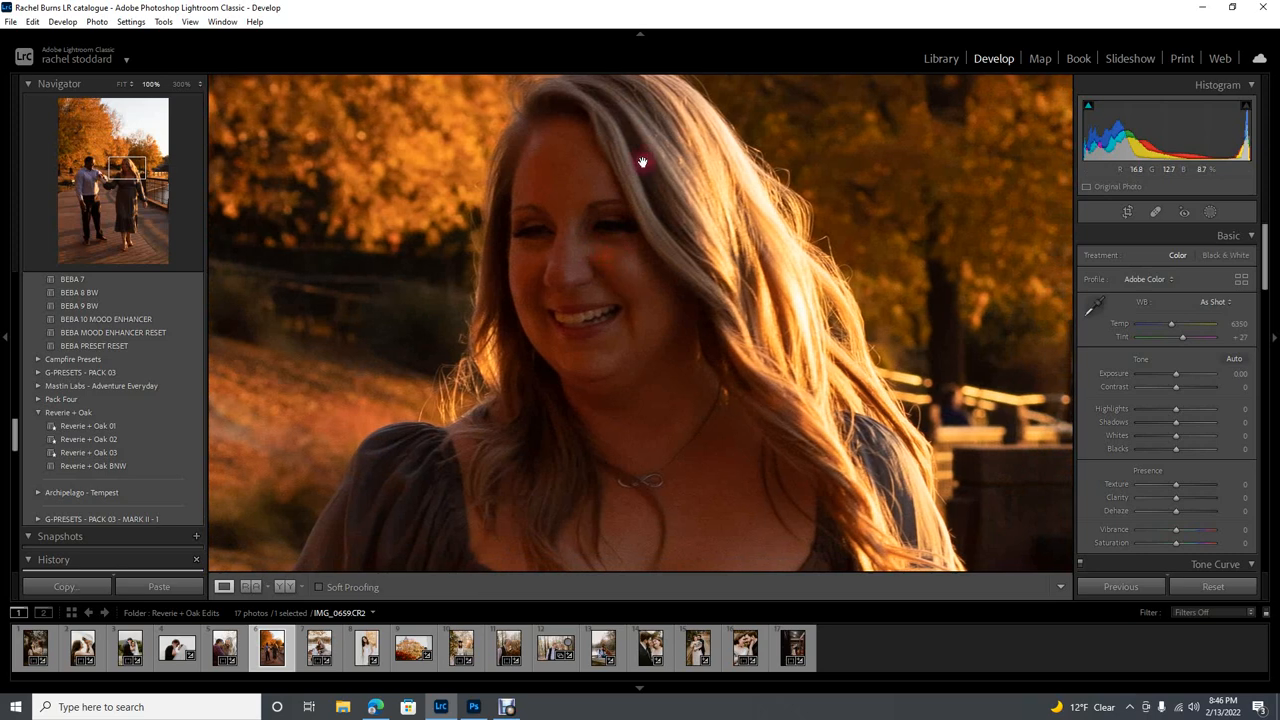
mouse_move(580, 156)
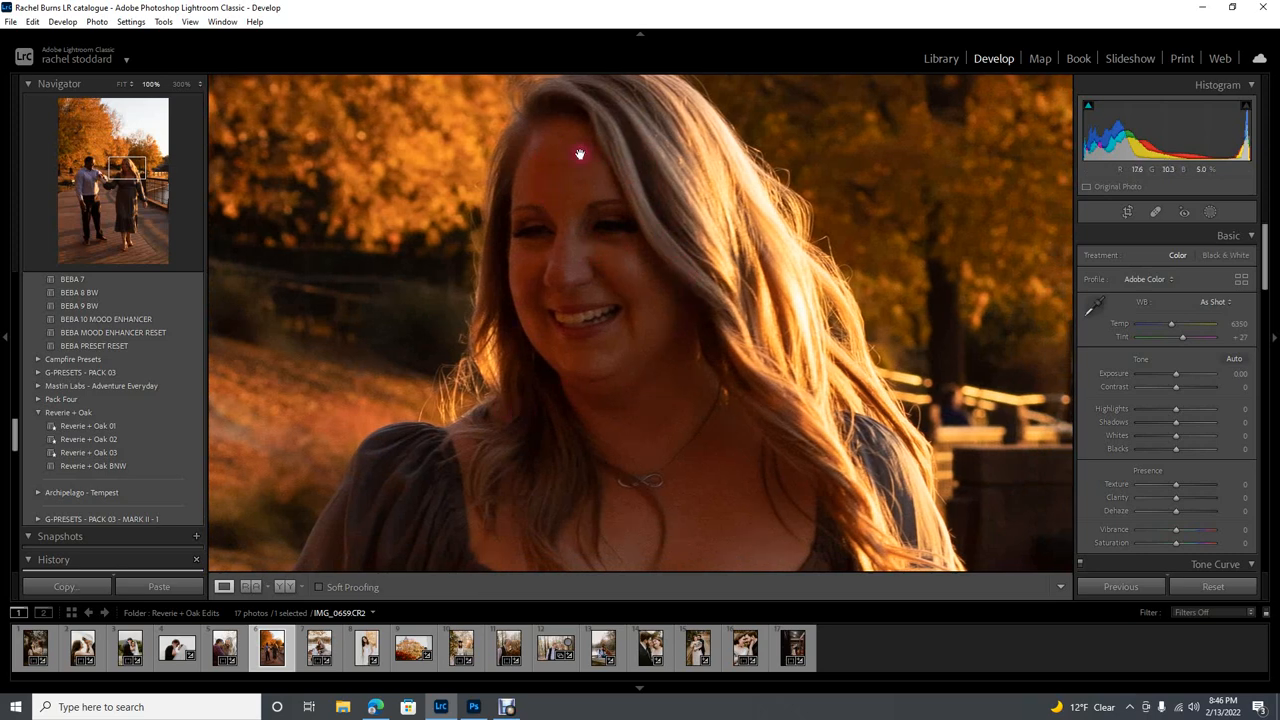
mouse_move(496, 380)
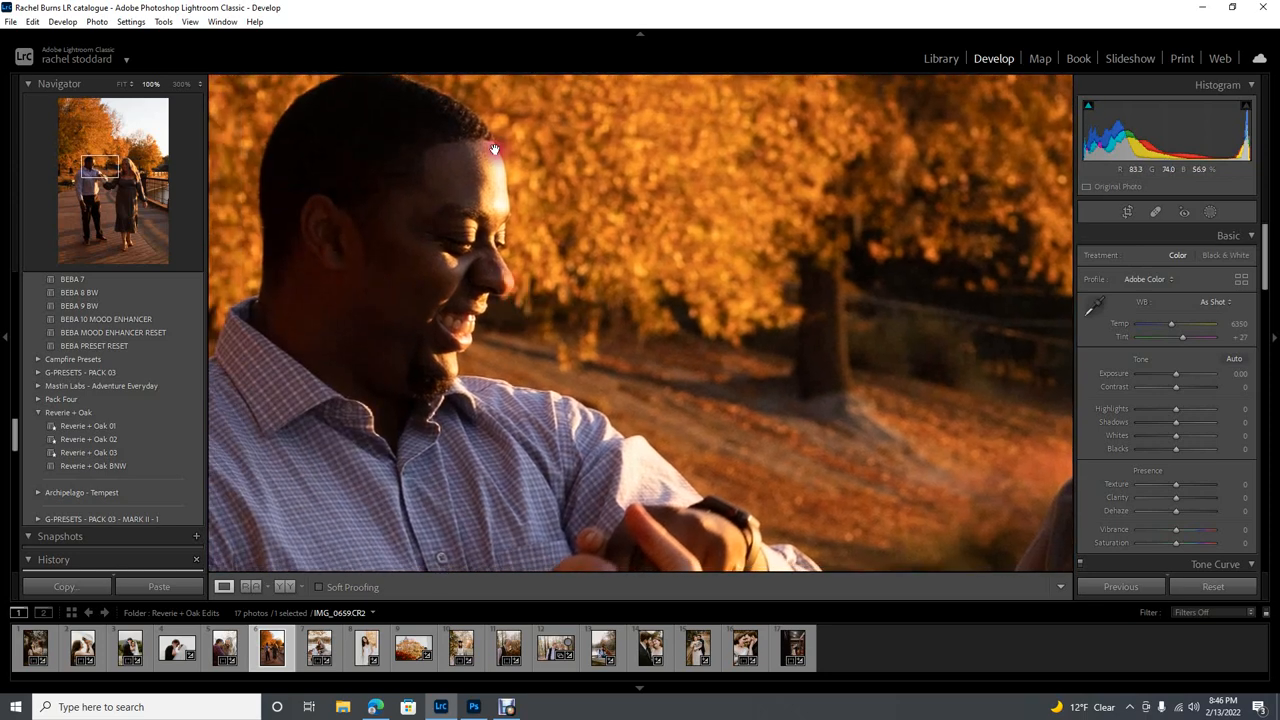
mouse_move(626, 174)
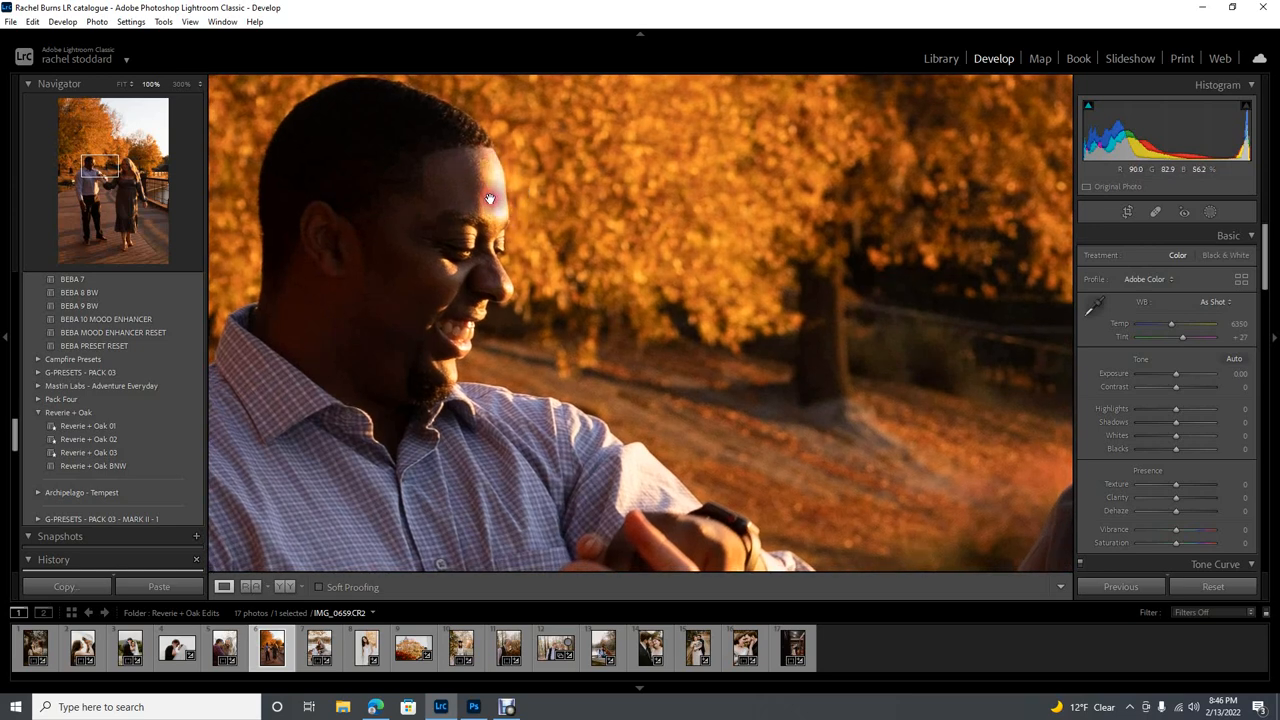
mouse_move(576, 264)
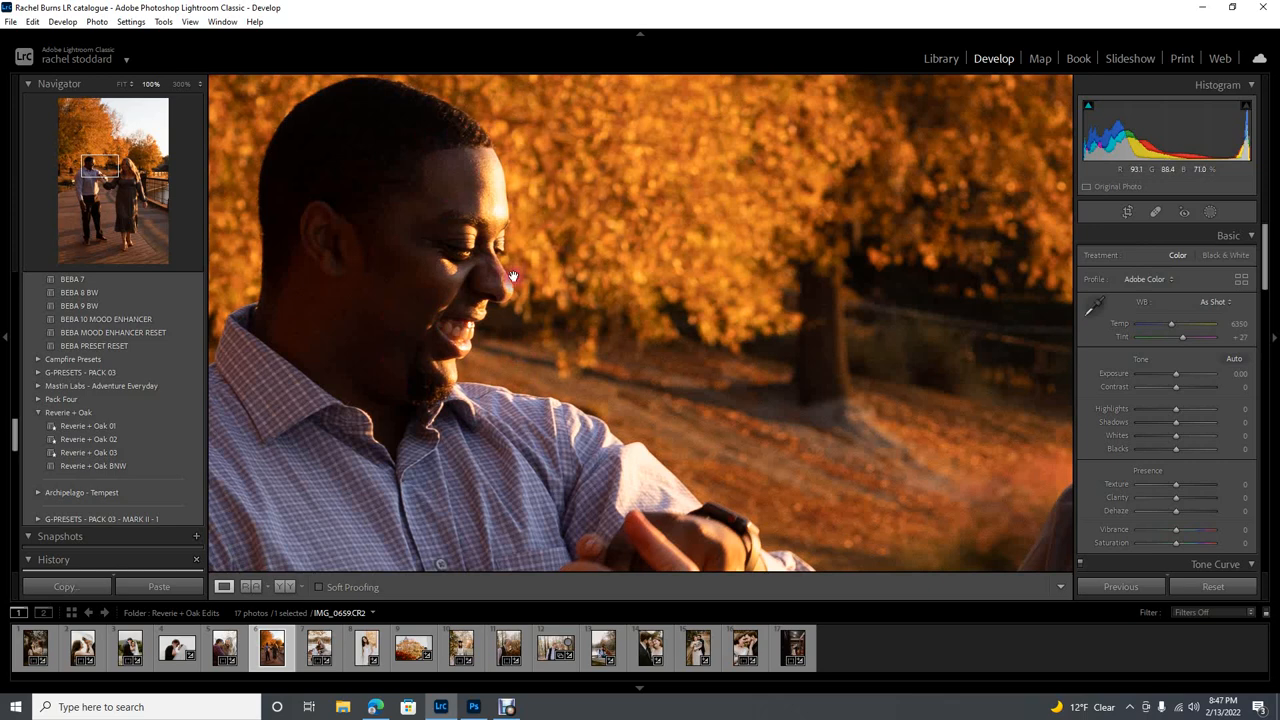
mouse_move(448, 244)
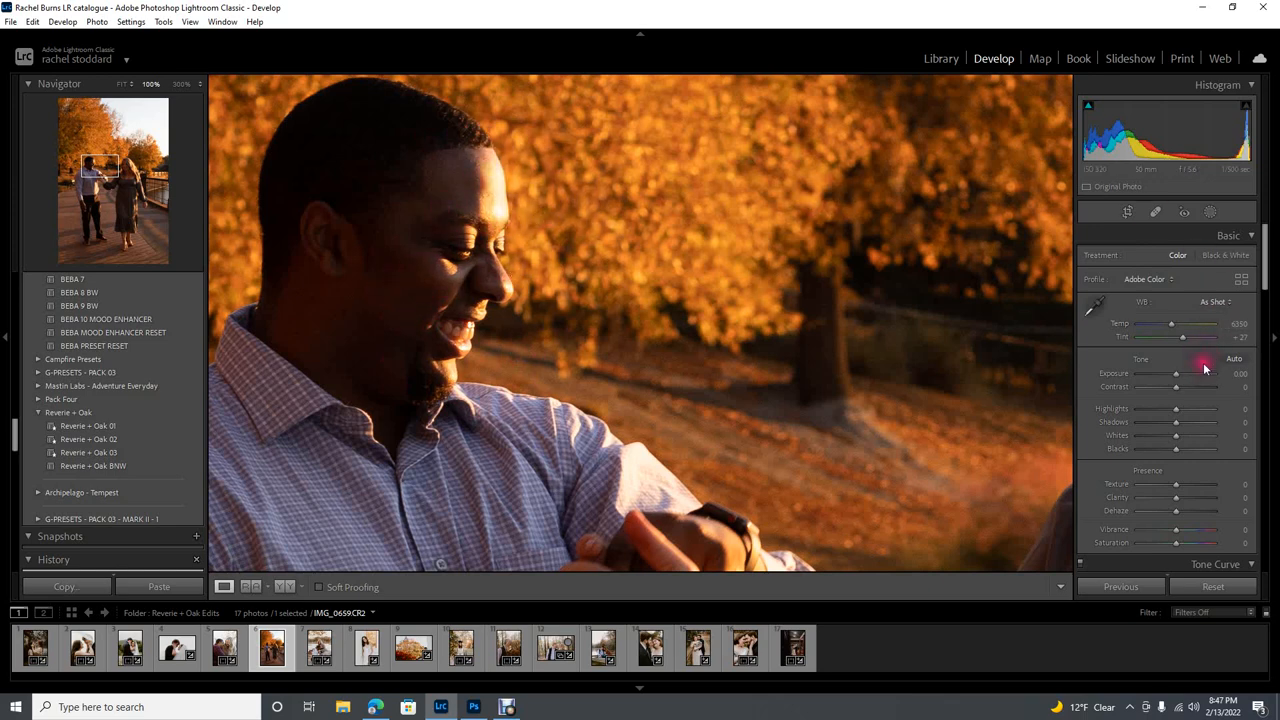
- Raise the Exposure slider to brighten the man's face and the golden trees
left_click_drag(1176, 374, 1188, 374)
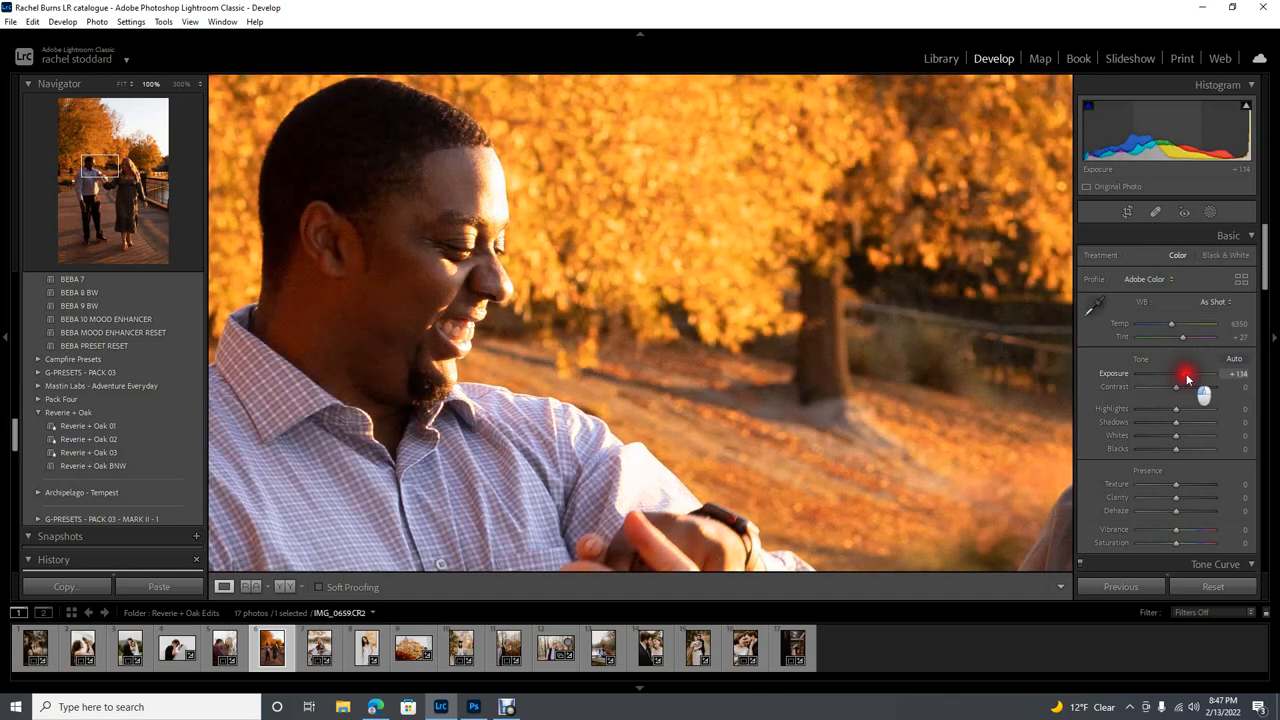
mouse_move(414, 286)
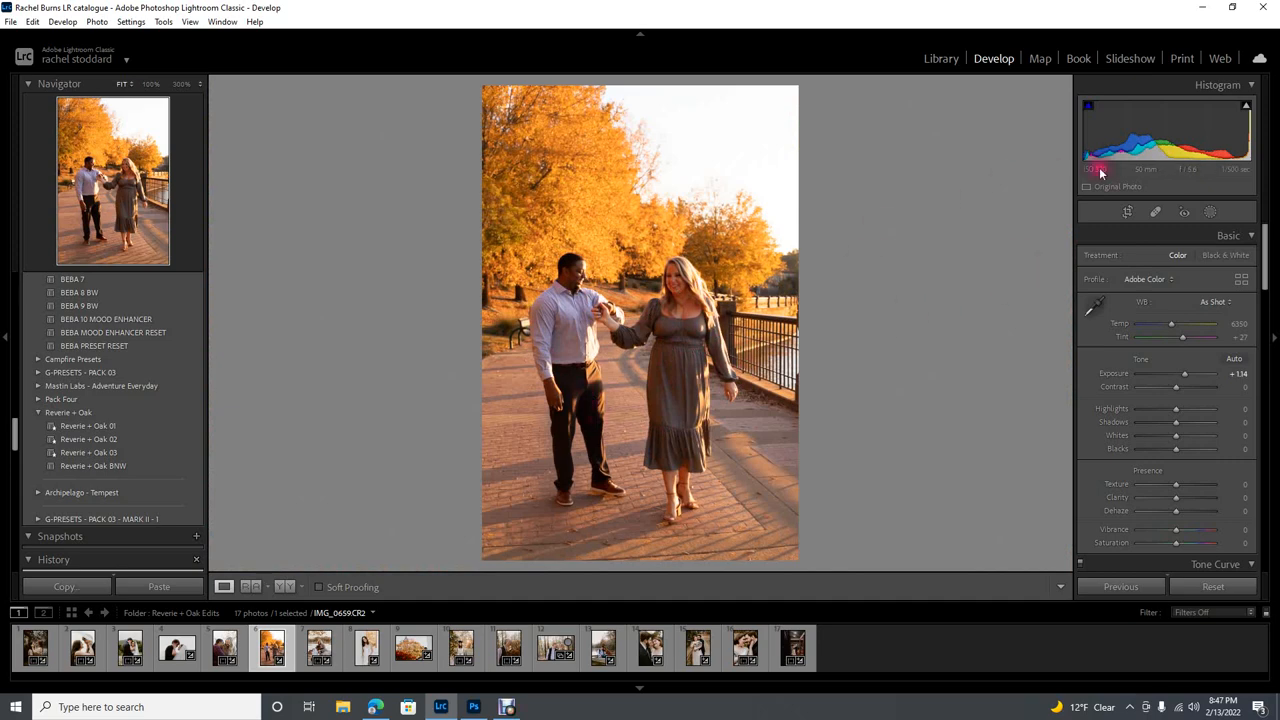
- Apply a Reverie + Oak preset and set the white balance to As Shot
left_click_drag(1176, 374, 1176, 374)
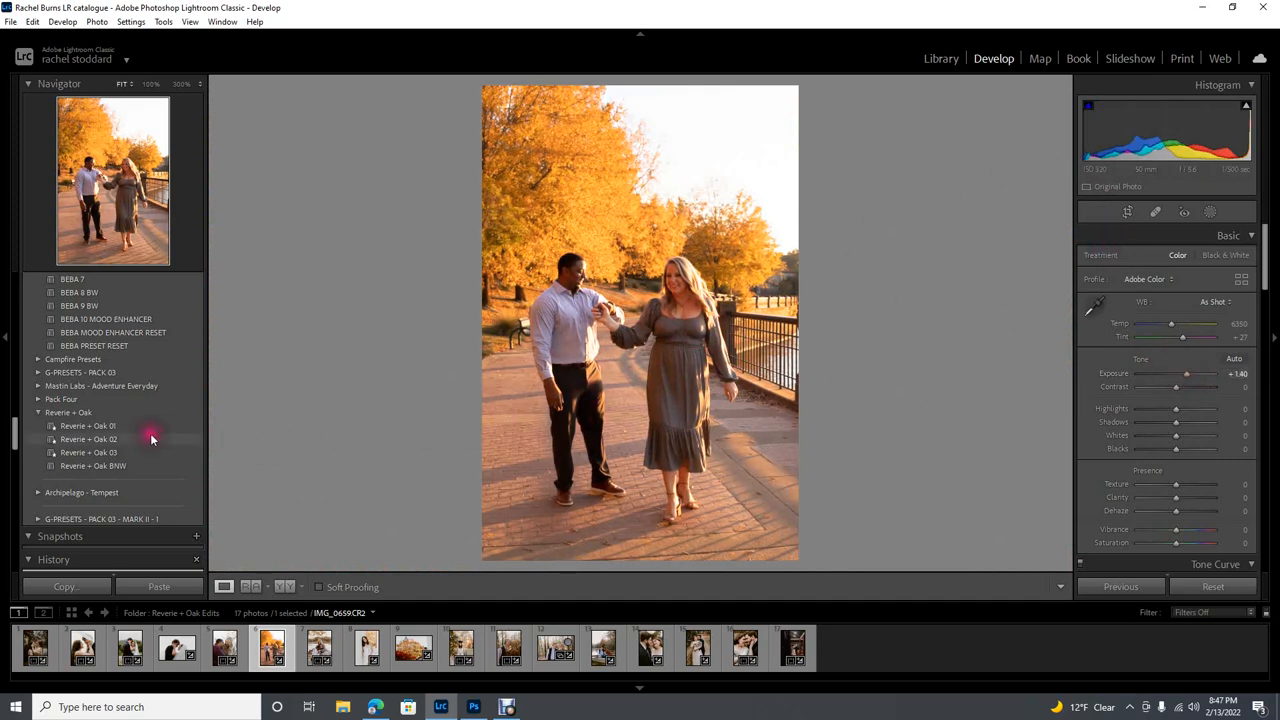
left_click(88, 440)
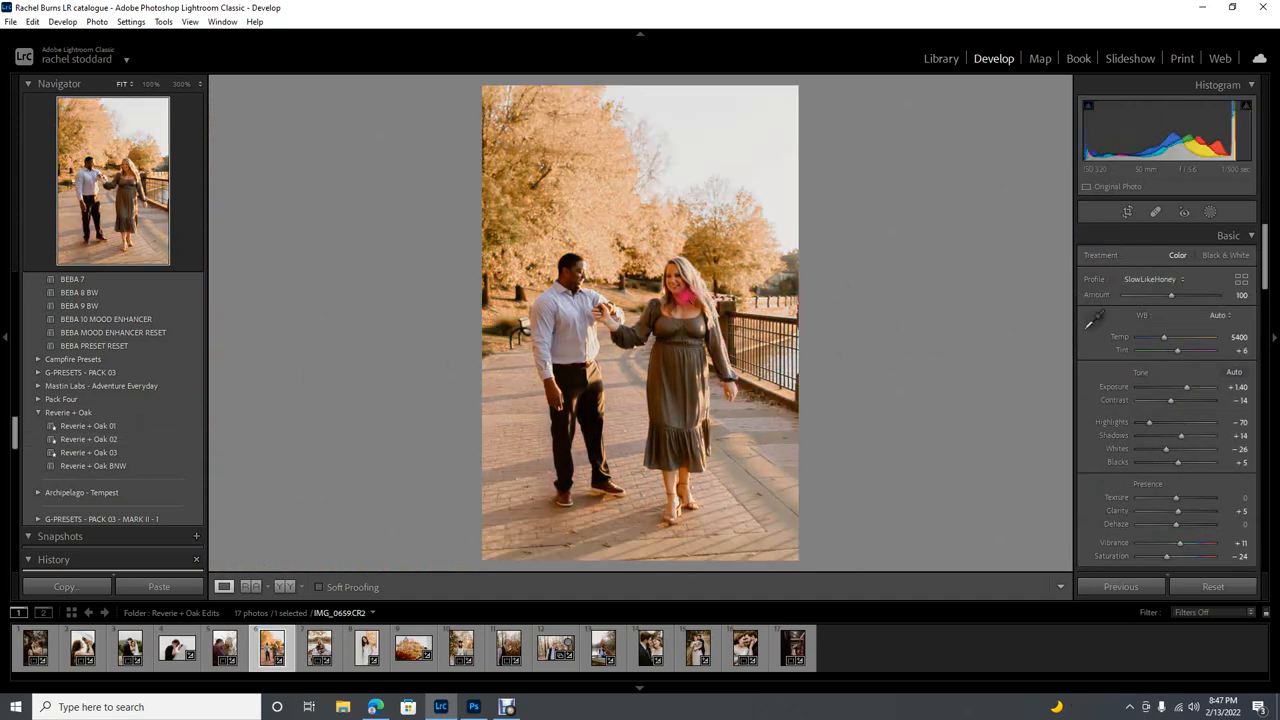
left_click(1218, 316)
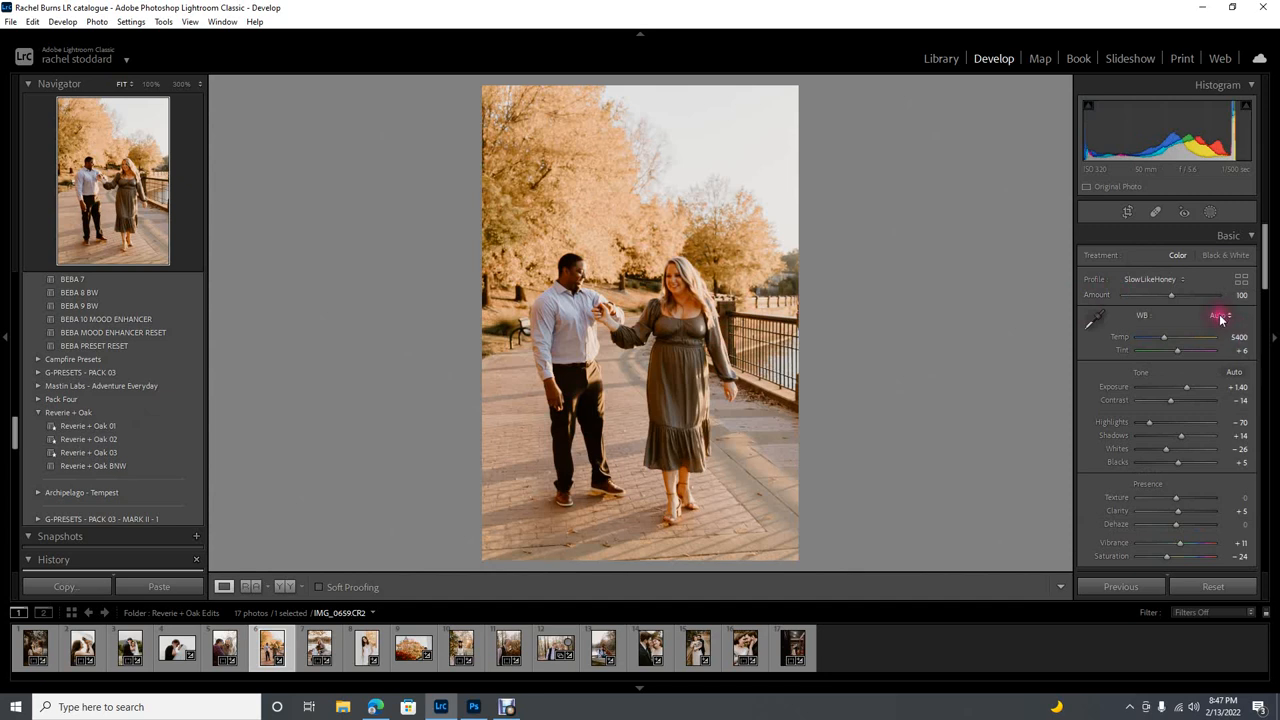
left_click(1220, 316)
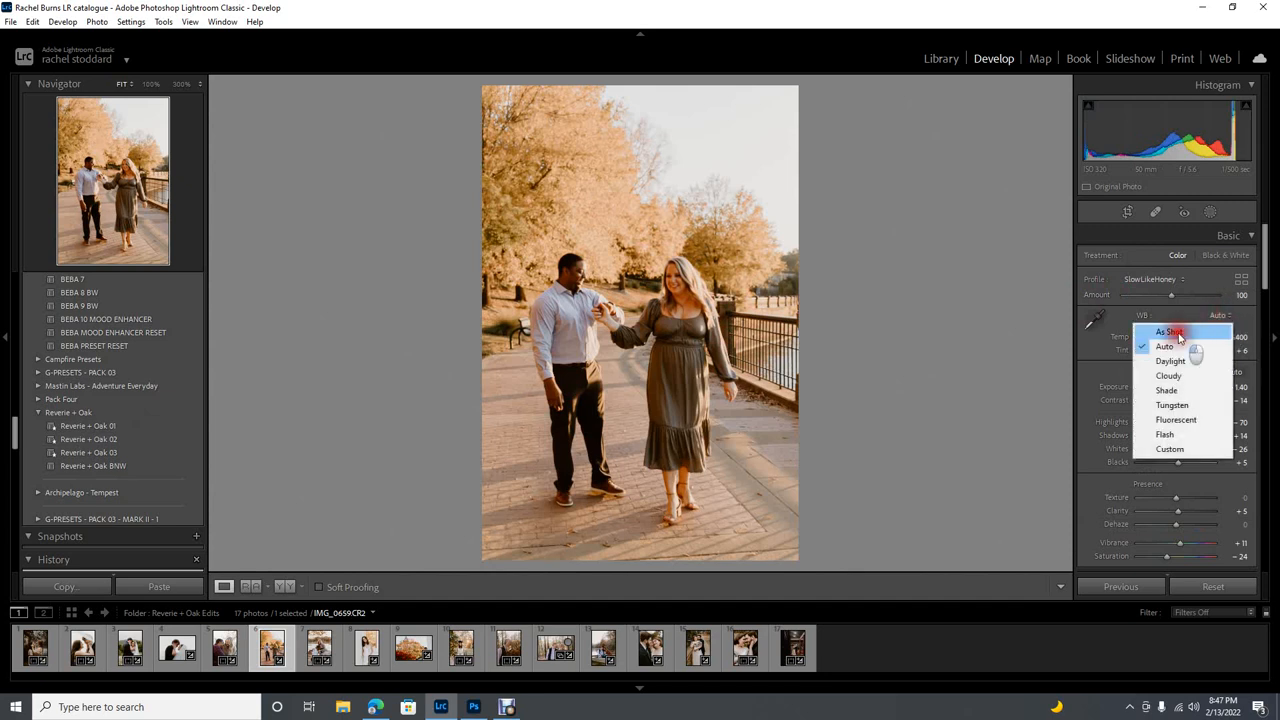
left_click(1170, 332)
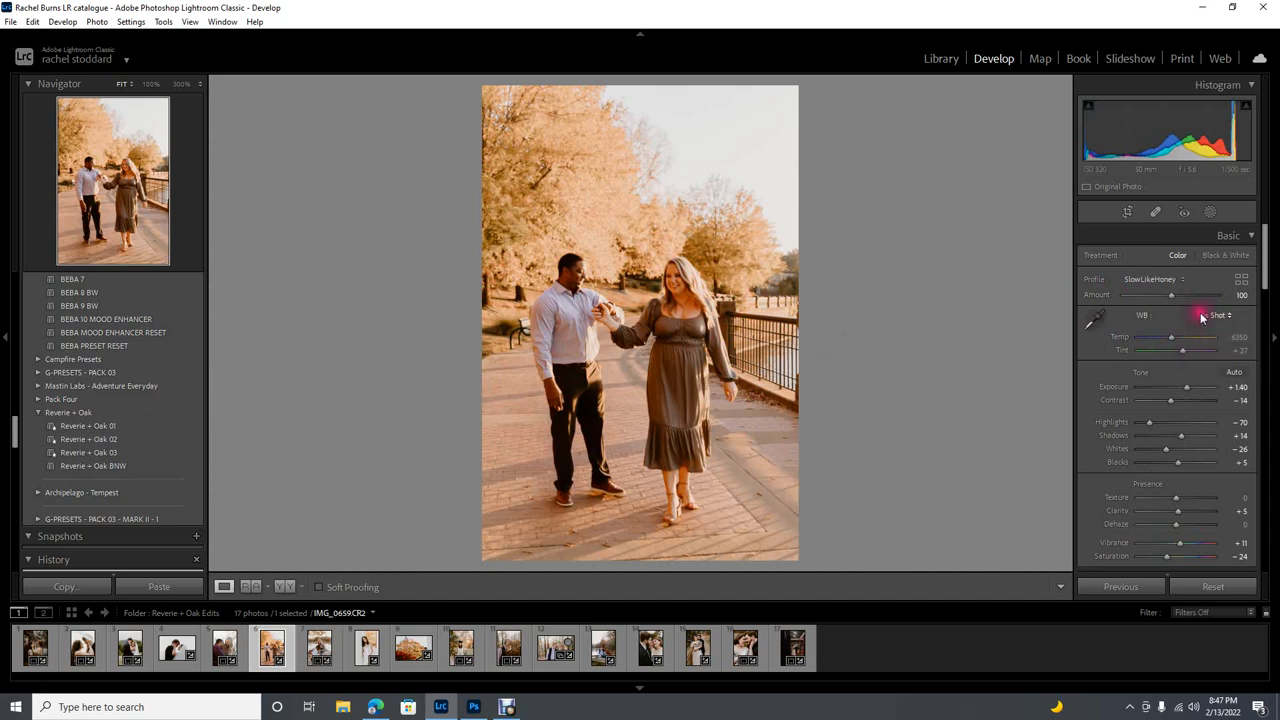
left_click(1220, 316)
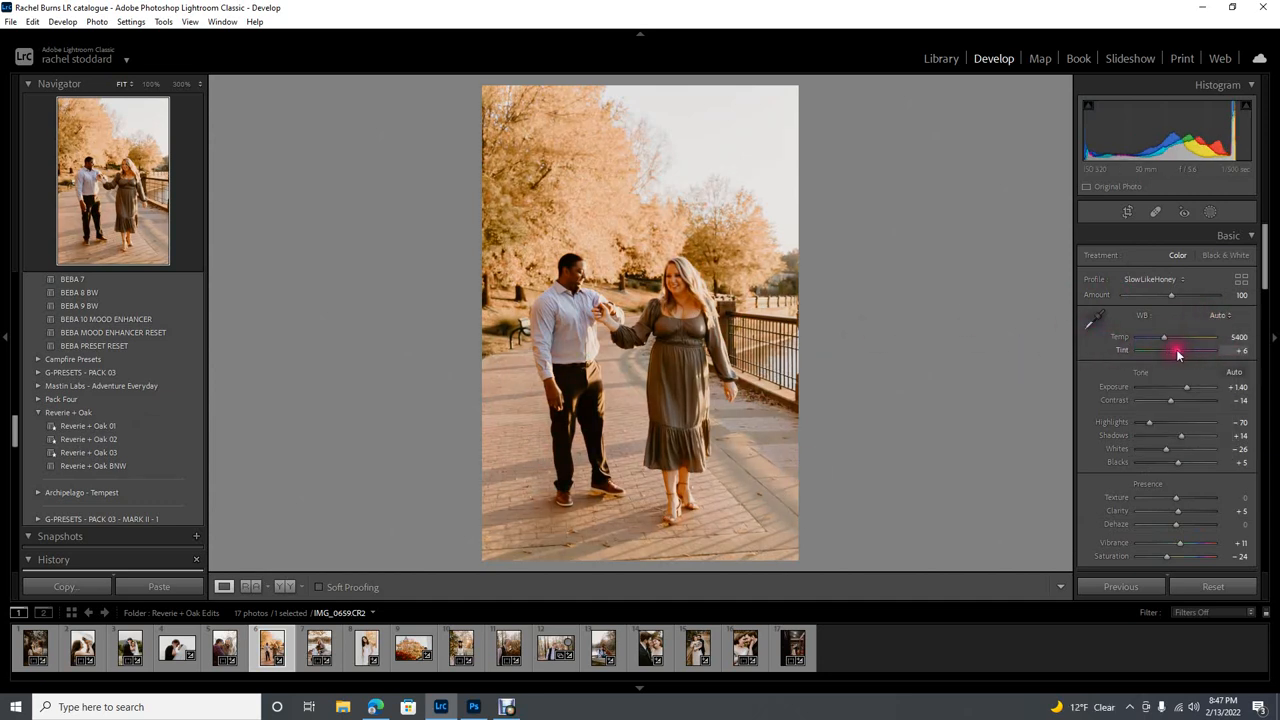
- Shift the Tint slider to adjust the photo's overall white balance tint
left_click_drag(1164, 350, 1198, 350)
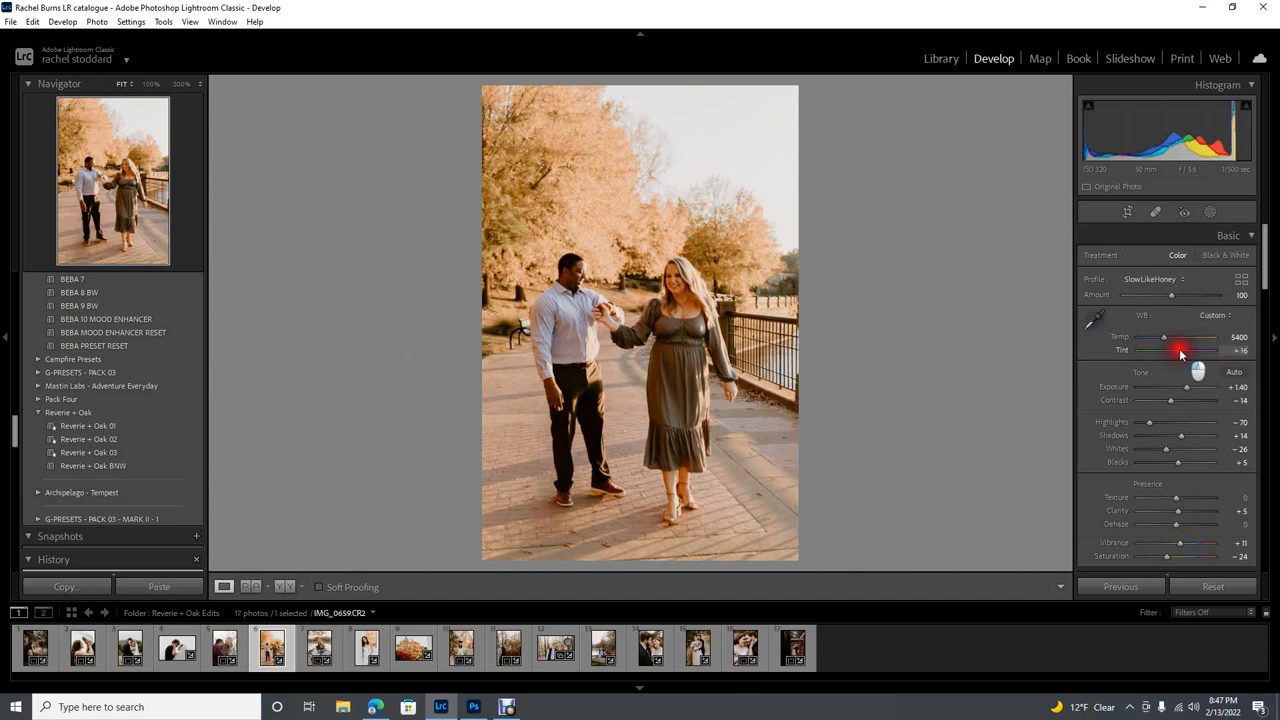
left_click_drag(1184, 350, 1180, 350)
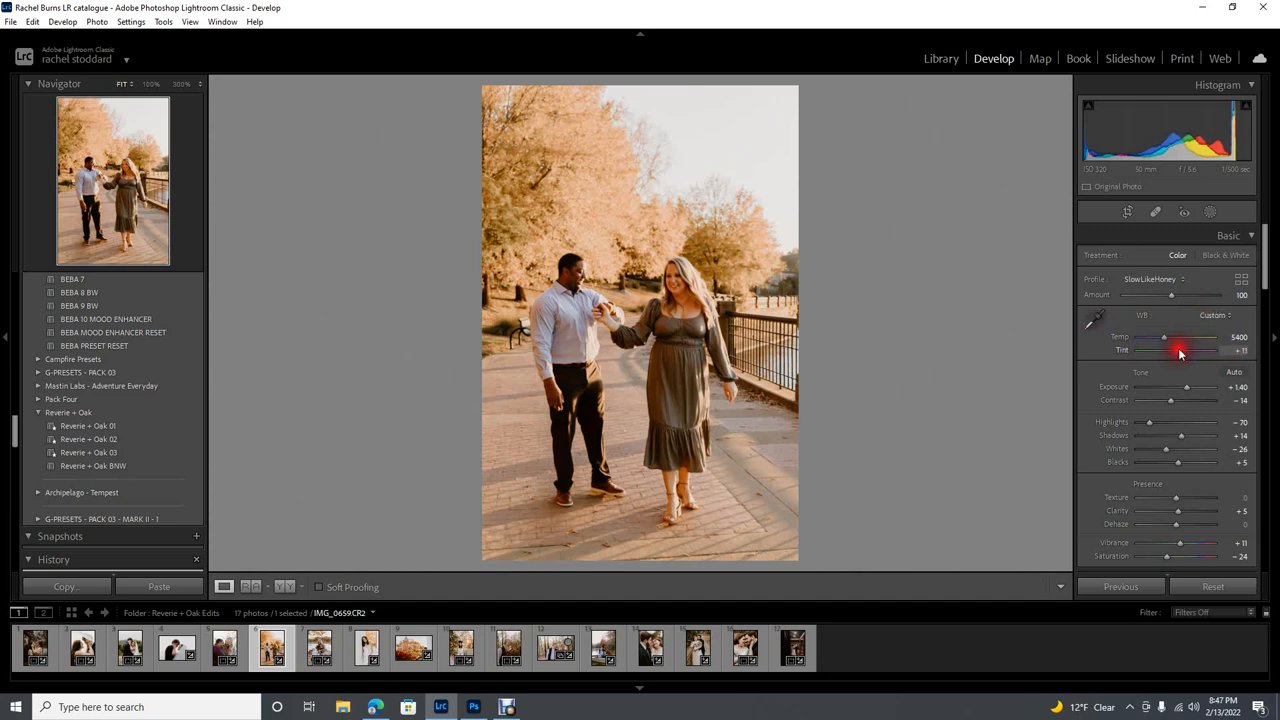
mouse_move(672, 340)
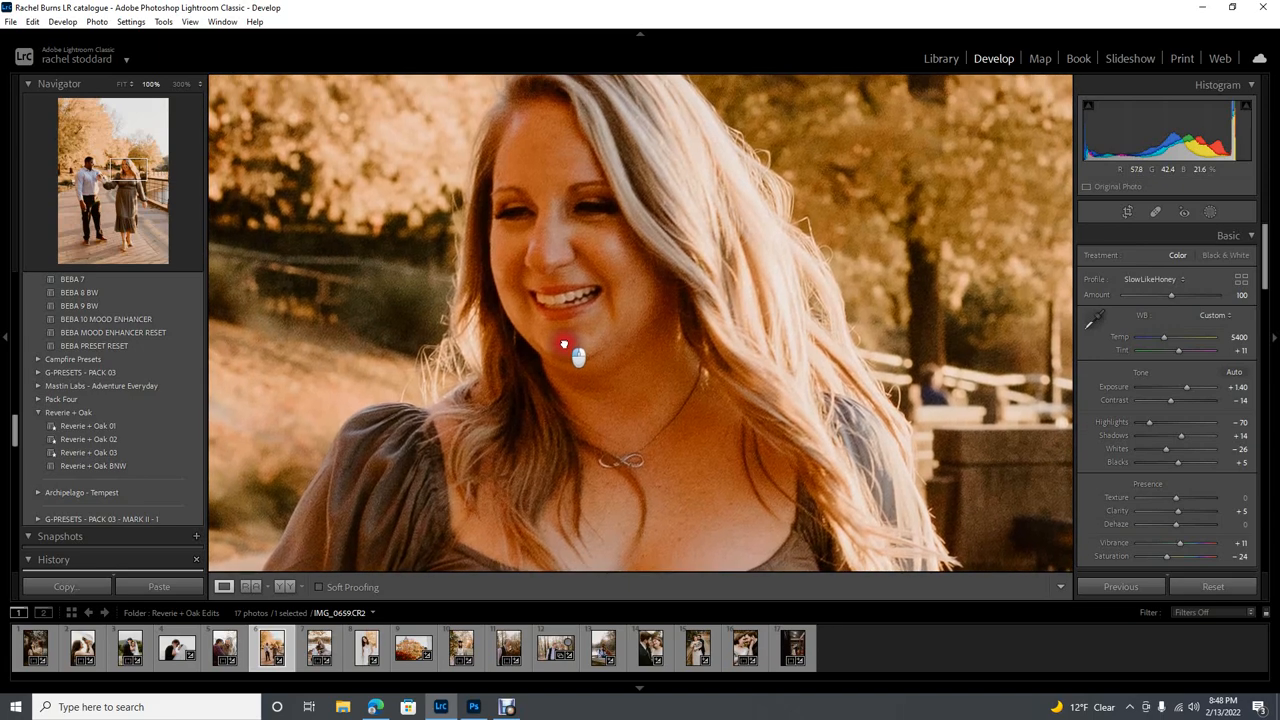
- Add a radial gradient mask on her face with cooler Temp and adjusted Exposure, then finish it
left_click(1210, 212)
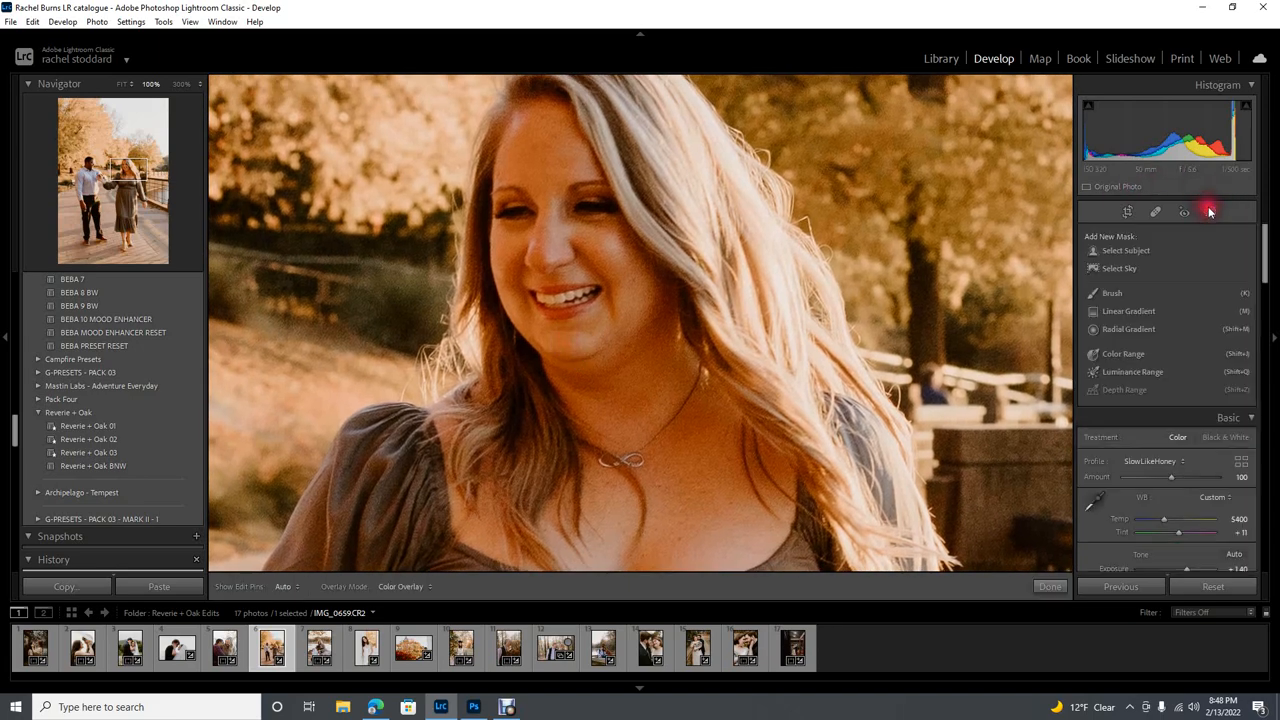
left_click(1210, 212)
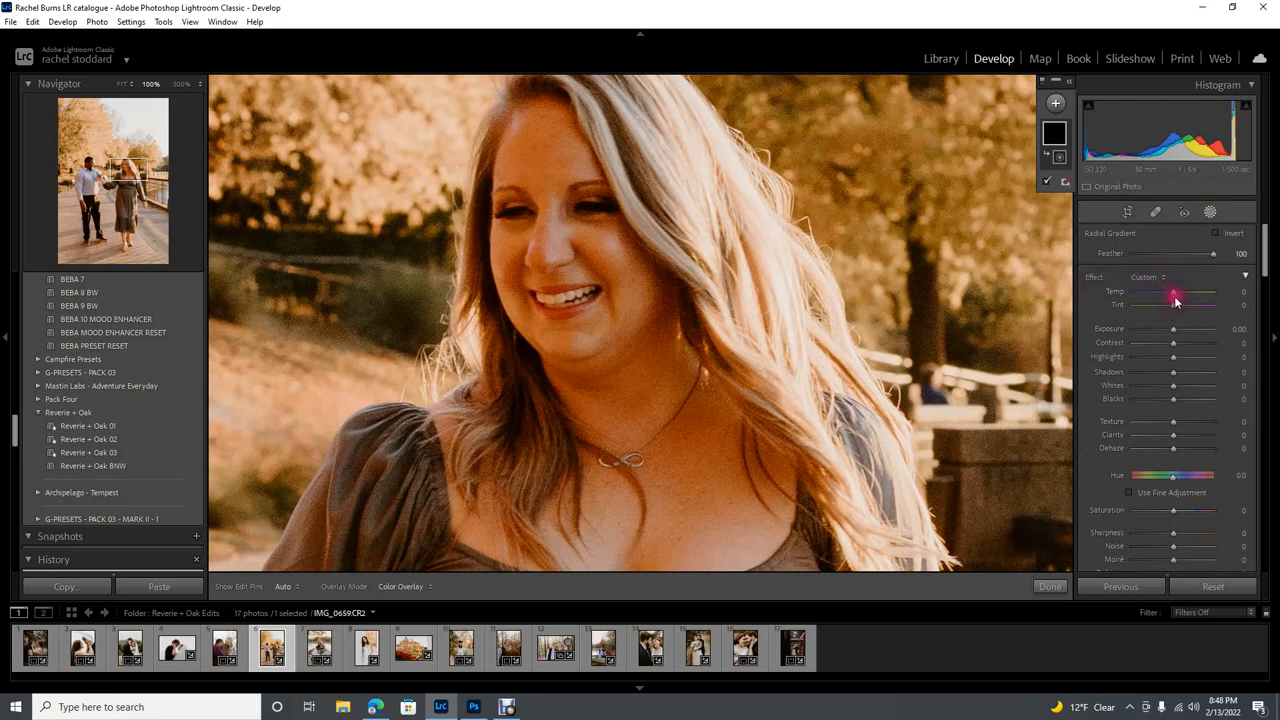
left_click_drag(1176, 298, 1164, 292)
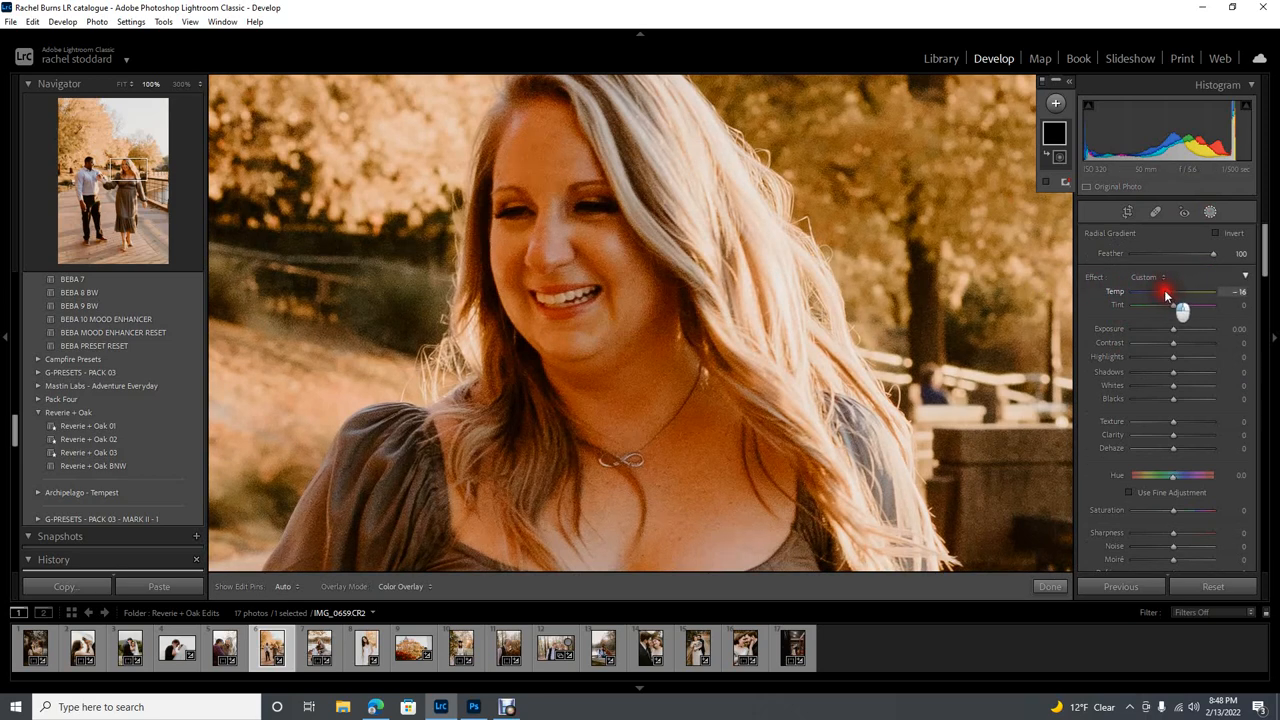
left_click_drag(1164, 292, 1158, 292)
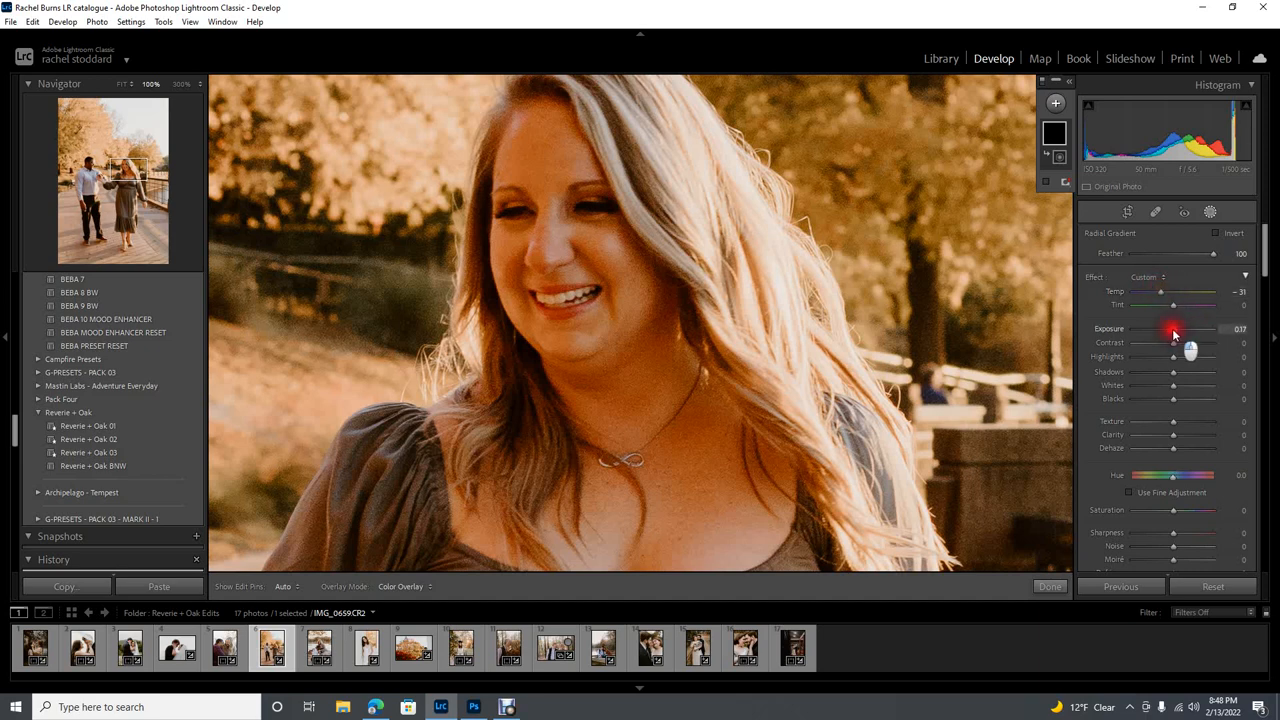
left_click_drag(1172, 328, 1180, 328)
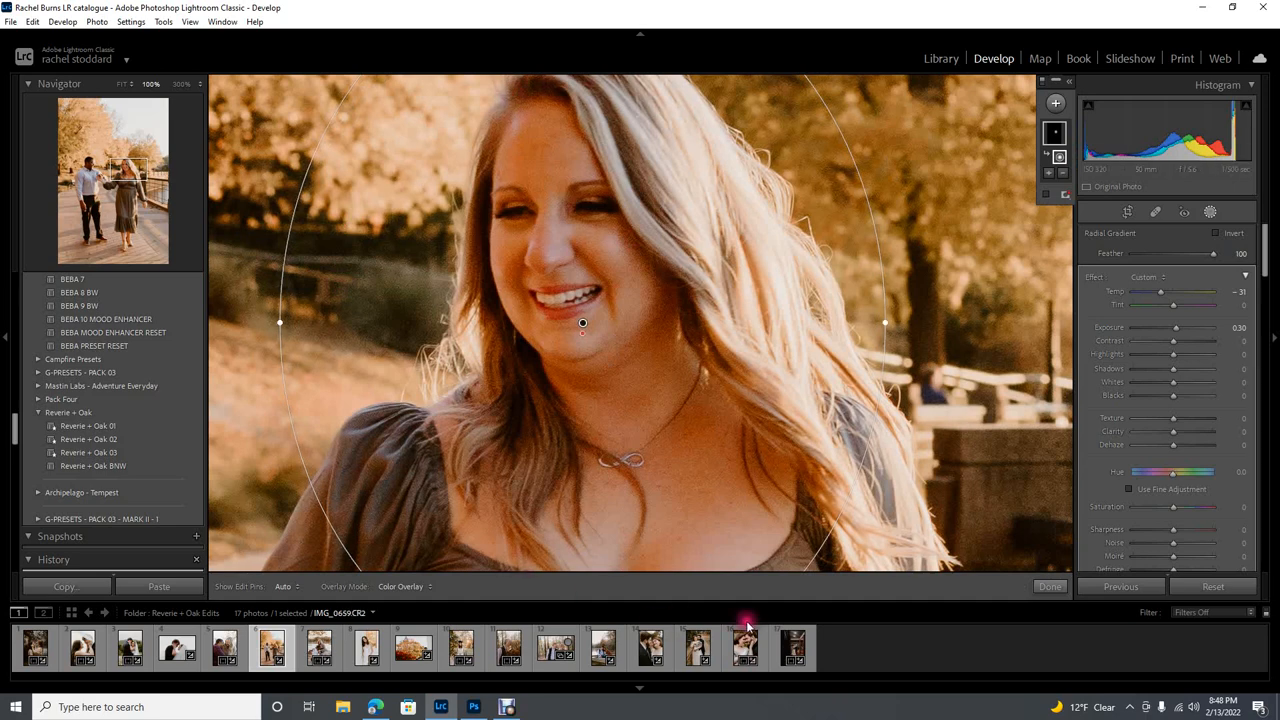
mouse_move(348, 264)
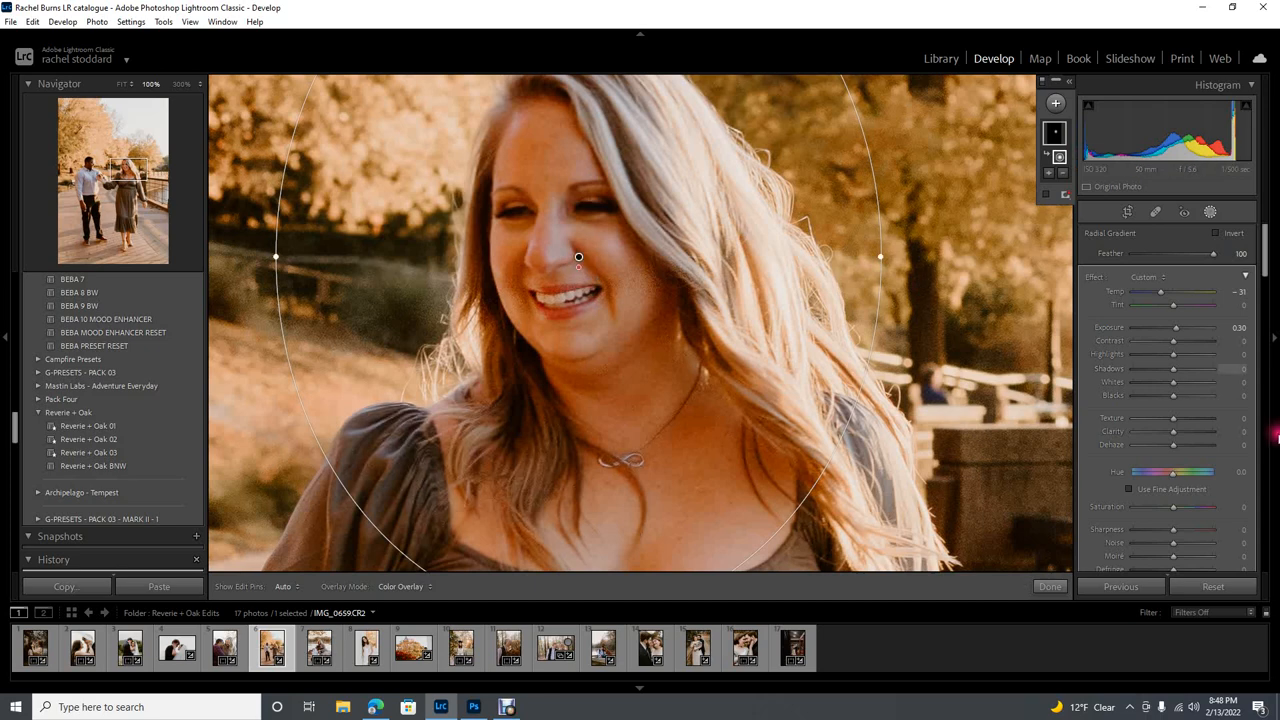
mouse_move(588, 244)
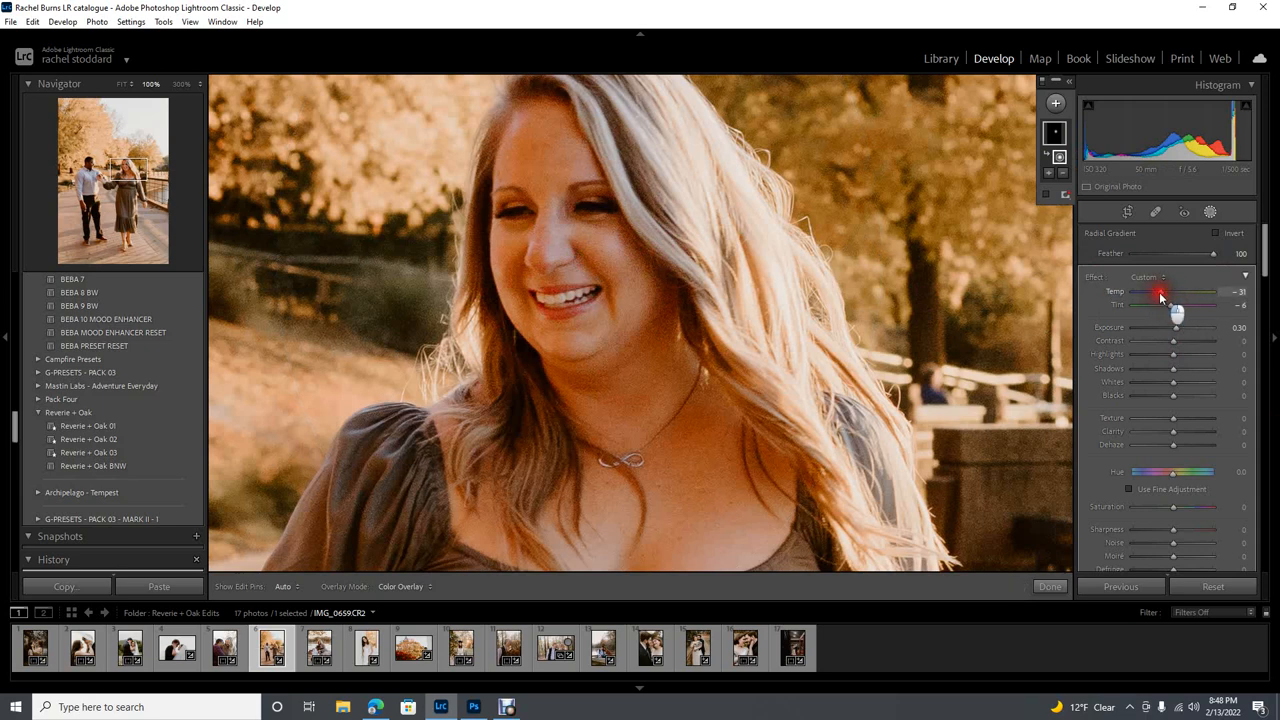
left_click_drag(1164, 292, 1158, 292)
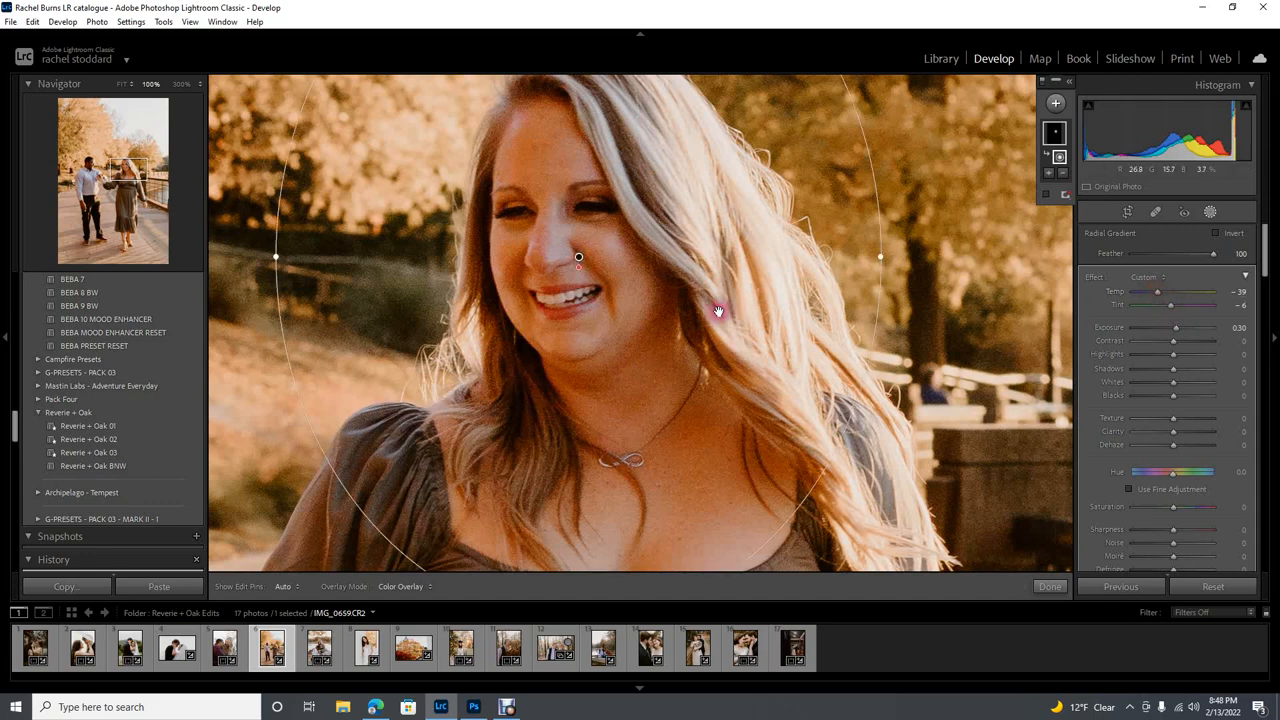
mouse_move(624, 284)
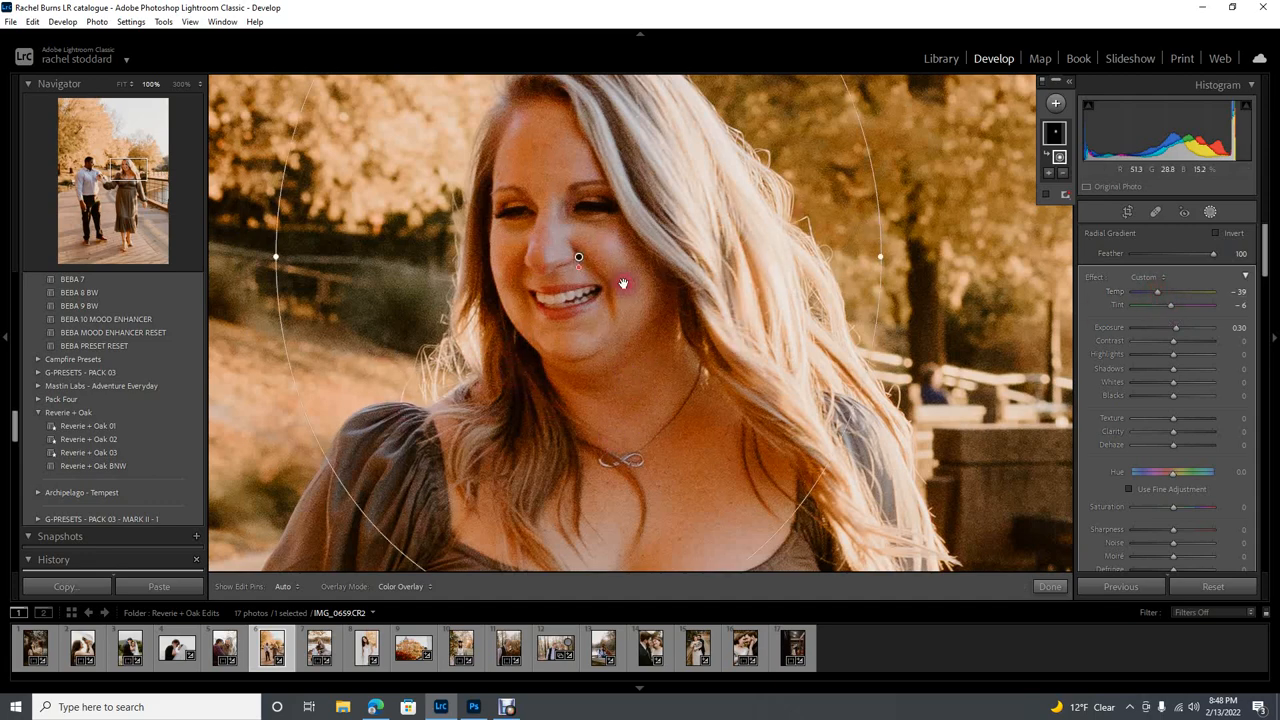
mouse_move(820, 324)
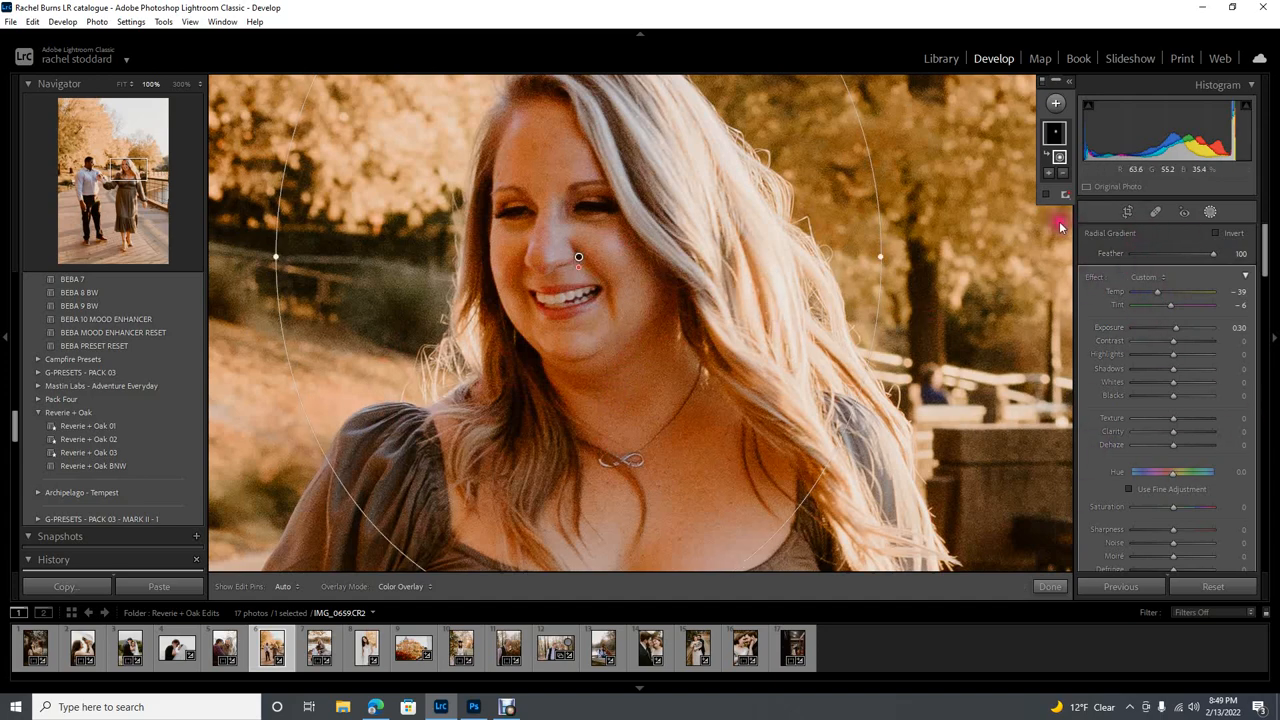
mouse_move(704, 258)
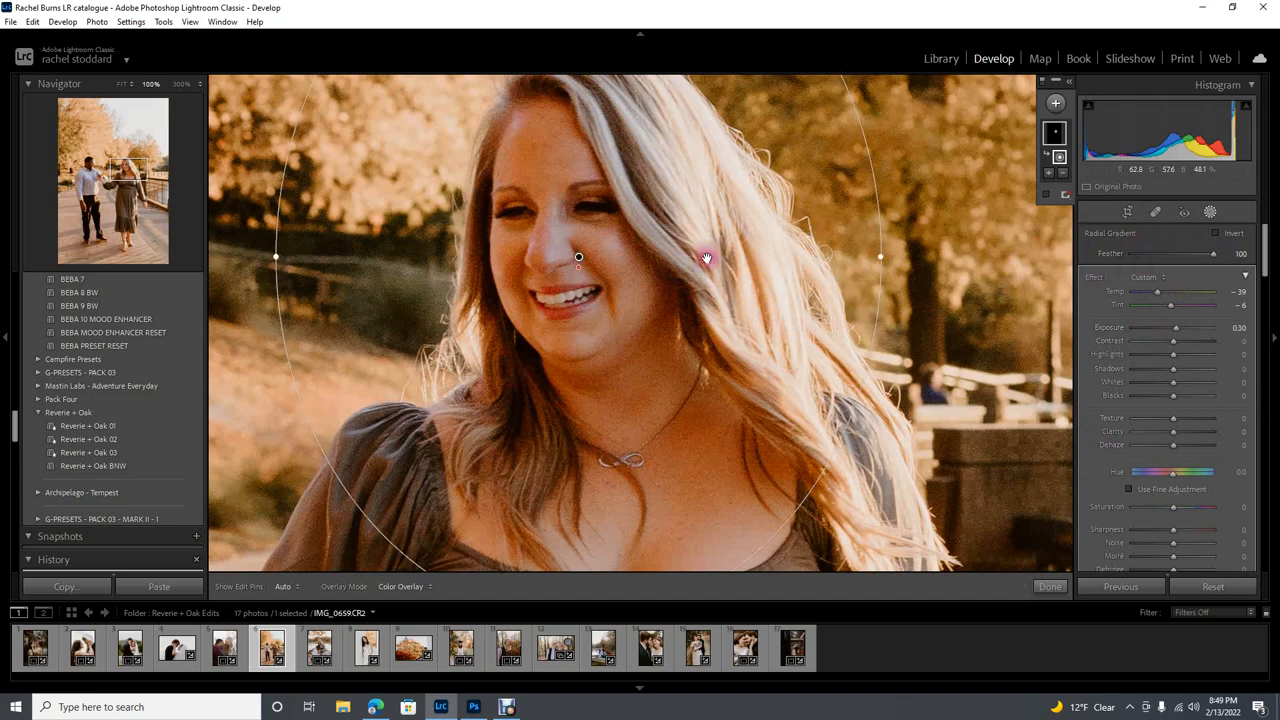
mouse_move(620, 188)
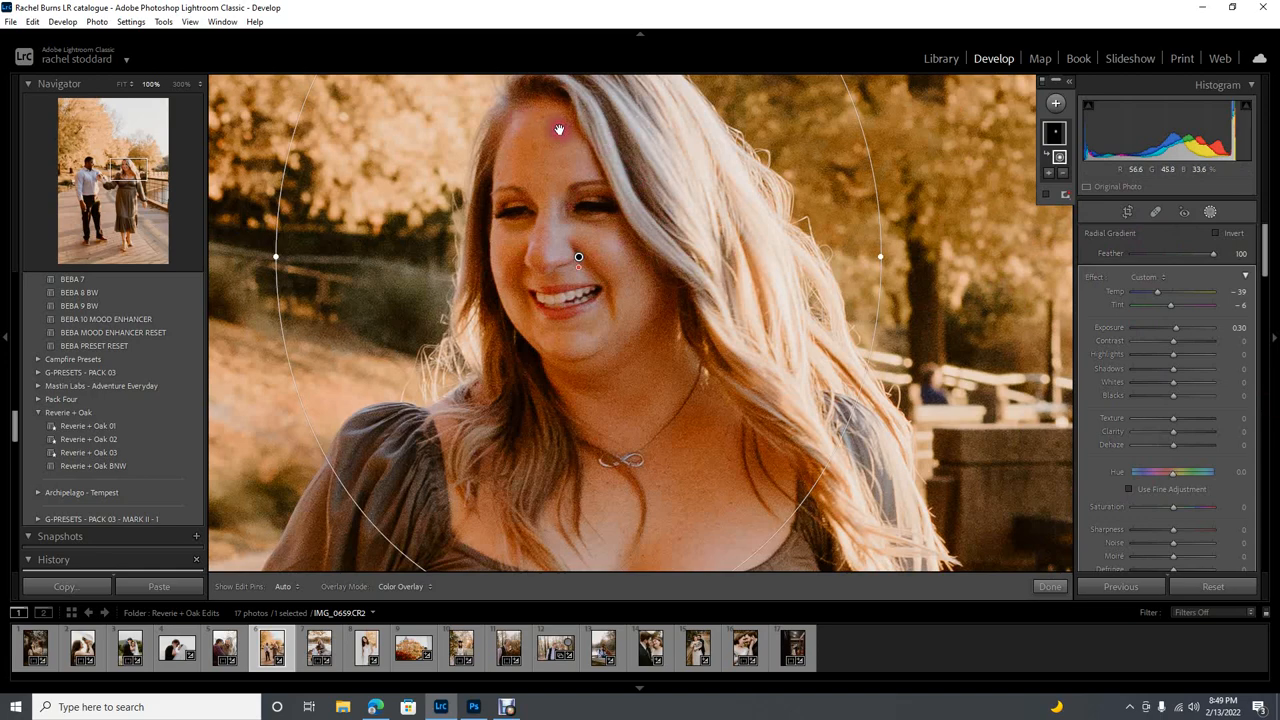
left_click(1216, 212)
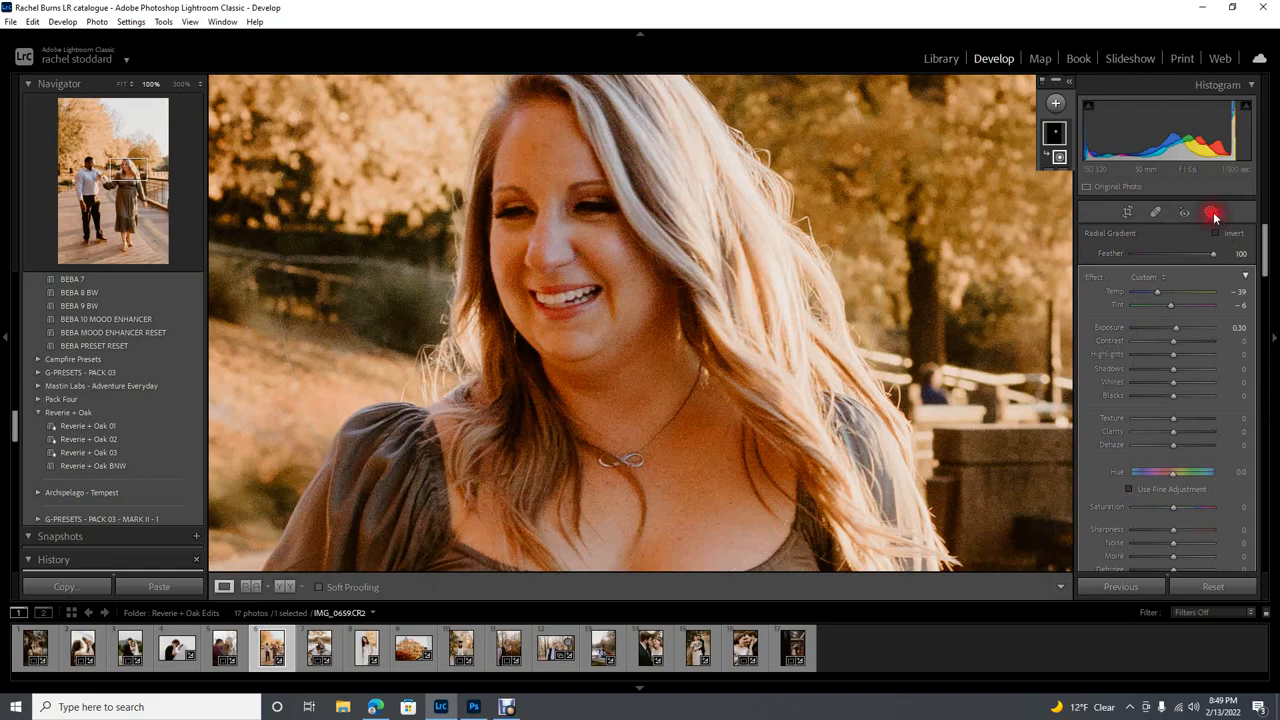
- Paint a brush mask over her forehead, cheeks, neck and chest, then leave masking
left_click(1212, 212)
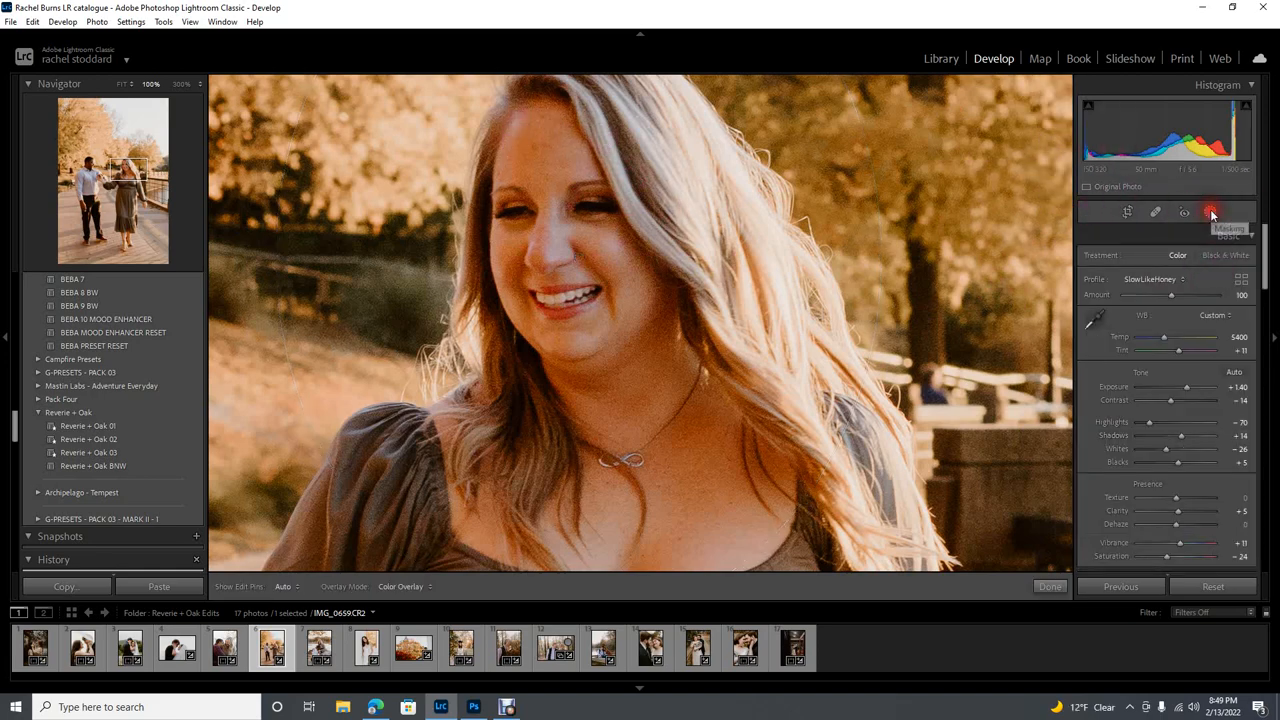
left_click(1210, 212)
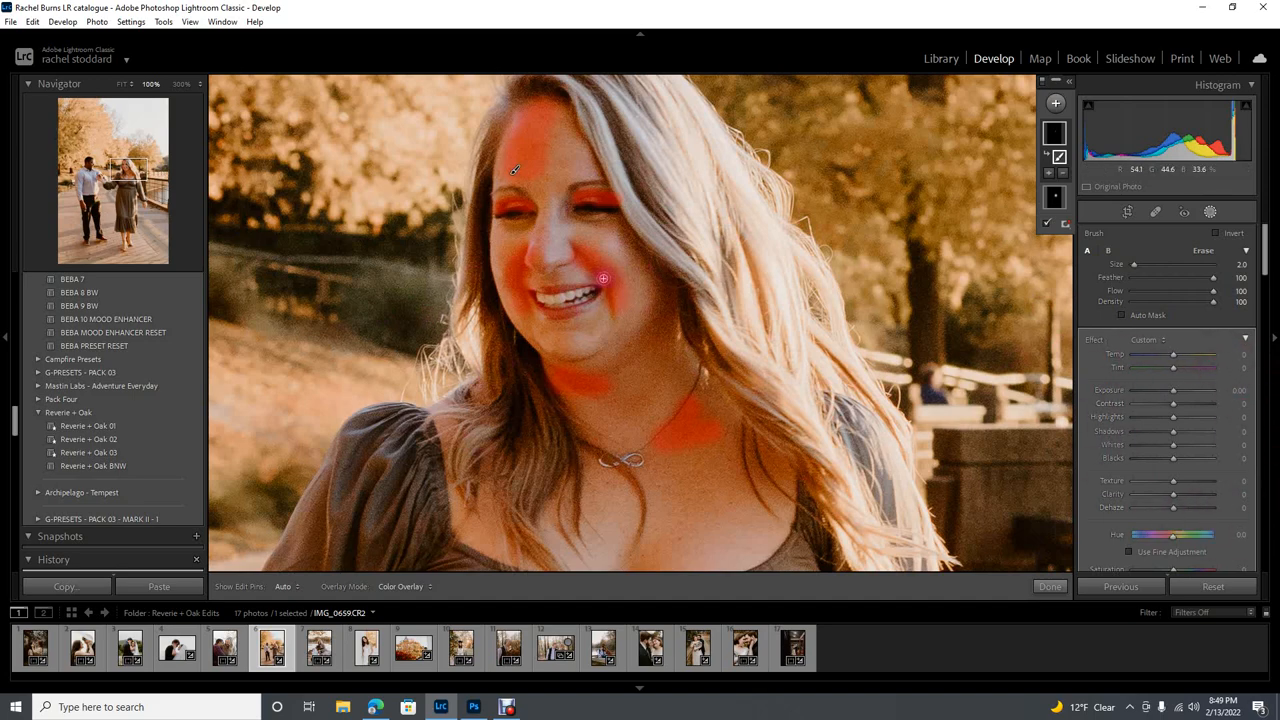
mouse_move(810, 348)
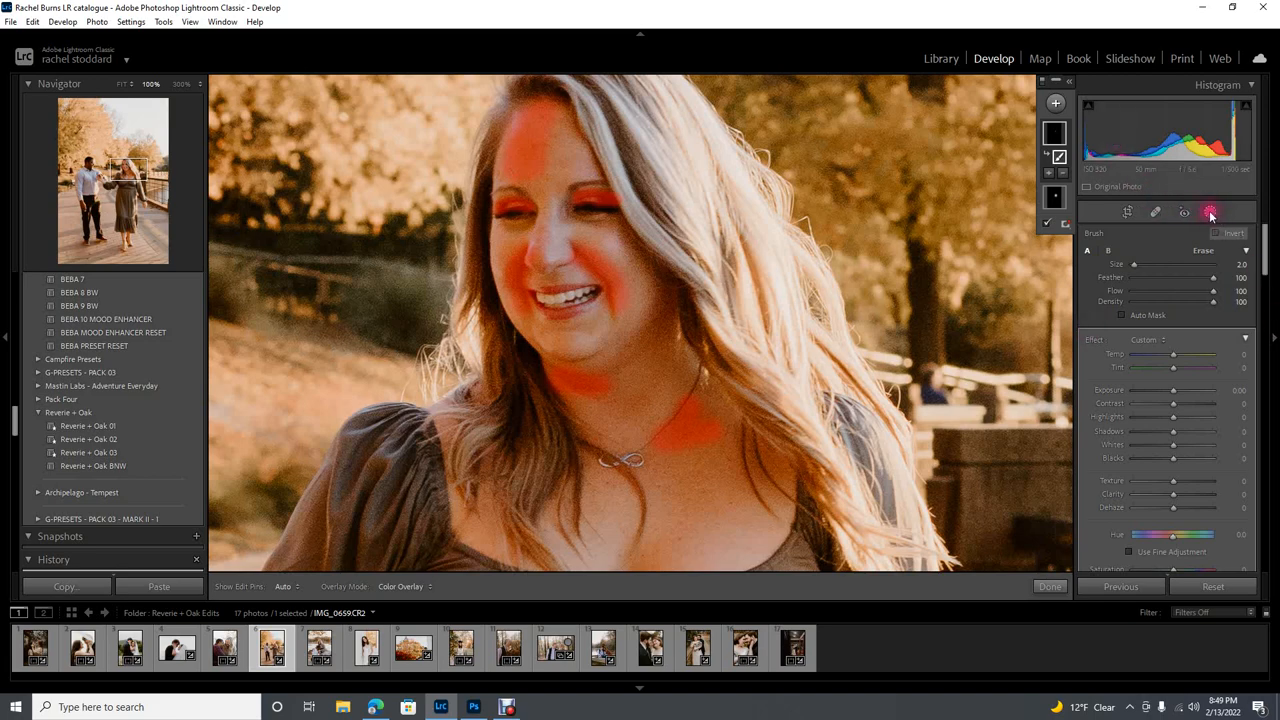
left_click(1048, 586)
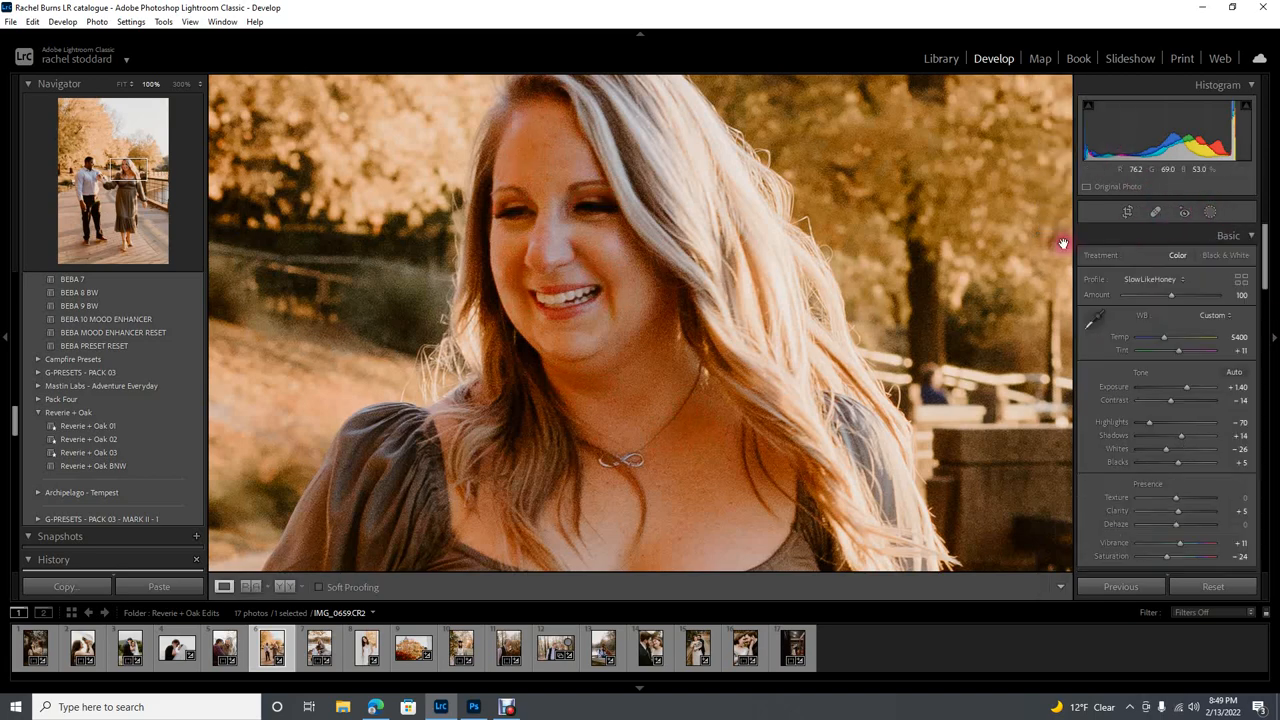
mouse_move(692, 314)
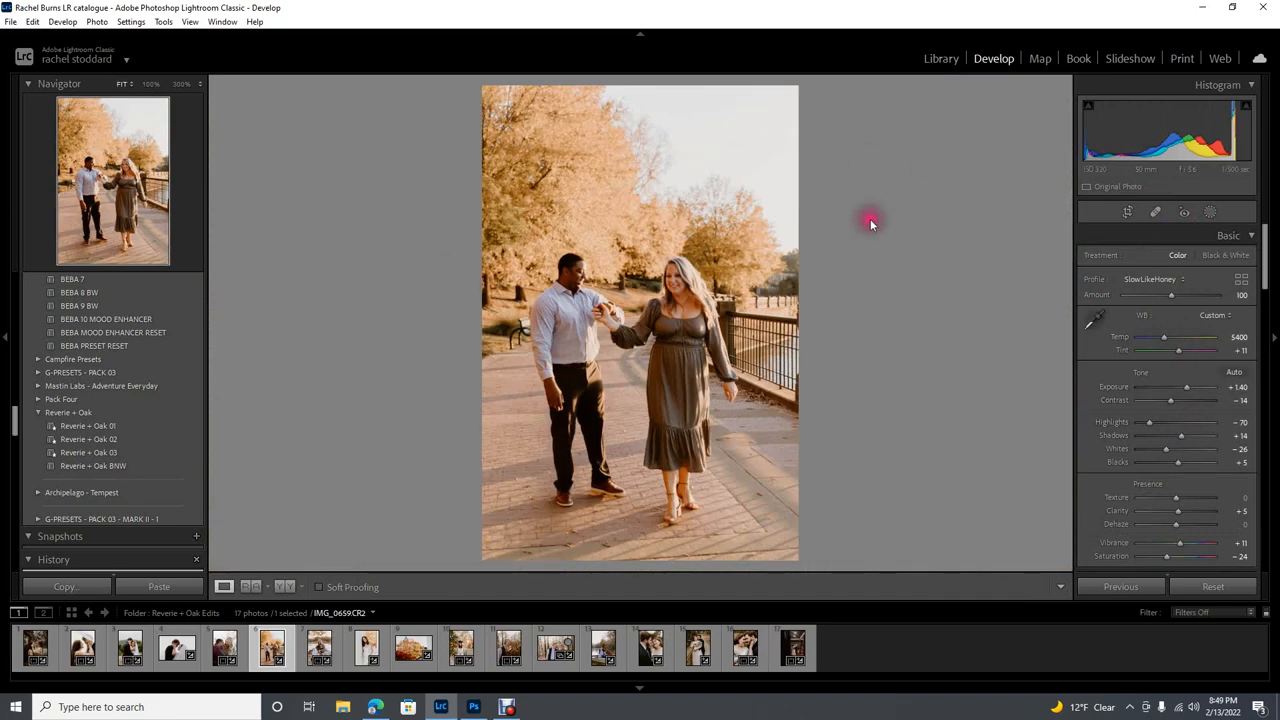
mouse_move(710, 232)
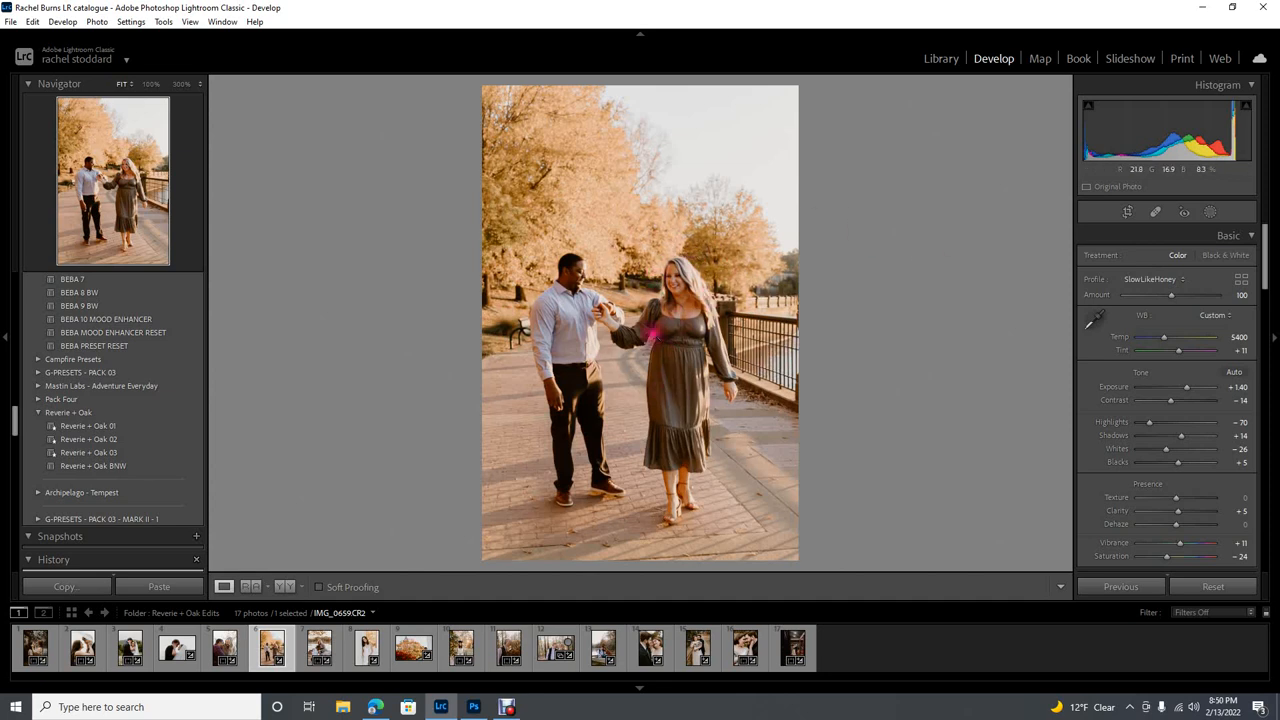
mouse_move(744, 300)
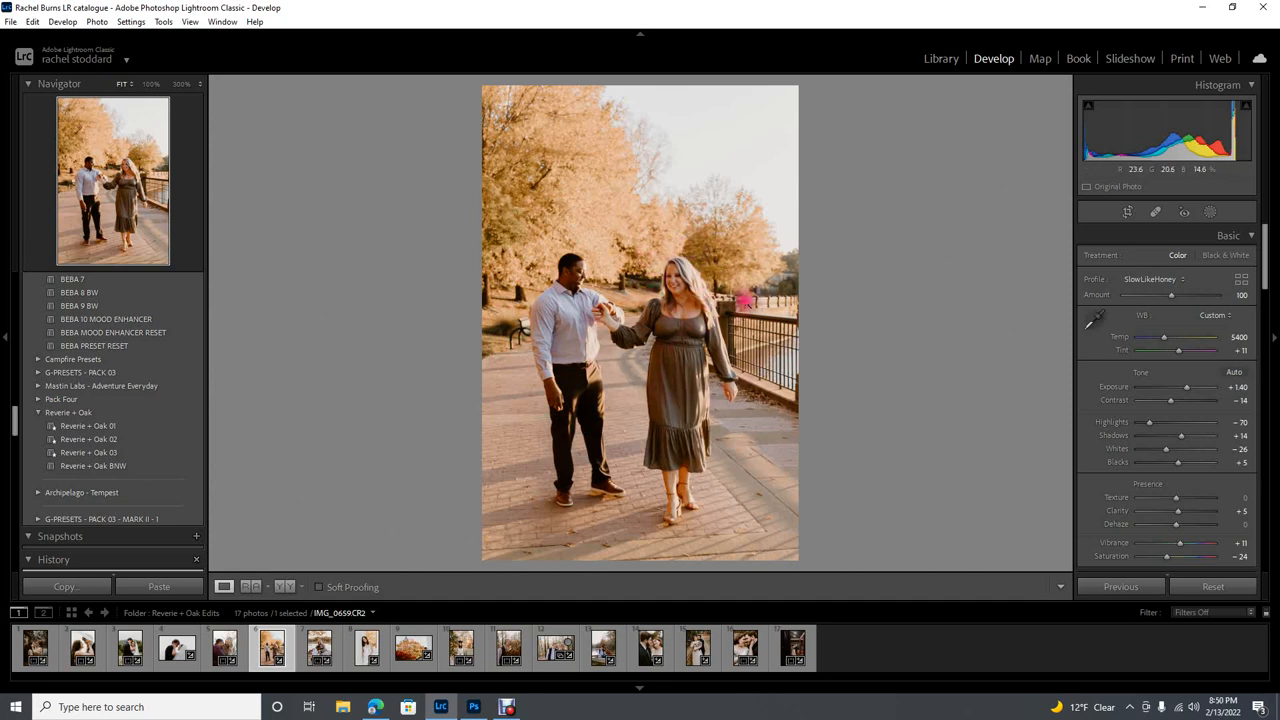
mouse_move(890, 302)
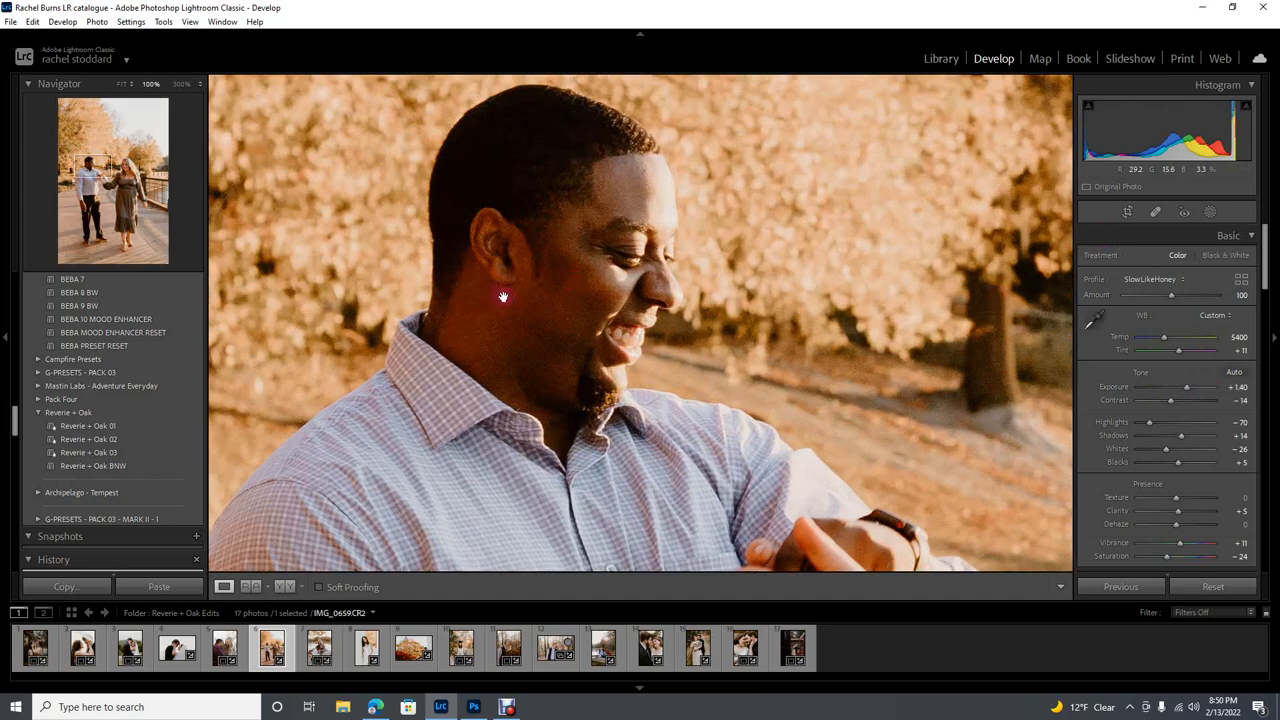
mouse_move(512, 340)
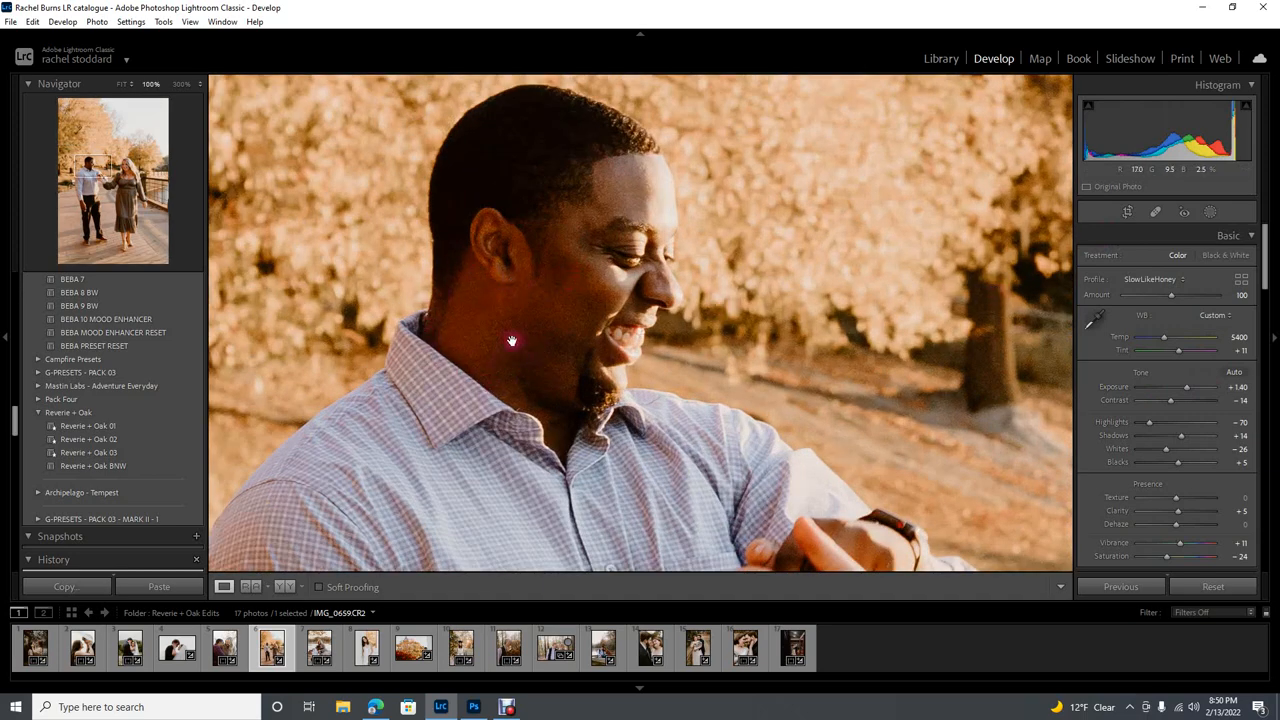
- Adjust the existing mask's exposure and draw a new radial gradient around the man's face and neck
left_click(1208, 212)
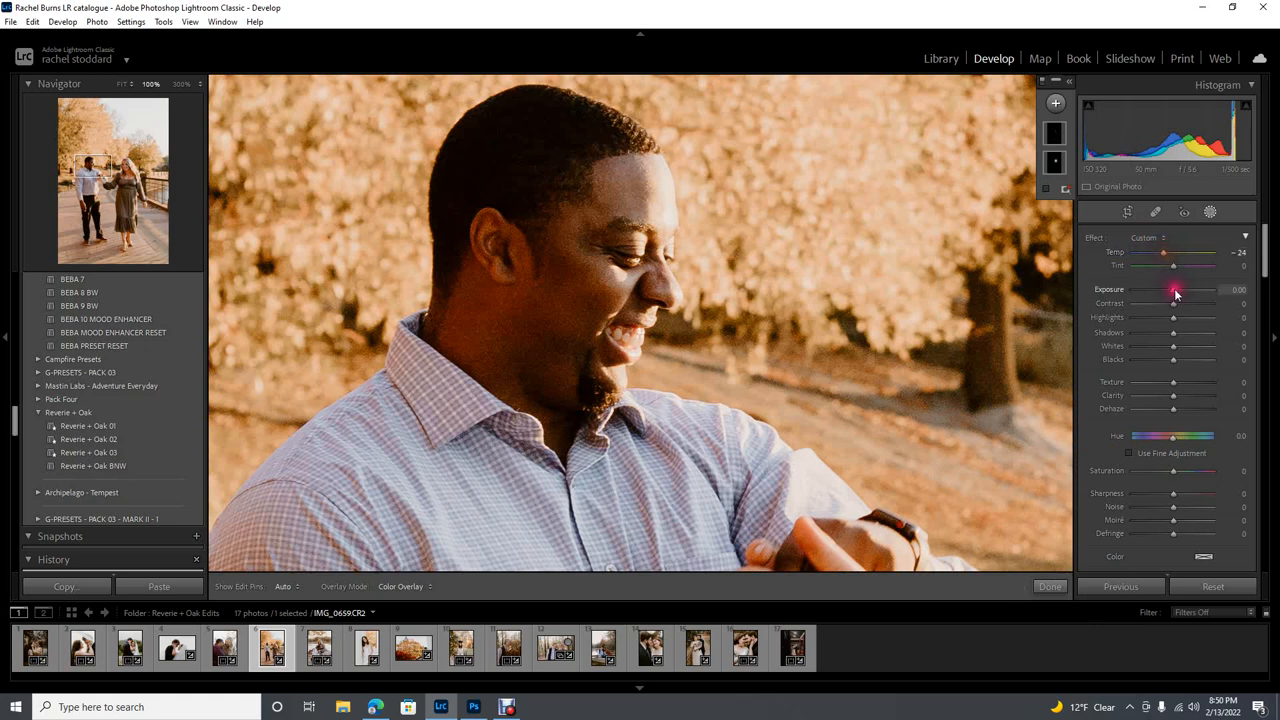
left_click_drag(1164, 290, 1172, 290)
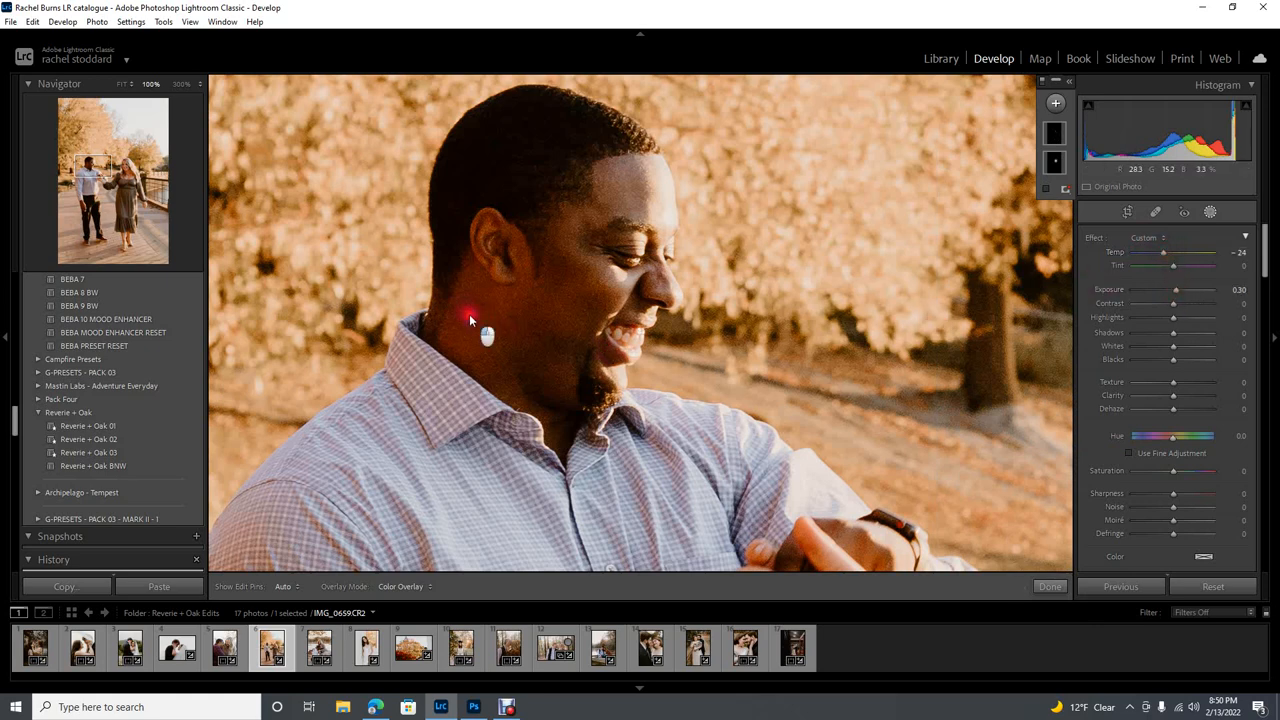
left_click(1056, 104)
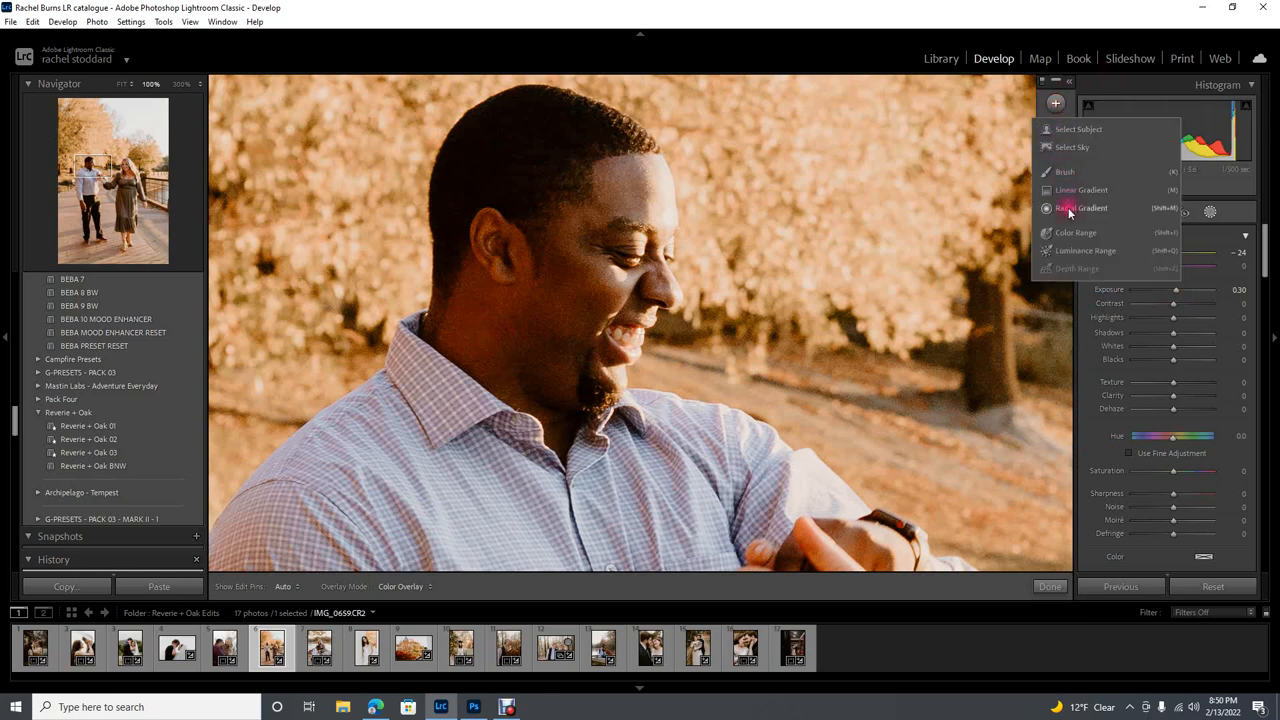
left_click(1080, 206)
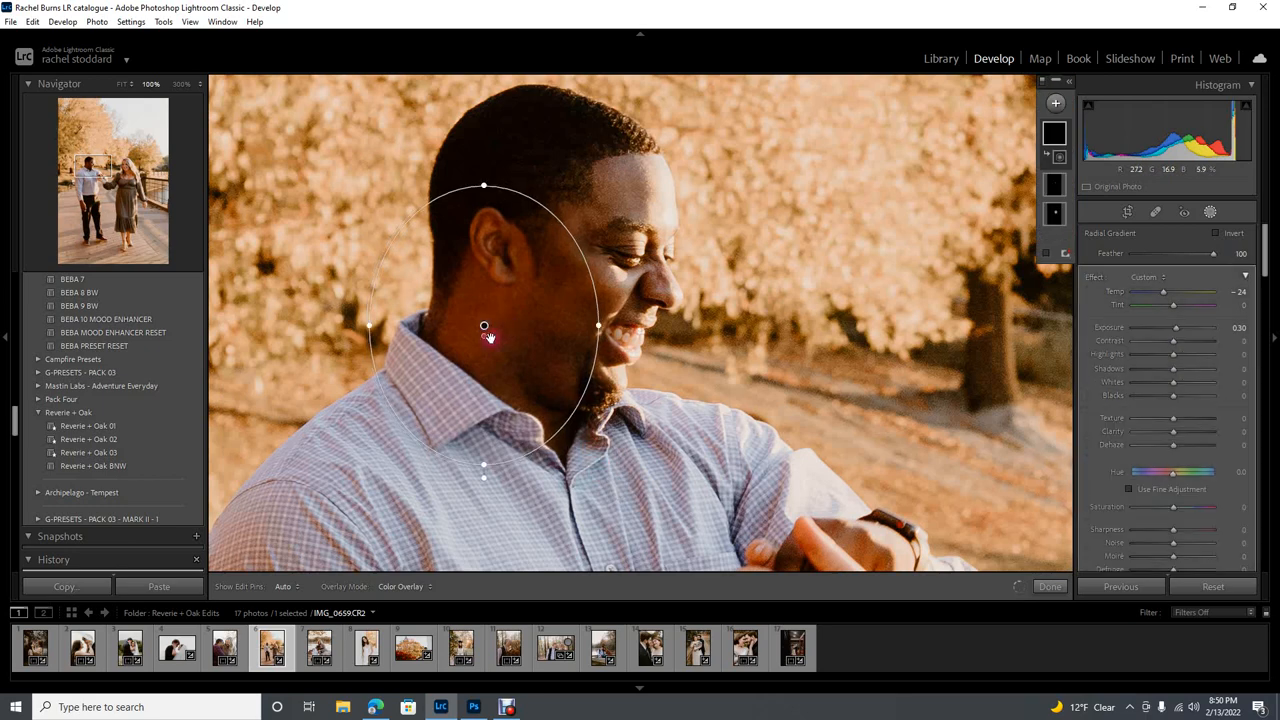
left_click_drag(484, 326, 484, 298)
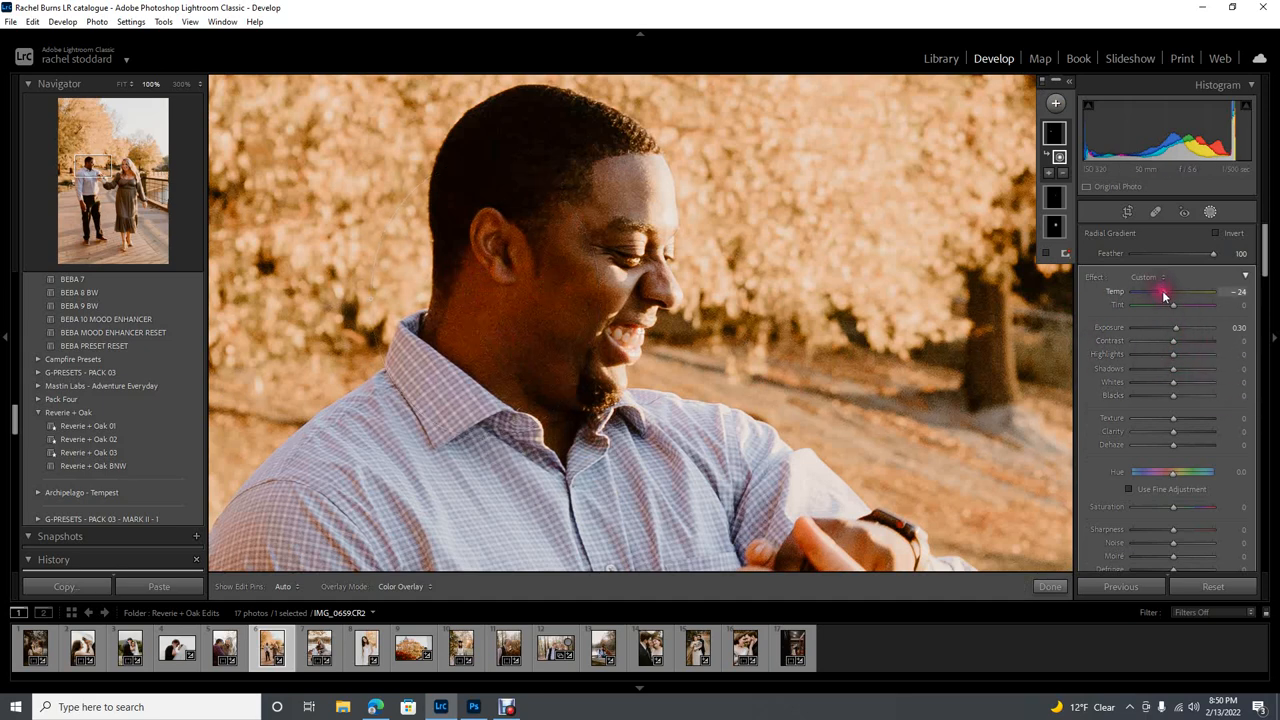
- Change Temp and Tint inside the man's face mask to warm it, then finish the mask
left_click_drag(1188, 292, 1160, 292)
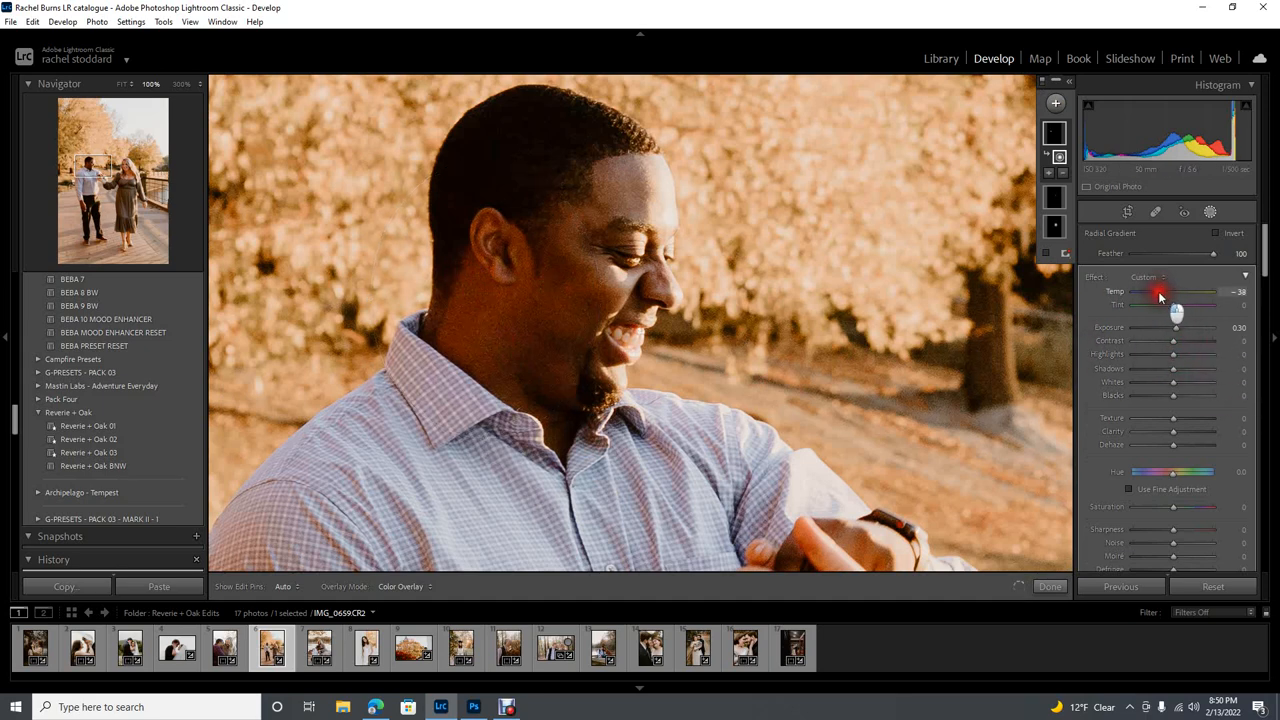
left_click_drag(1164, 292, 1158, 292)
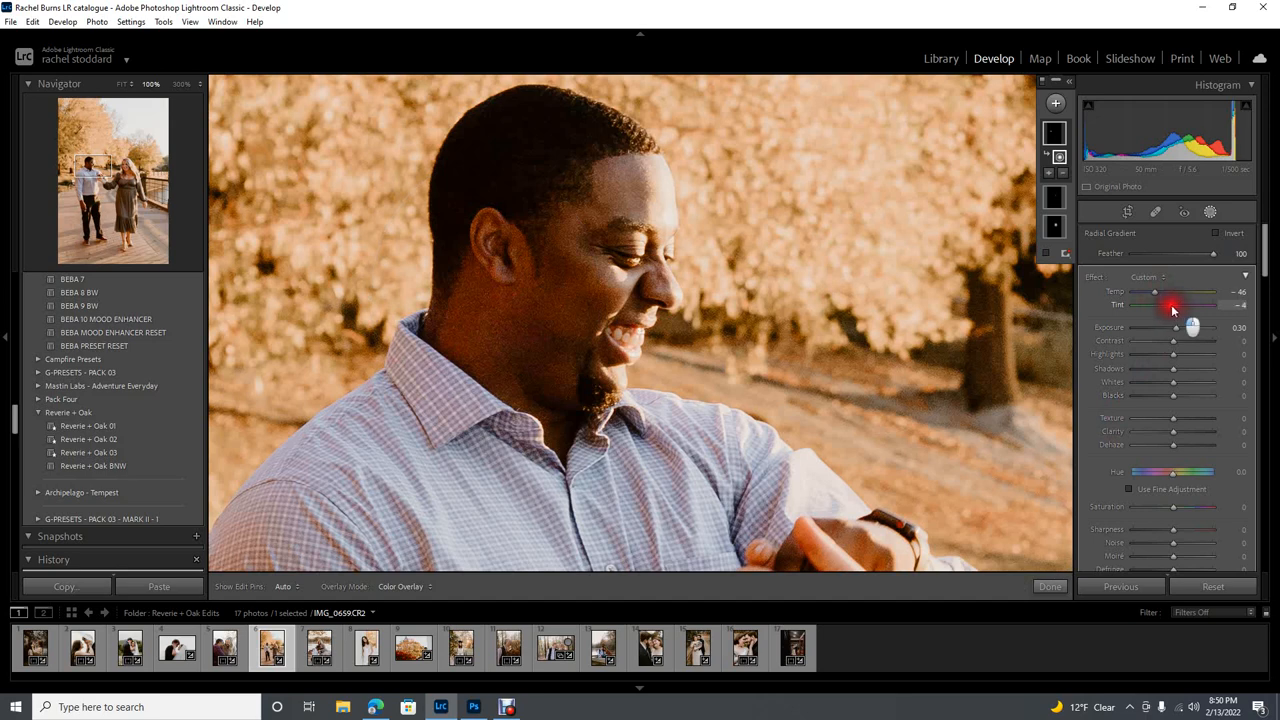
left_click_drag(1200, 304, 1170, 304)
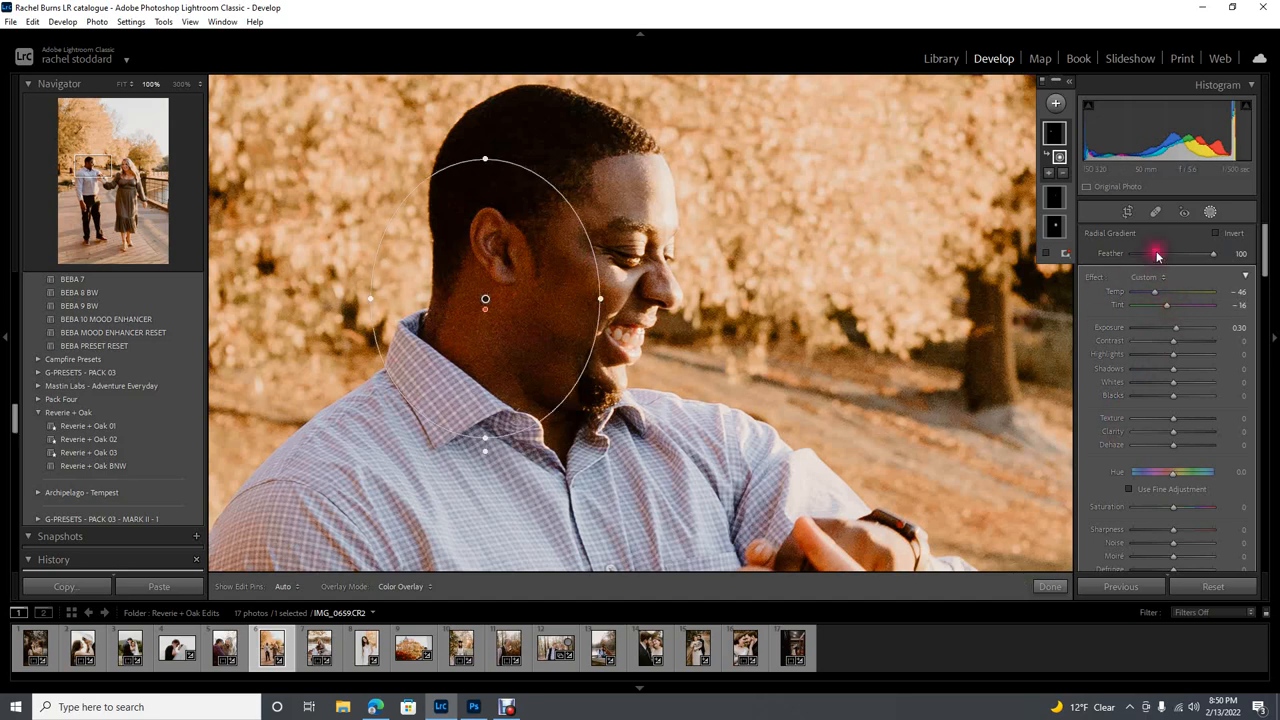
left_click(1048, 586)
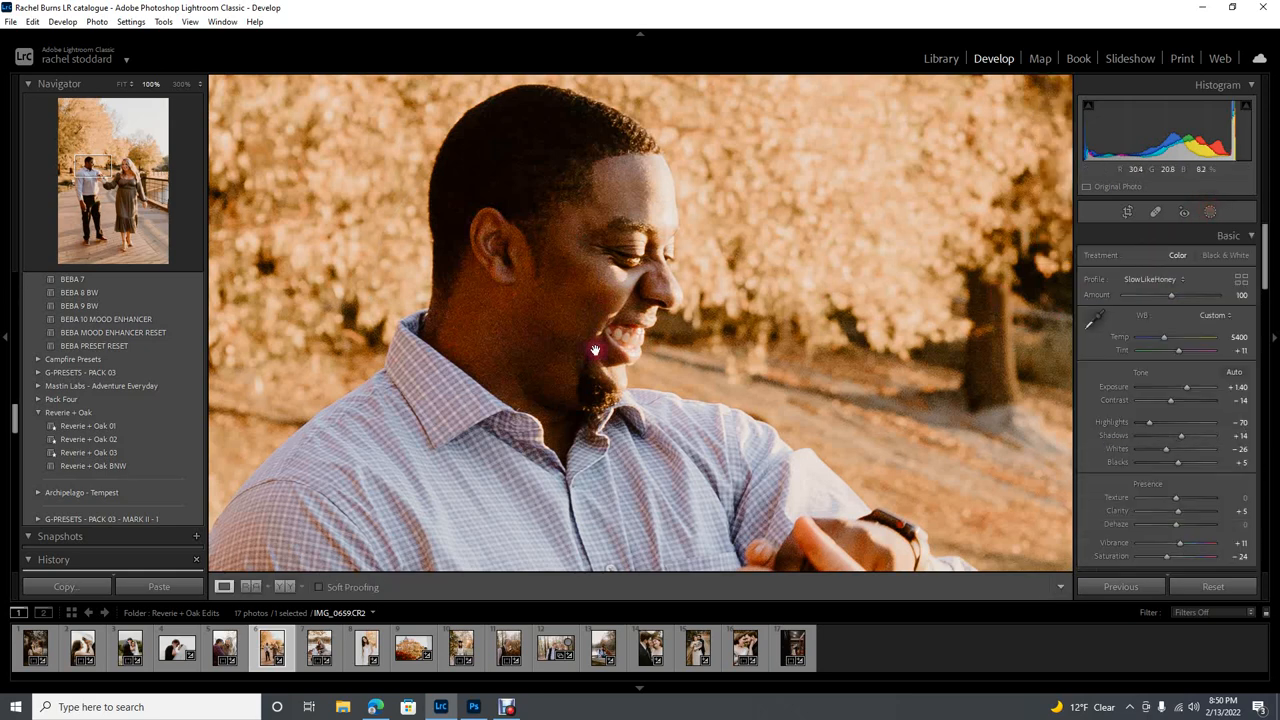
mouse_move(708, 352)
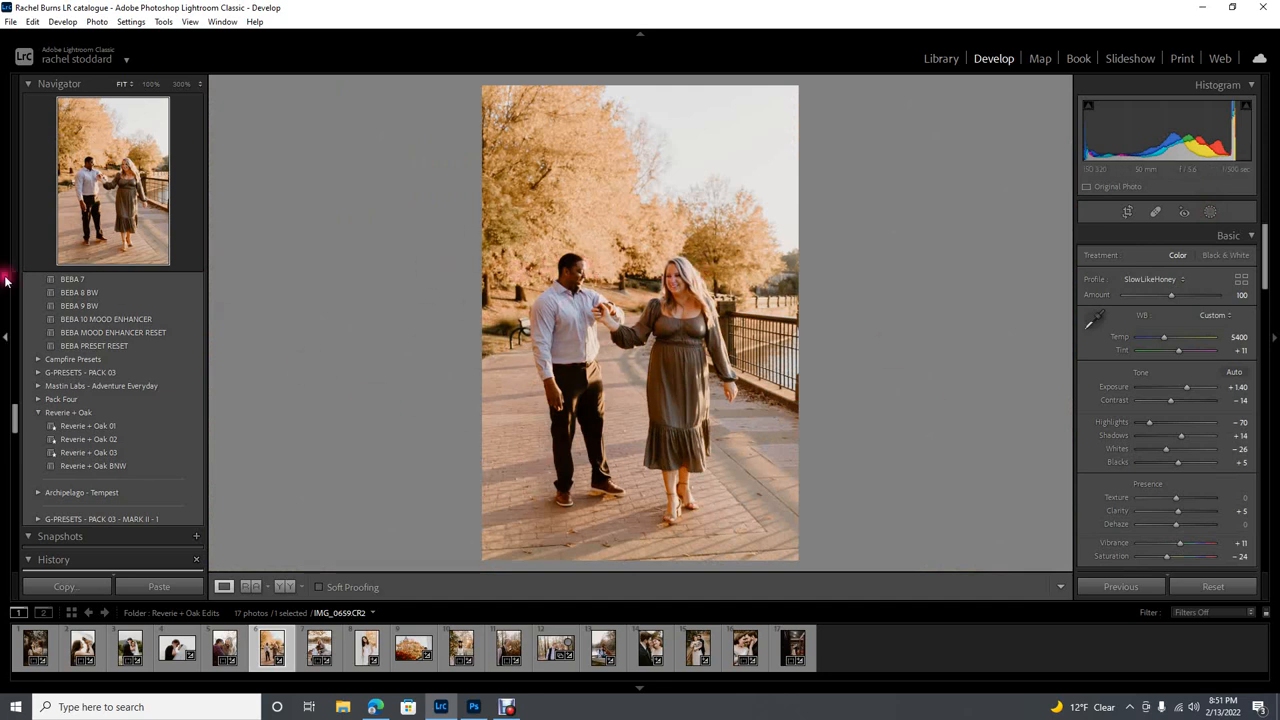
mouse_move(768, 110)
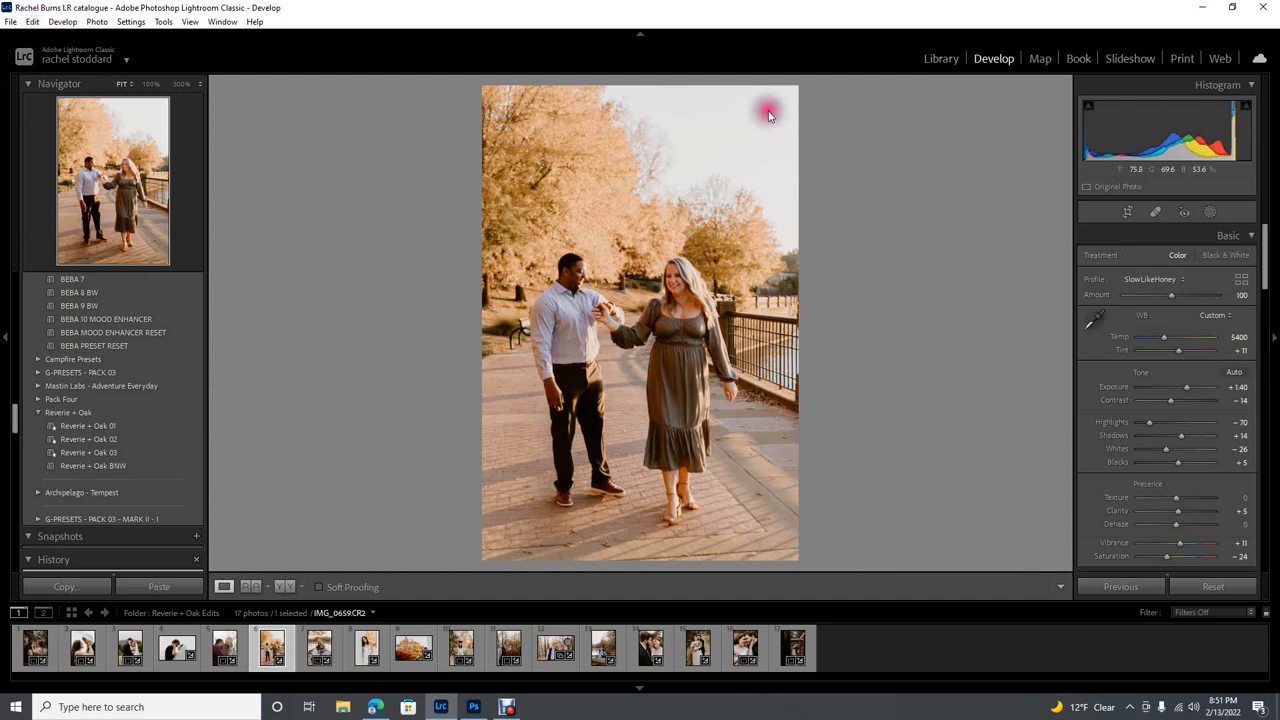
left_click(1210, 212)
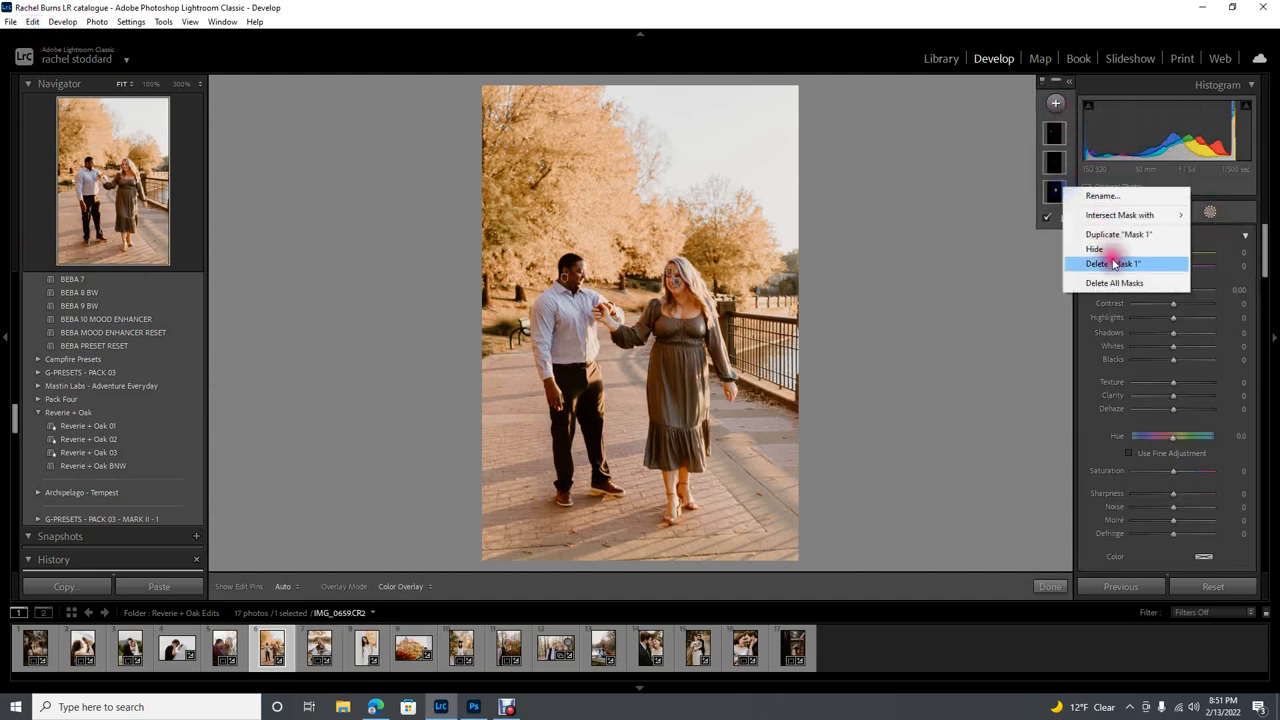
left_click(1114, 264)
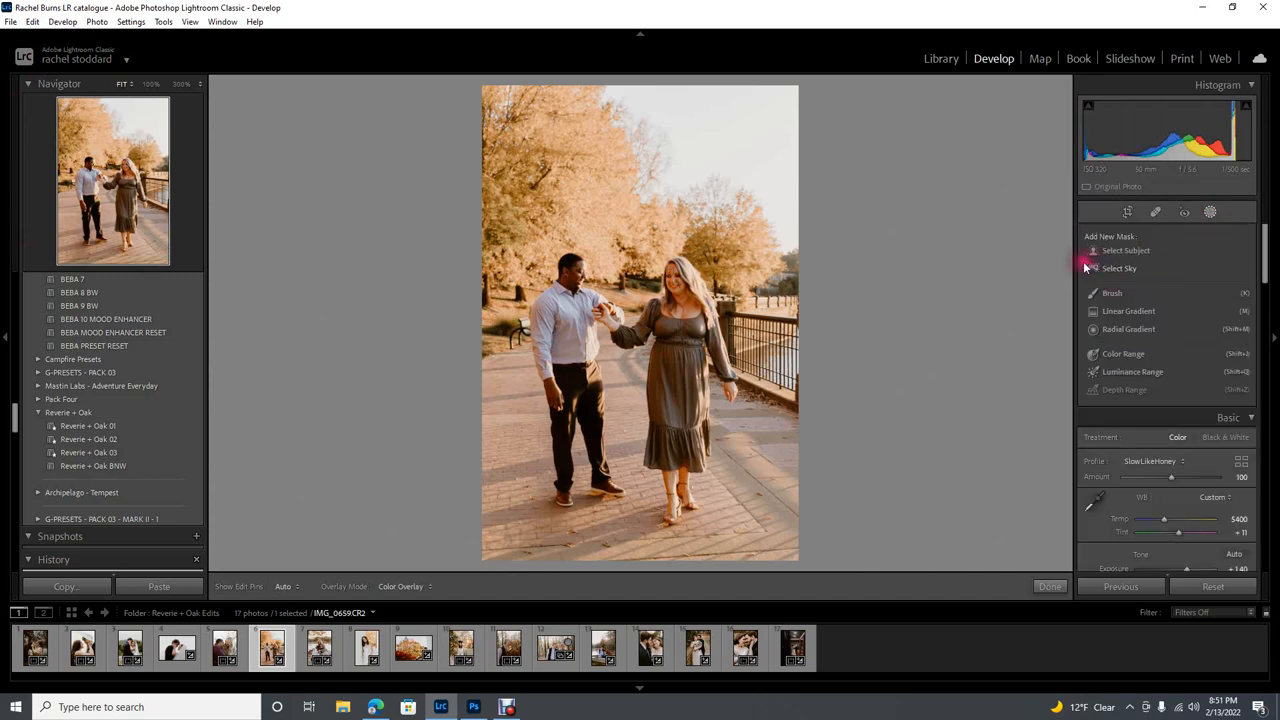
left_click(32, 20)
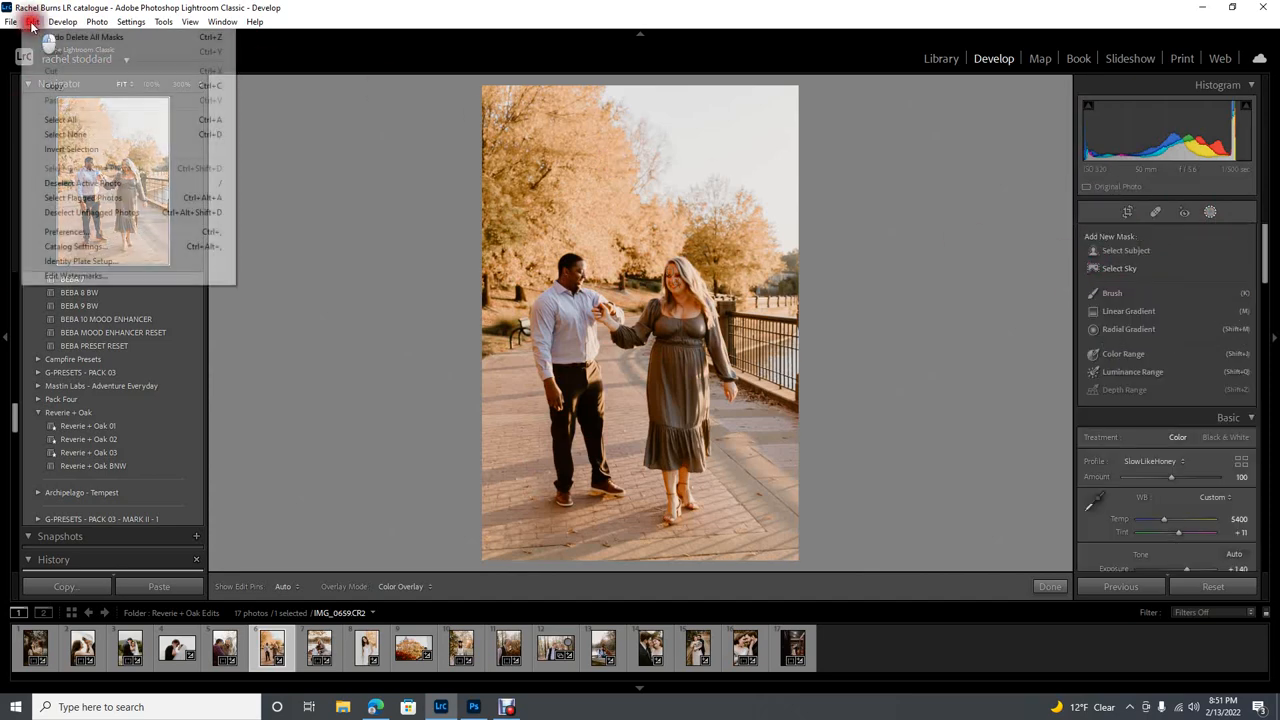
left_click(90, 36)
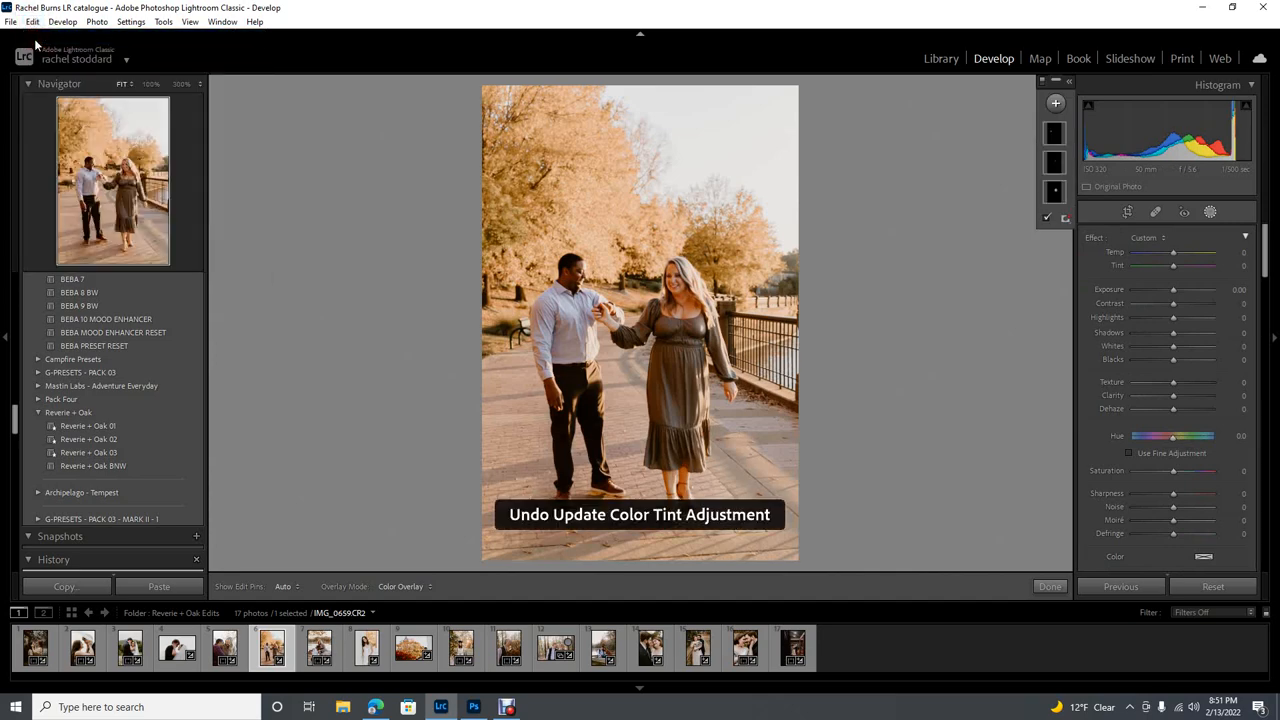
left_click(32, 20)
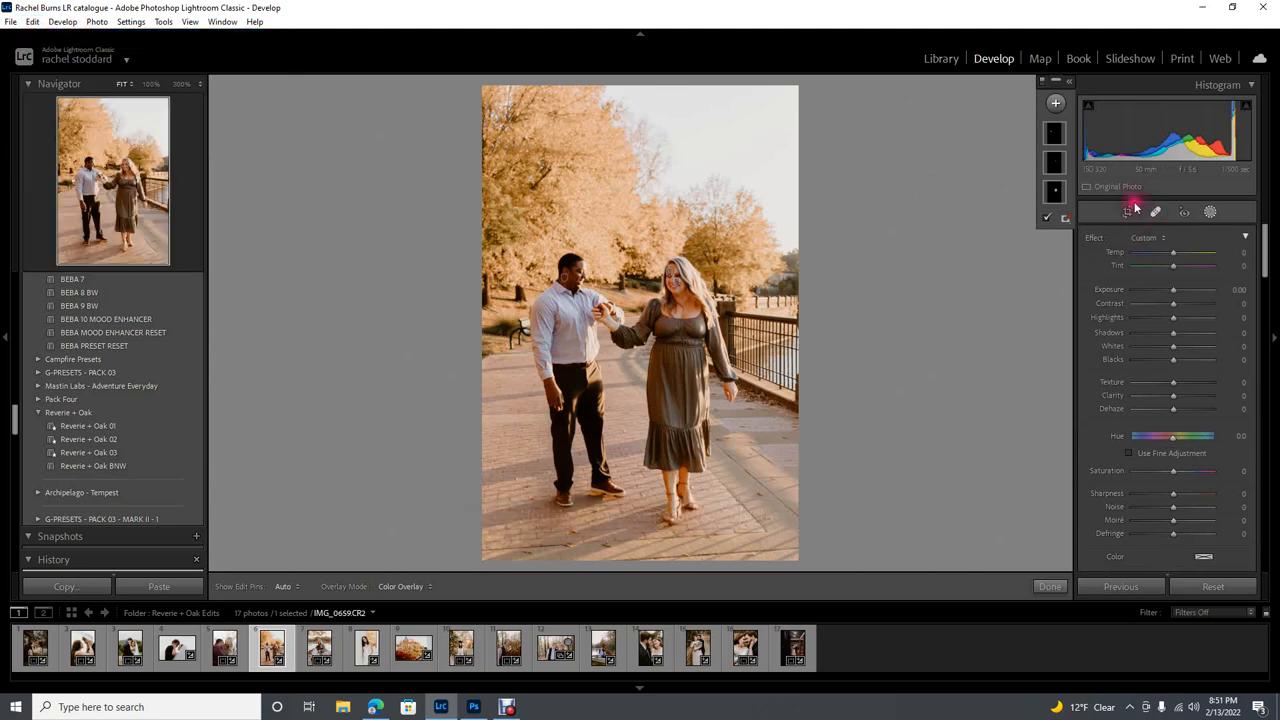
left_click(36, 20)
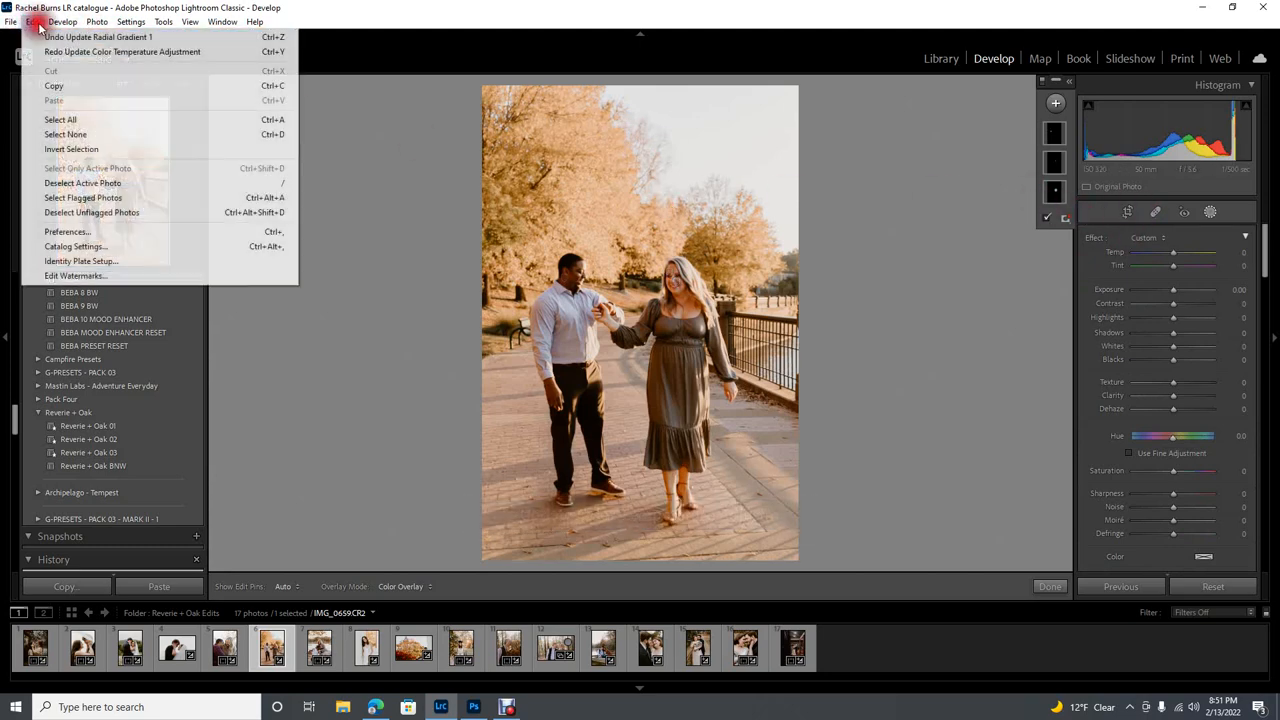
left_click(120, 52)
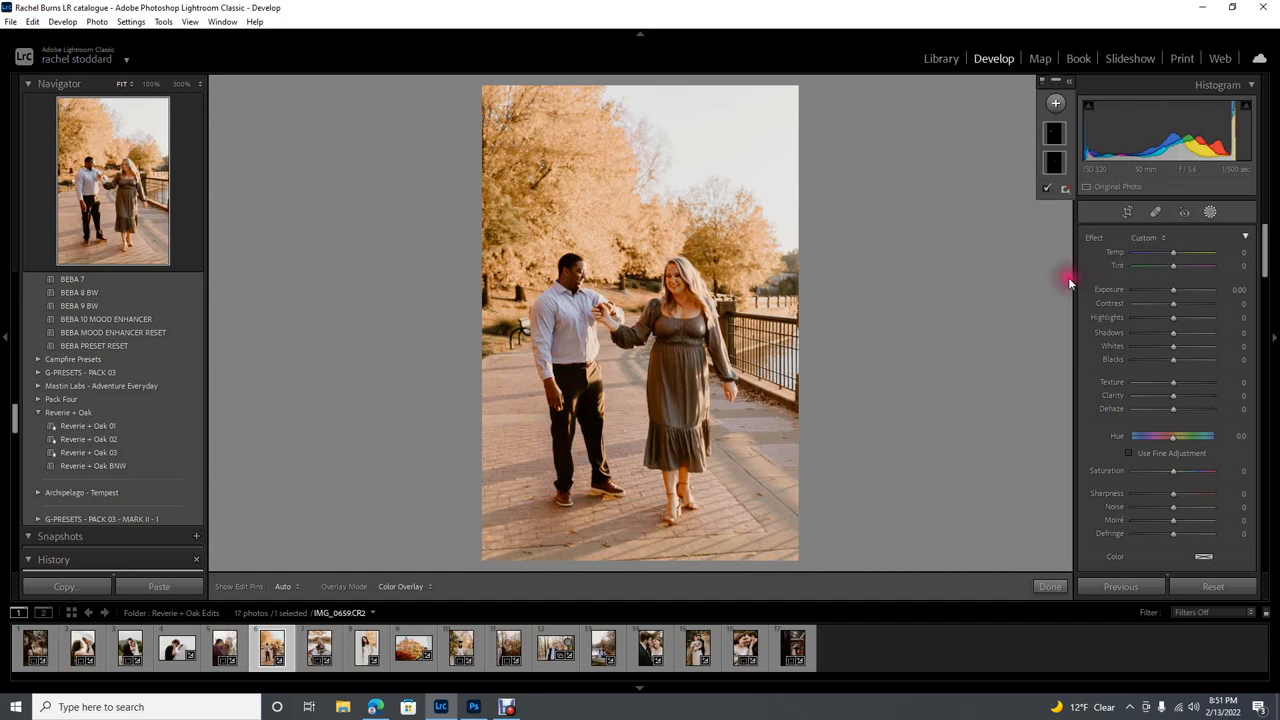
mouse_move(560, 276)
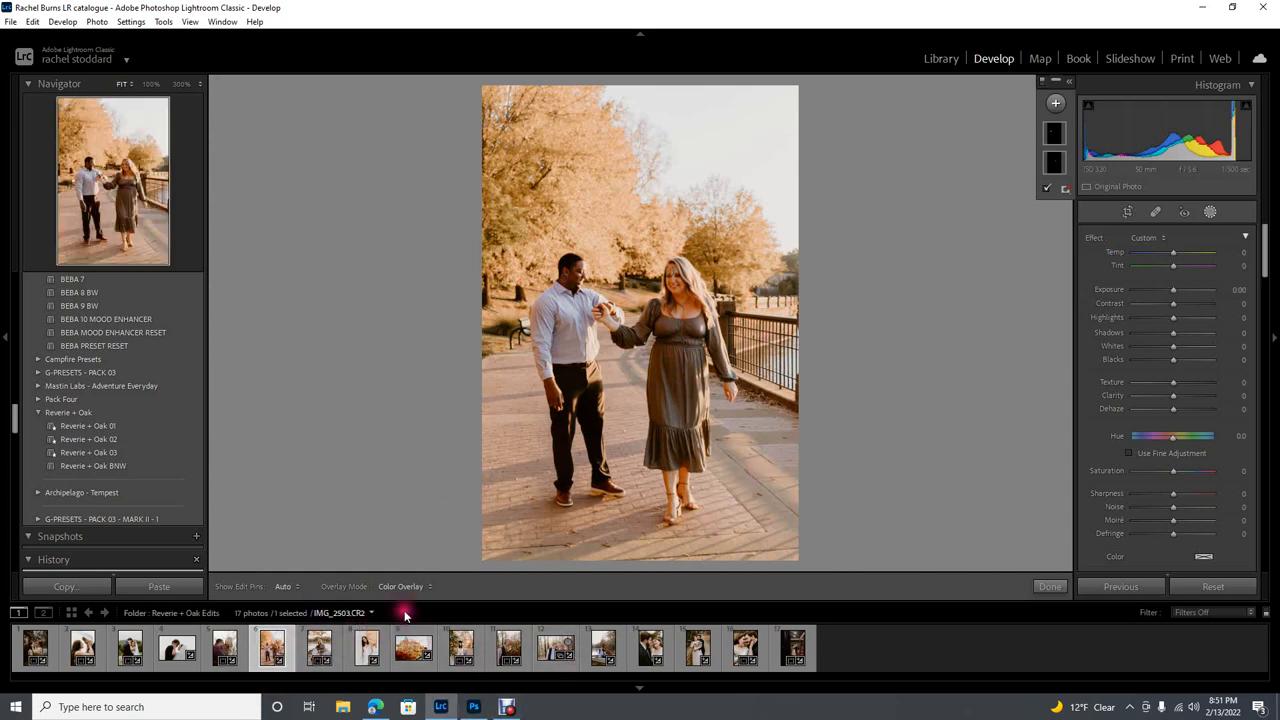
left_click(366, 648)
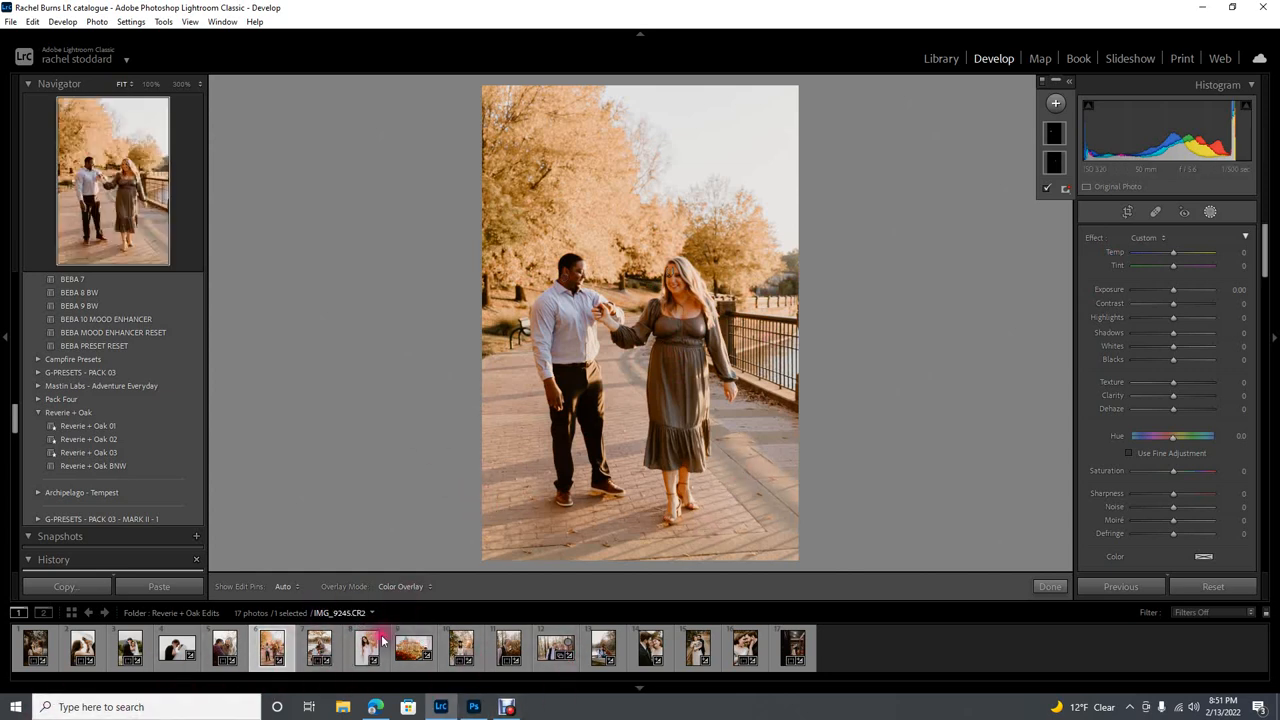
- Select the white-dress portrait thumbnail in the filmstrip for editing
left_click(366, 648)
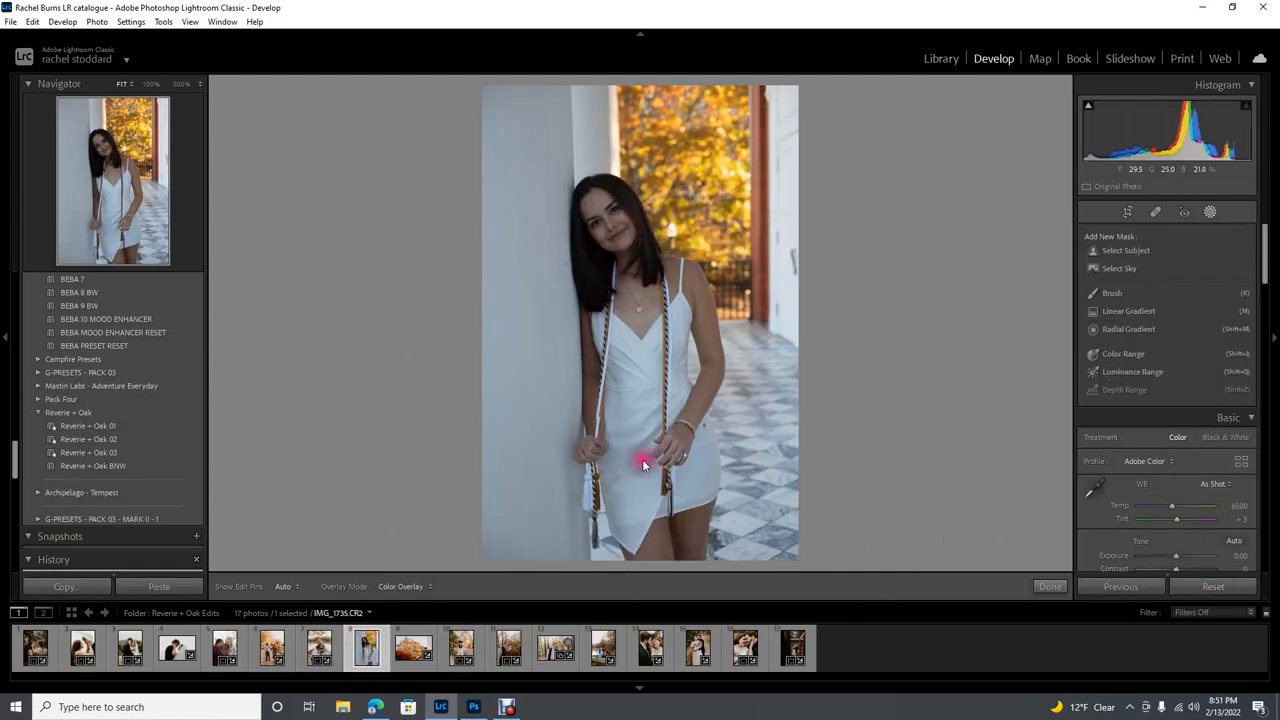
mouse_move(722, 132)
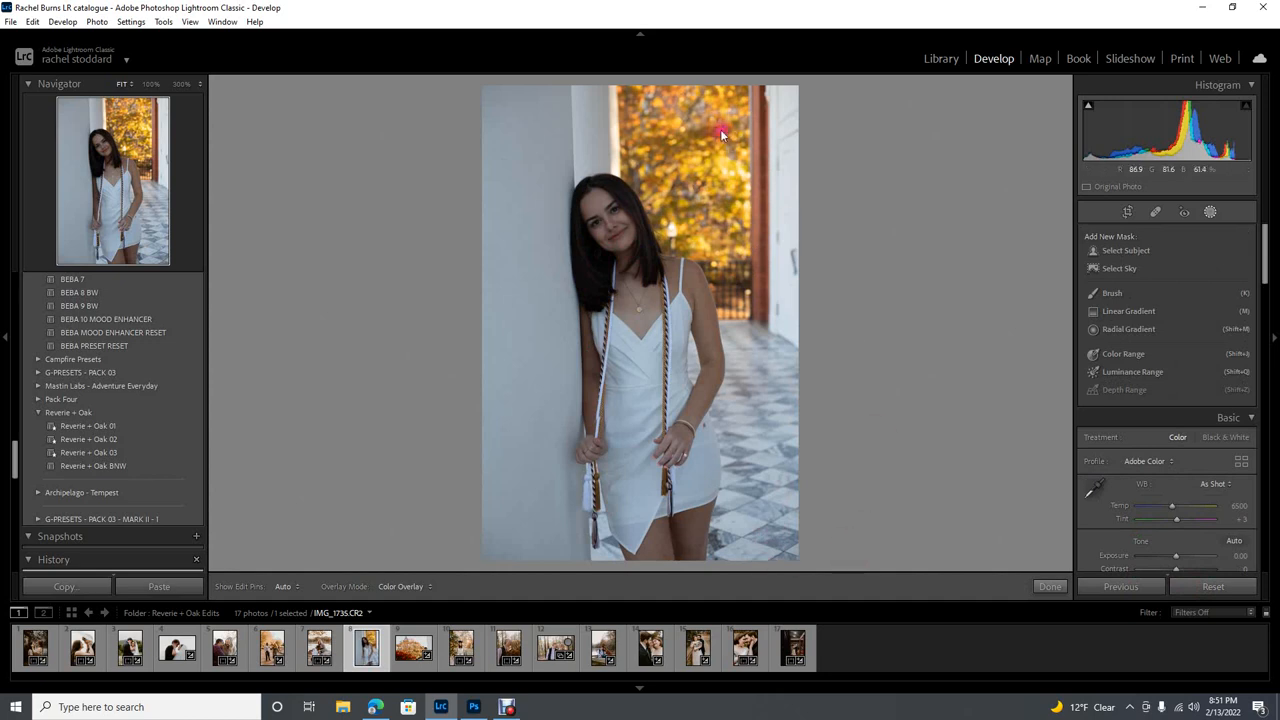
mouse_move(484, 224)
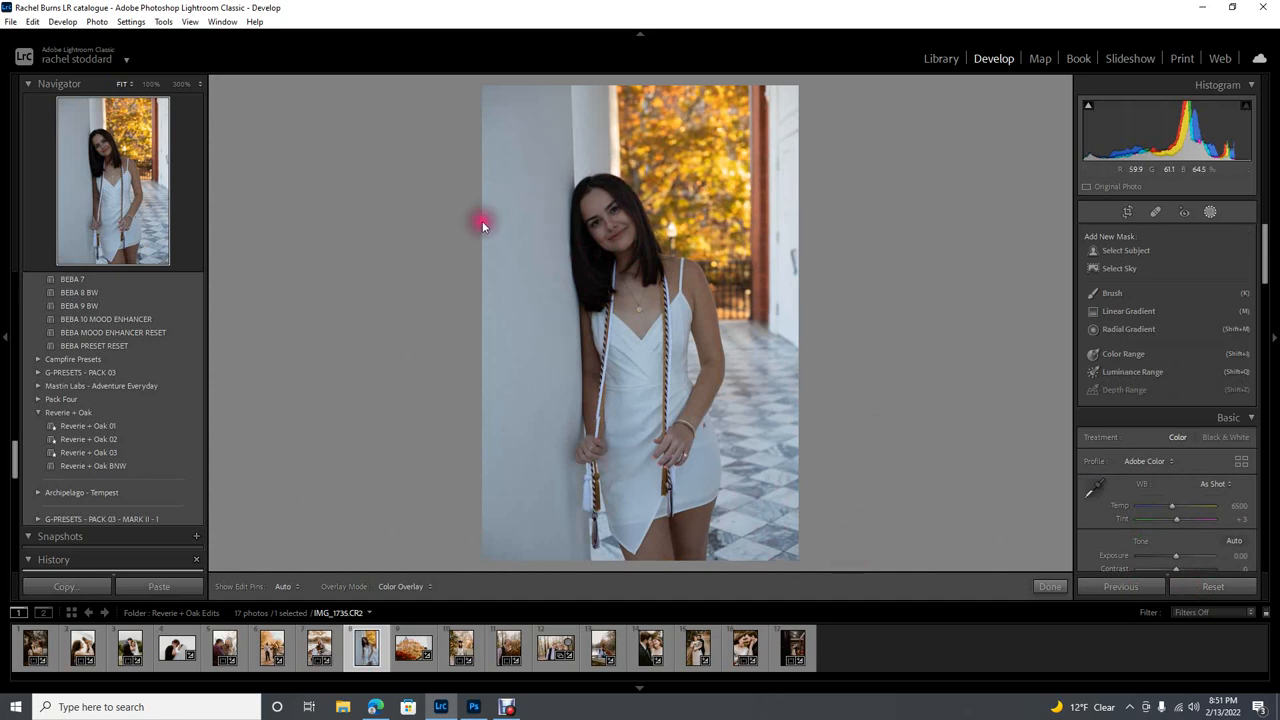
mouse_move(630, 378)
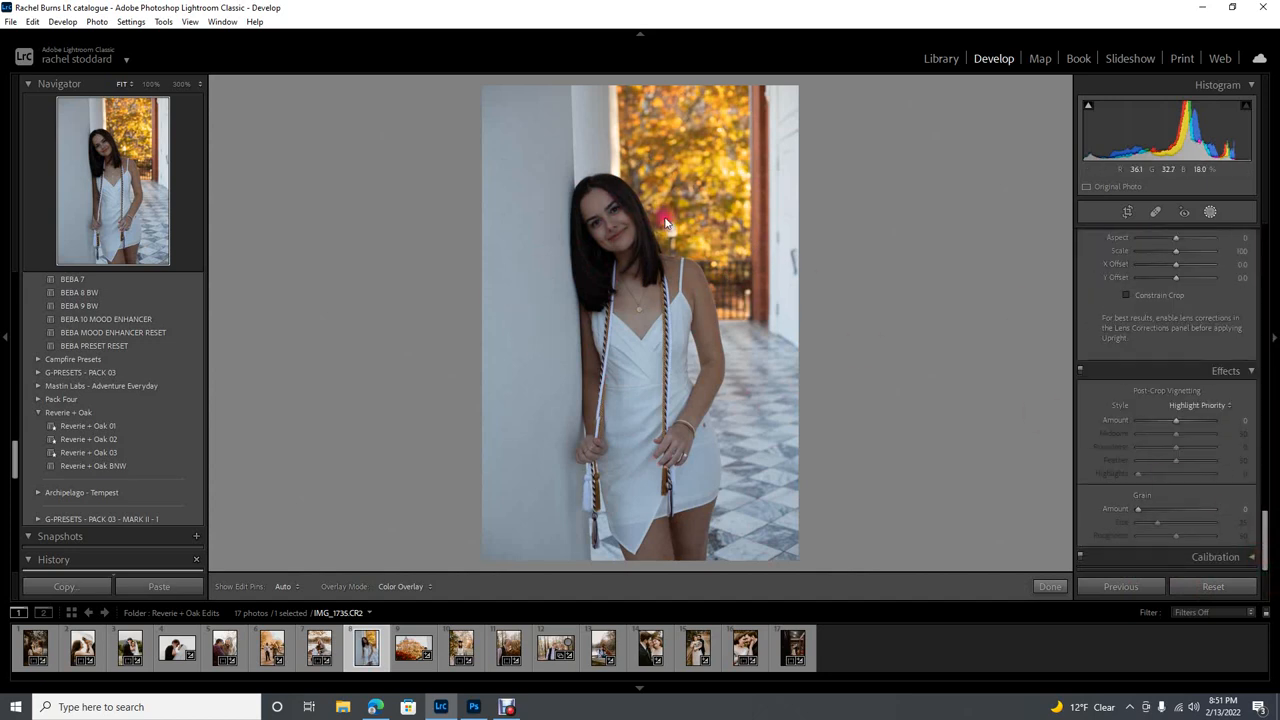
mouse_move(484, 338)
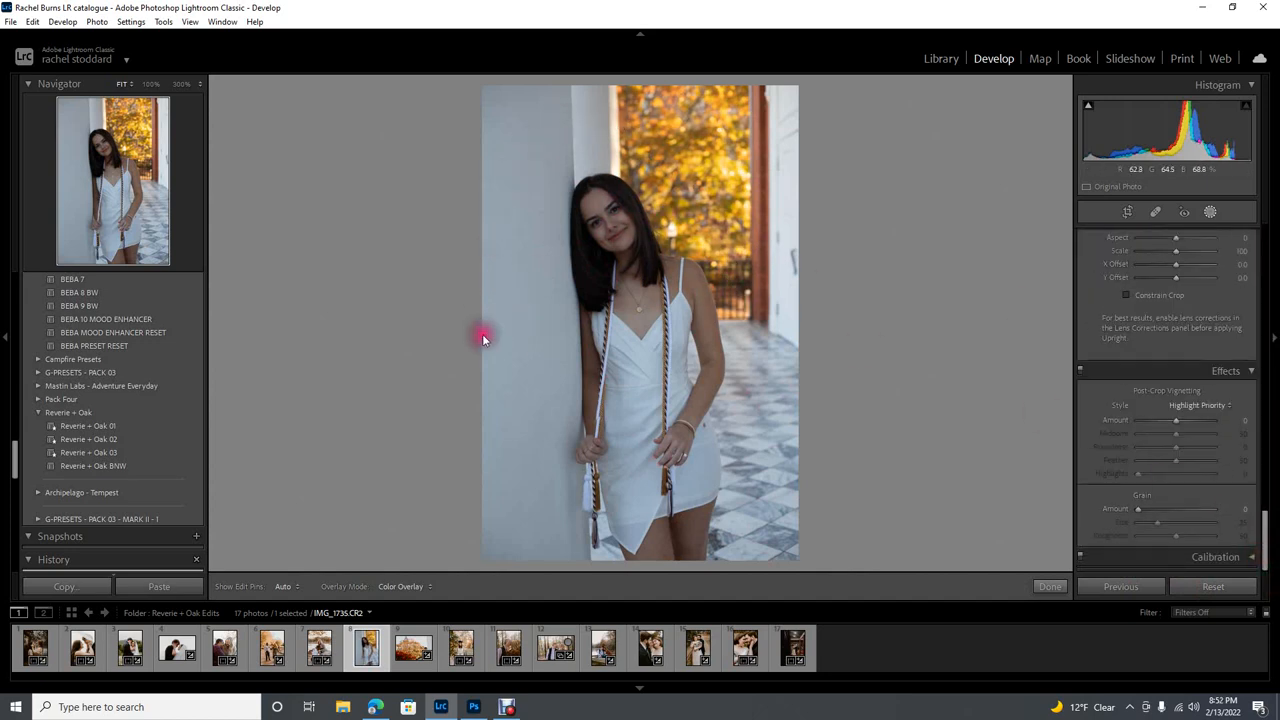
mouse_move(708, 216)
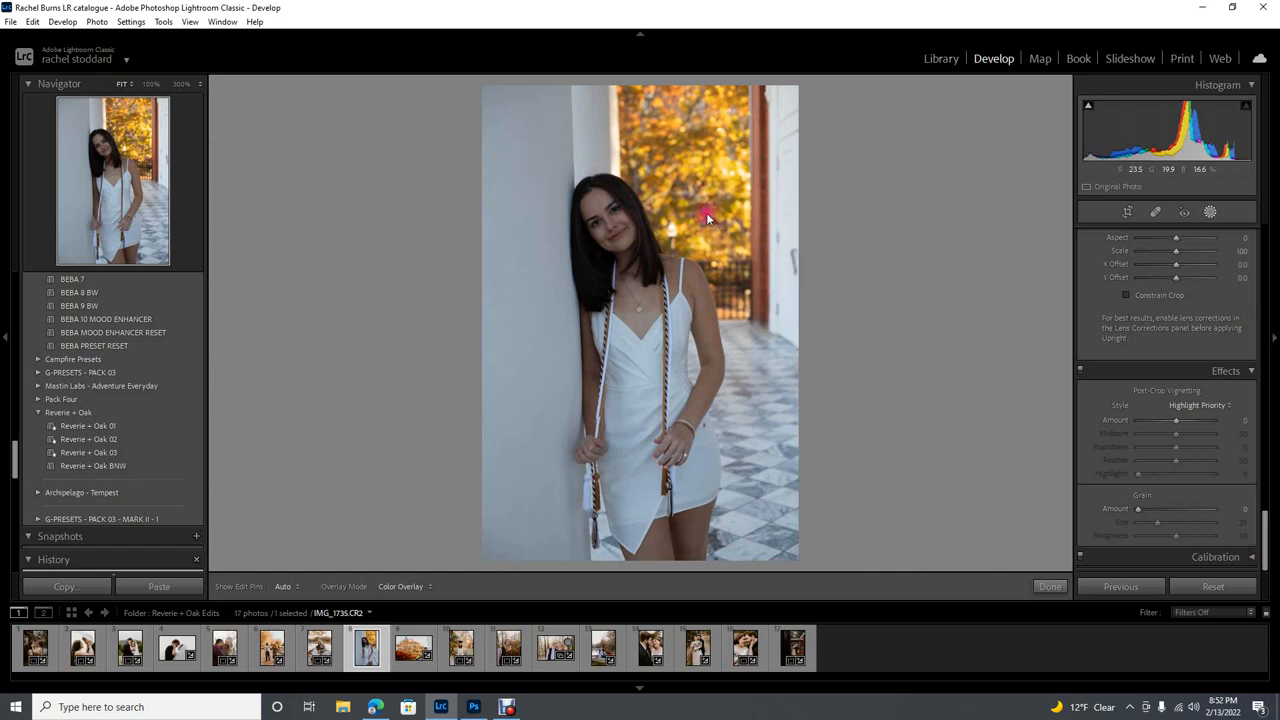
mouse_move(630, 212)
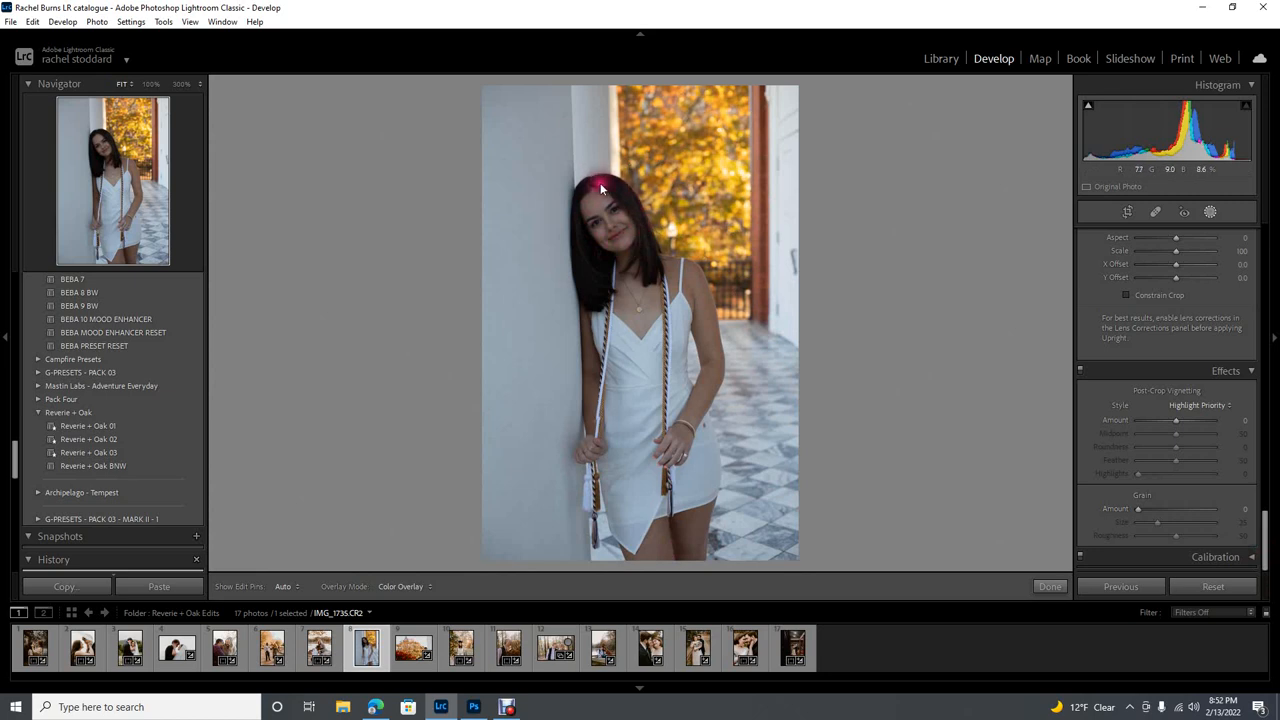
mouse_move(660, 276)
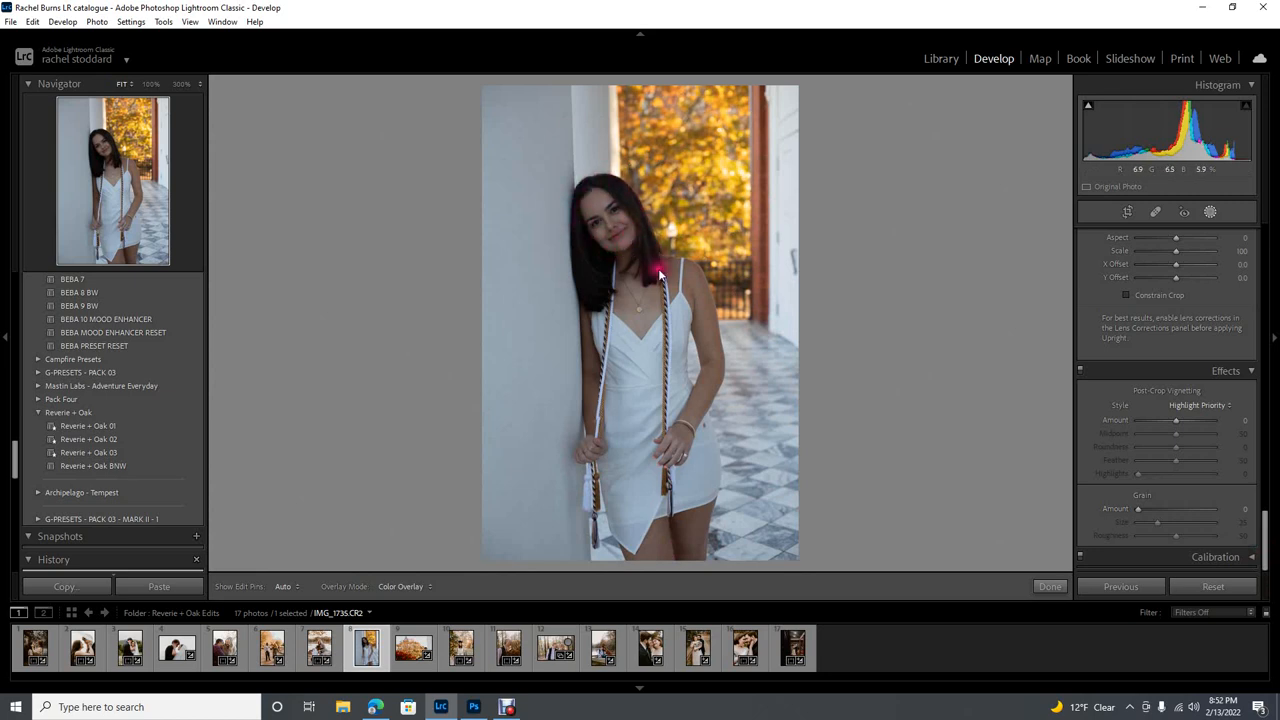
mouse_move(676, 298)
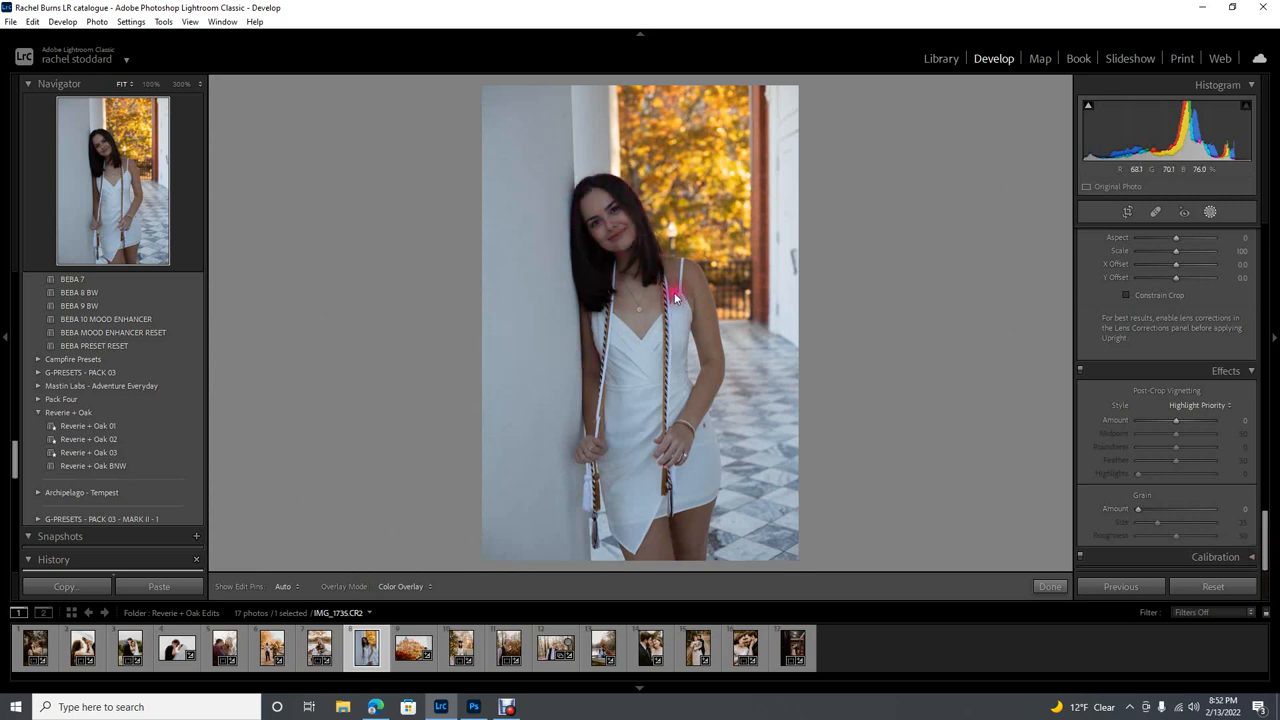
mouse_move(632, 312)
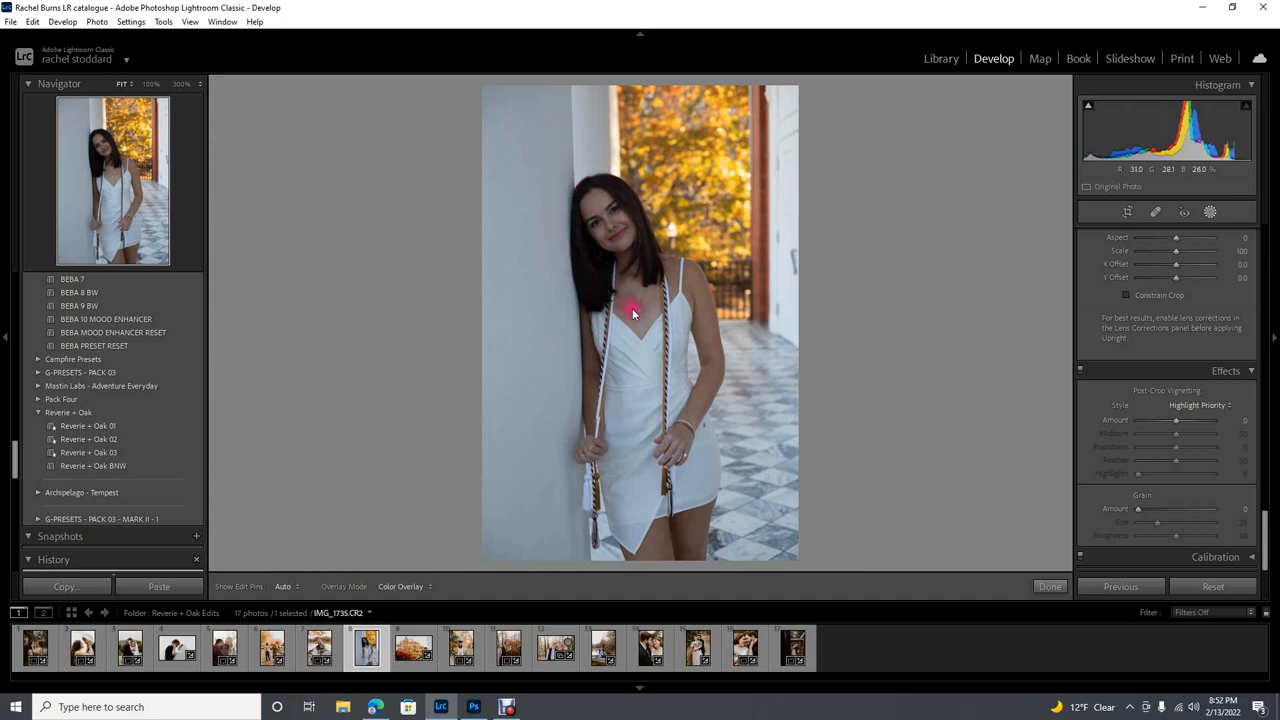
mouse_move(768, 284)
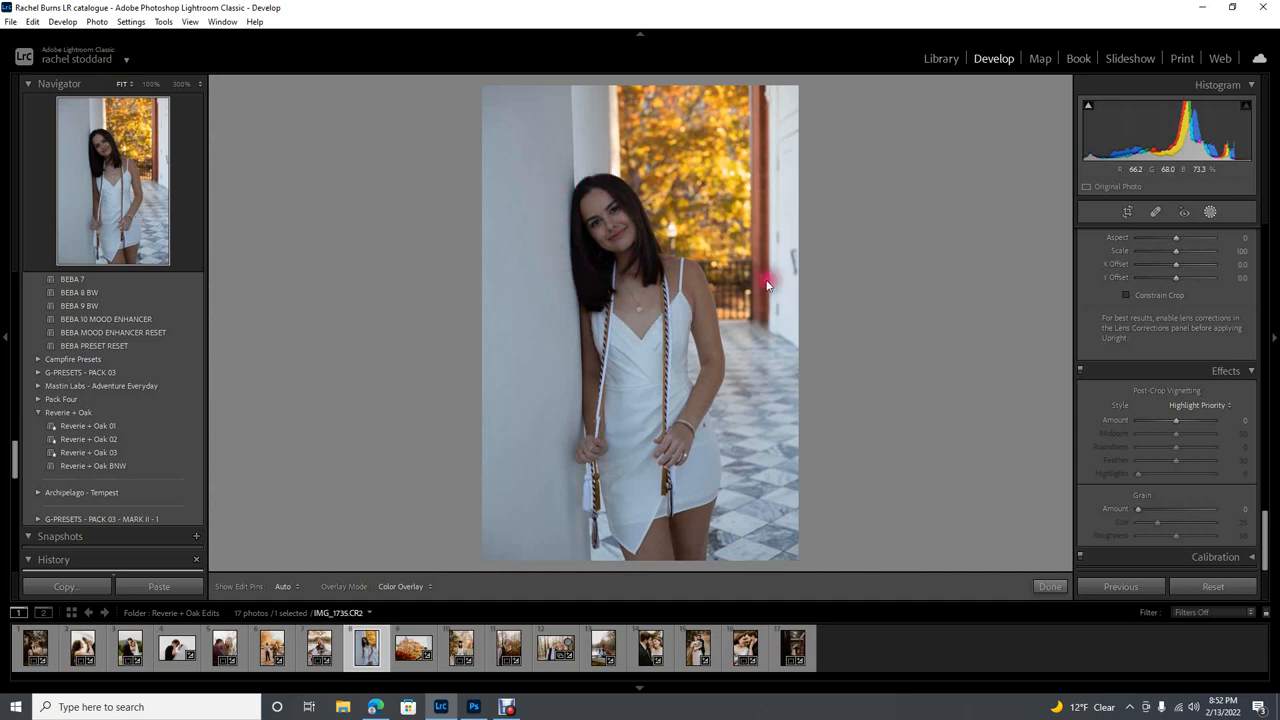
mouse_move(928, 308)
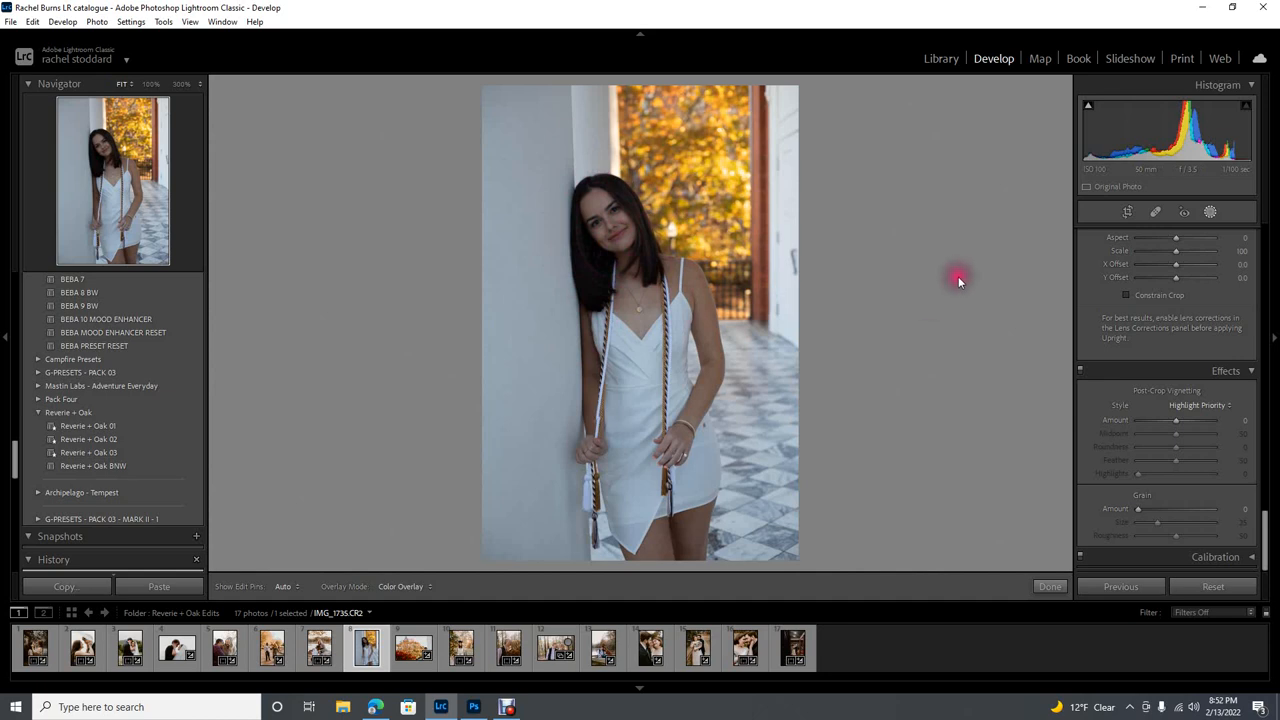
mouse_move(536, 248)
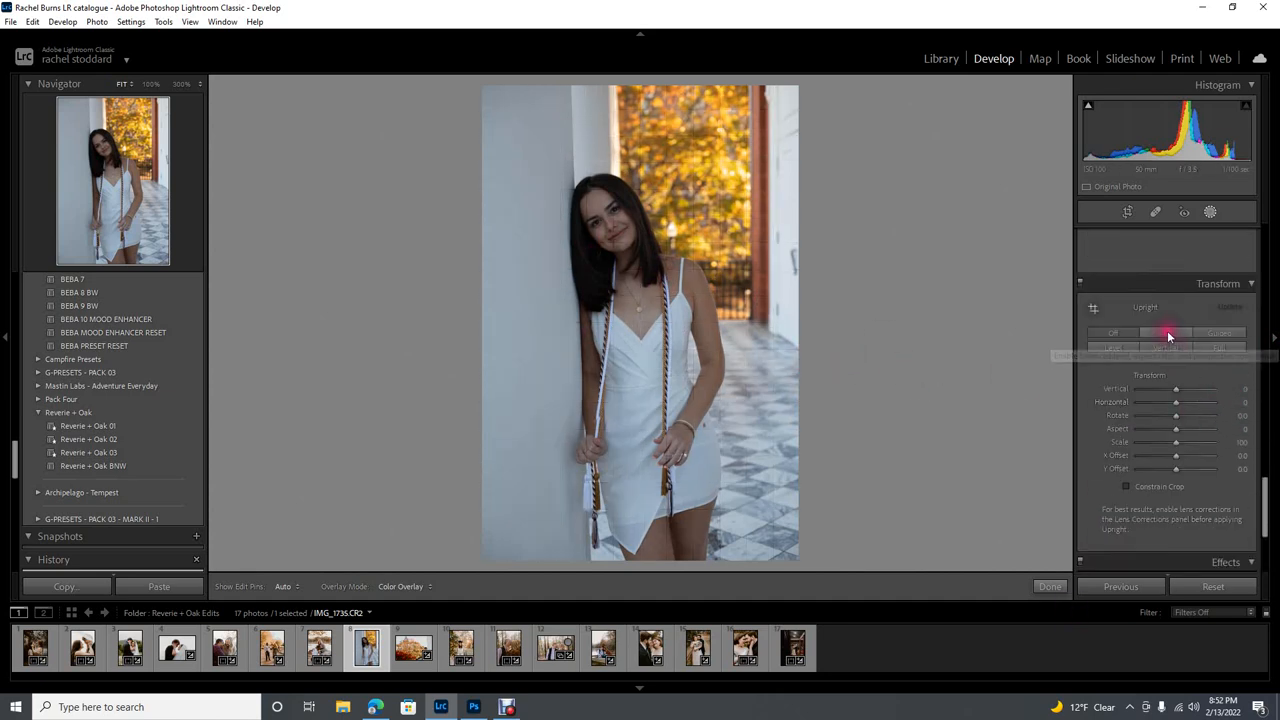
- Apply Auto Upright in the Transform panel to level and correct perspective
left_click(1168, 332)
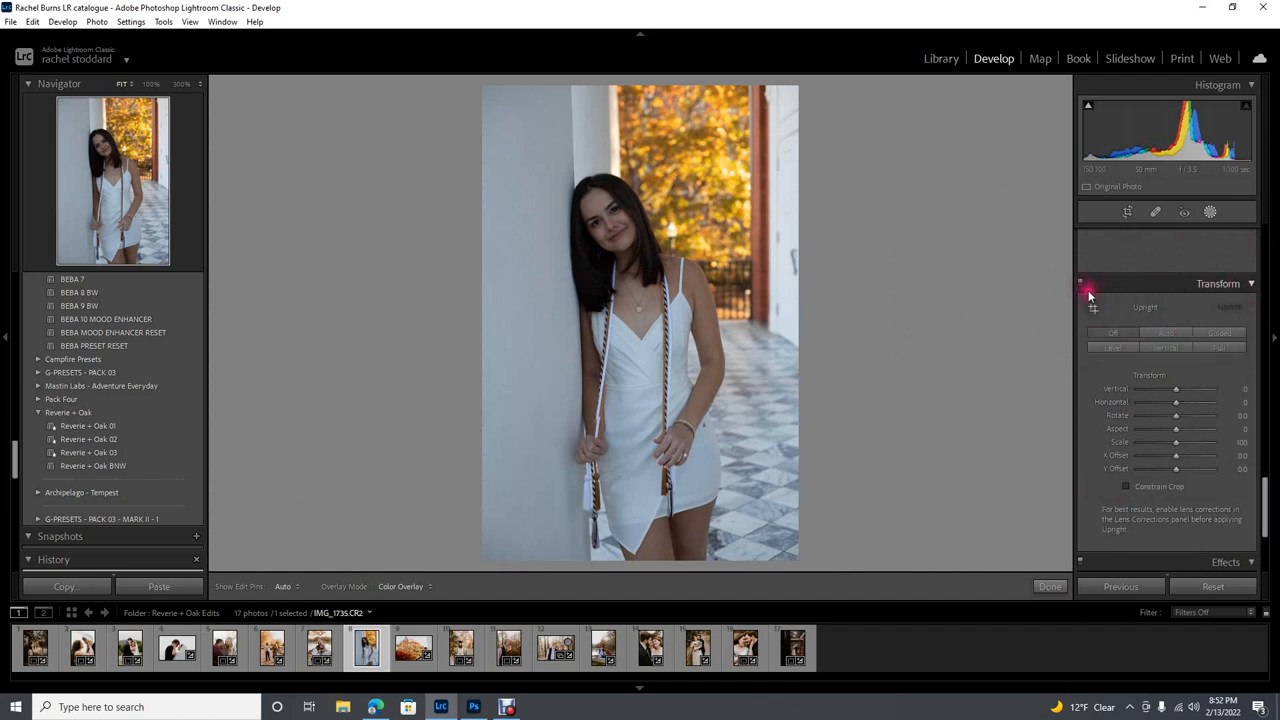
mouse_move(1168, 332)
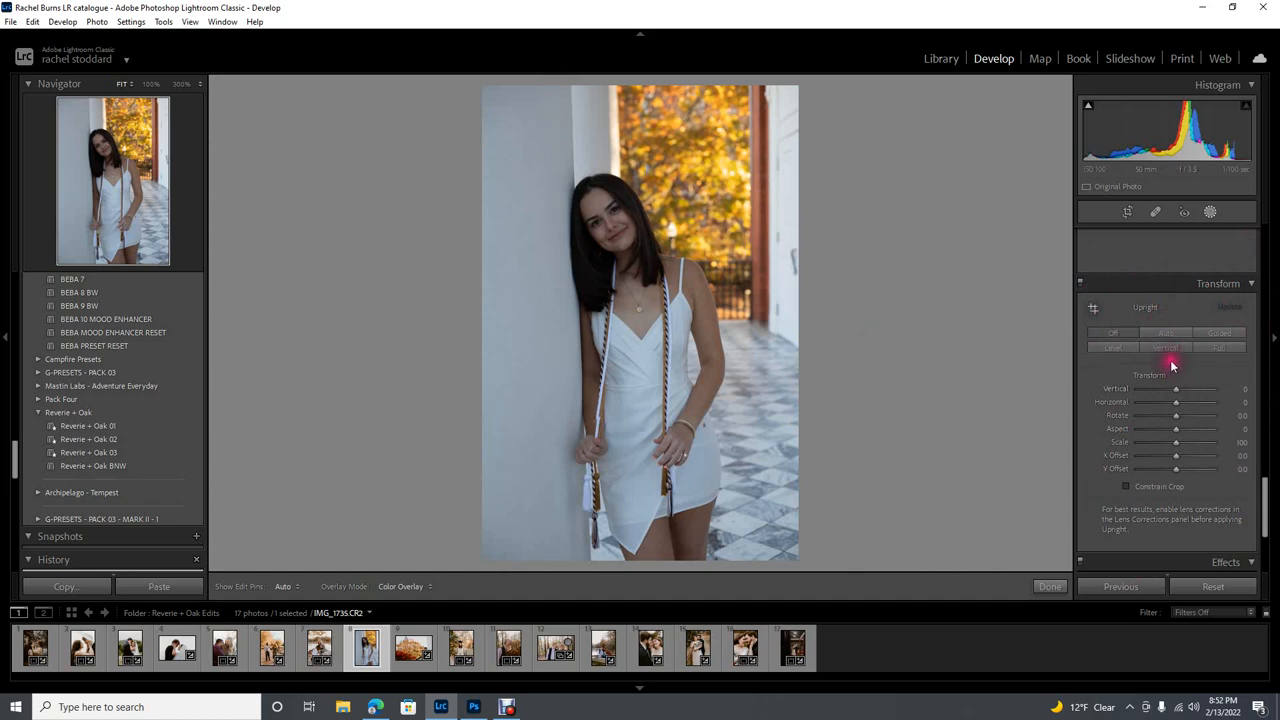
mouse_move(1164, 336)
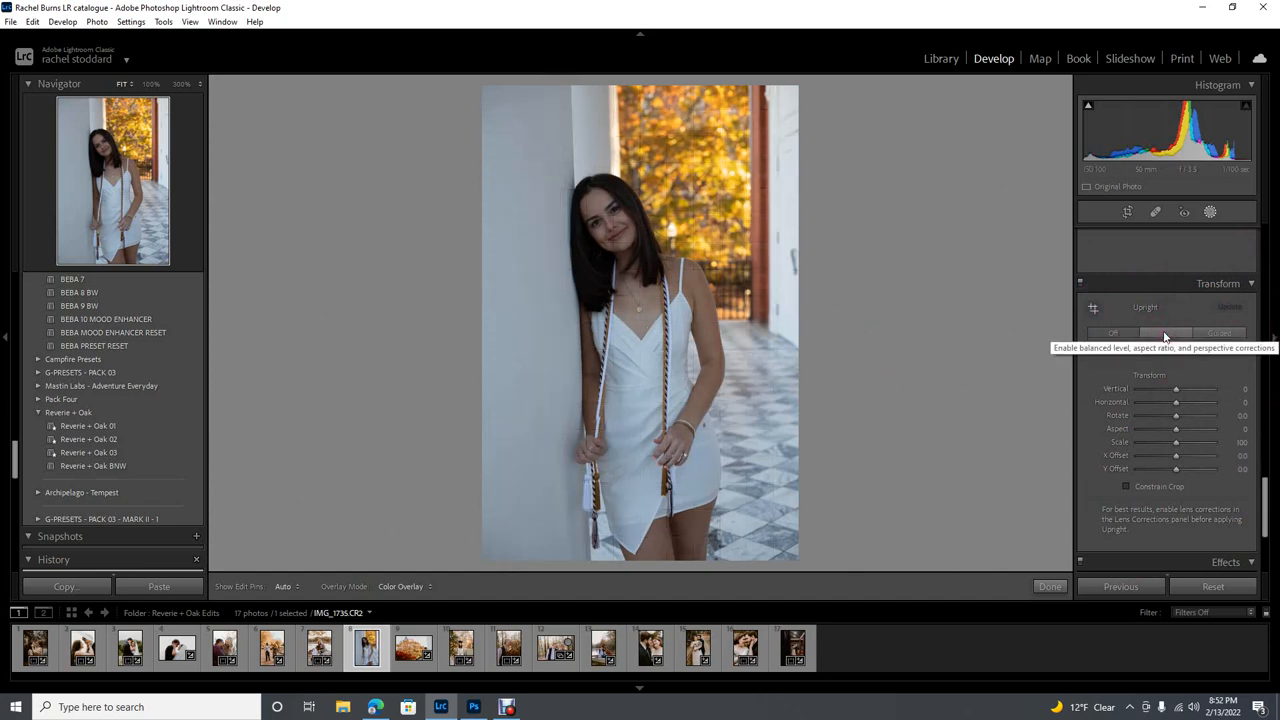
left_click(1164, 332)
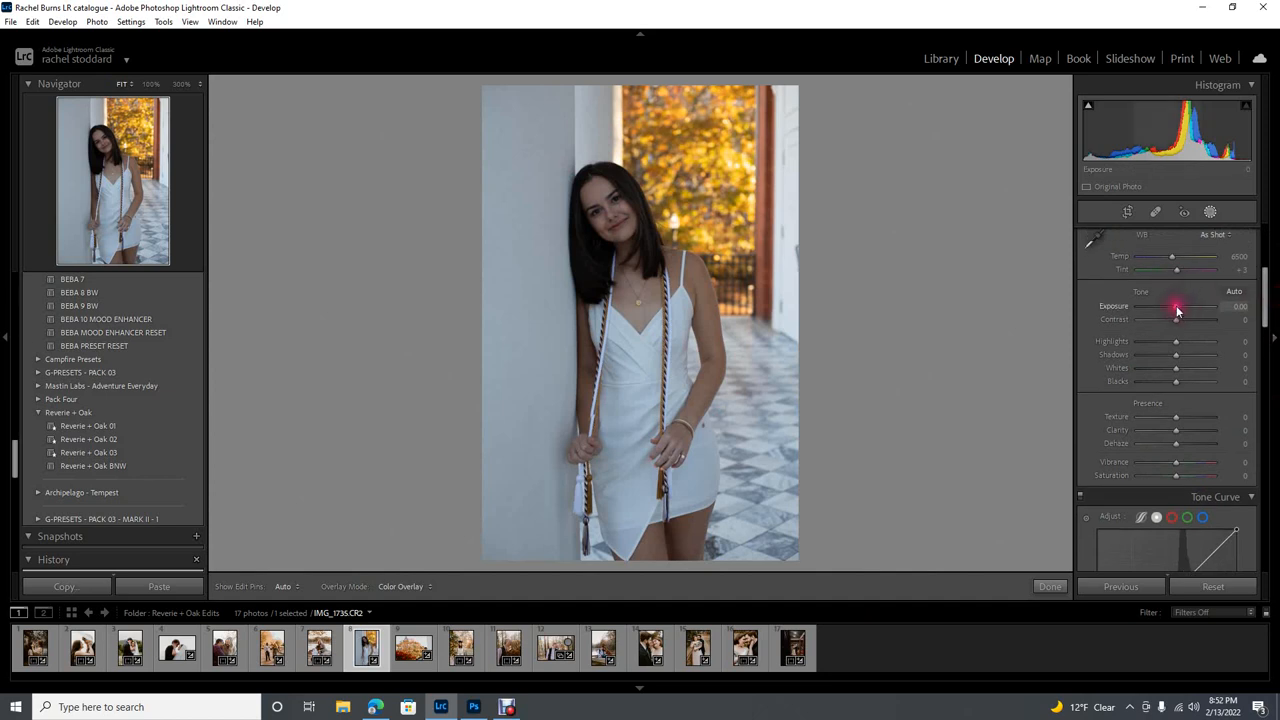
left_click_drag(1176, 306, 1198, 306)
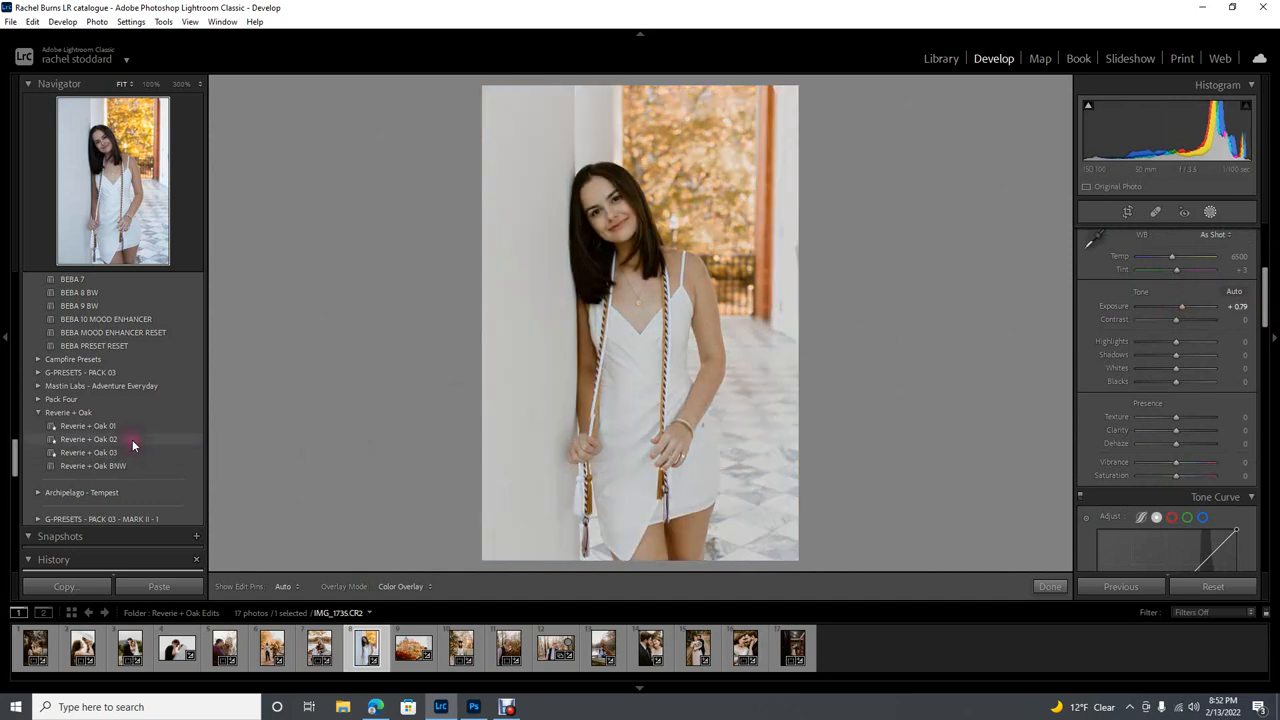
left_click(88, 438)
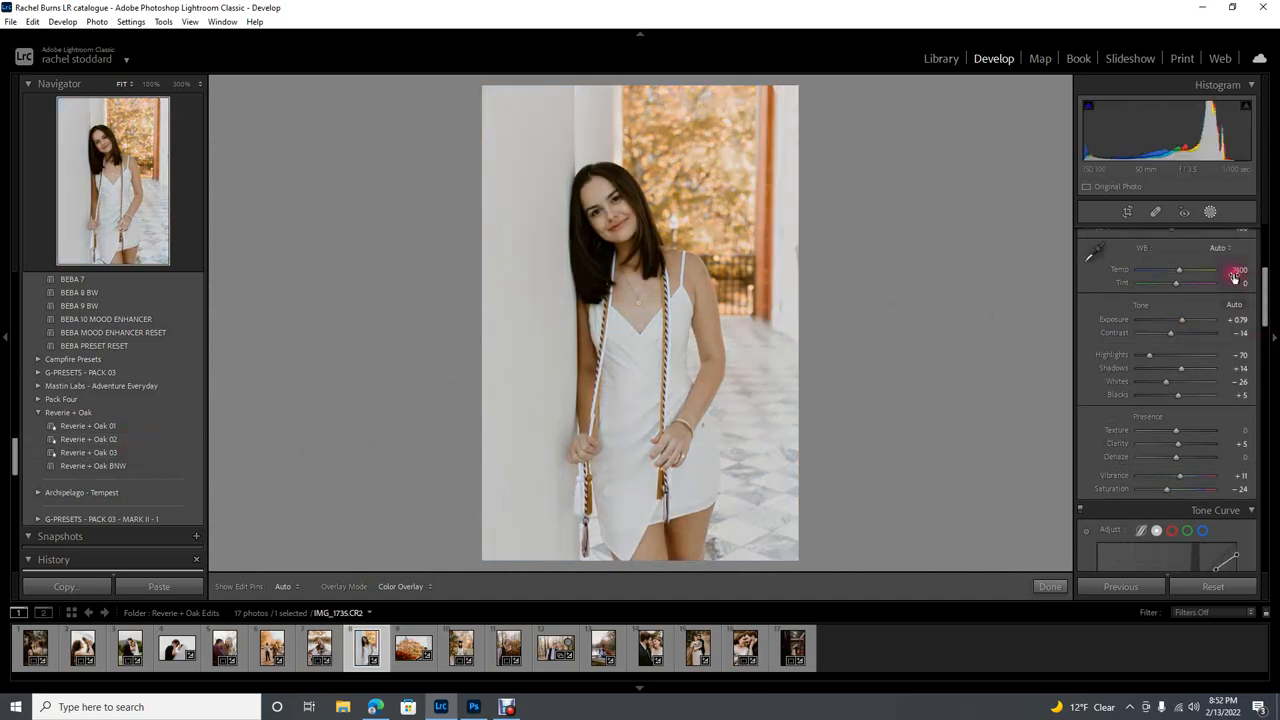
left_click(1218, 248)
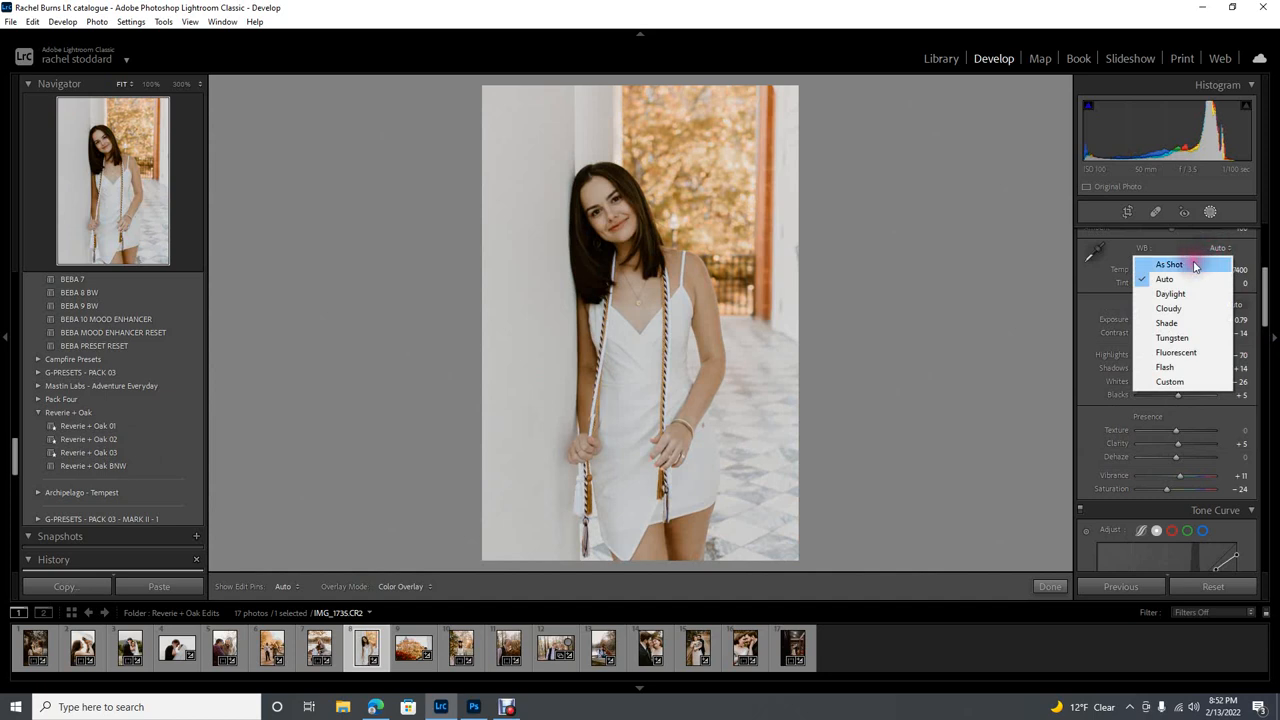
left_click(1168, 264)
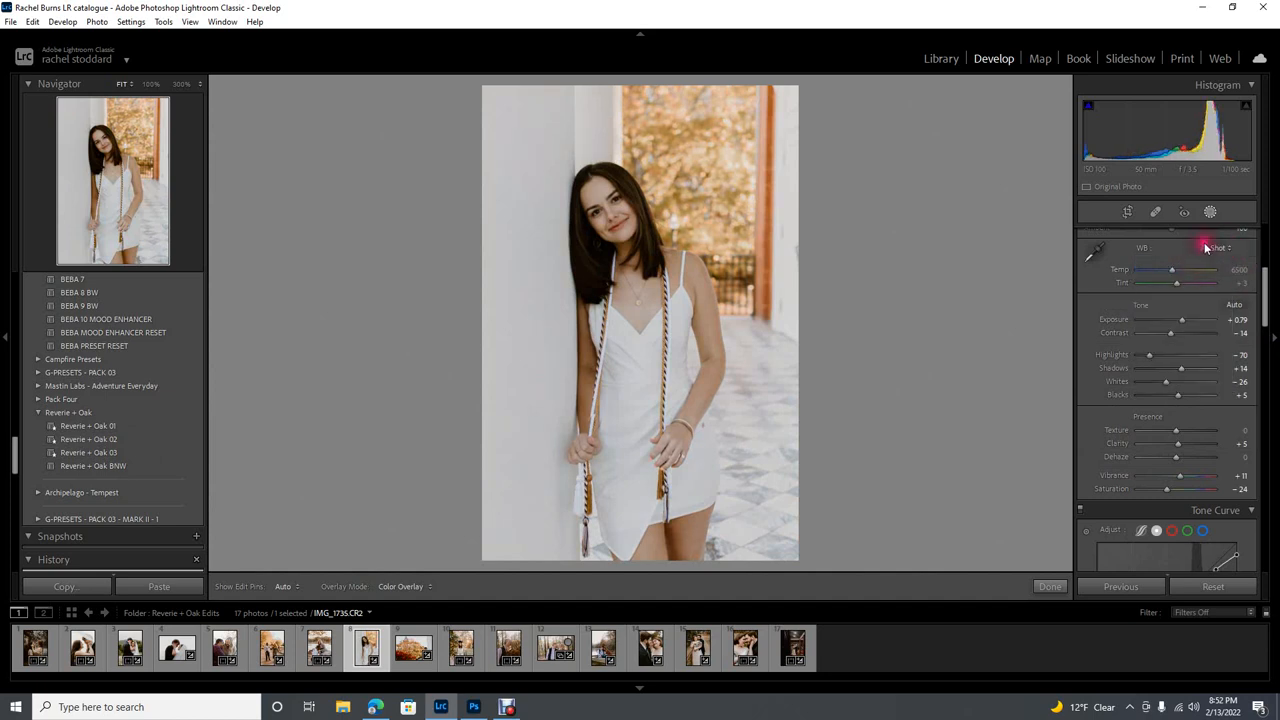
mouse_move(704, 388)
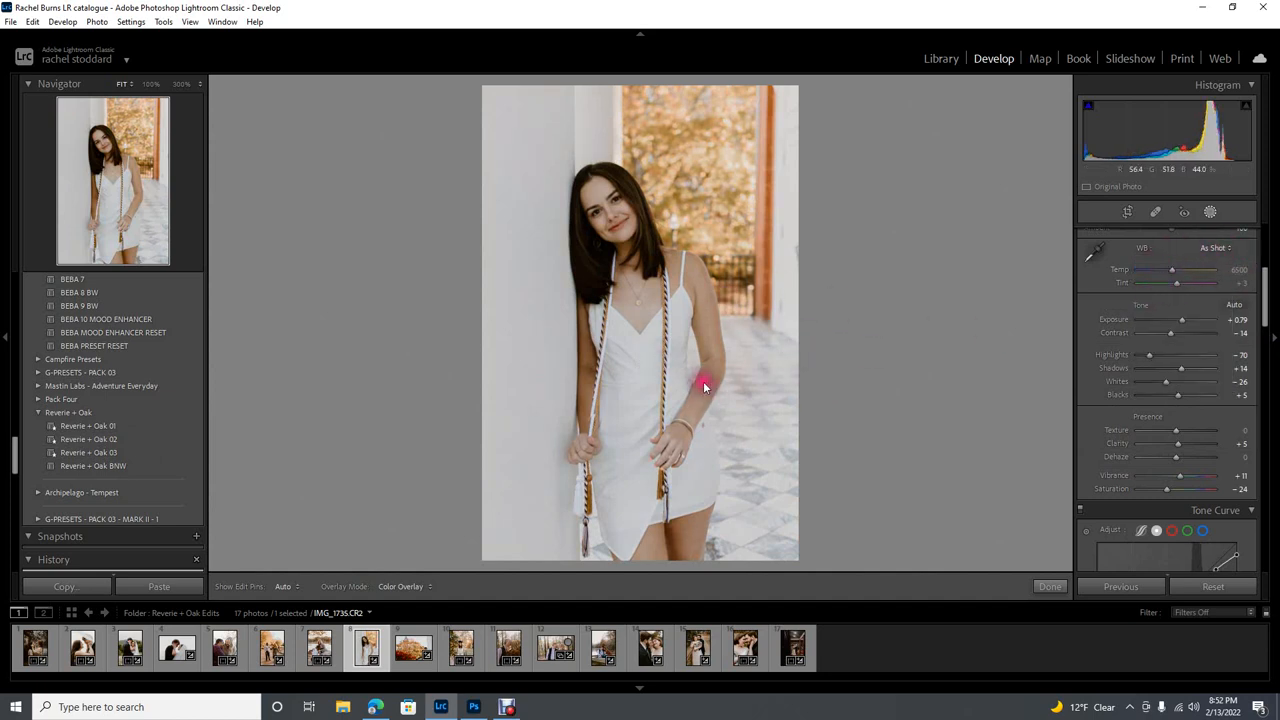
mouse_move(572, 162)
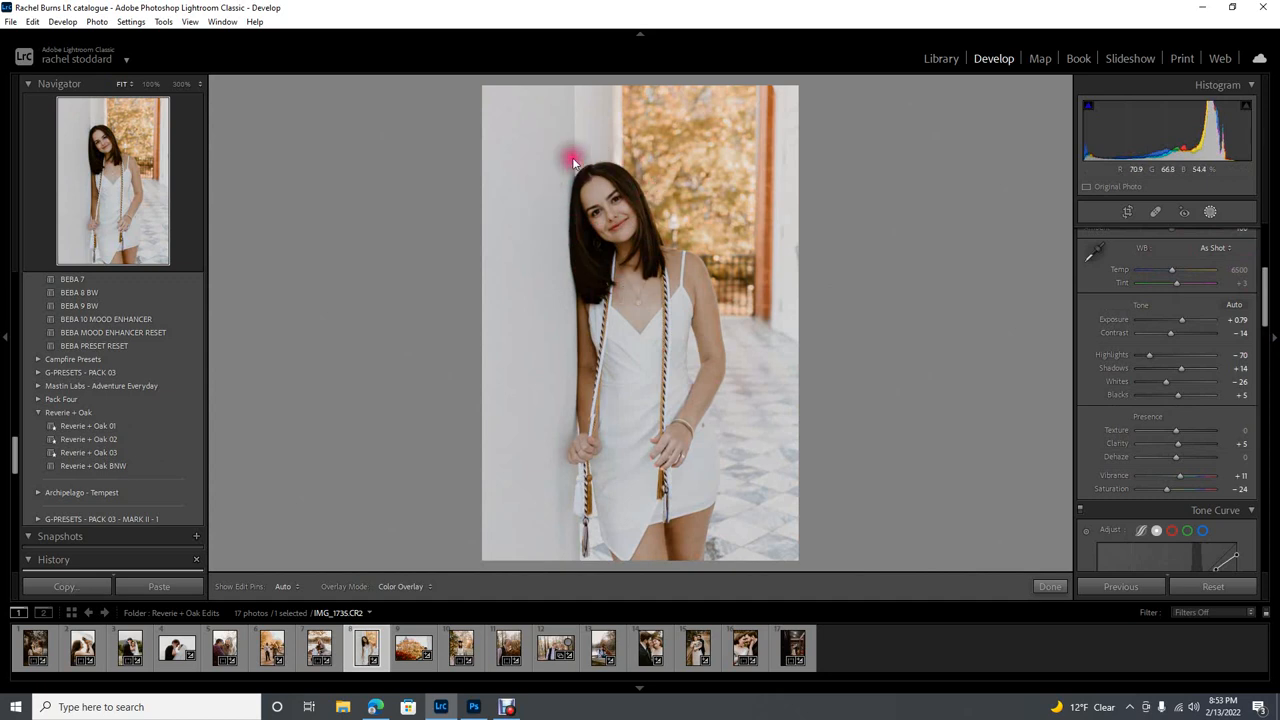
mouse_move(956, 316)
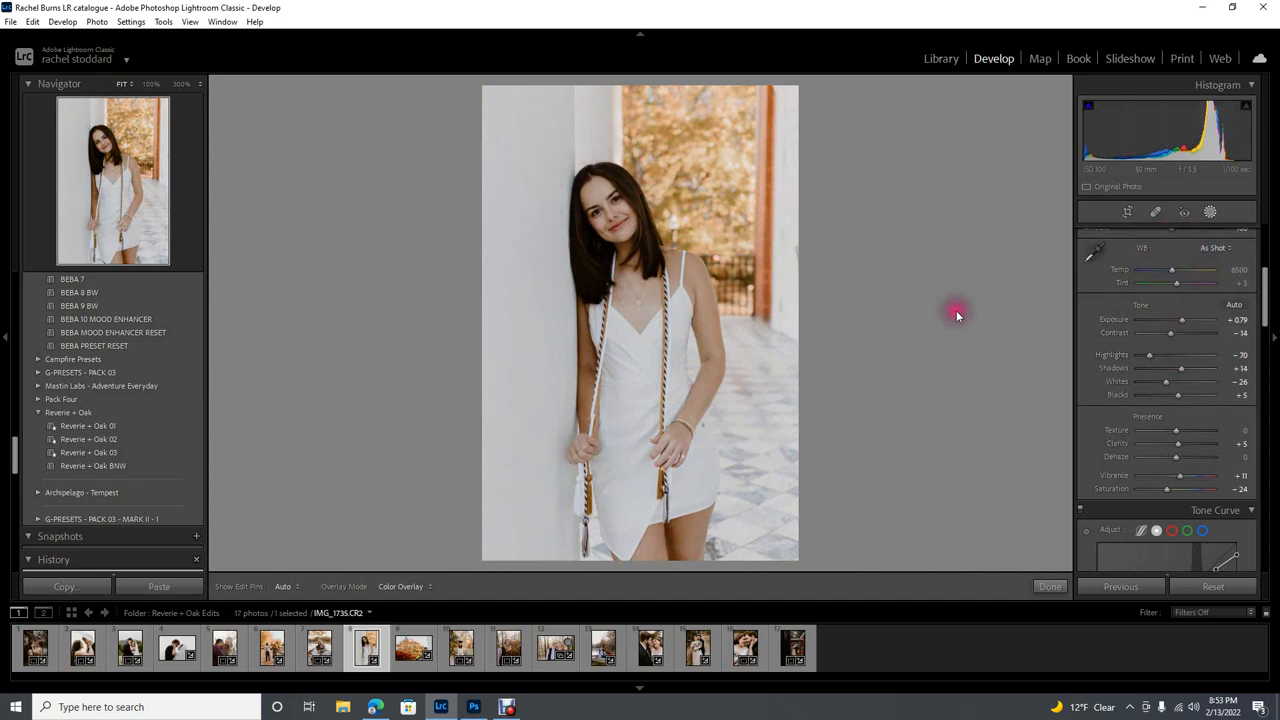
mouse_move(492, 184)
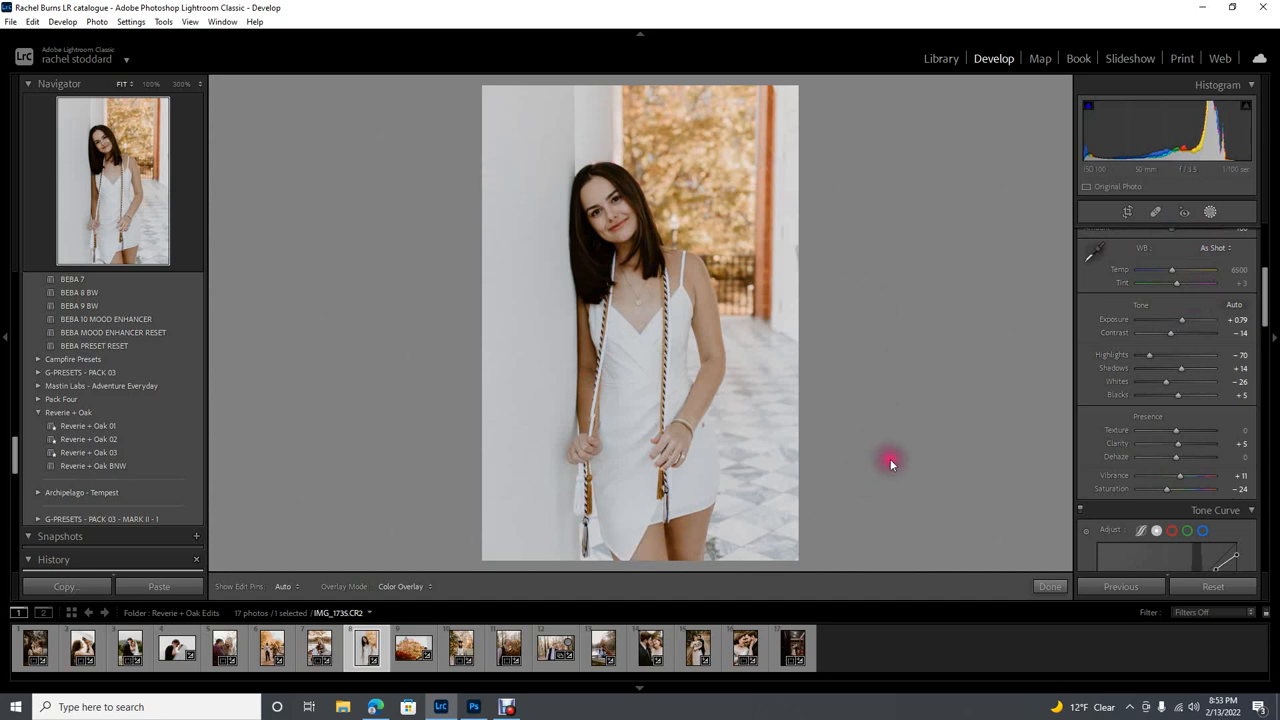
mouse_move(698, 204)
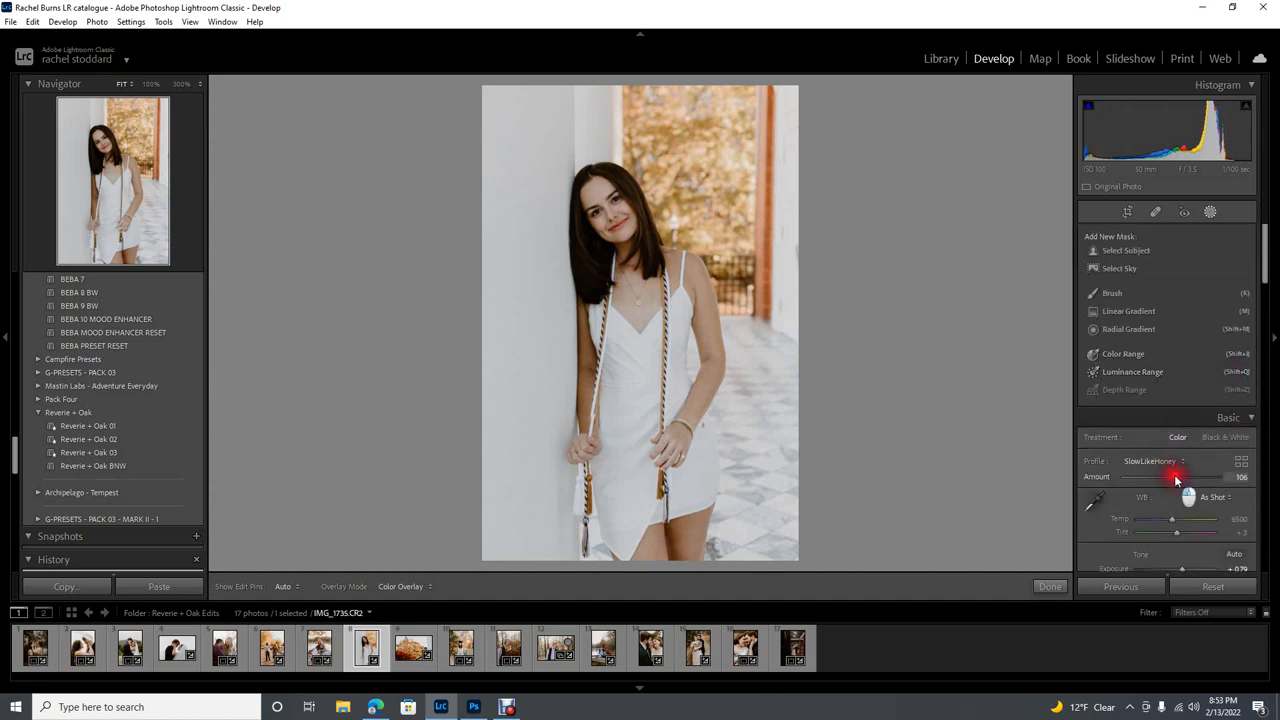
- Drag the Profile Amount slider to change the creative profile's strength
left_click_drag(1176, 476, 1200, 476)
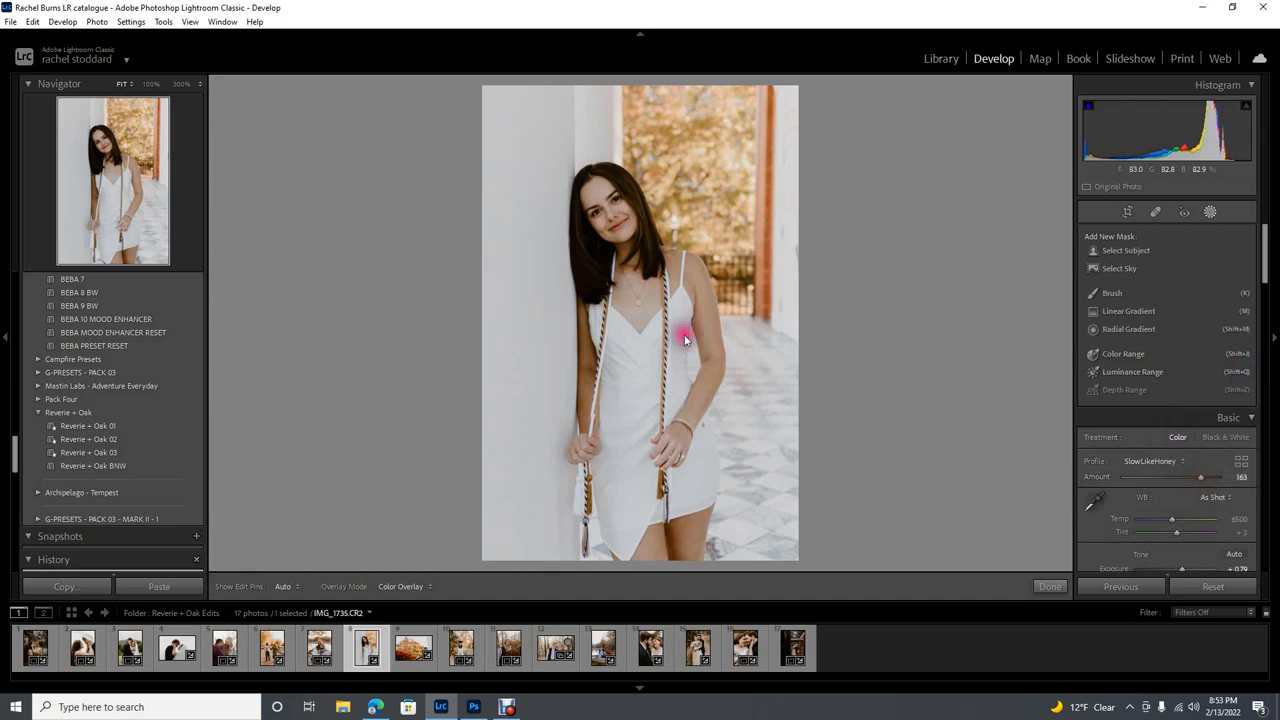
mouse_move(740, 170)
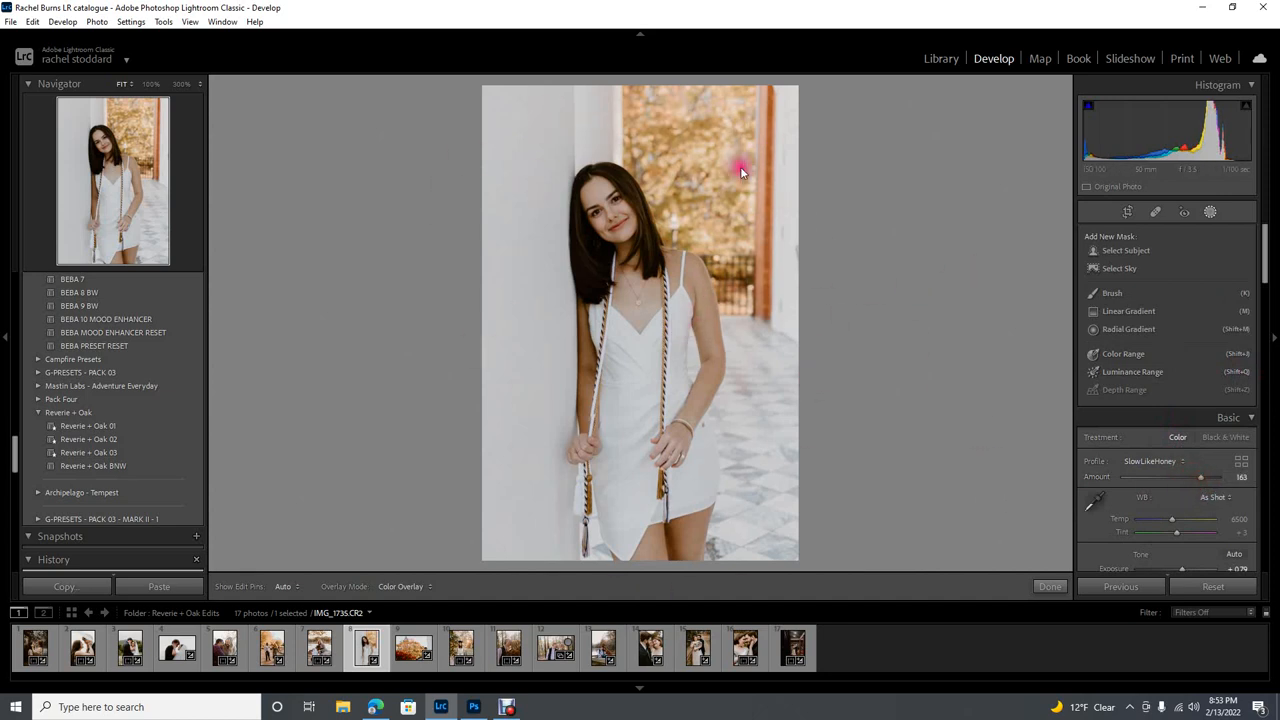
mouse_move(600, 204)
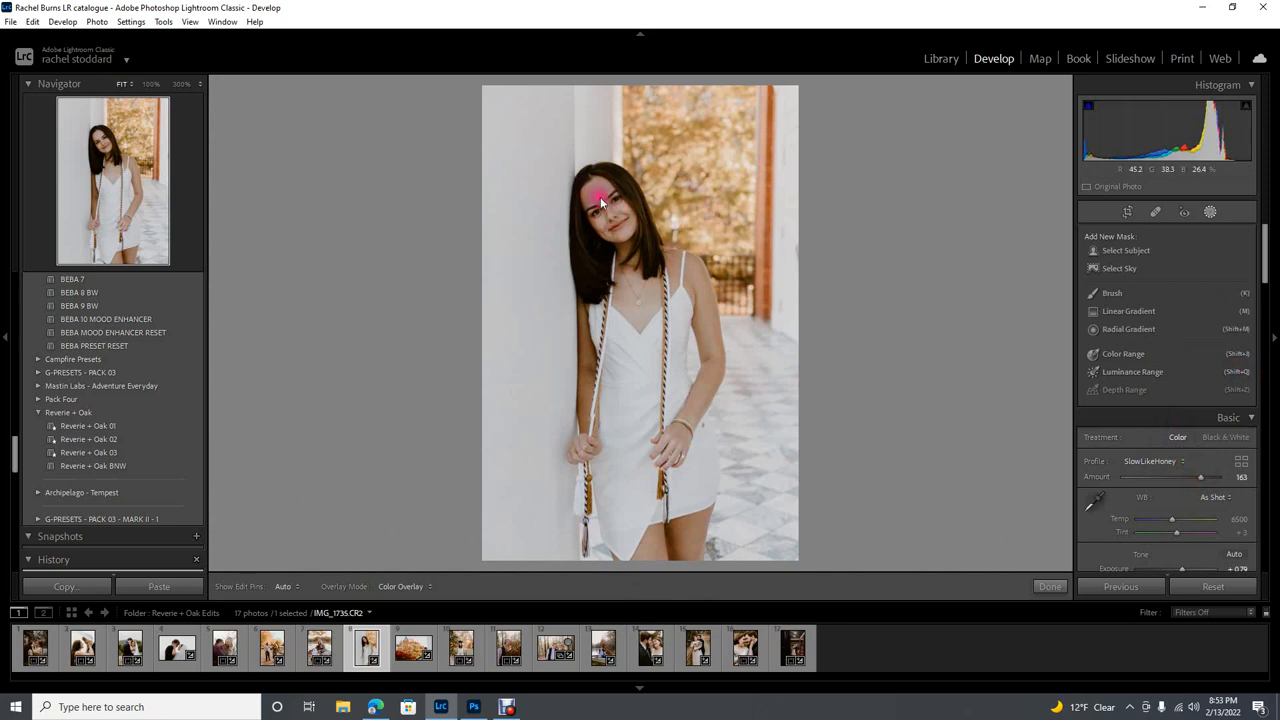
mouse_move(588, 162)
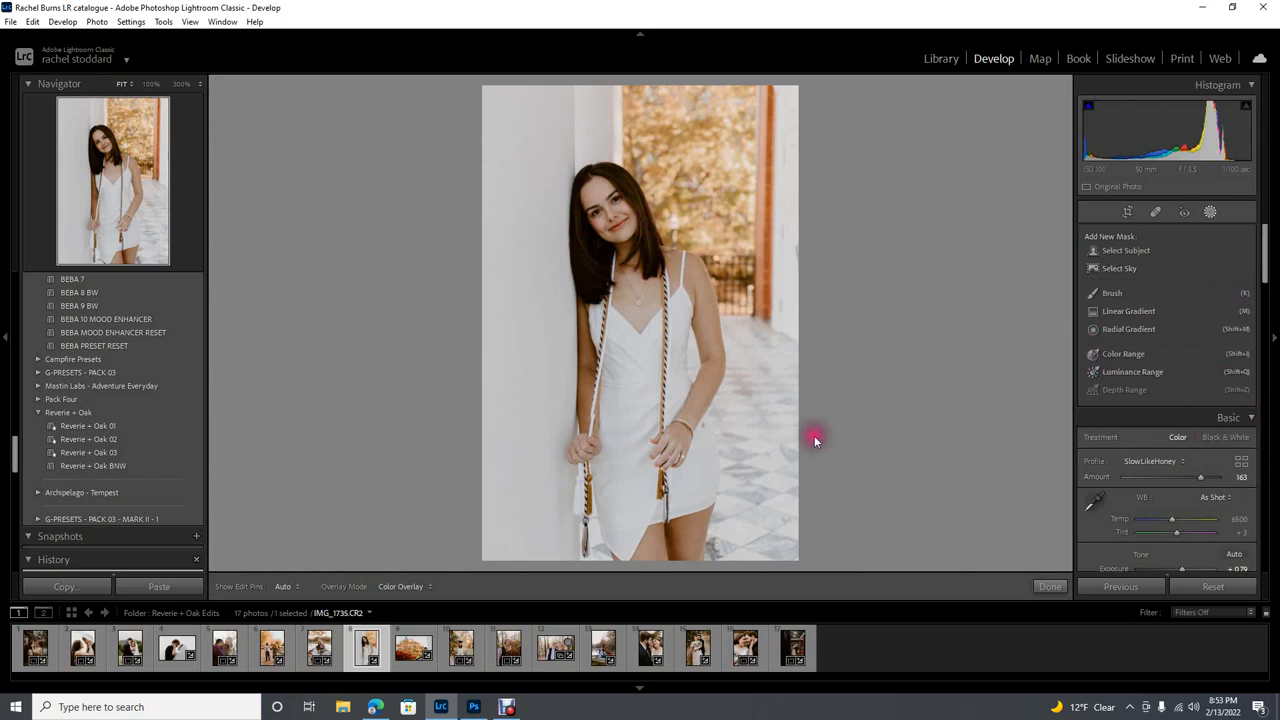
mouse_move(584, 300)
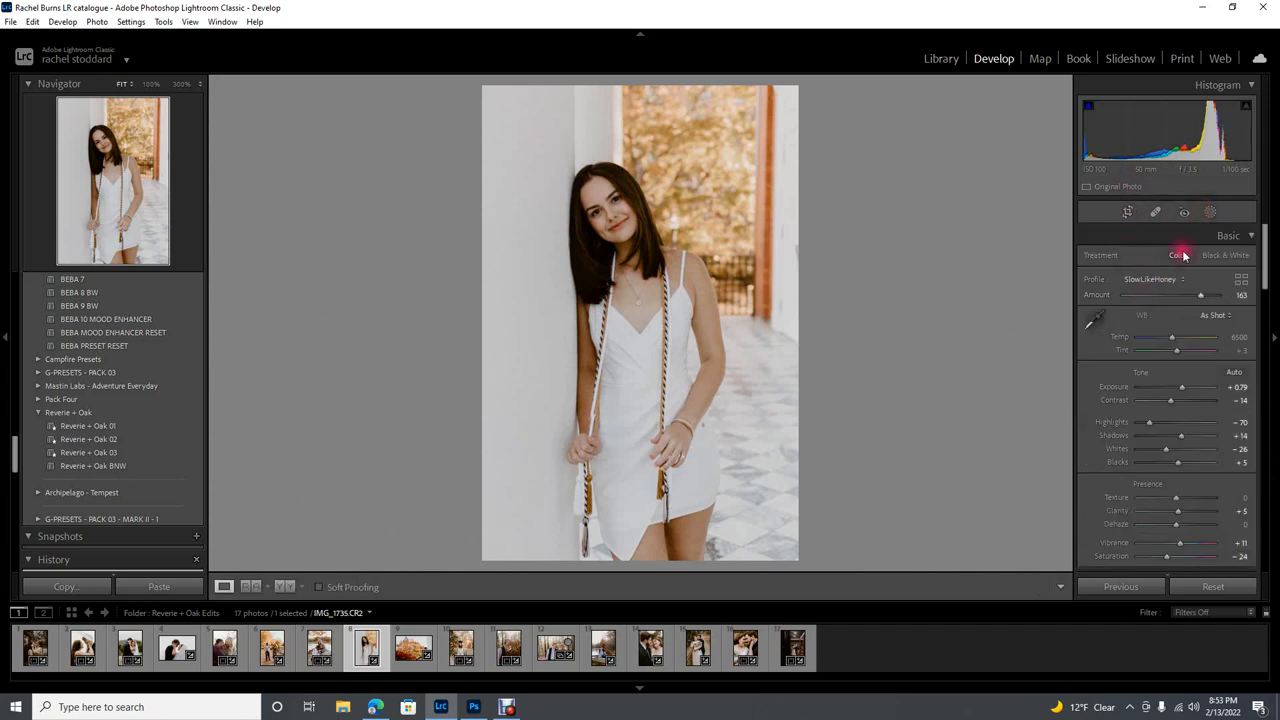
- Add a radial gradient mask with raised exposure and place it over the girl
left_click(1208, 212)
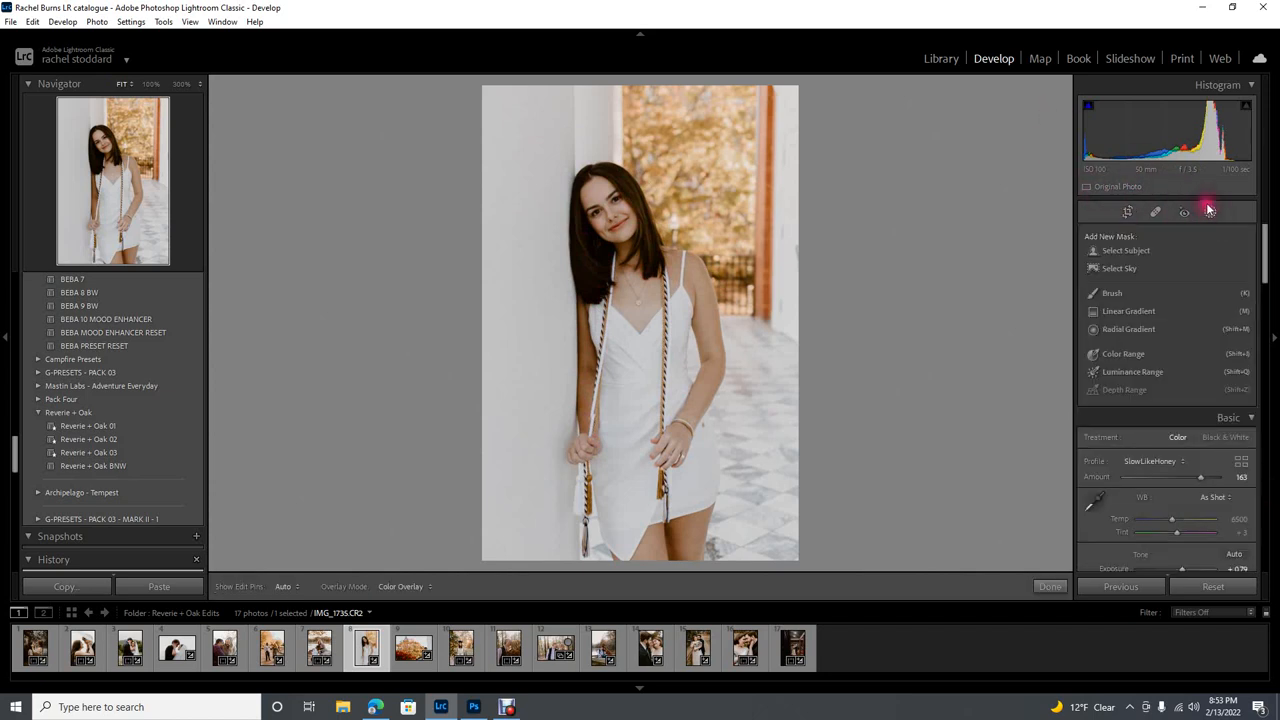
left_click(1128, 328)
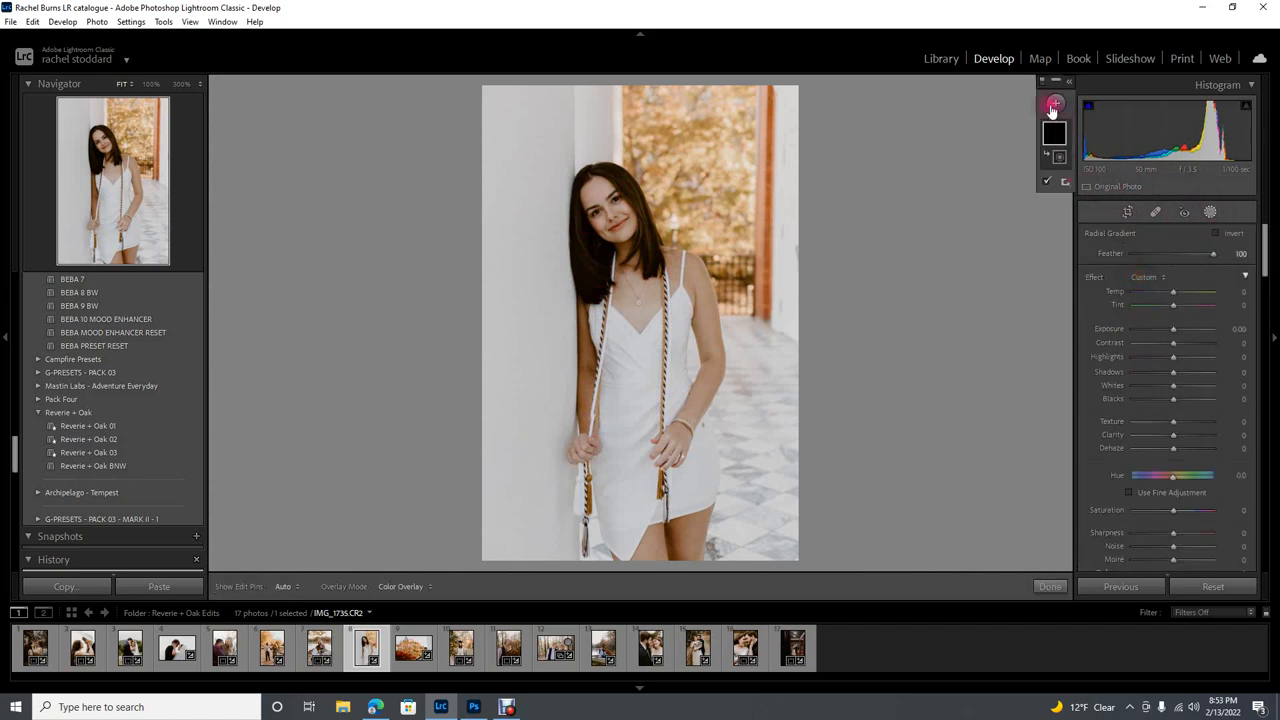
left_click(1052, 104)
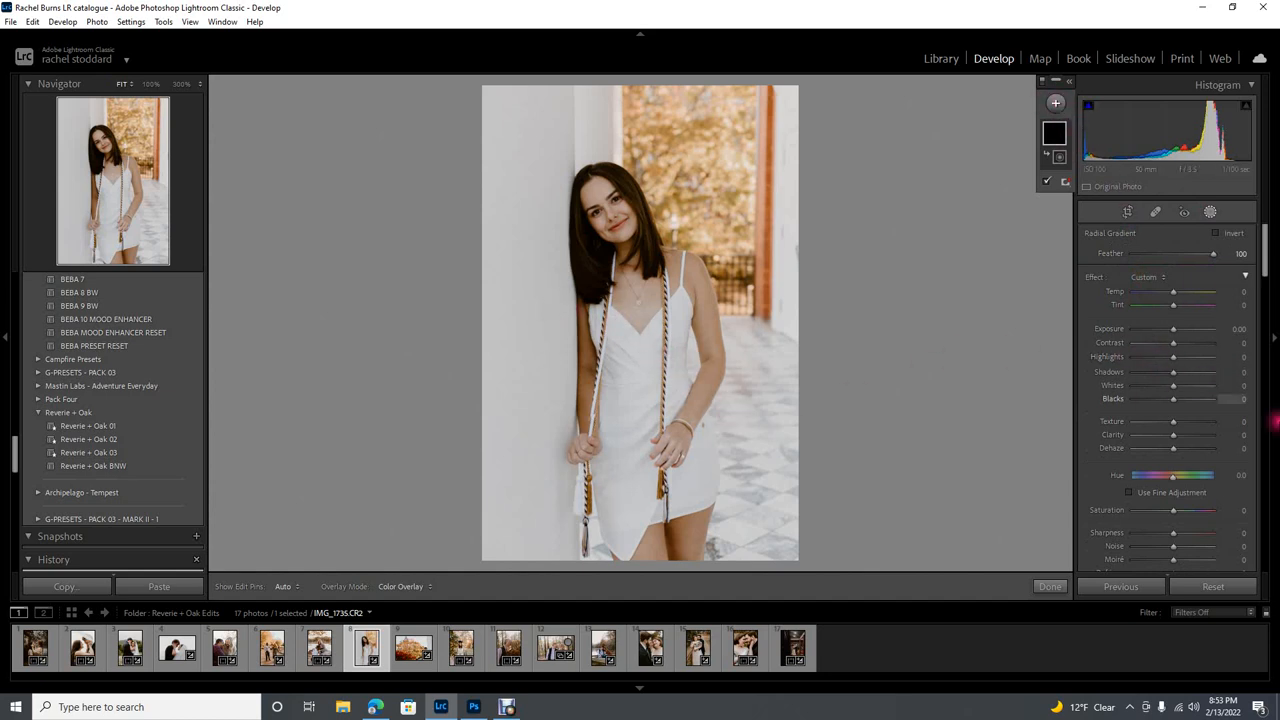
left_click_drag(1172, 328, 1178, 328)
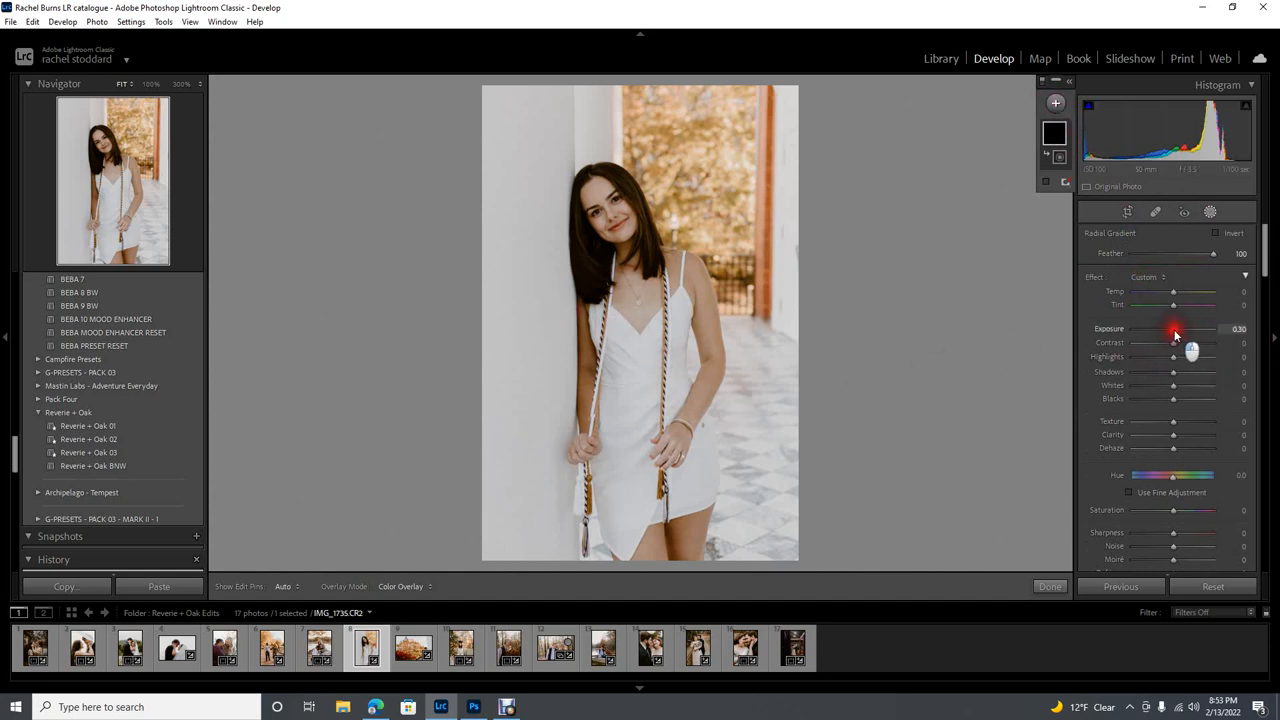
left_click_drag(1174, 292, 1168, 292)
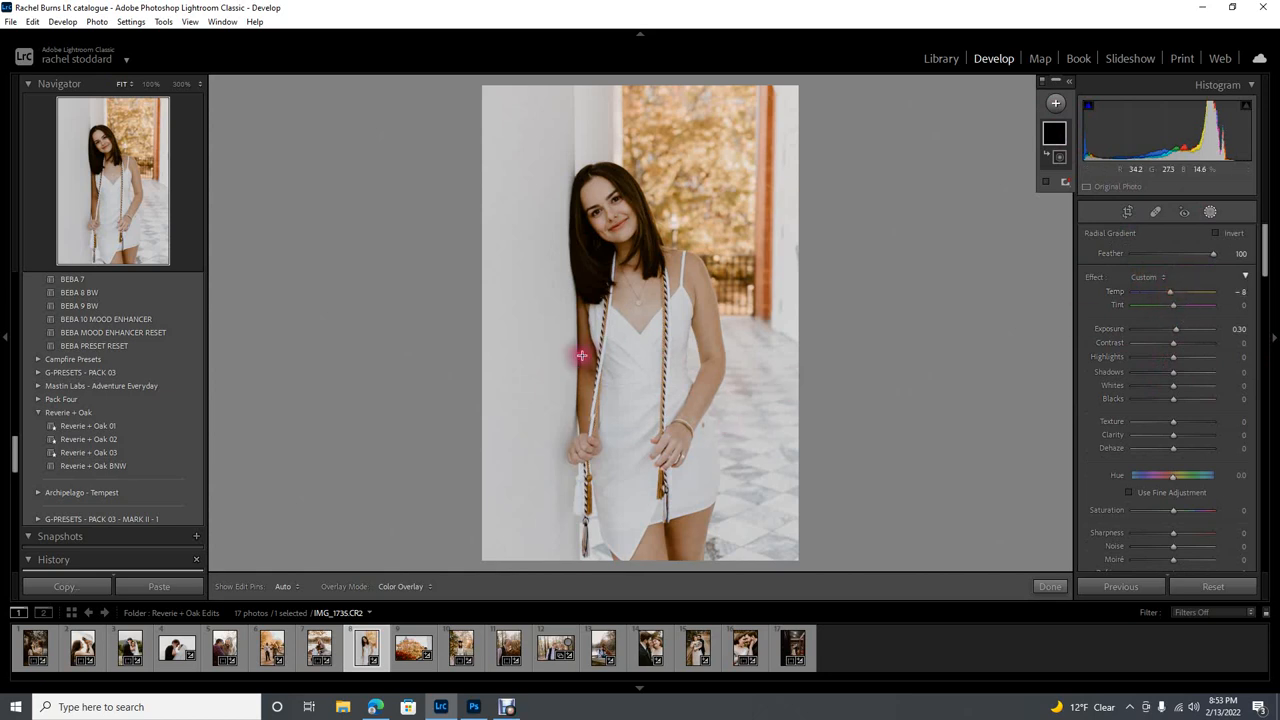
left_click_drag(582, 356, 624, 452)
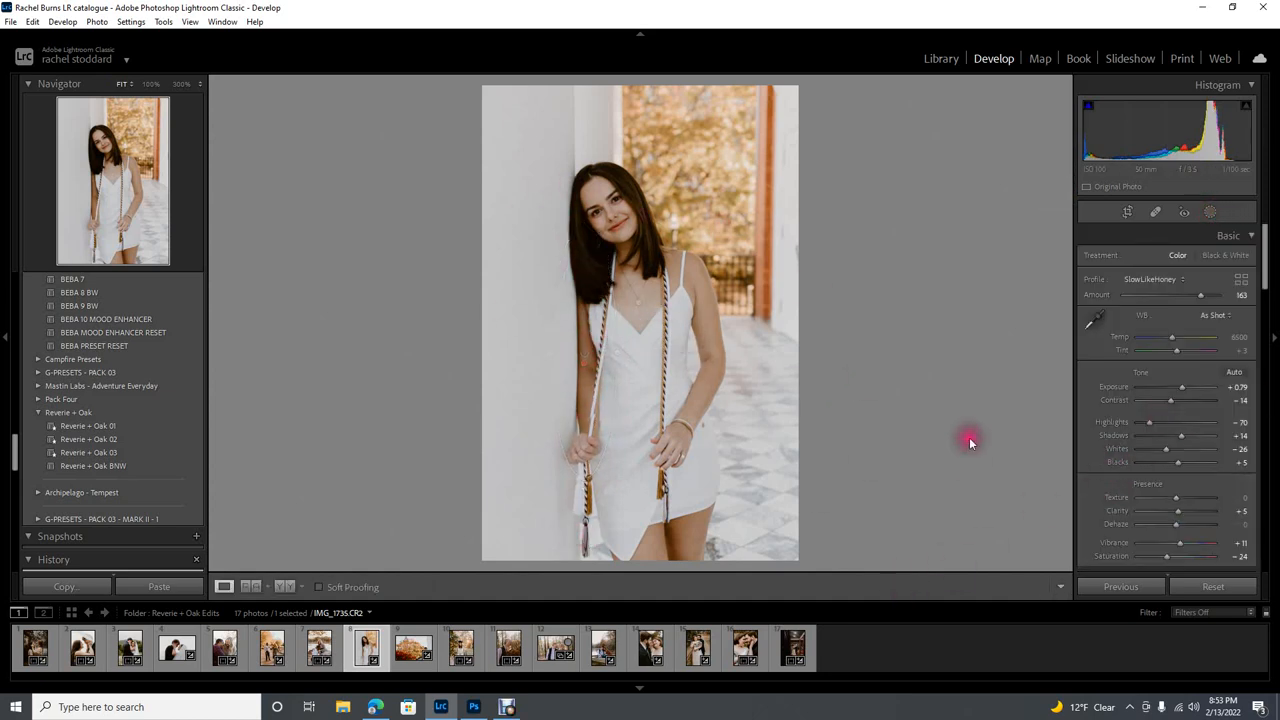
mouse_move(760, 376)
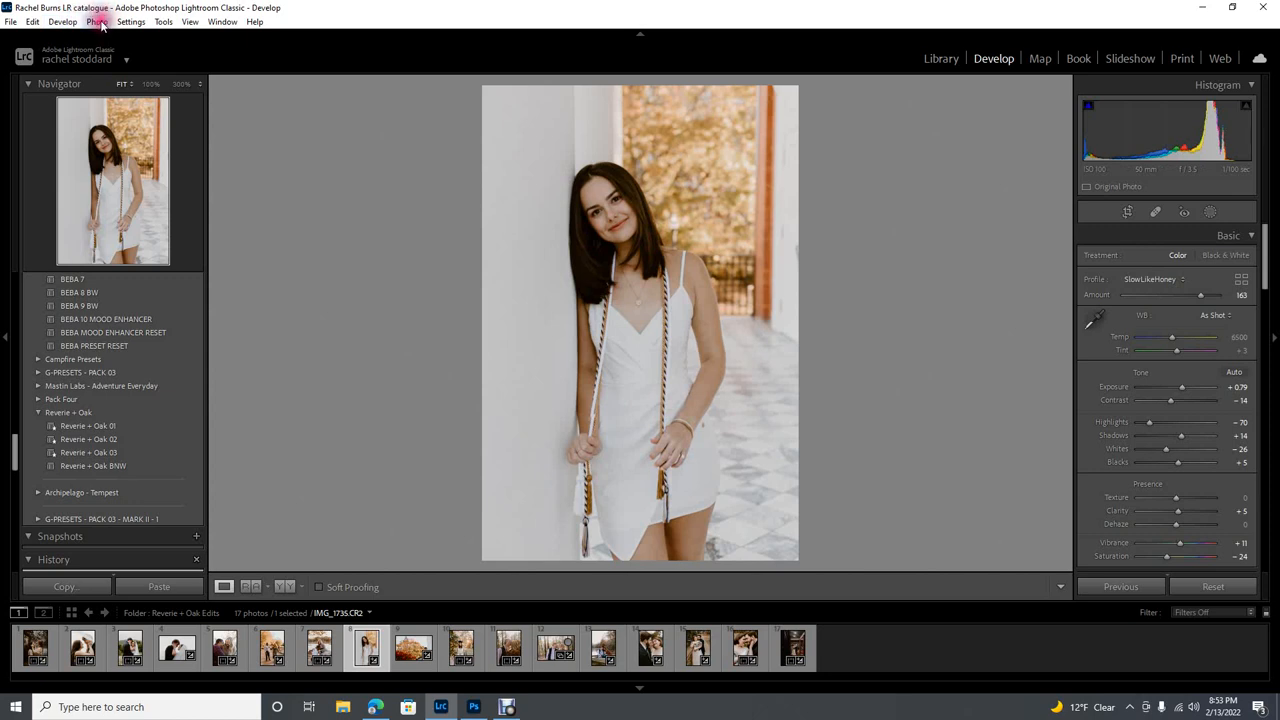
mouse_move(836, 388)
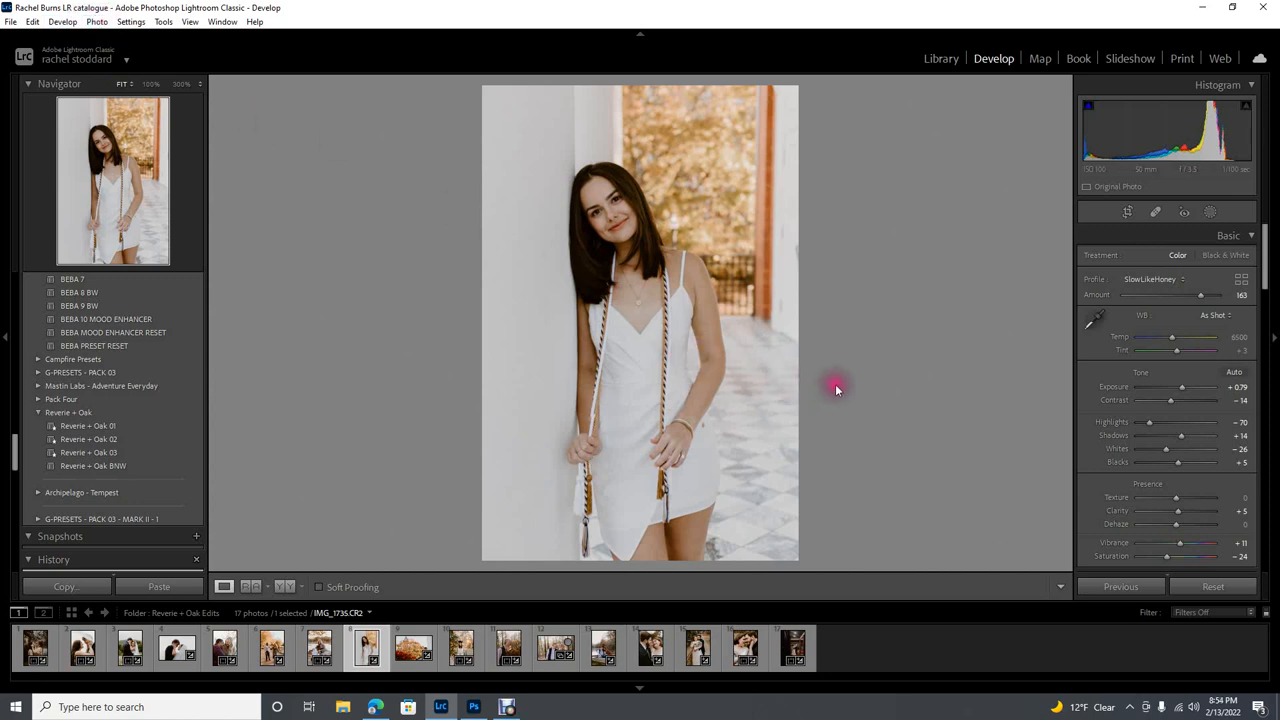
mouse_move(816, 392)
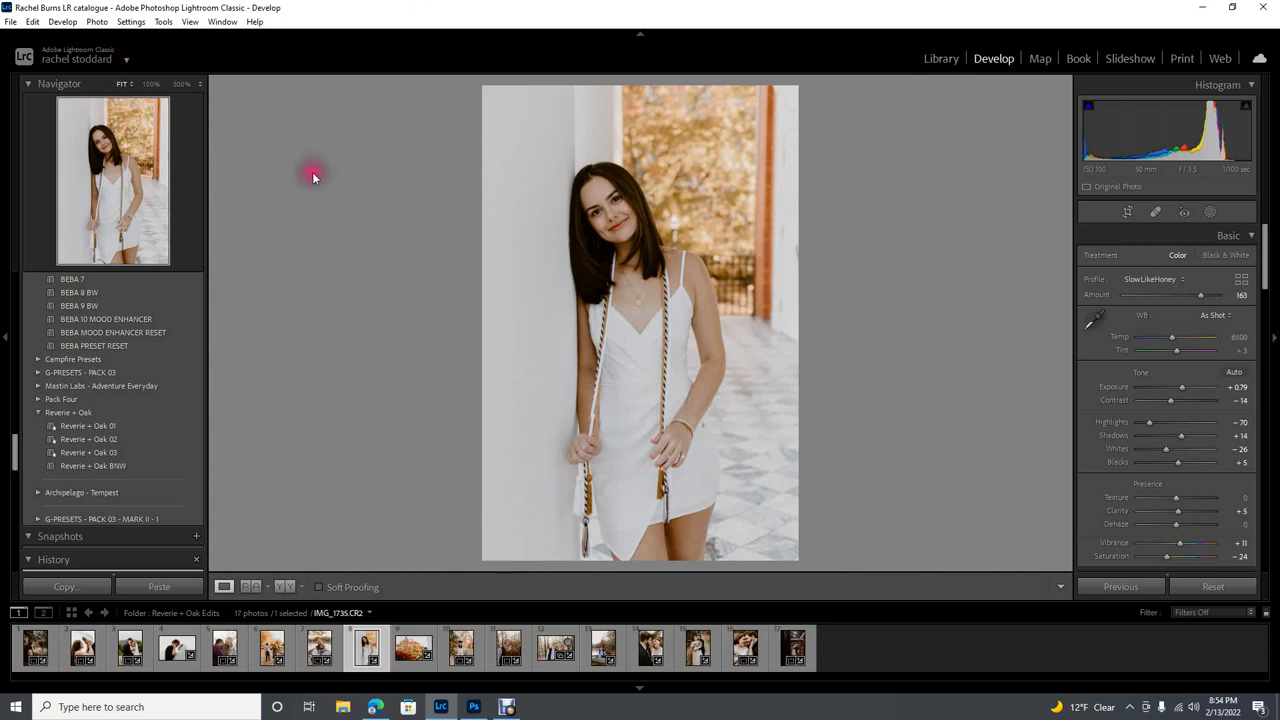
mouse_move(314, 180)
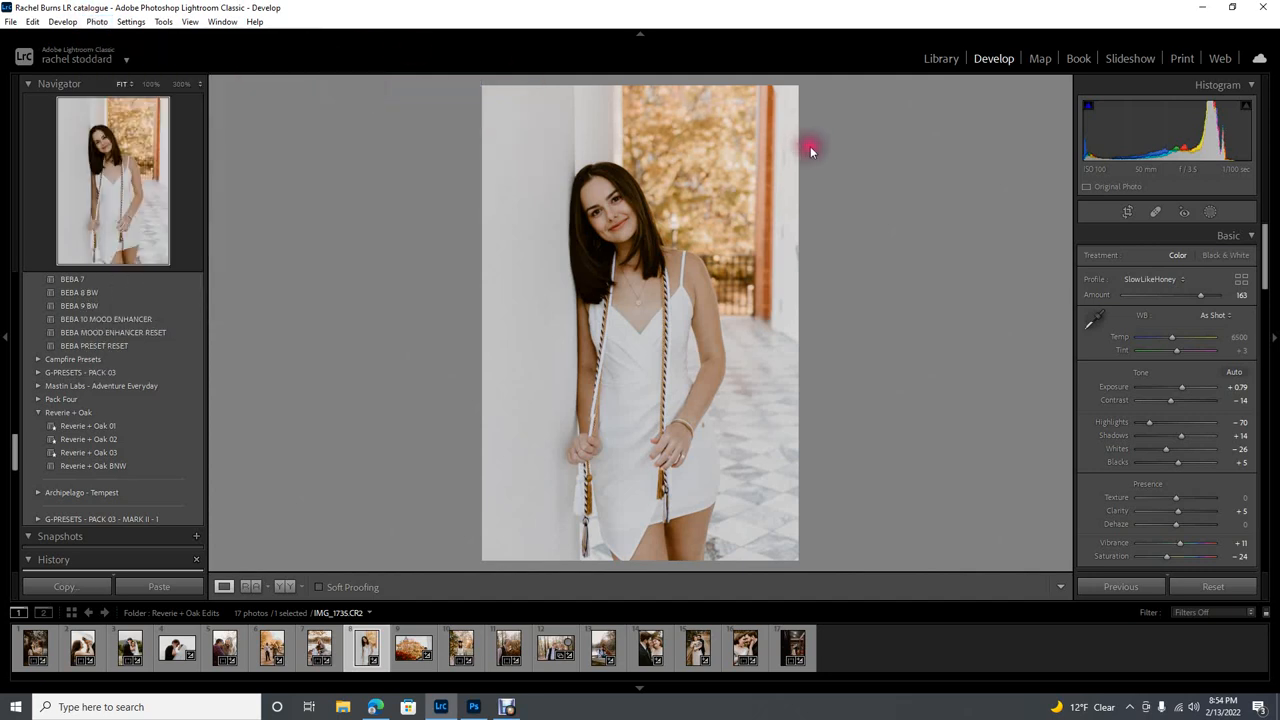
mouse_move(976, 690)
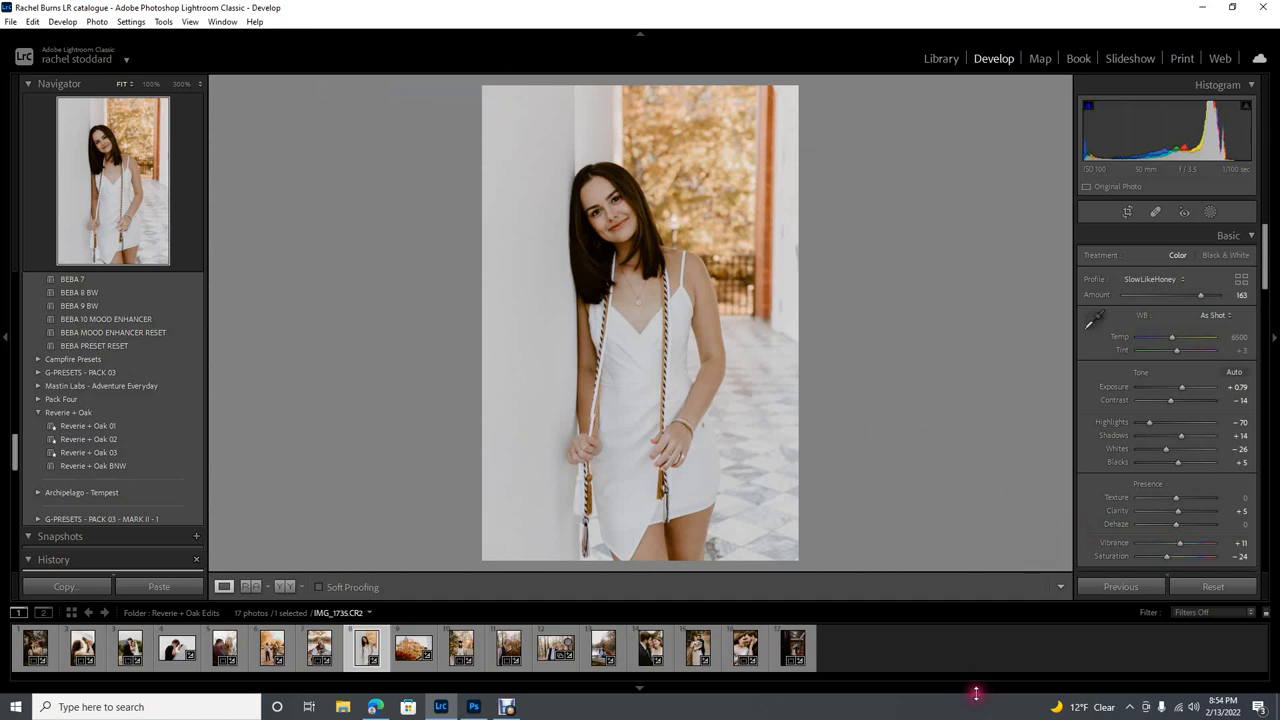
mouse_move(988, 688)
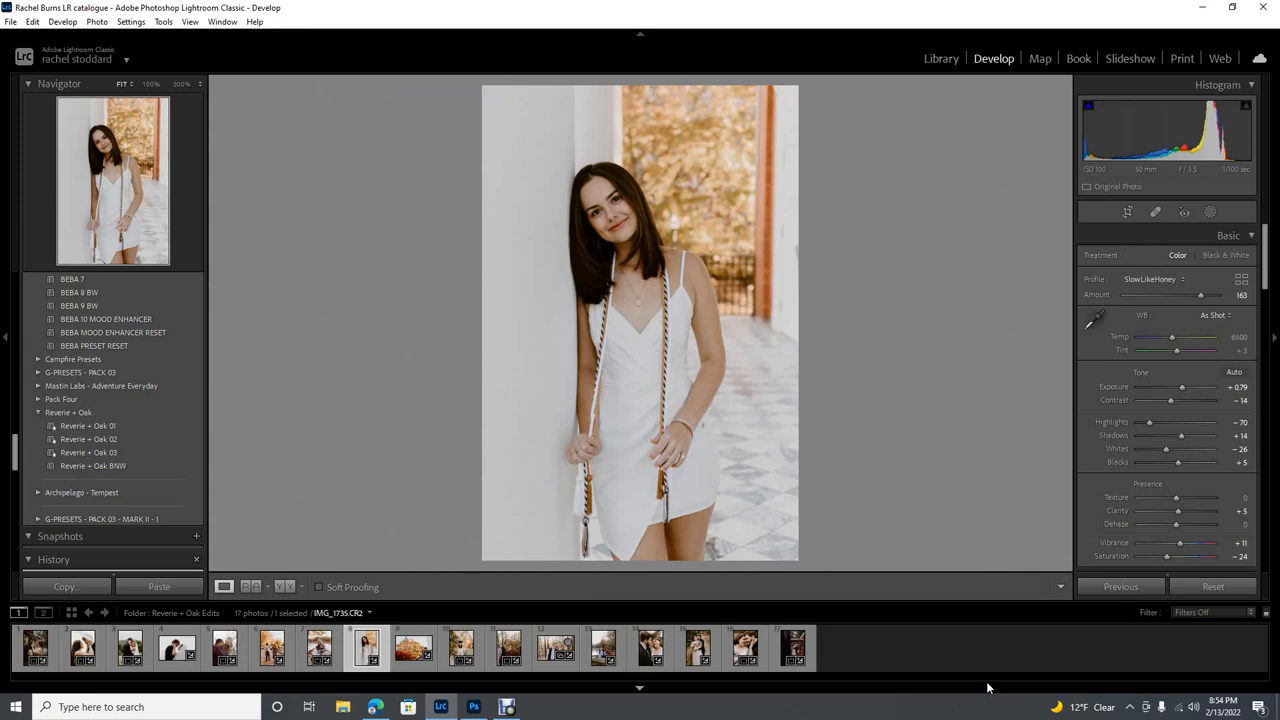
- Send the portrait to Photoshop via Edit In and bring up the panels list
left_click(472, 708)
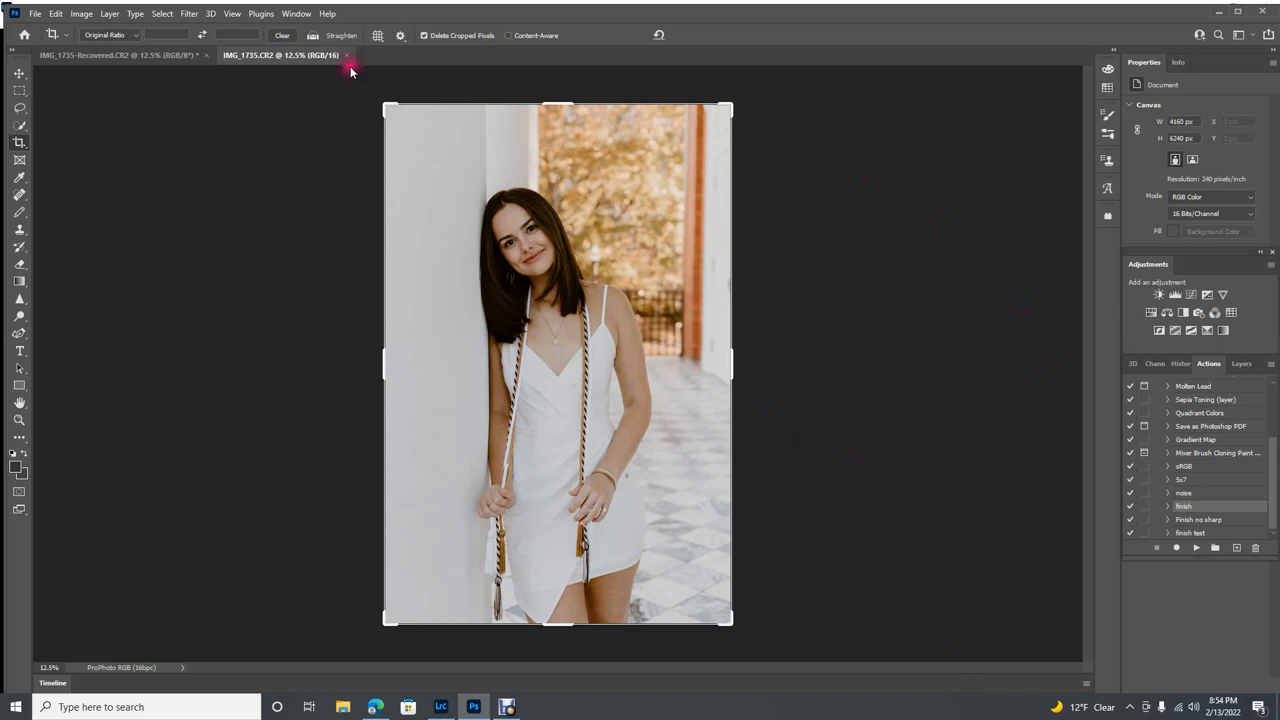
left_click(296, 12)
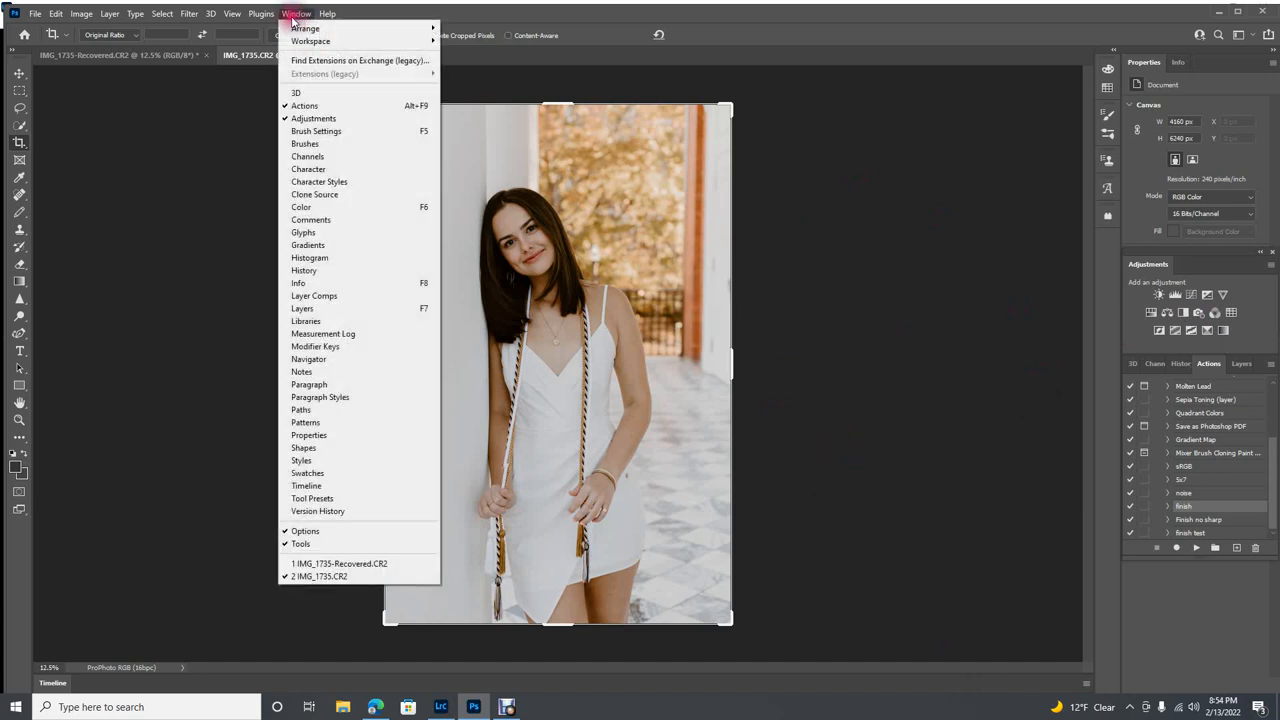
mouse_move(350, 118)
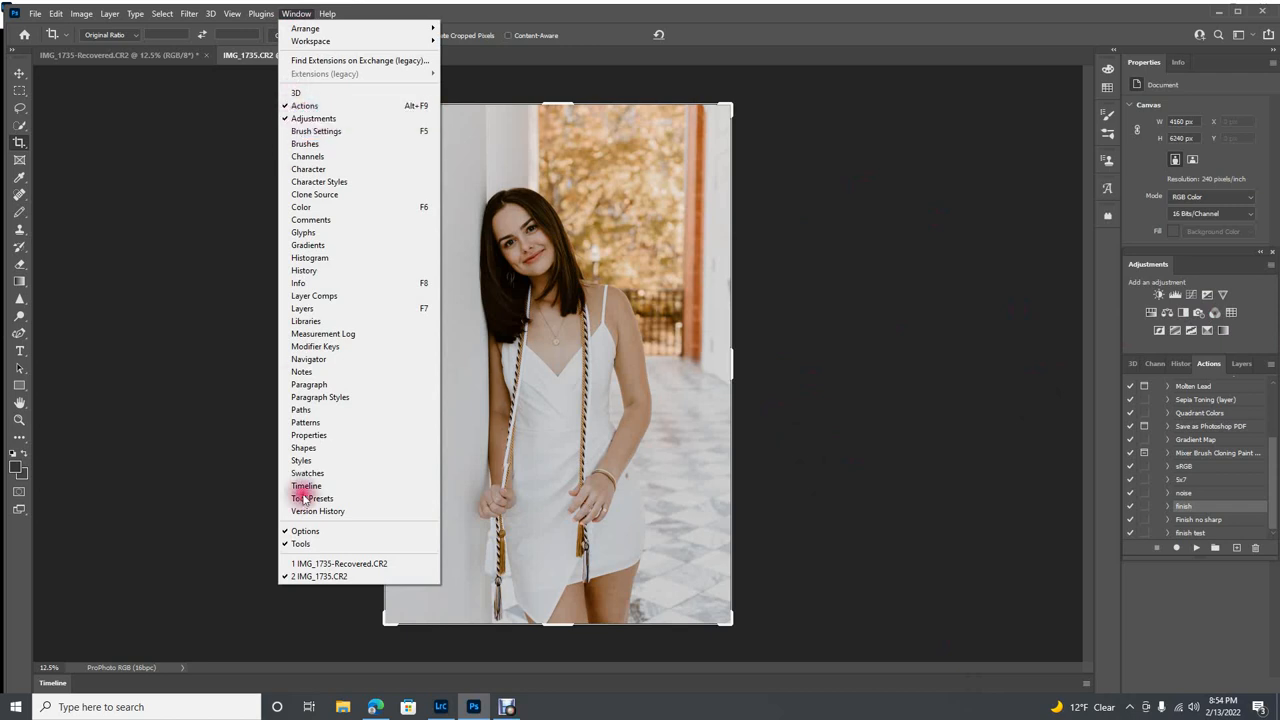
mouse_move(1044, 270)
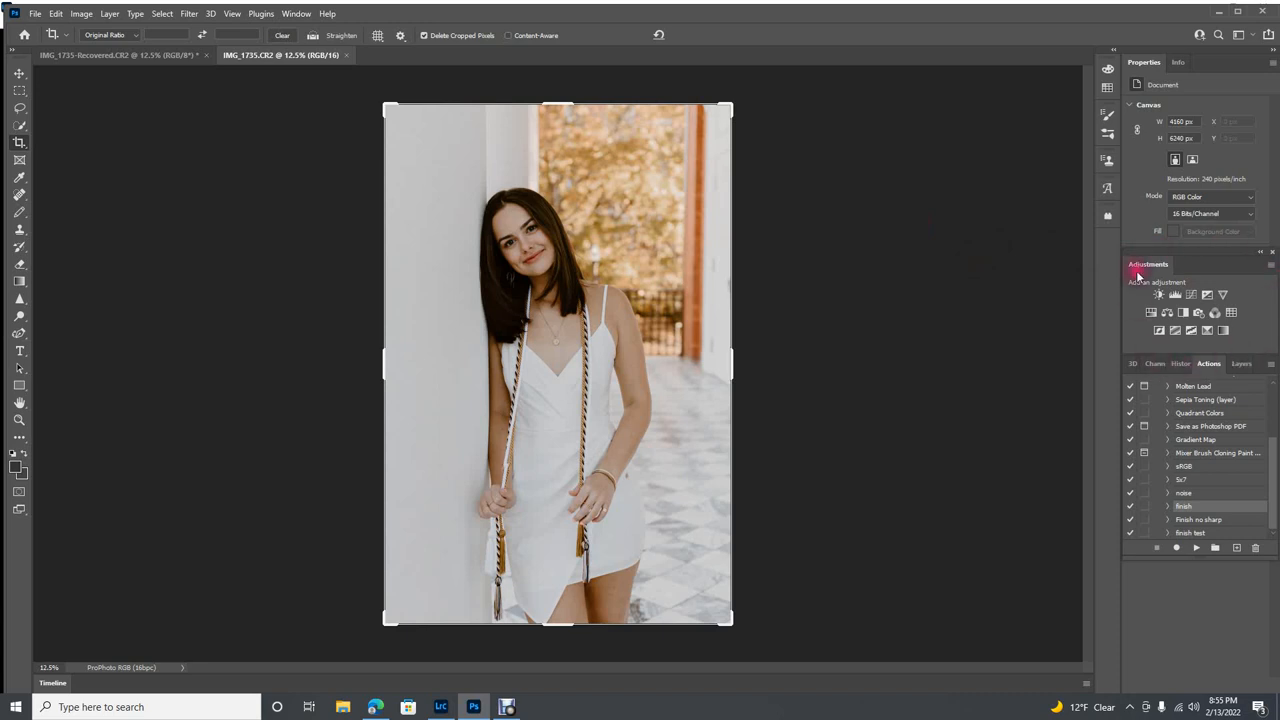
mouse_move(1010, 264)
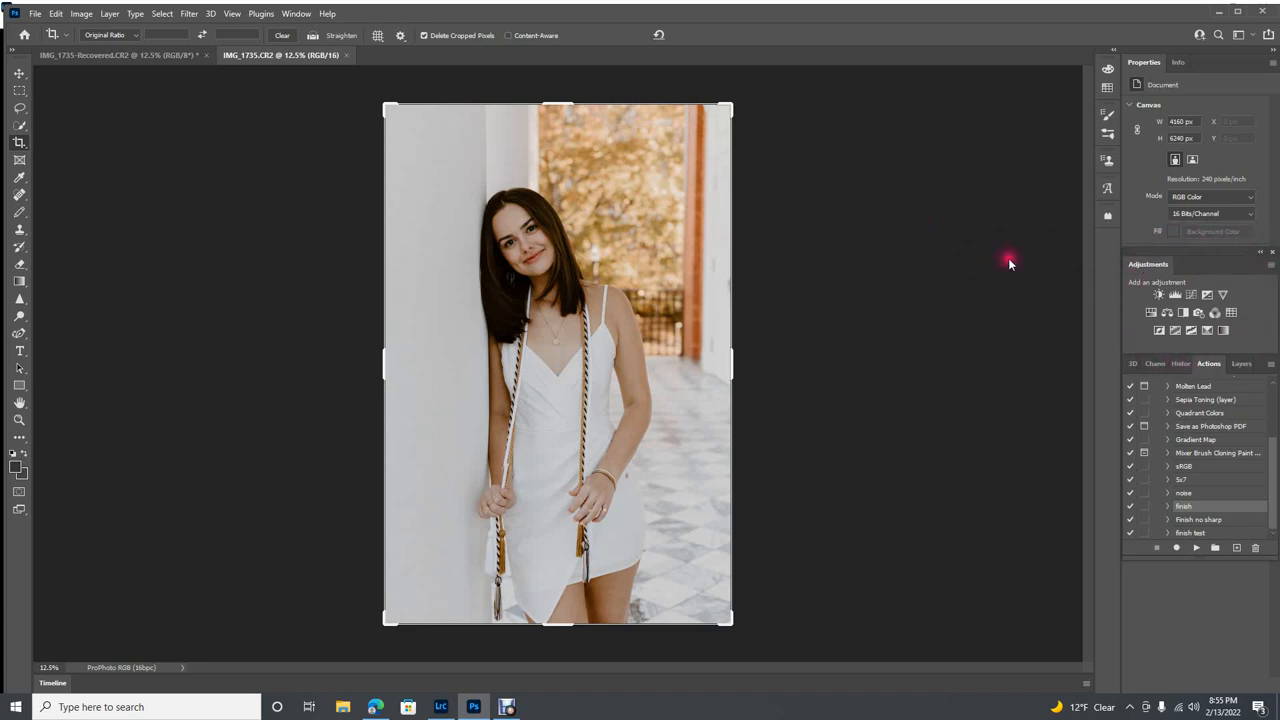
mouse_move(1244, 280)
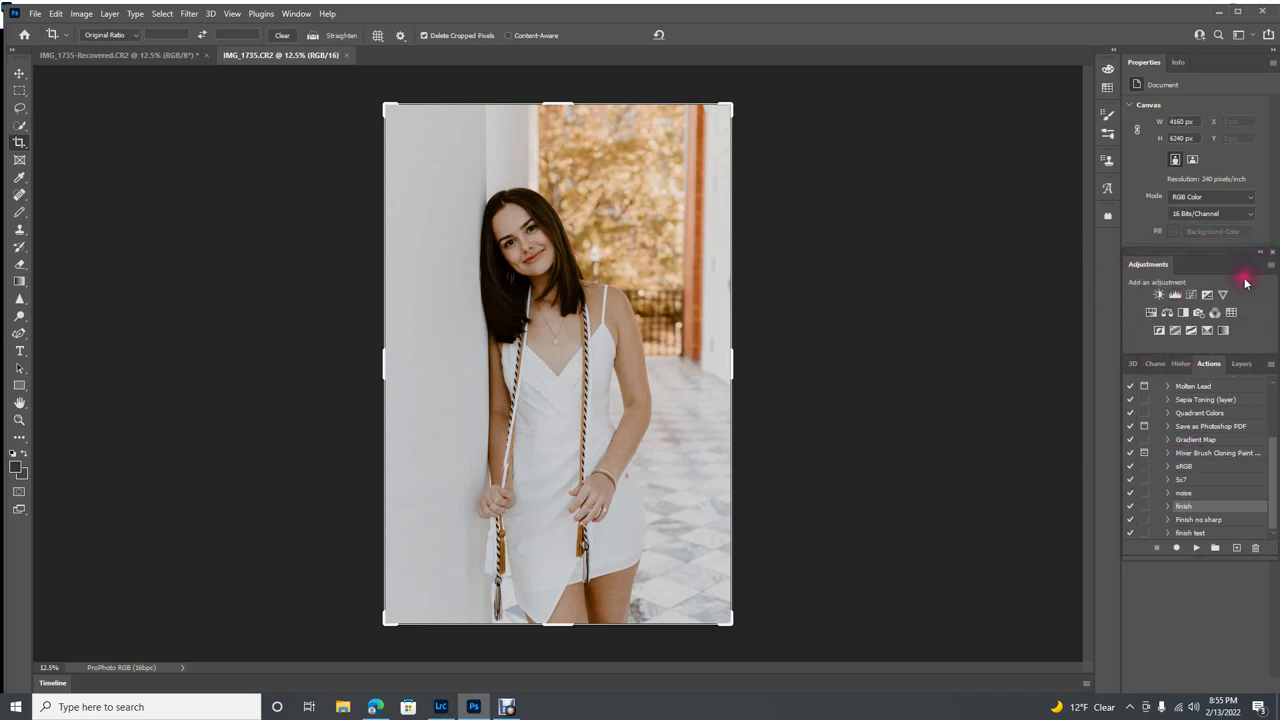
mouse_move(1172, 296)
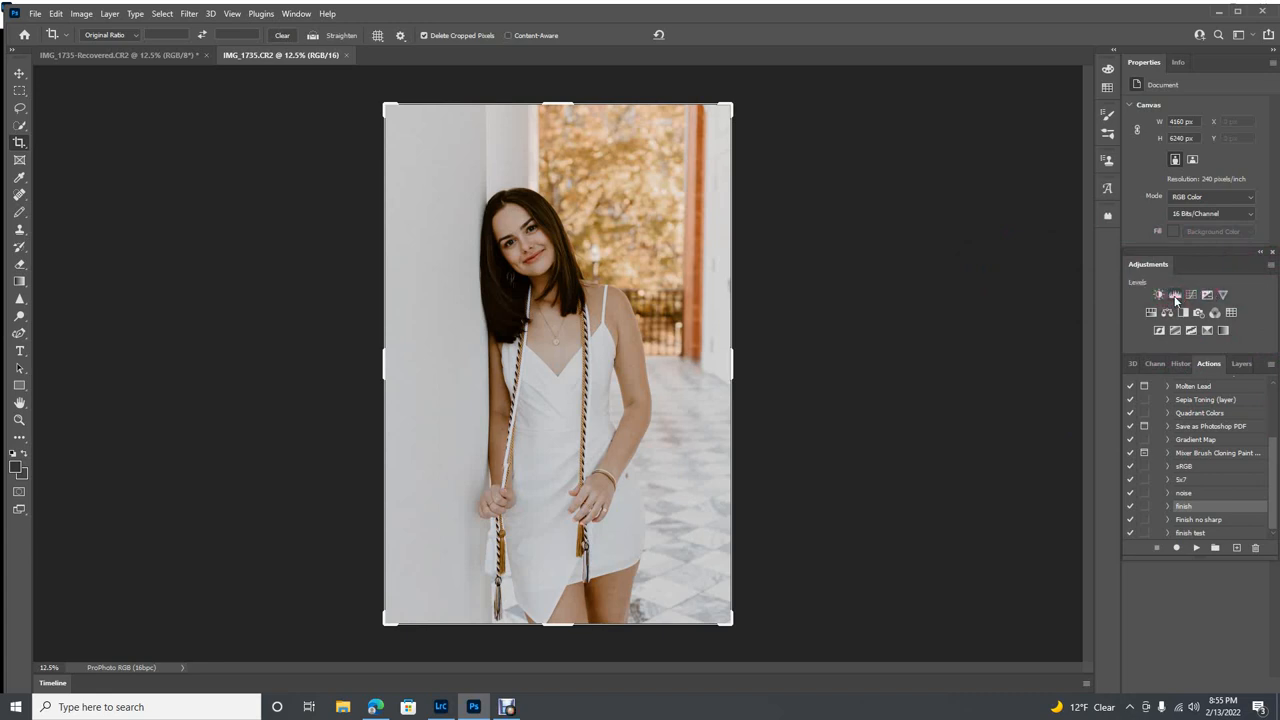
- Add a Levels adjustment, pulling the black input slider right and the white input slider left
left_click(1176, 296)
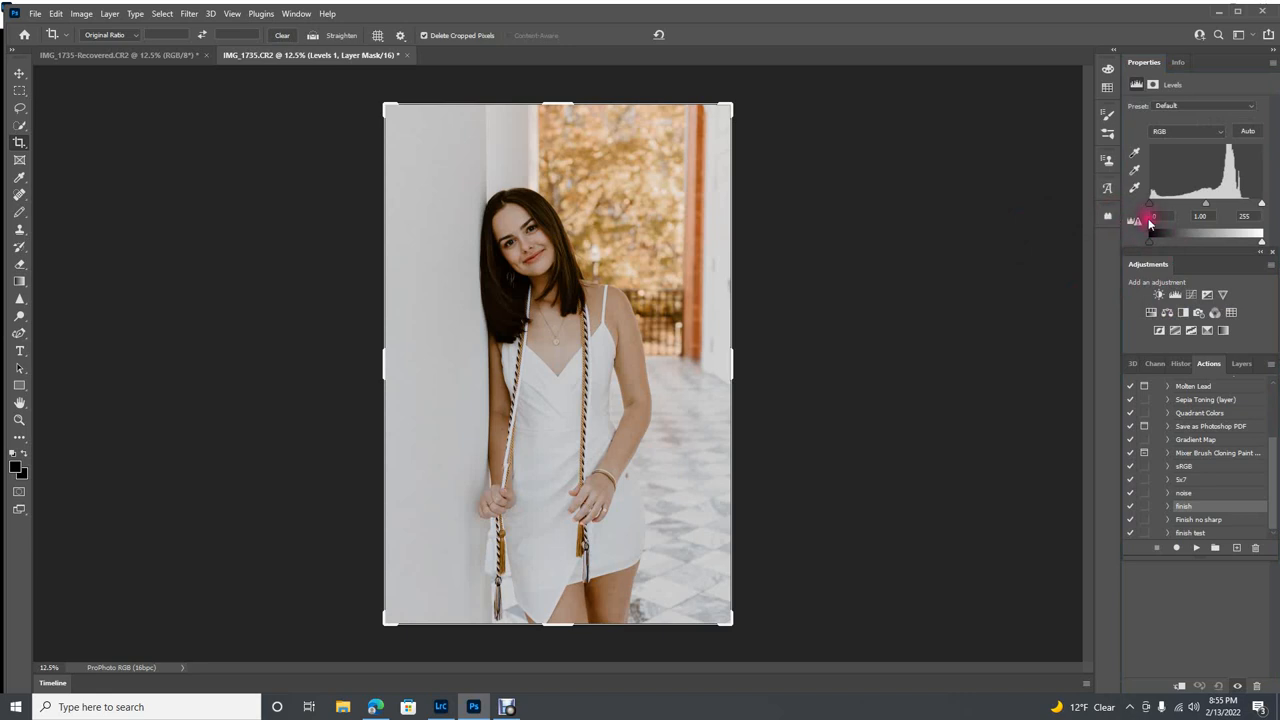
left_click_drag(1152, 232, 1148, 232)
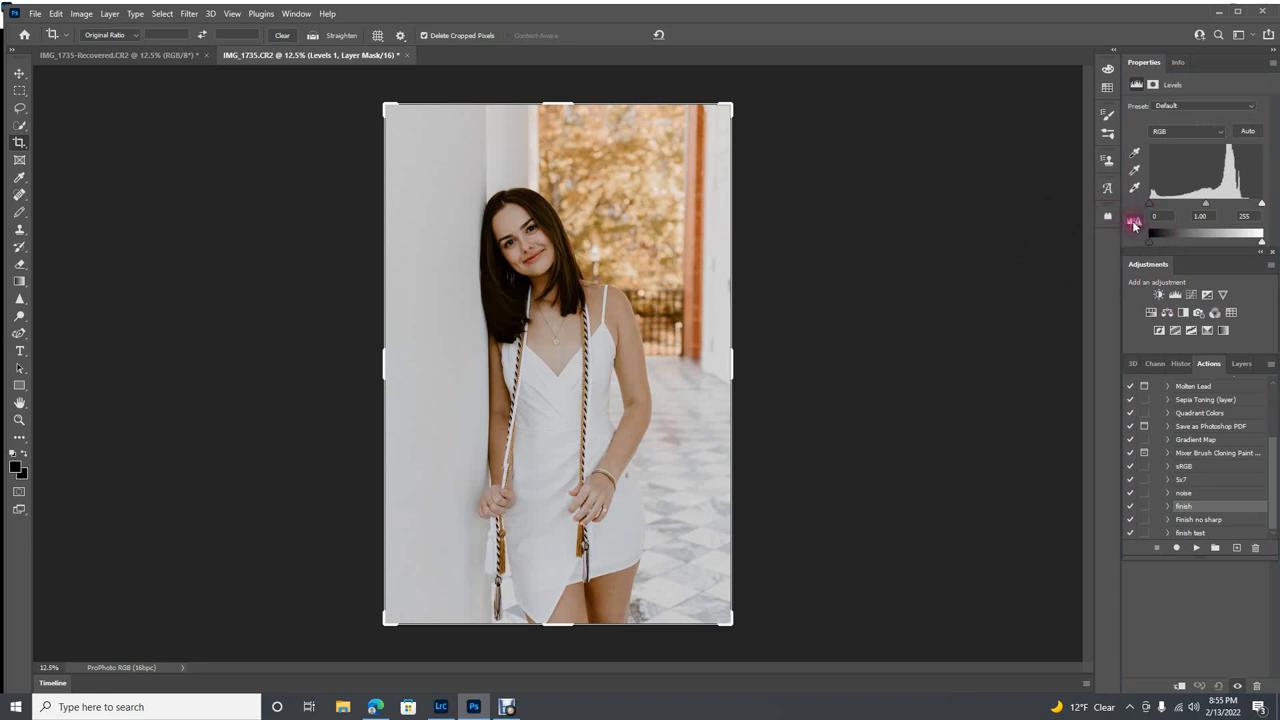
mouse_move(1136, 228)
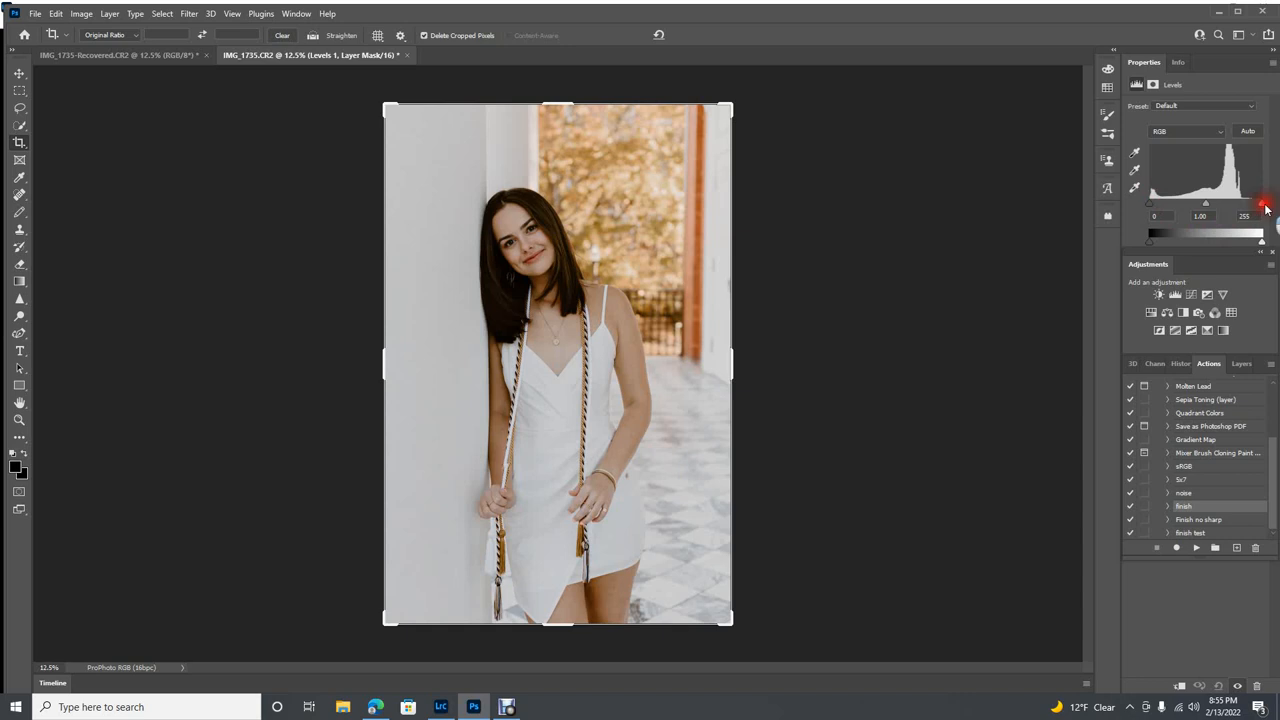
left_click_drag(1264, 210, 1252, 210)
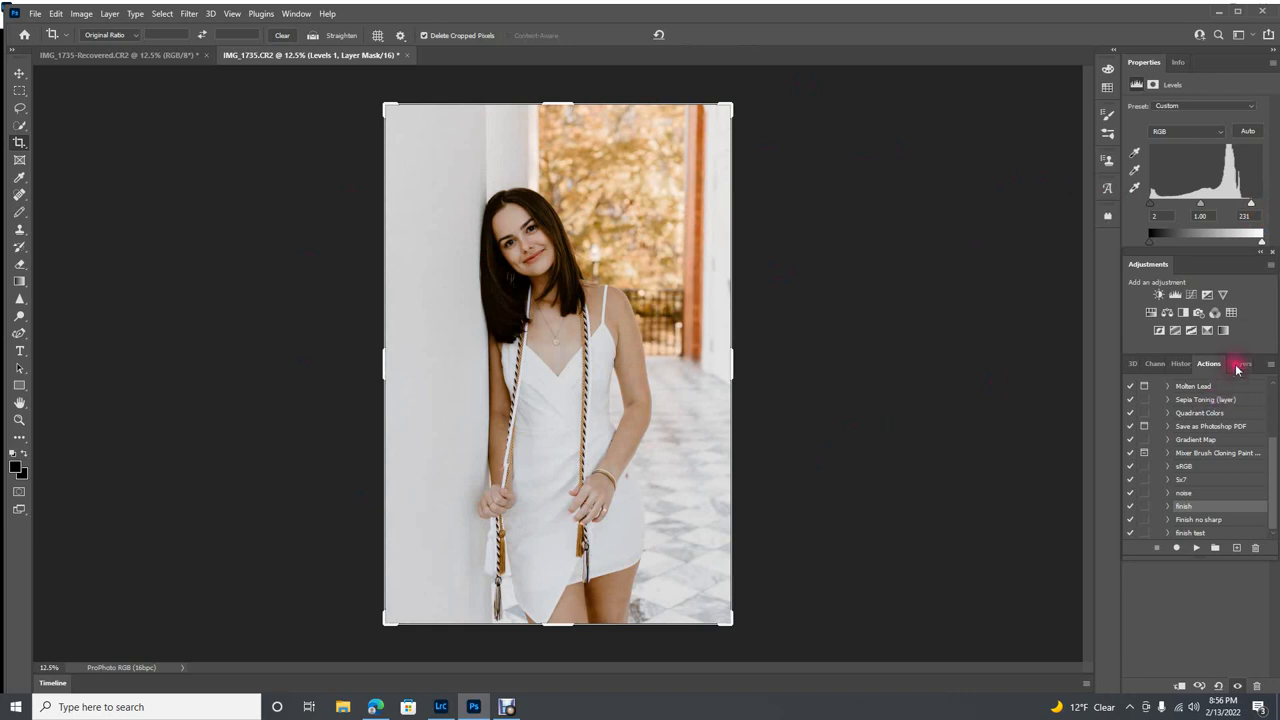
- Flatten the image from the Layers panel menu, then show the Actions panel again
left_click(1236, 364)
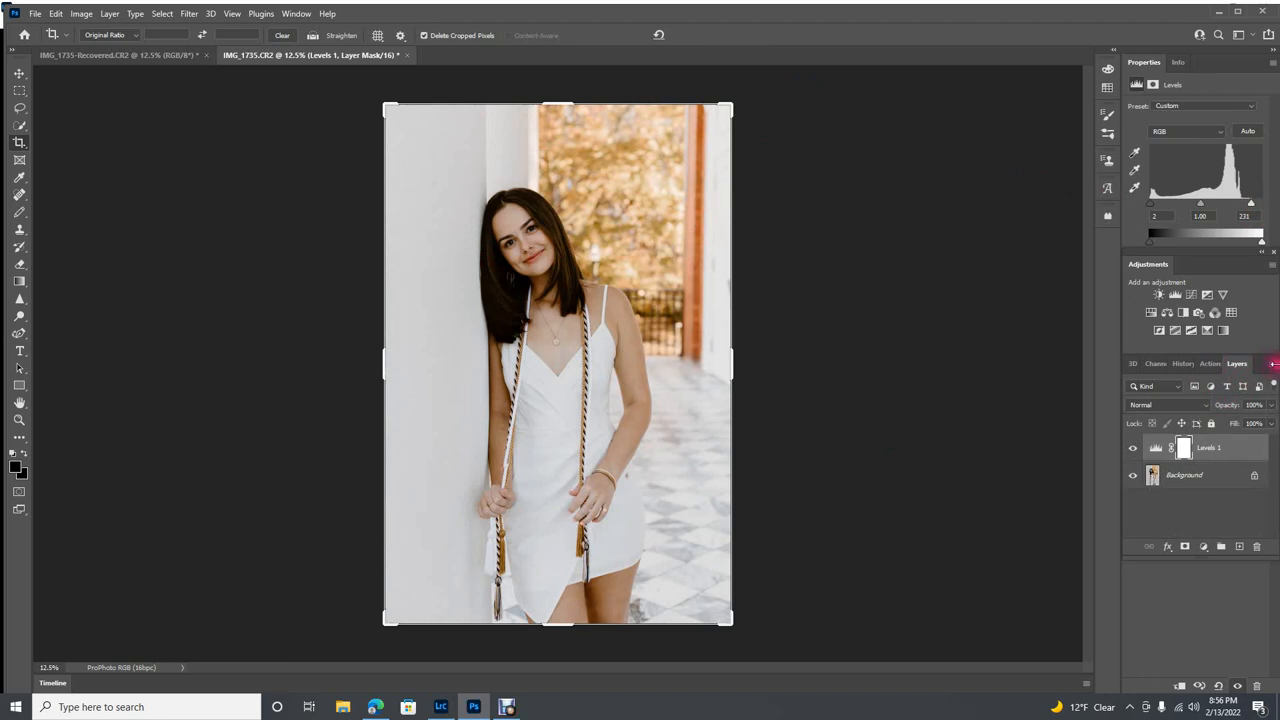
left_click(1272, 364)
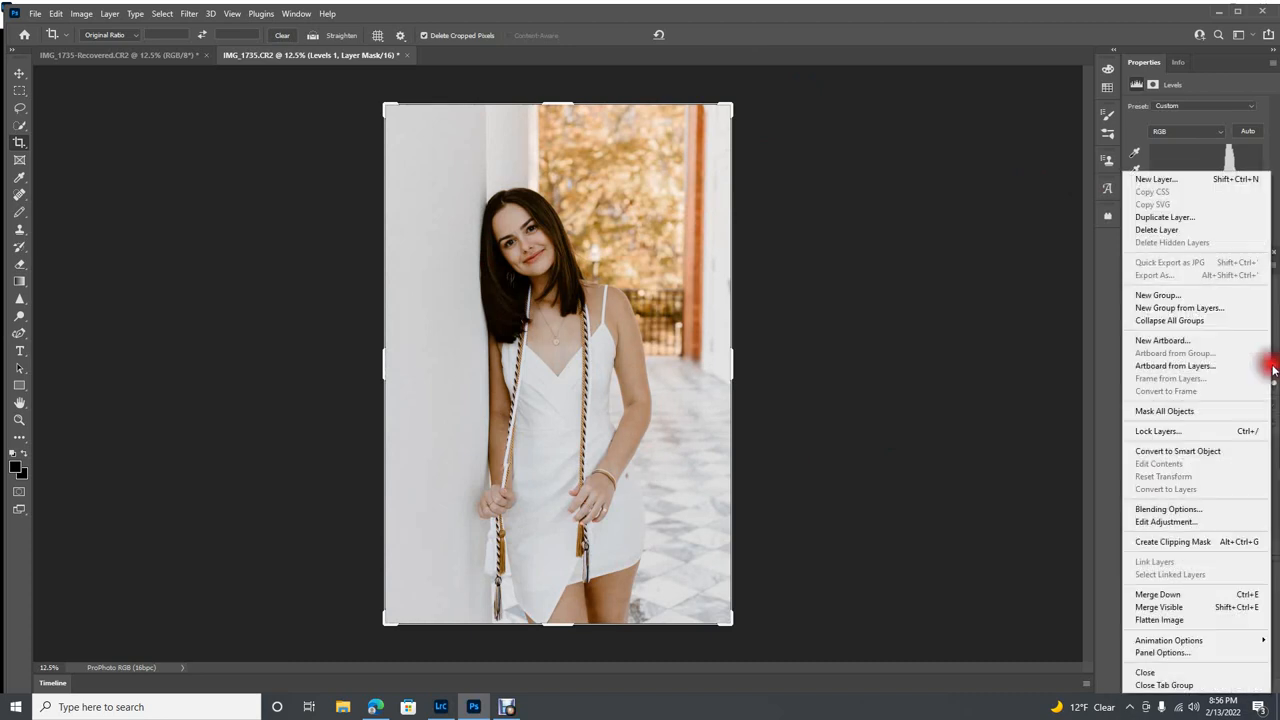
mouse_move(1160, 620)
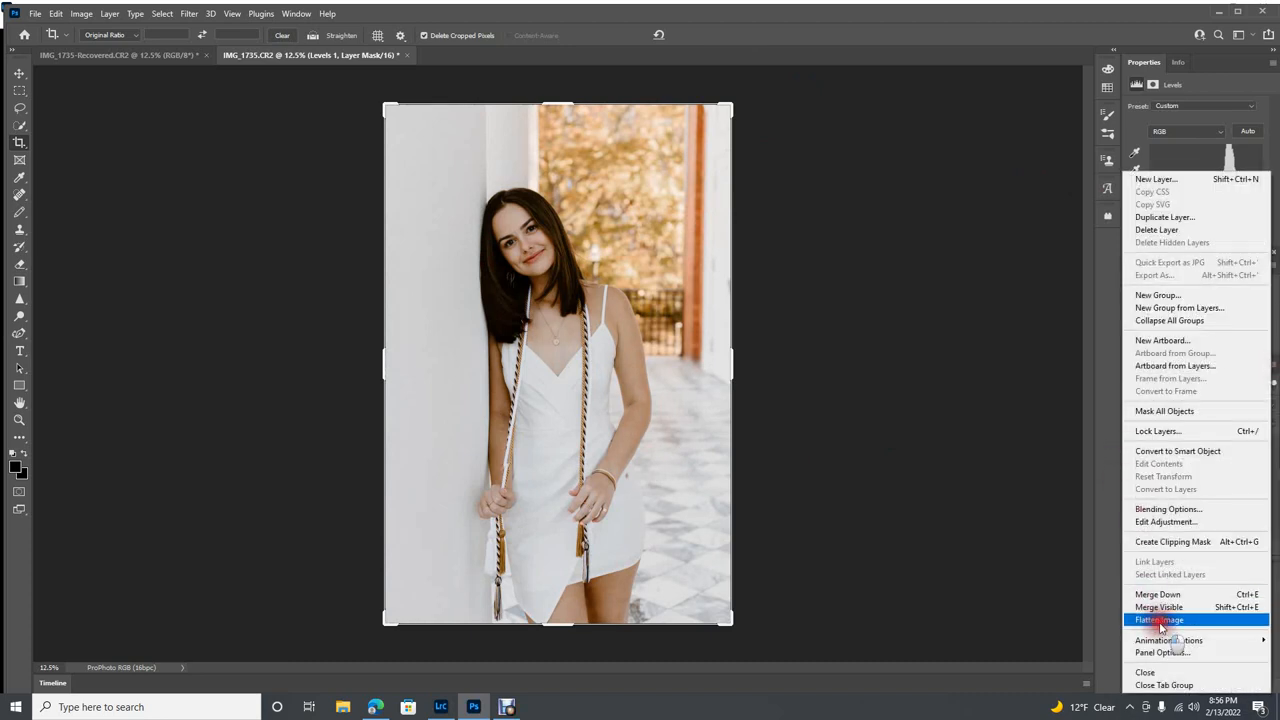
left_click(1160, 620)
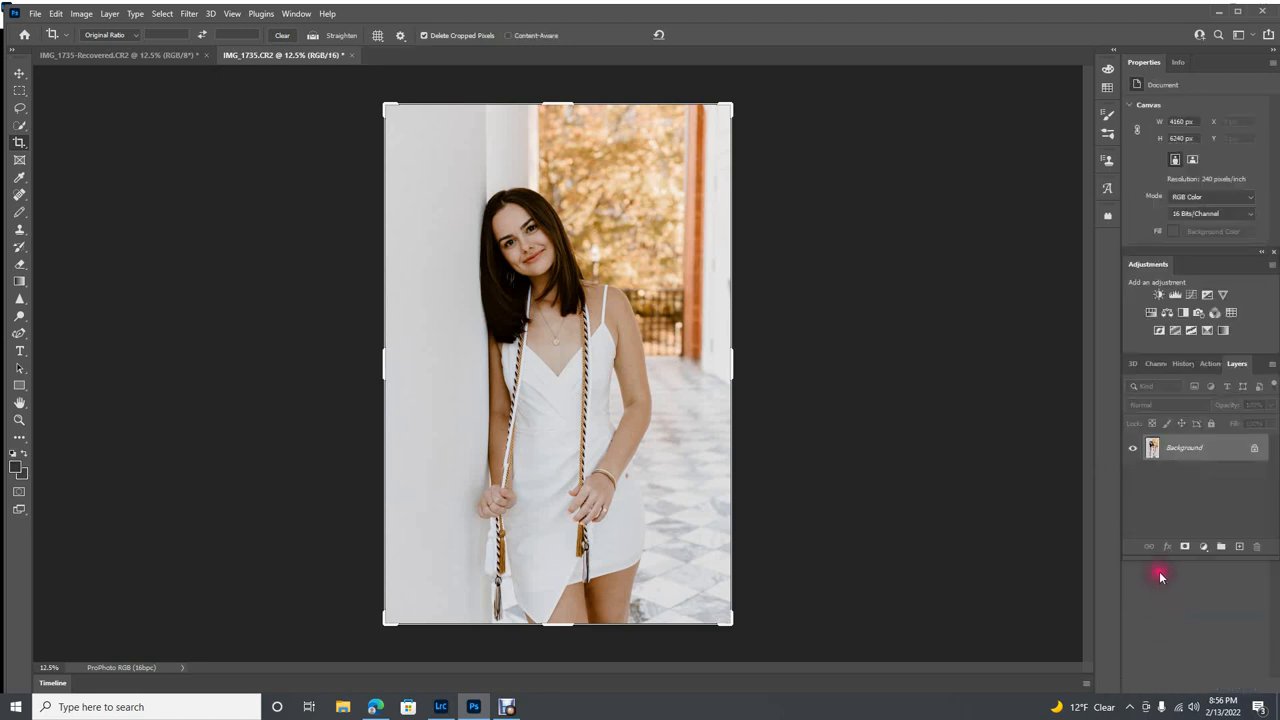
mouse_move(1204, 444)
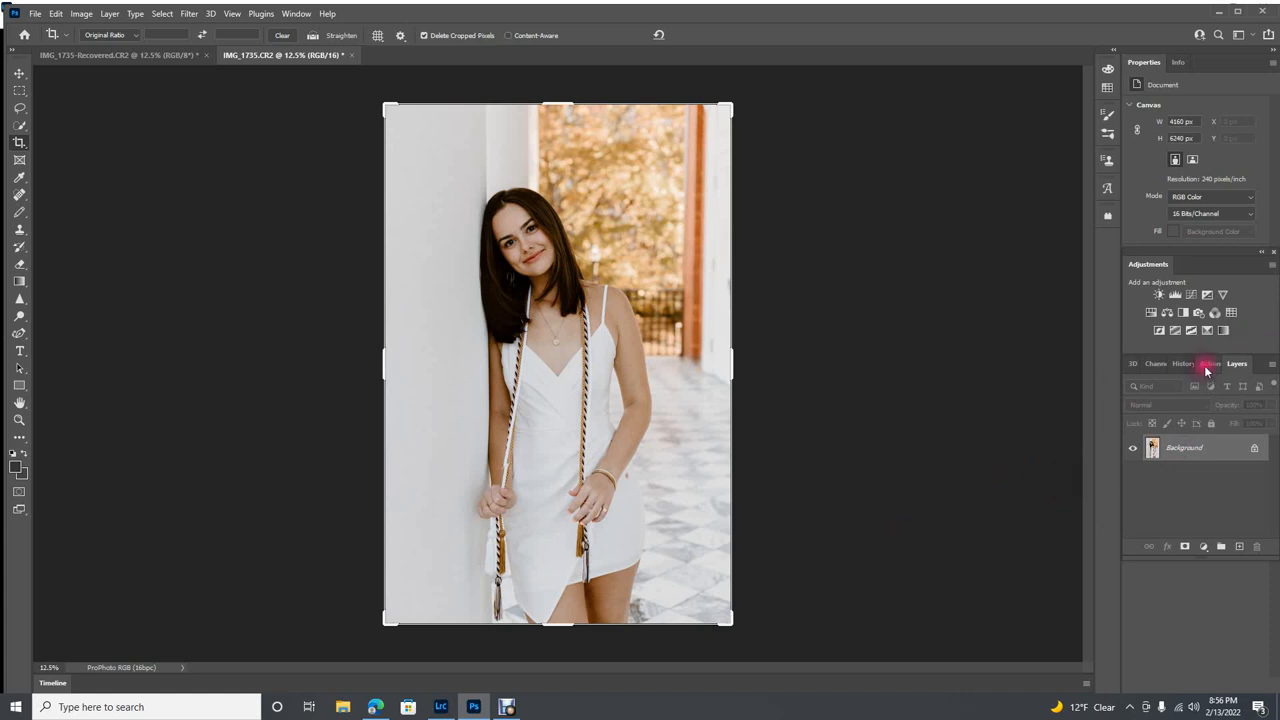
left_click(1208, 364)
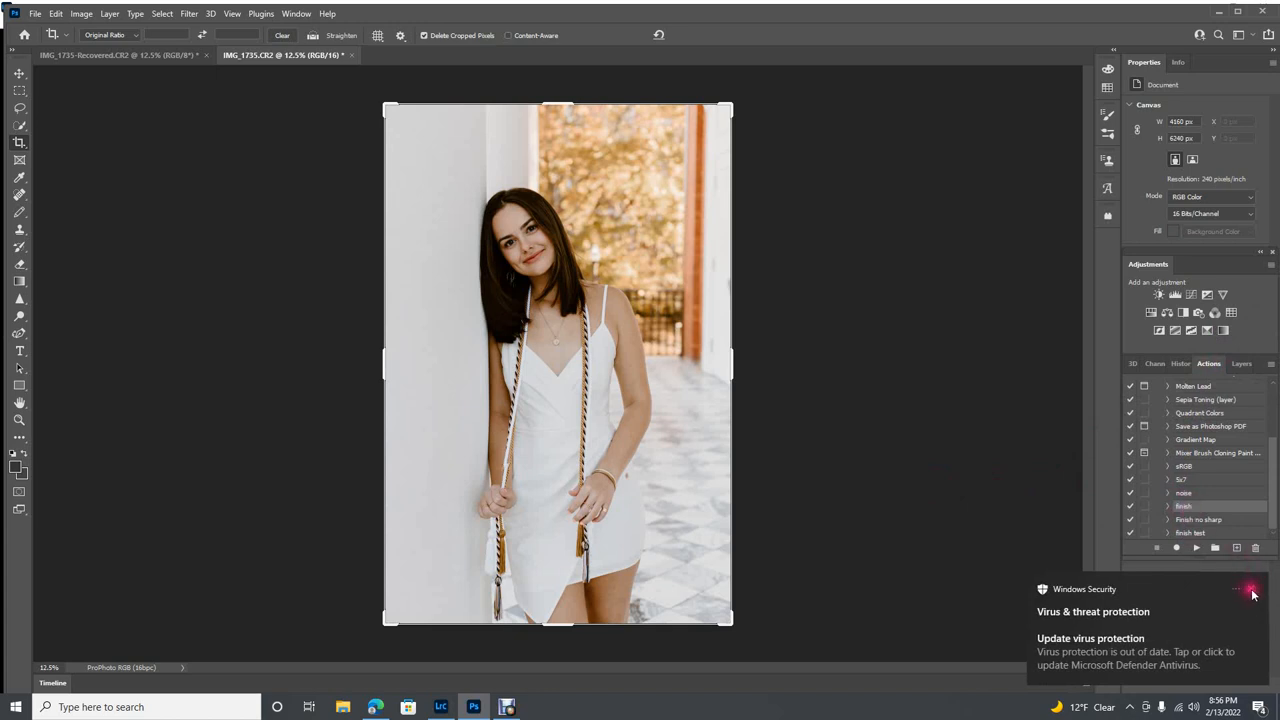
- Dismiss the antivirus notification covering the Actions panel
left_click(1252, 590)
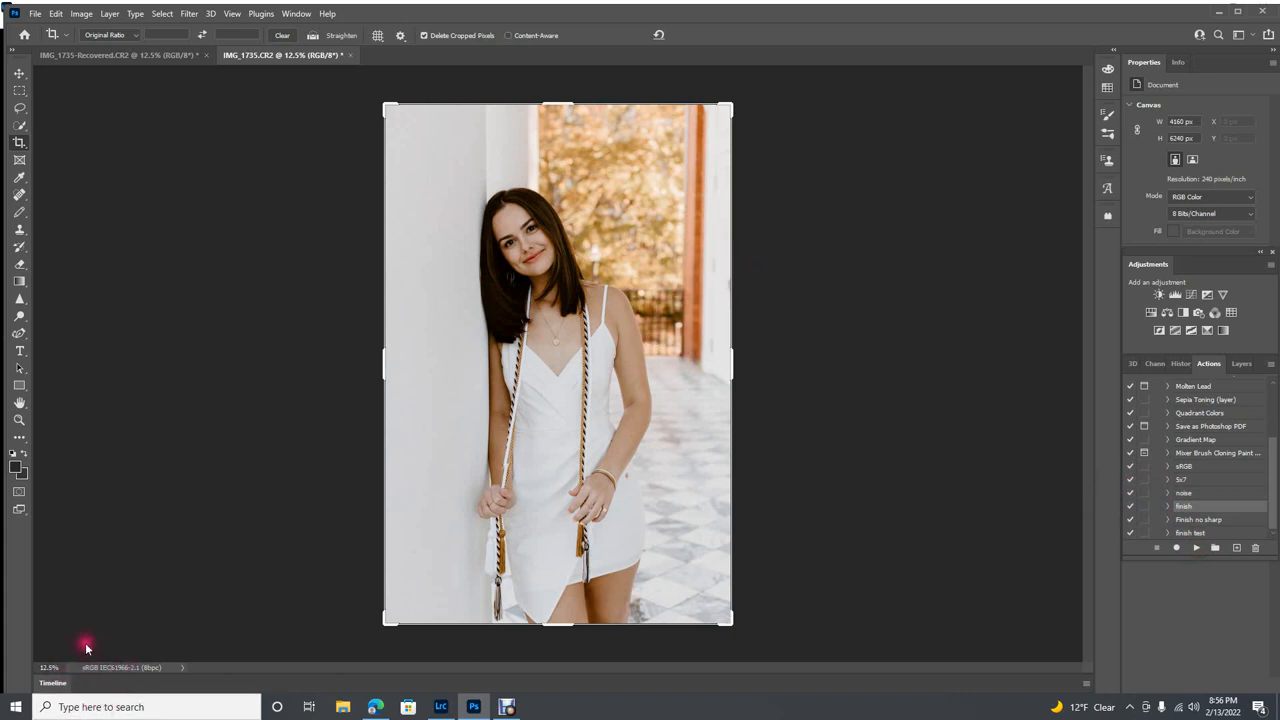
mouse_move(570, 276)
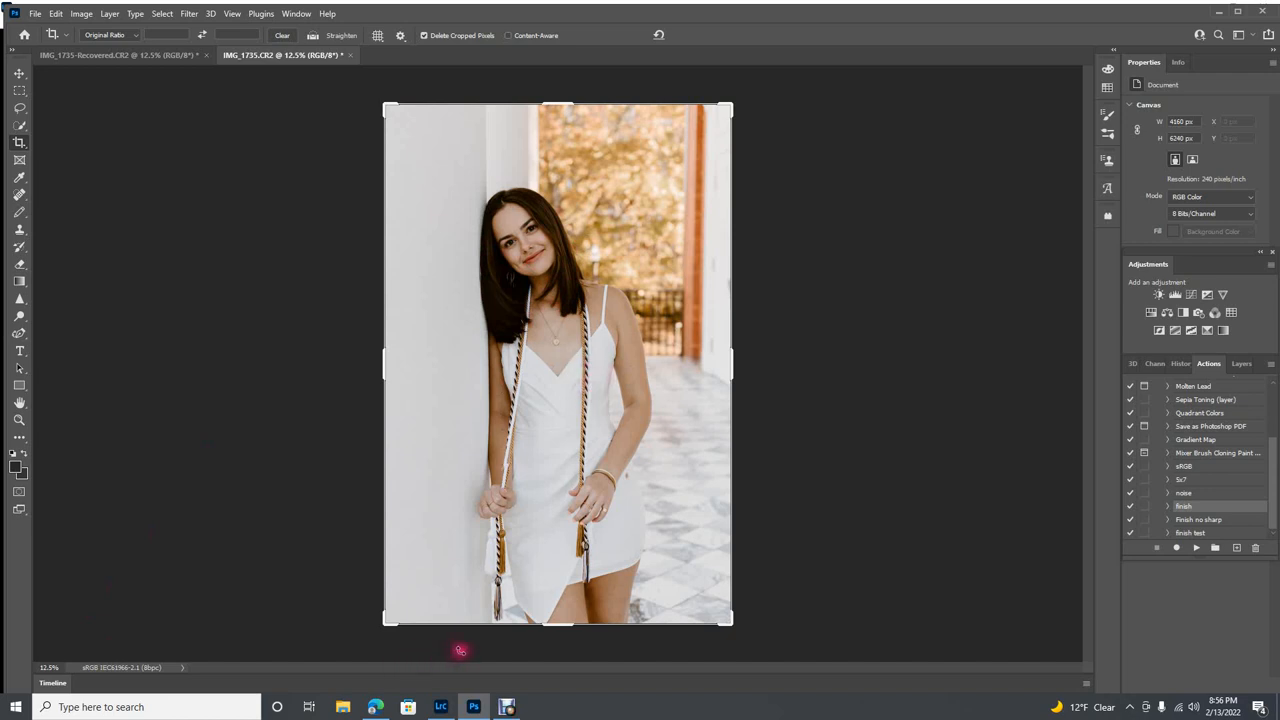
mouse_move(490, 684)
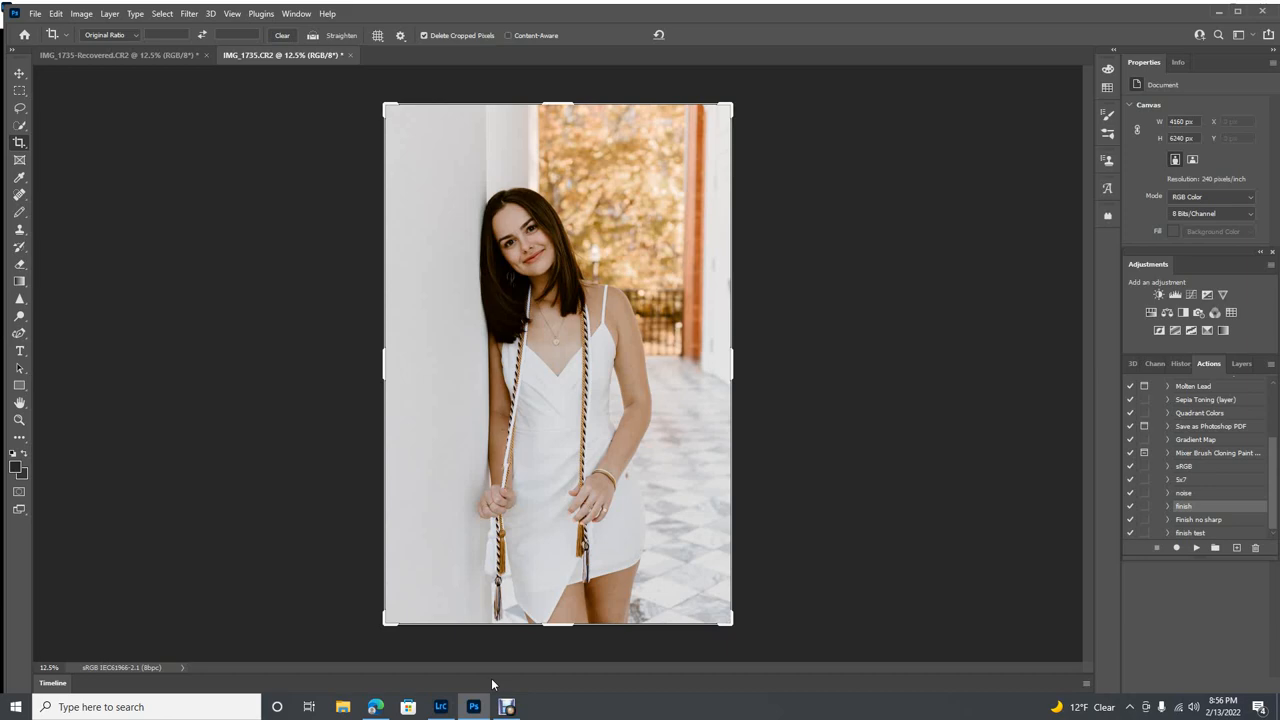
- Glance at the Facebook presets group in the browser, then return to Lightroom Classic
left_click(376, 708)
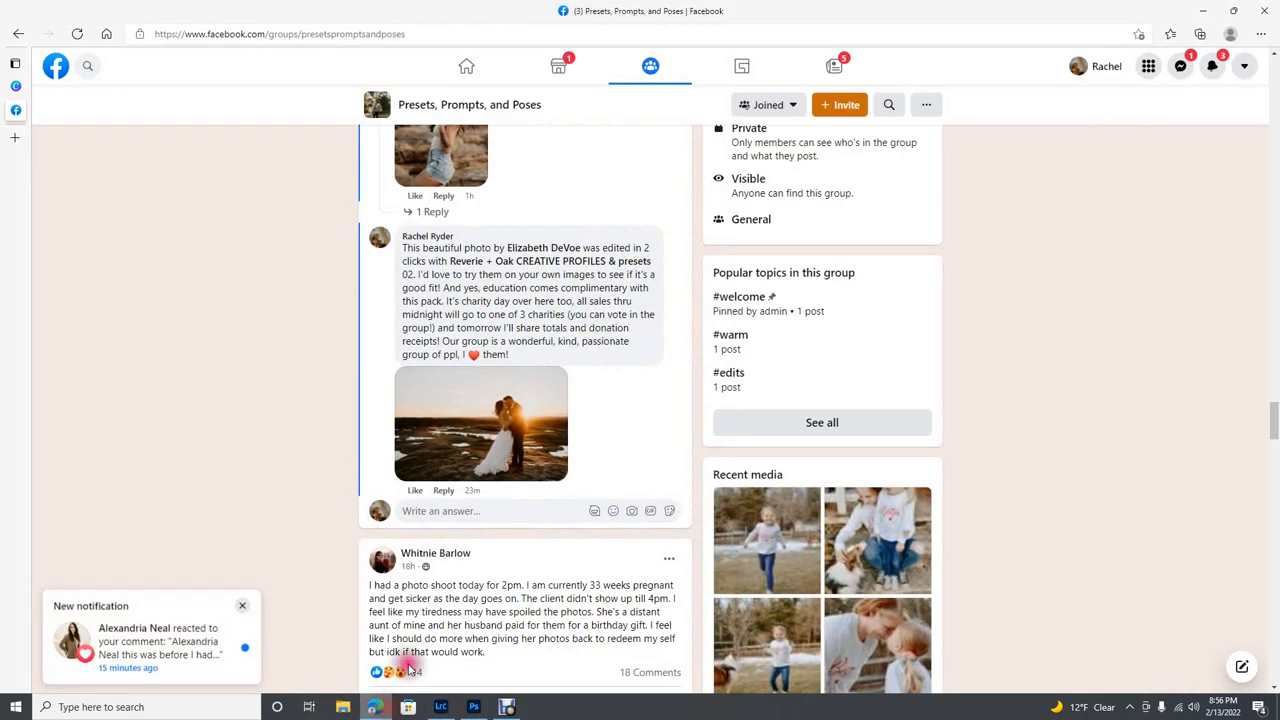
left_click(440, 708)
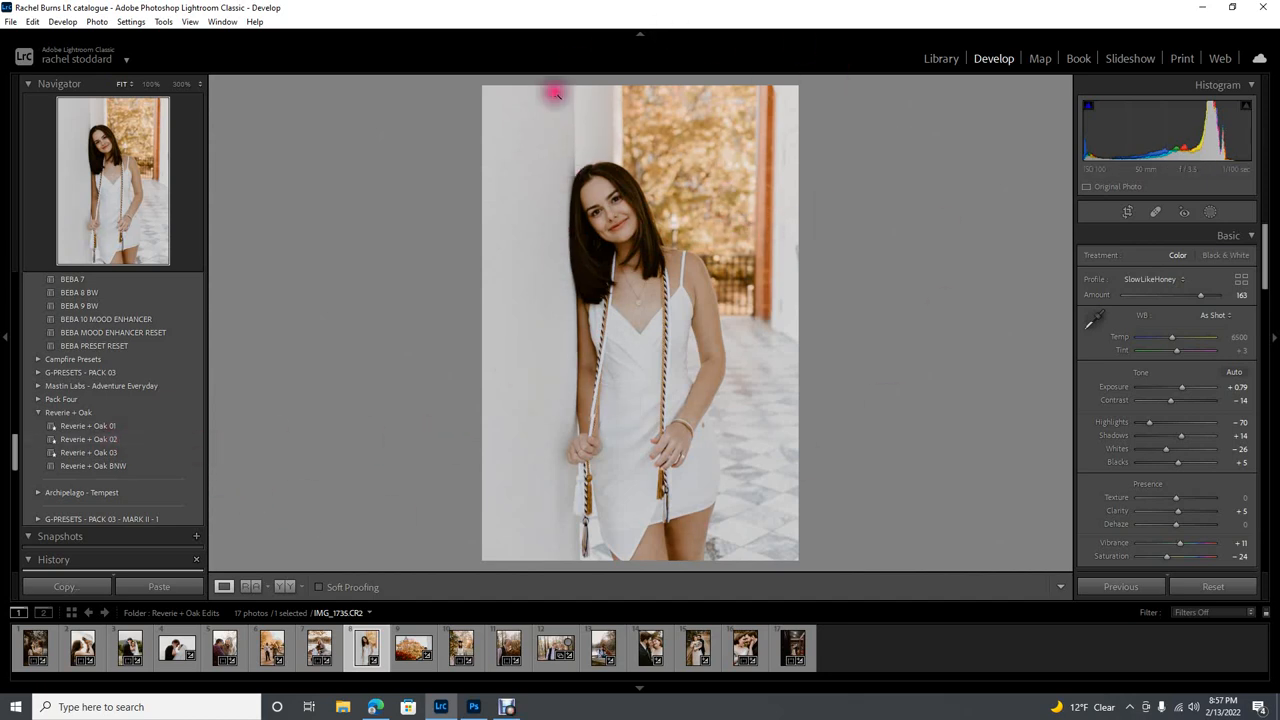
mouse_move(750, 192)
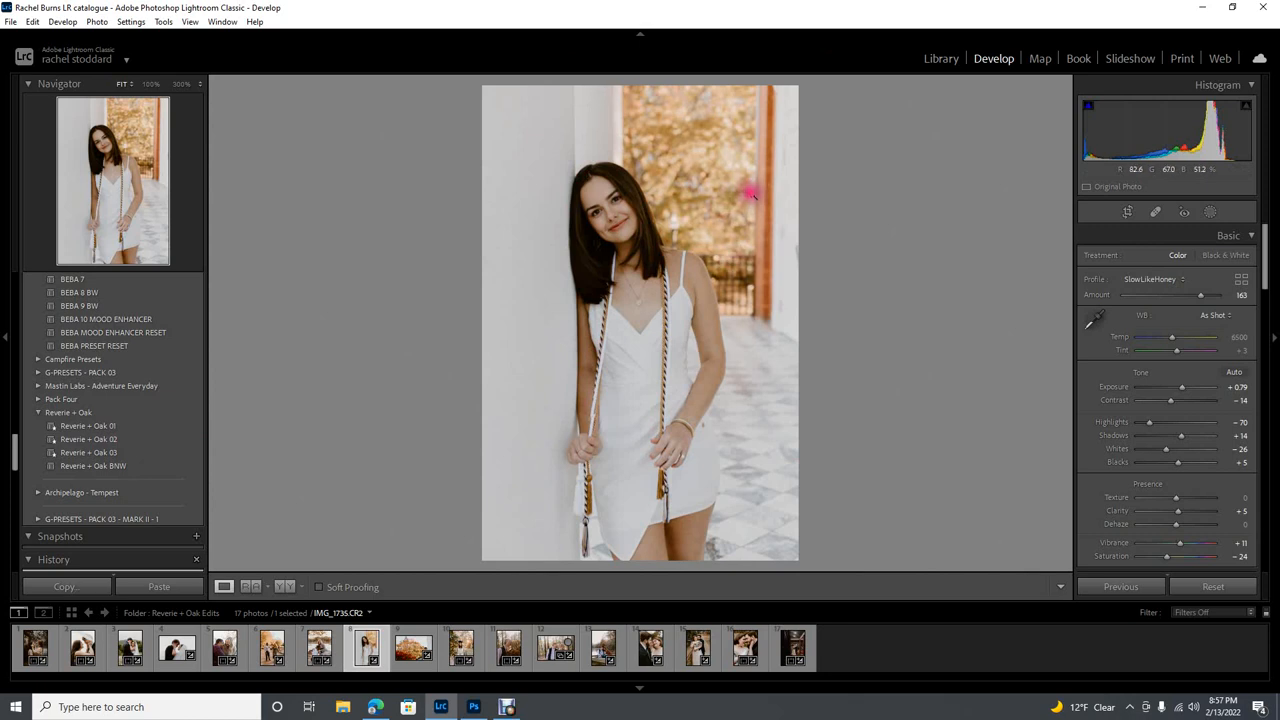
mouse_move(544, 260)
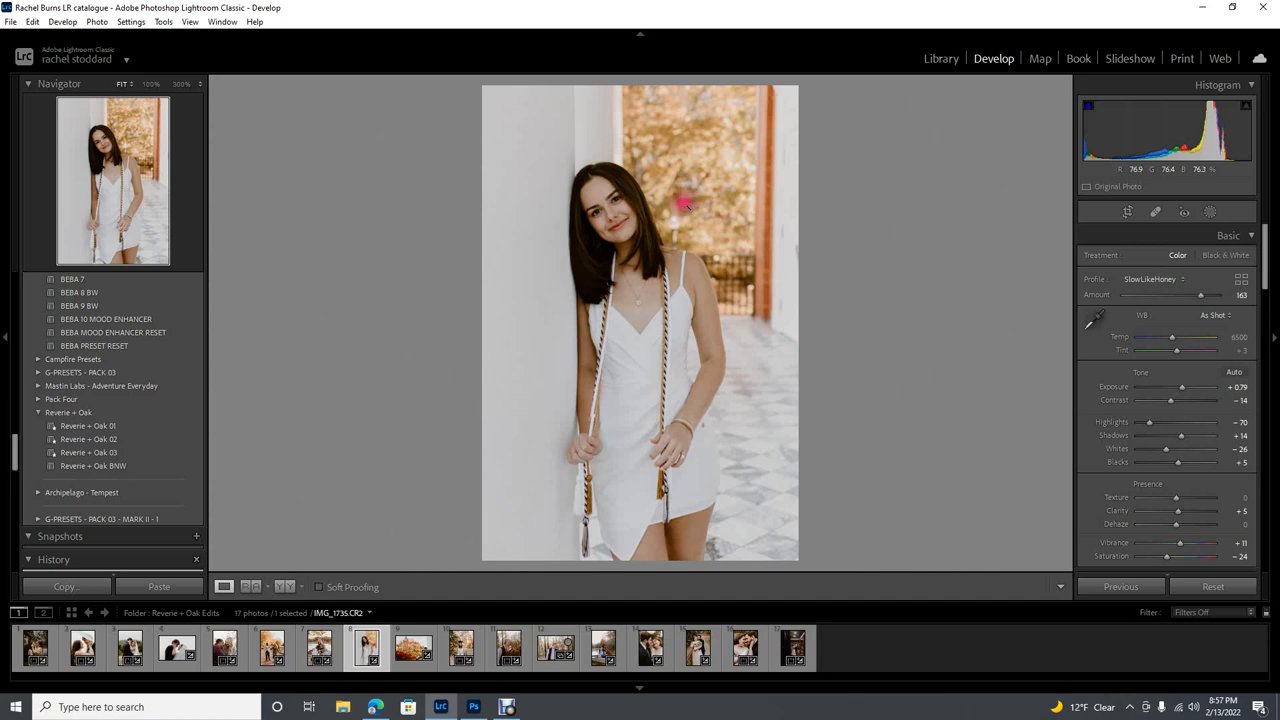
mouse_move(98, 424)
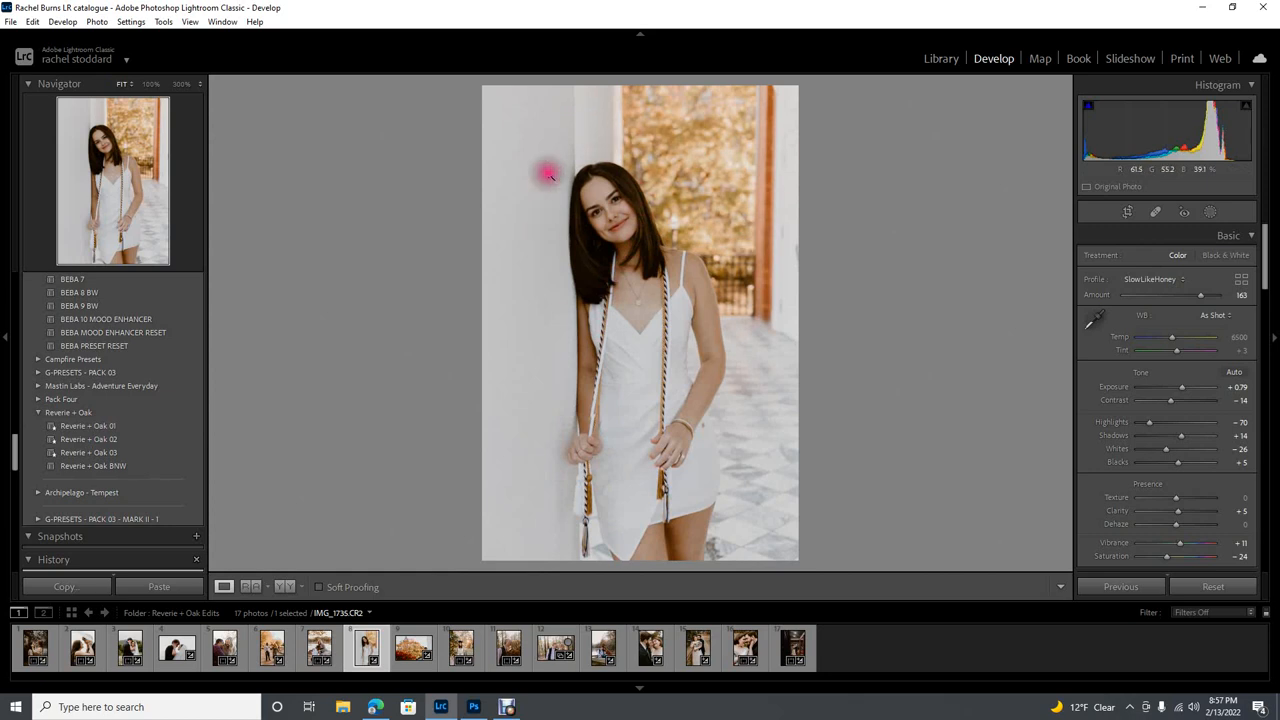
mouse_move(756, 192)
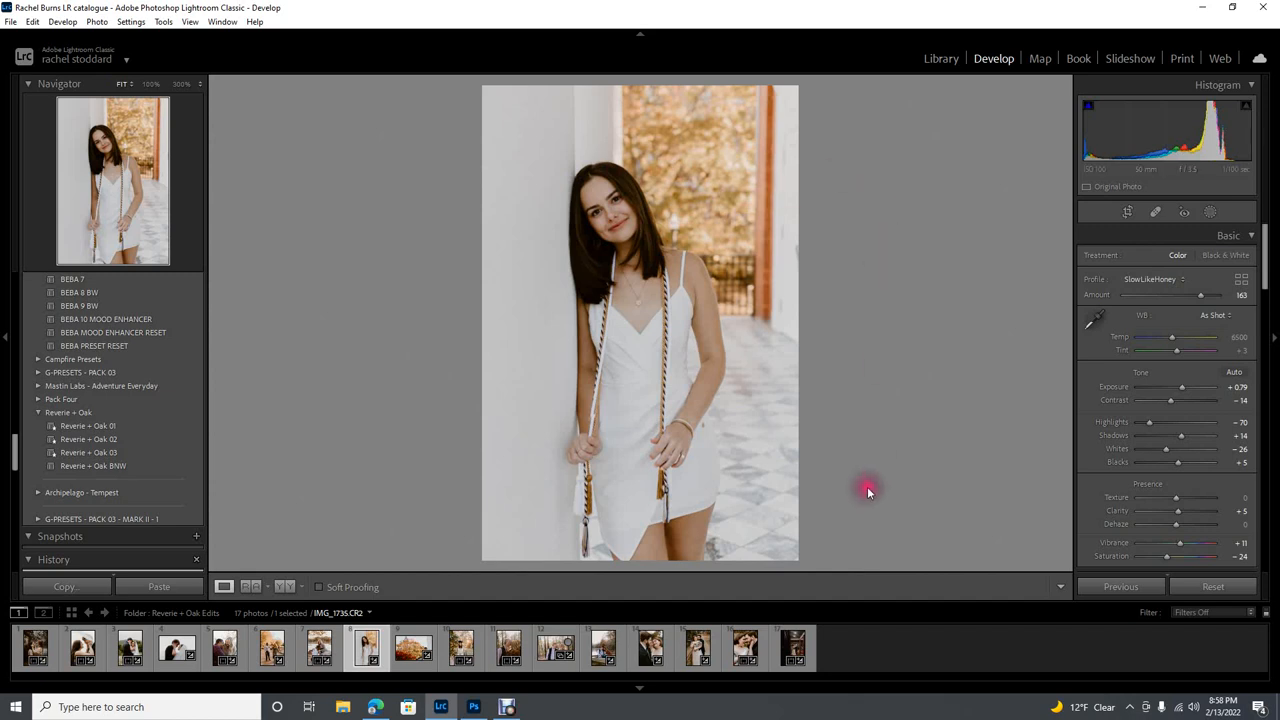
mouse_move(928, 598)
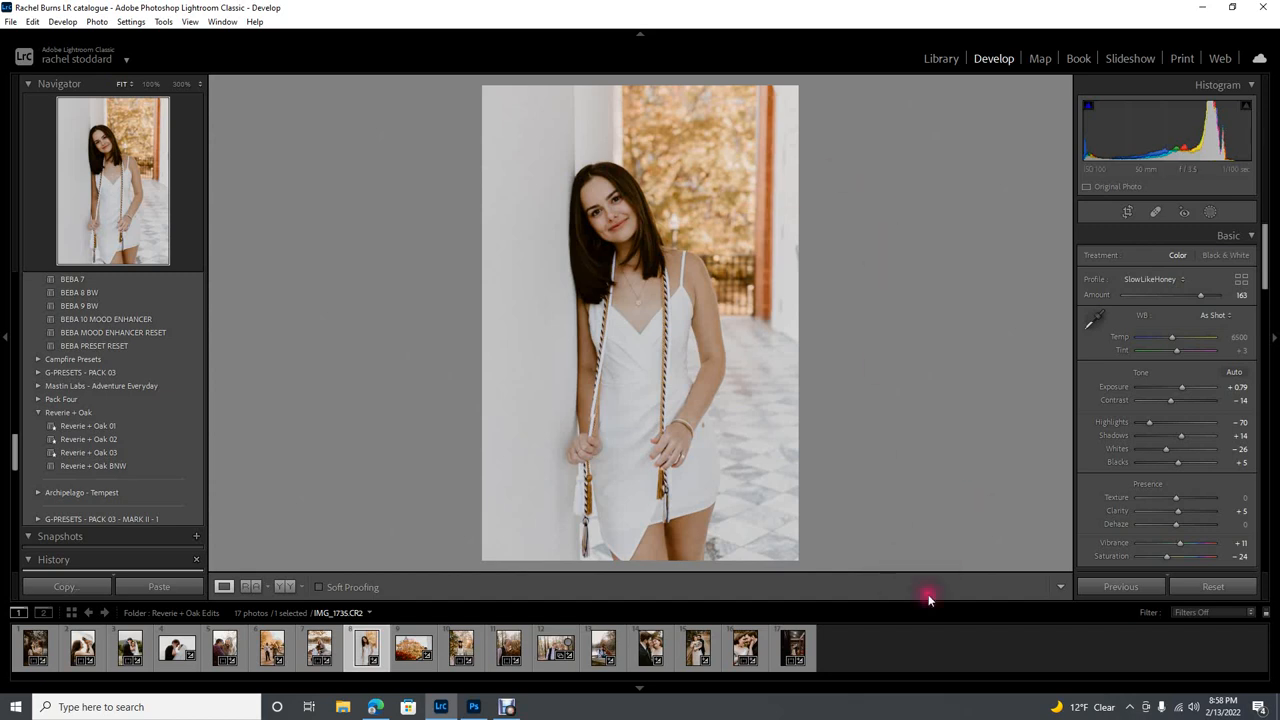
mouse_move(1004, 670)
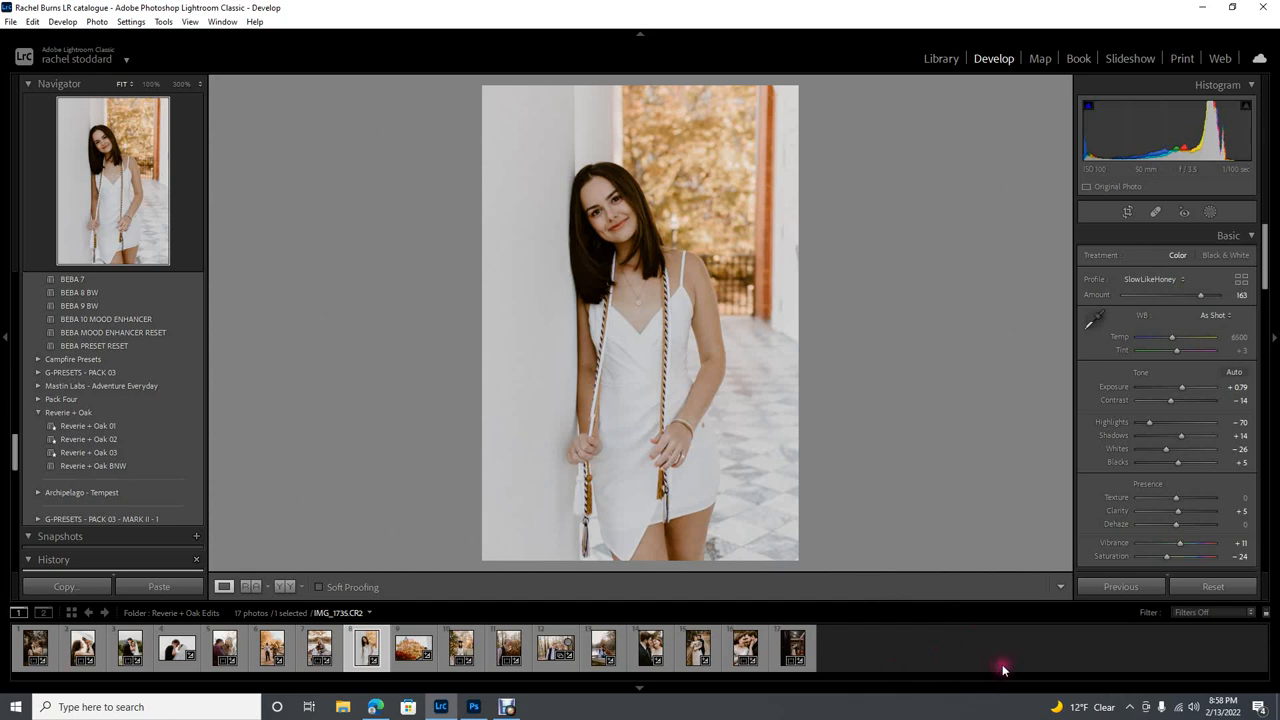
mouse_move(948, 686)
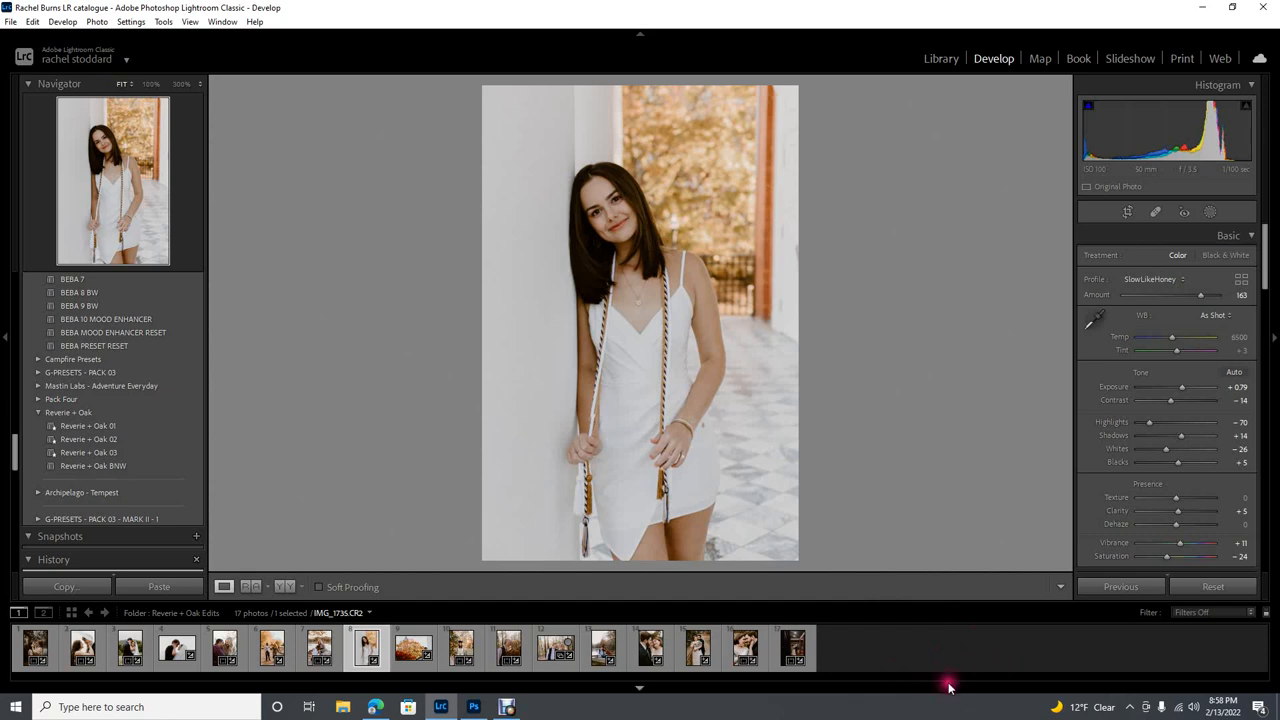
mouse_move(964, 676)
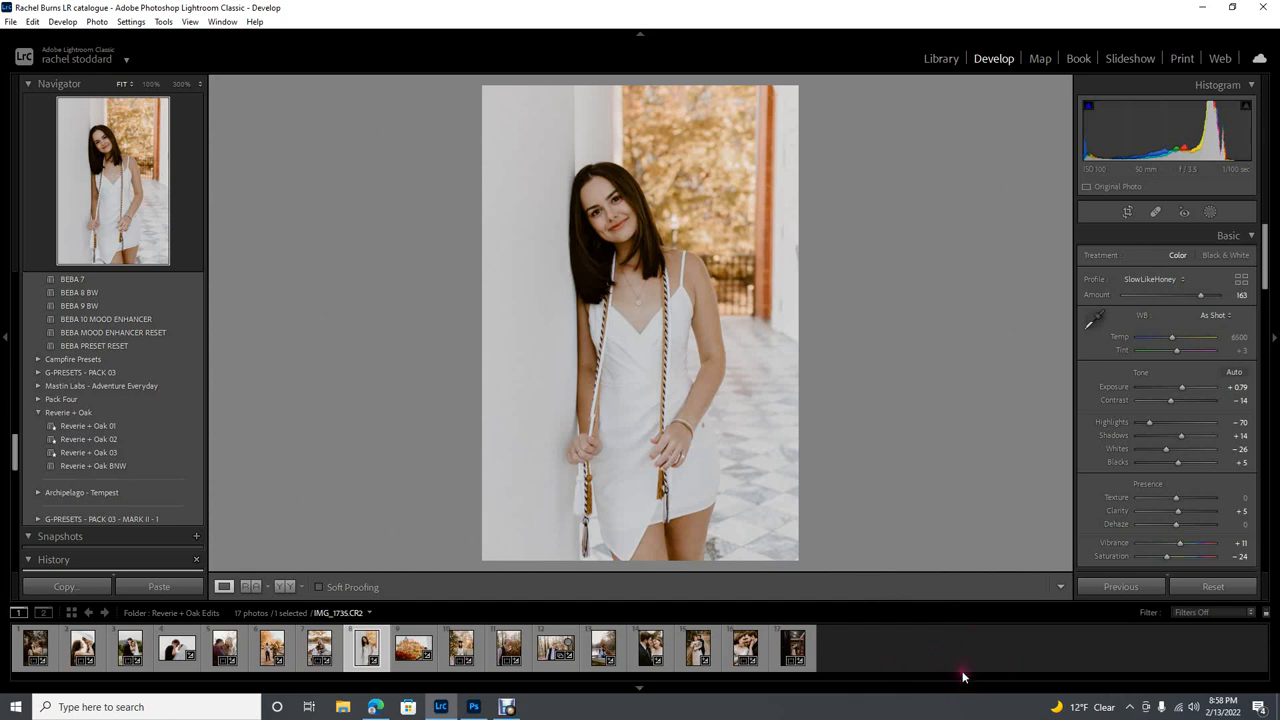